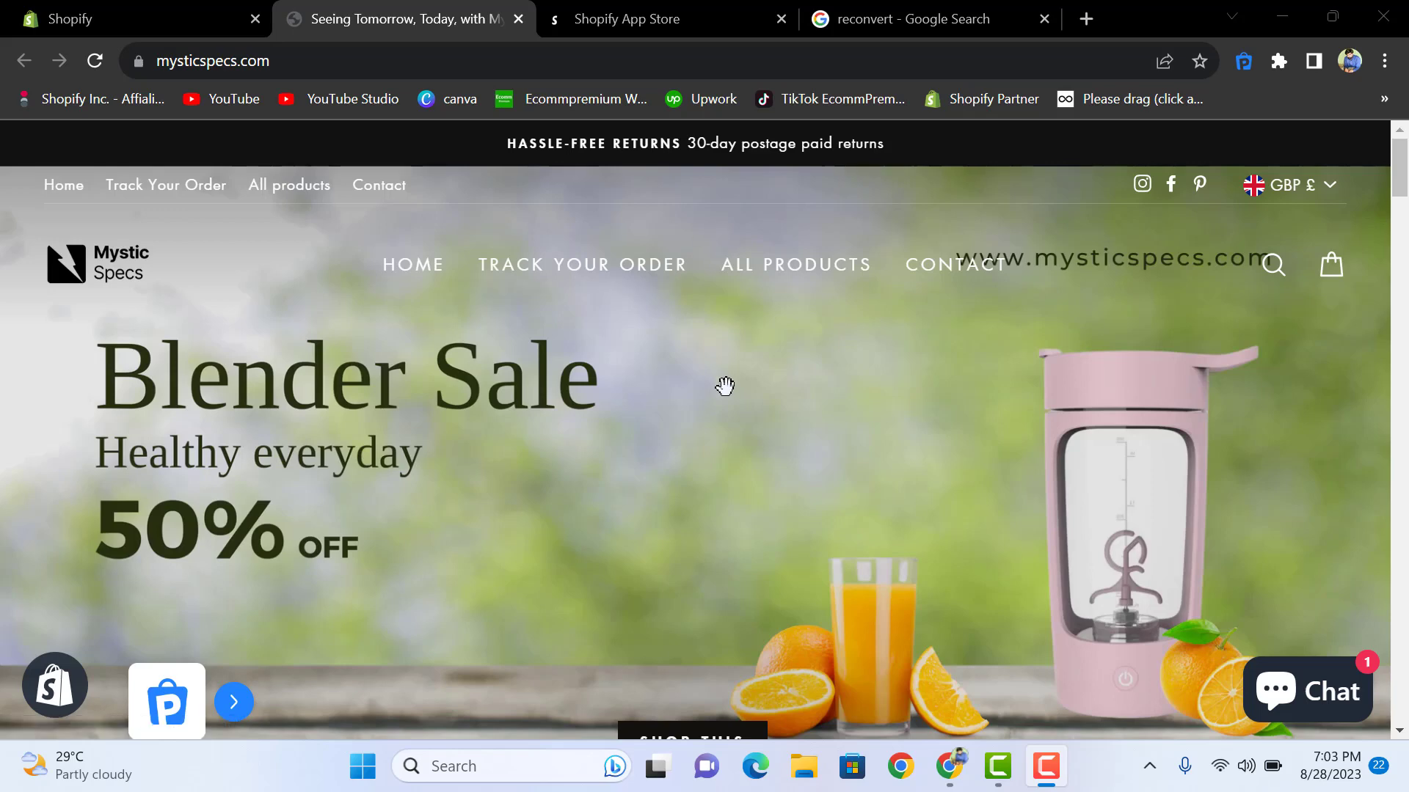
pyautogui.moveTo(960, 9)
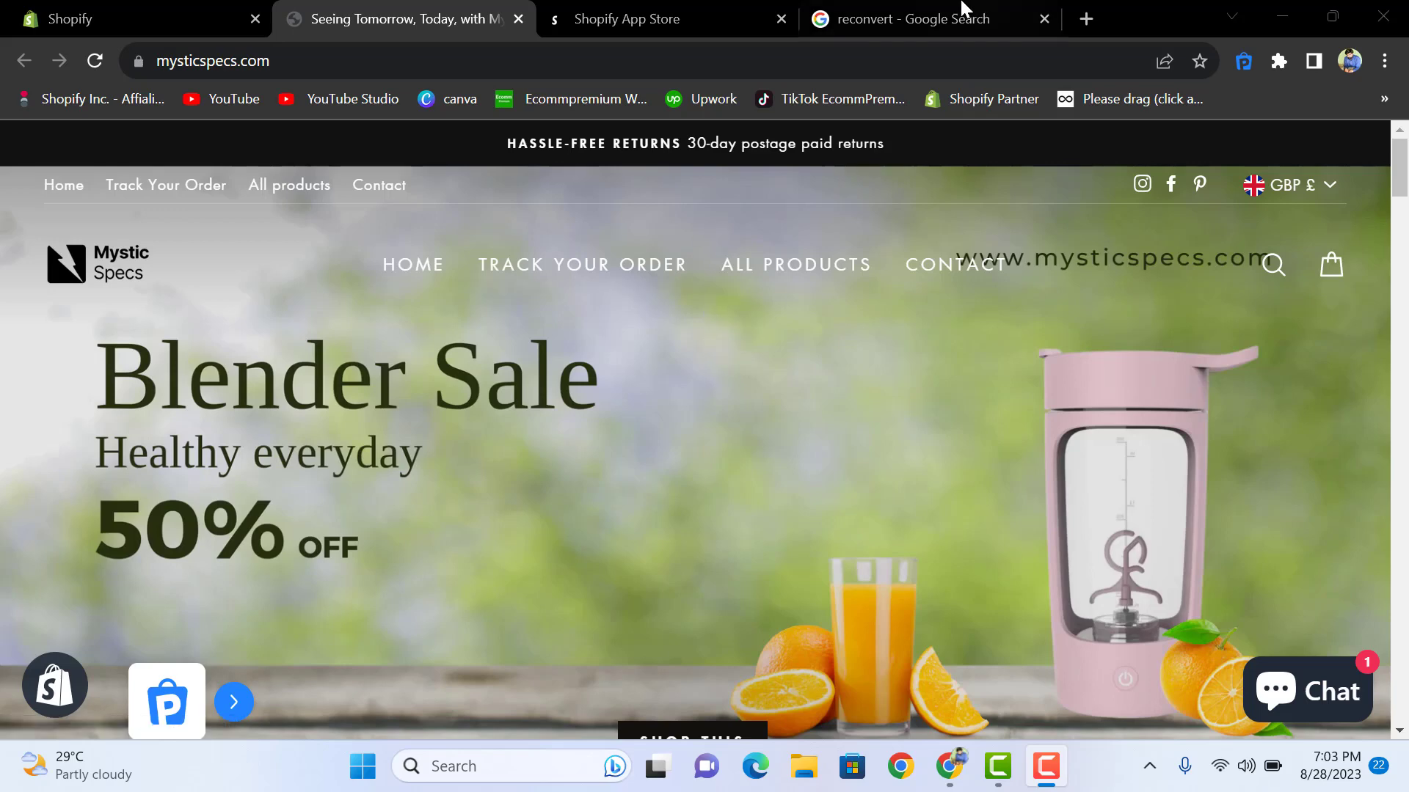
# Step: From the store admin, go to the Shopify App Store via Apps and sales channels
pyautogui.click(921, 19)
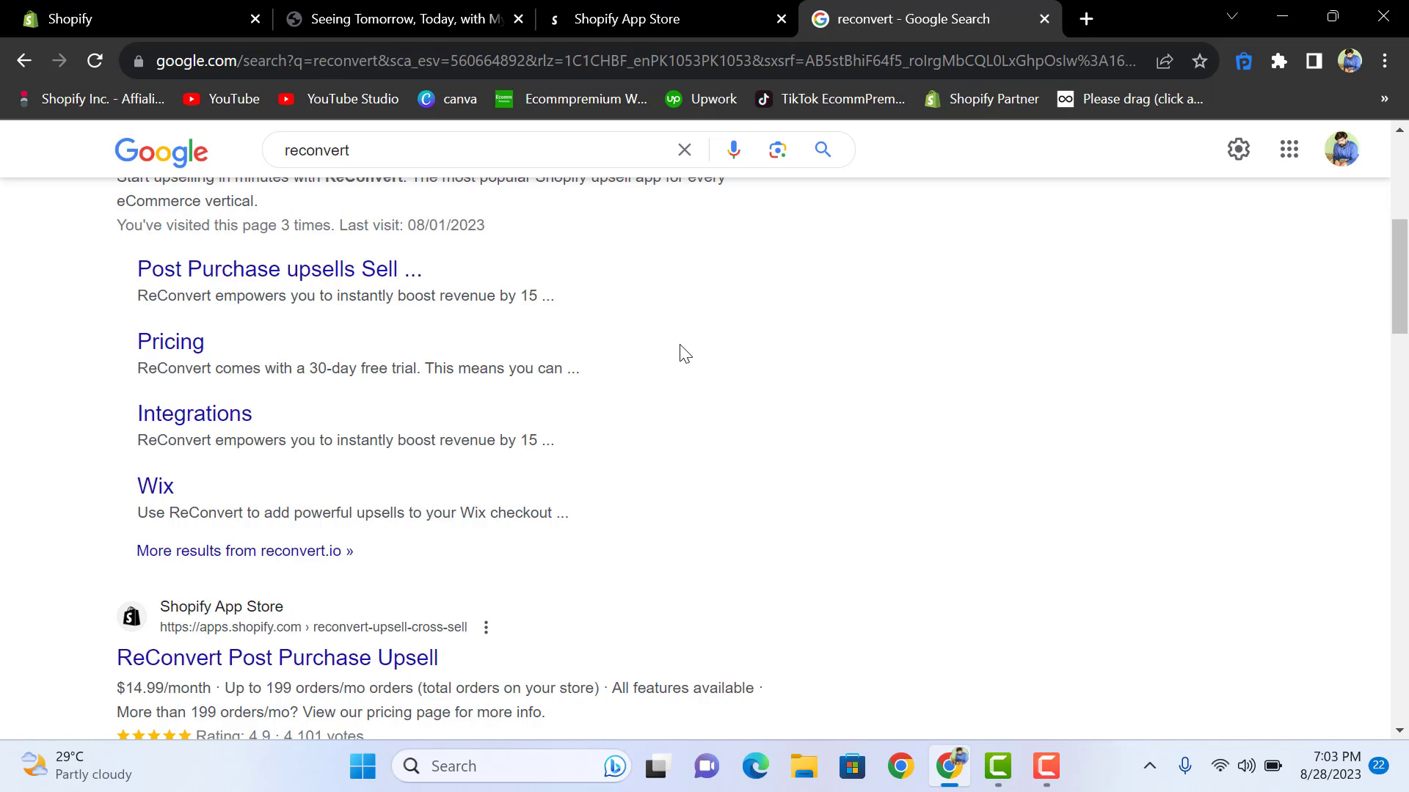
pyautogui.scroll(-3)
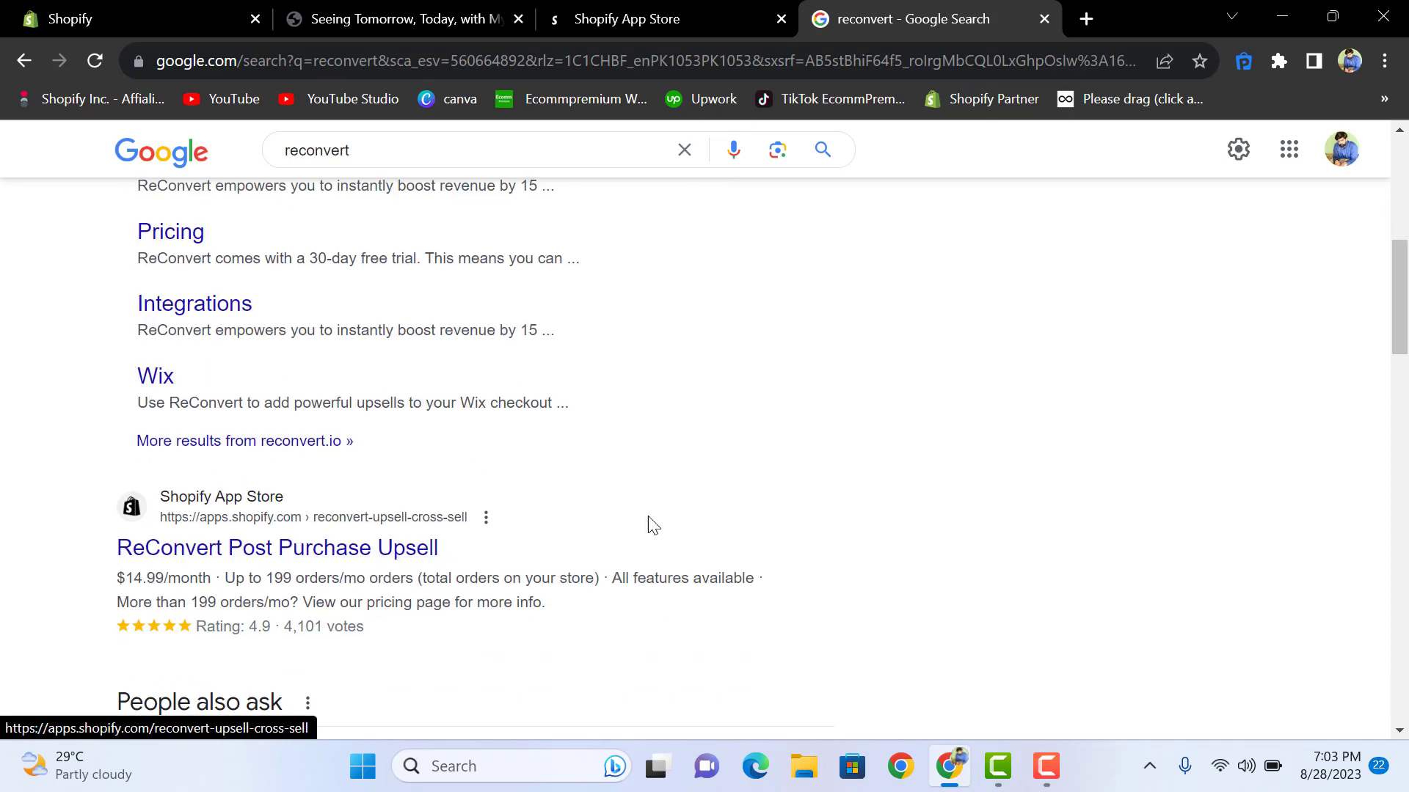
pyautogui.click(402, 19)
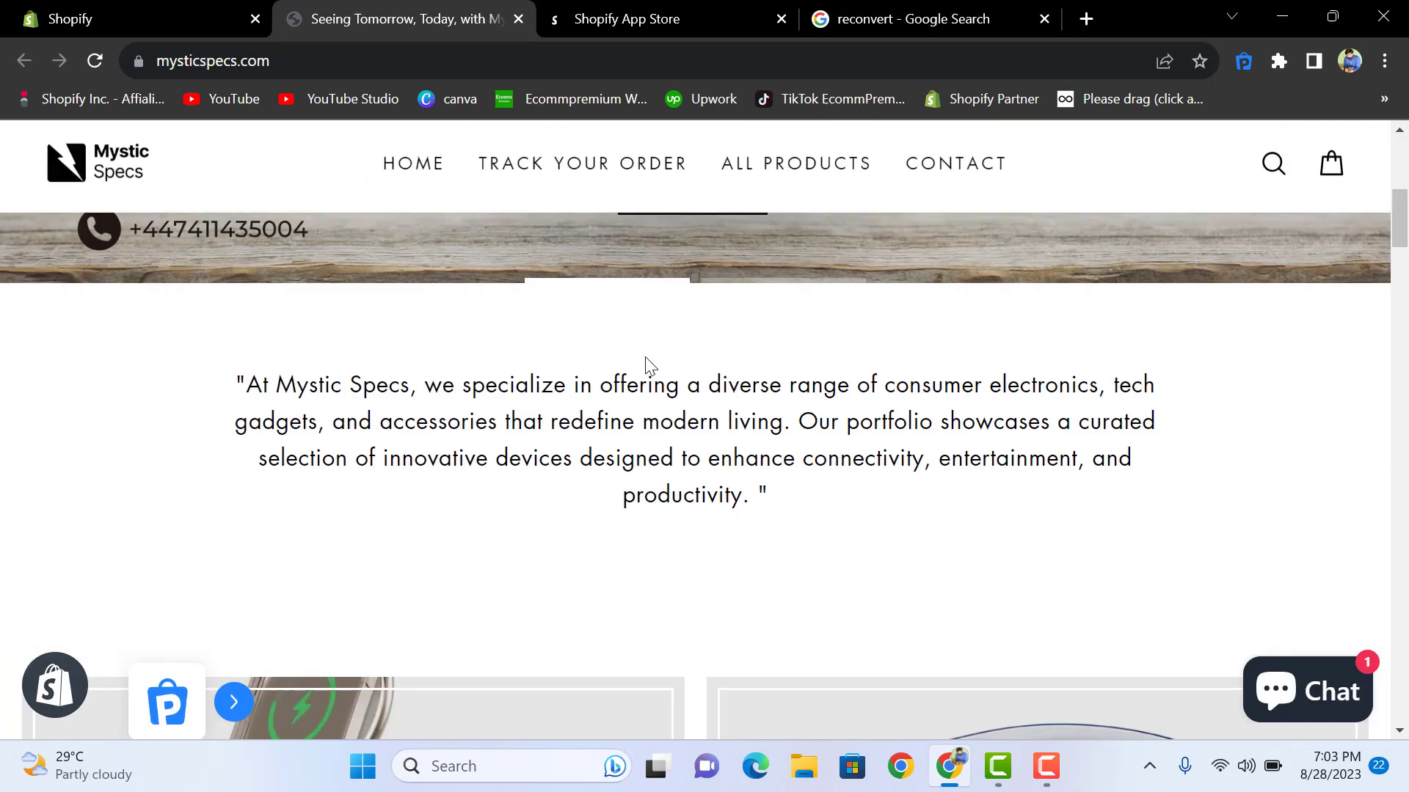
pyautogui.scroll(-3)
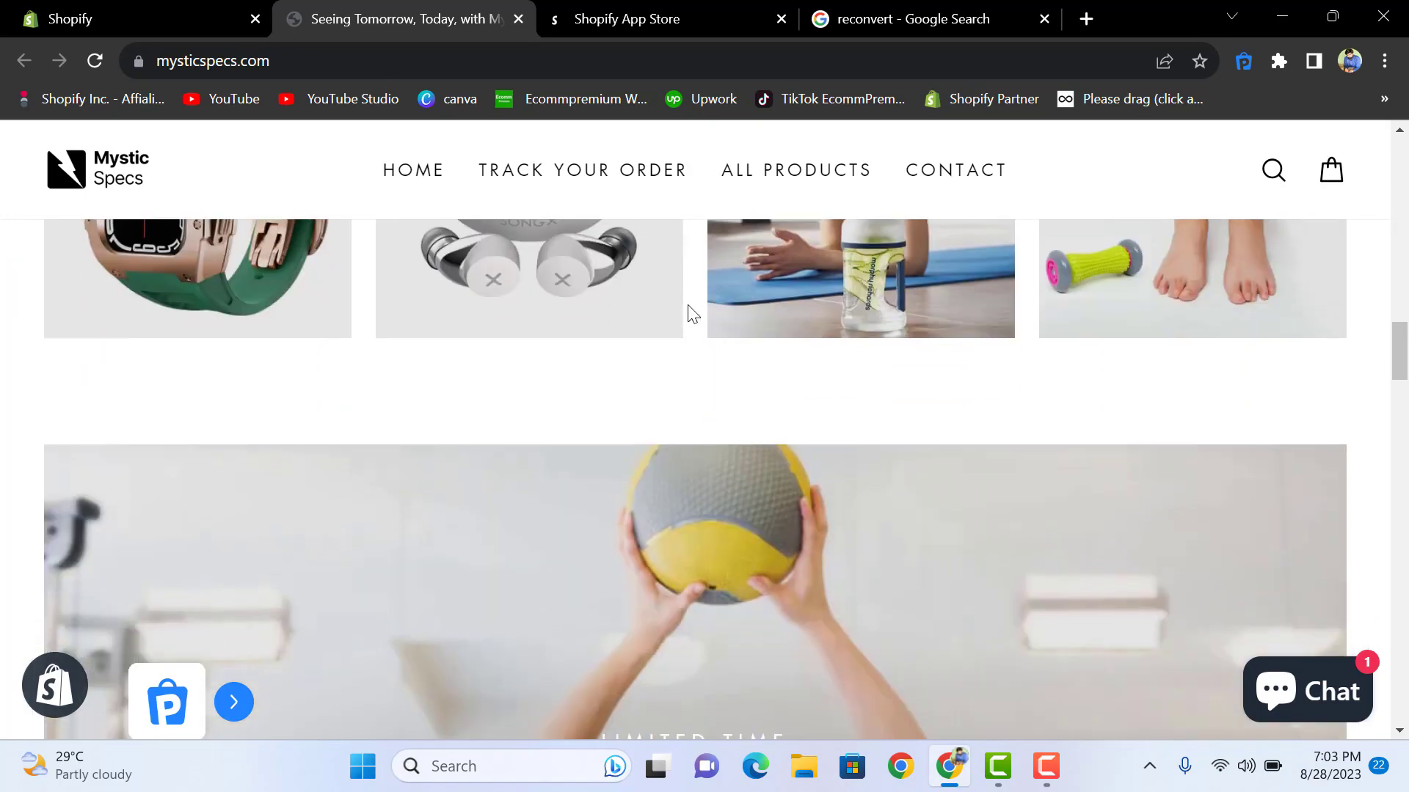
pyautogui.scroll(-3)
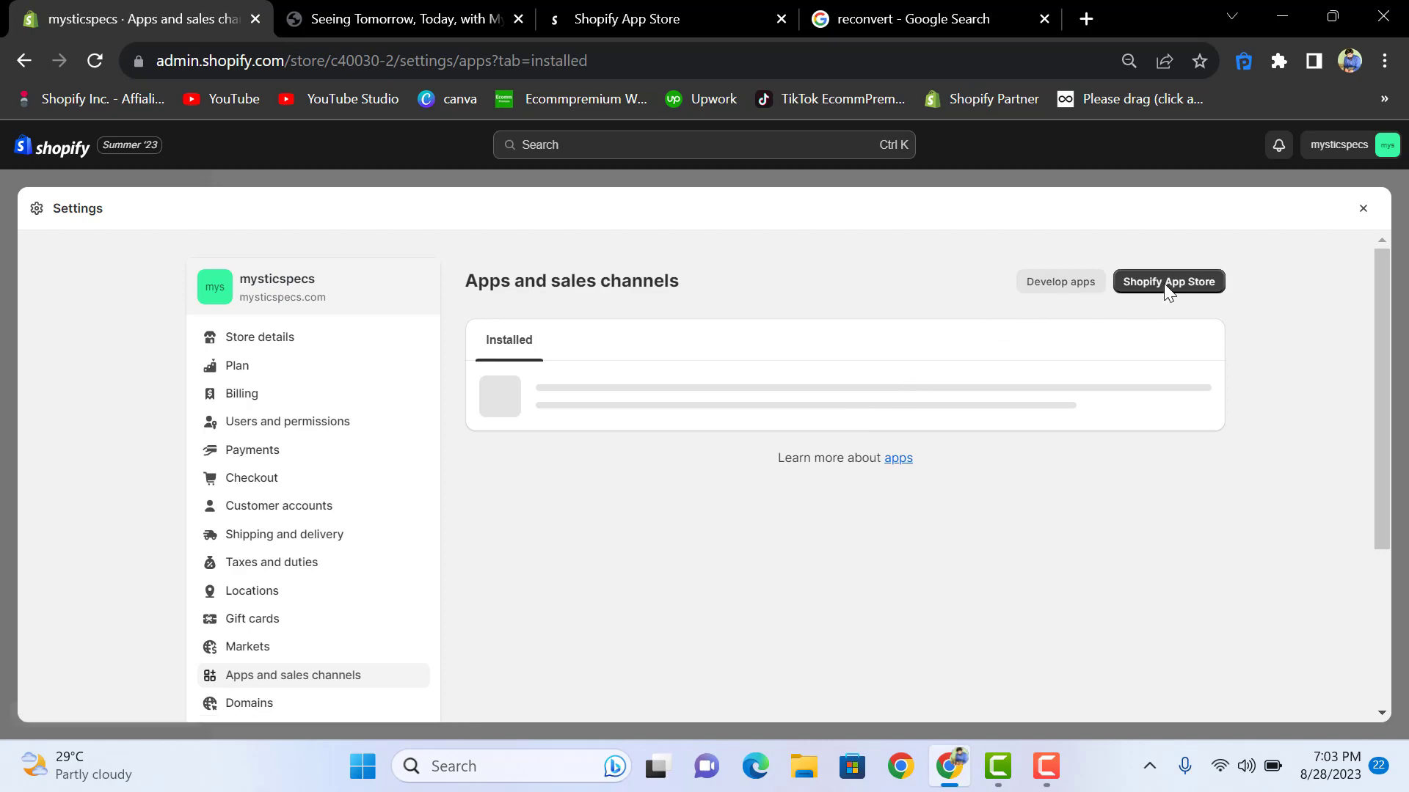
pyautogui.click(1167, 281)
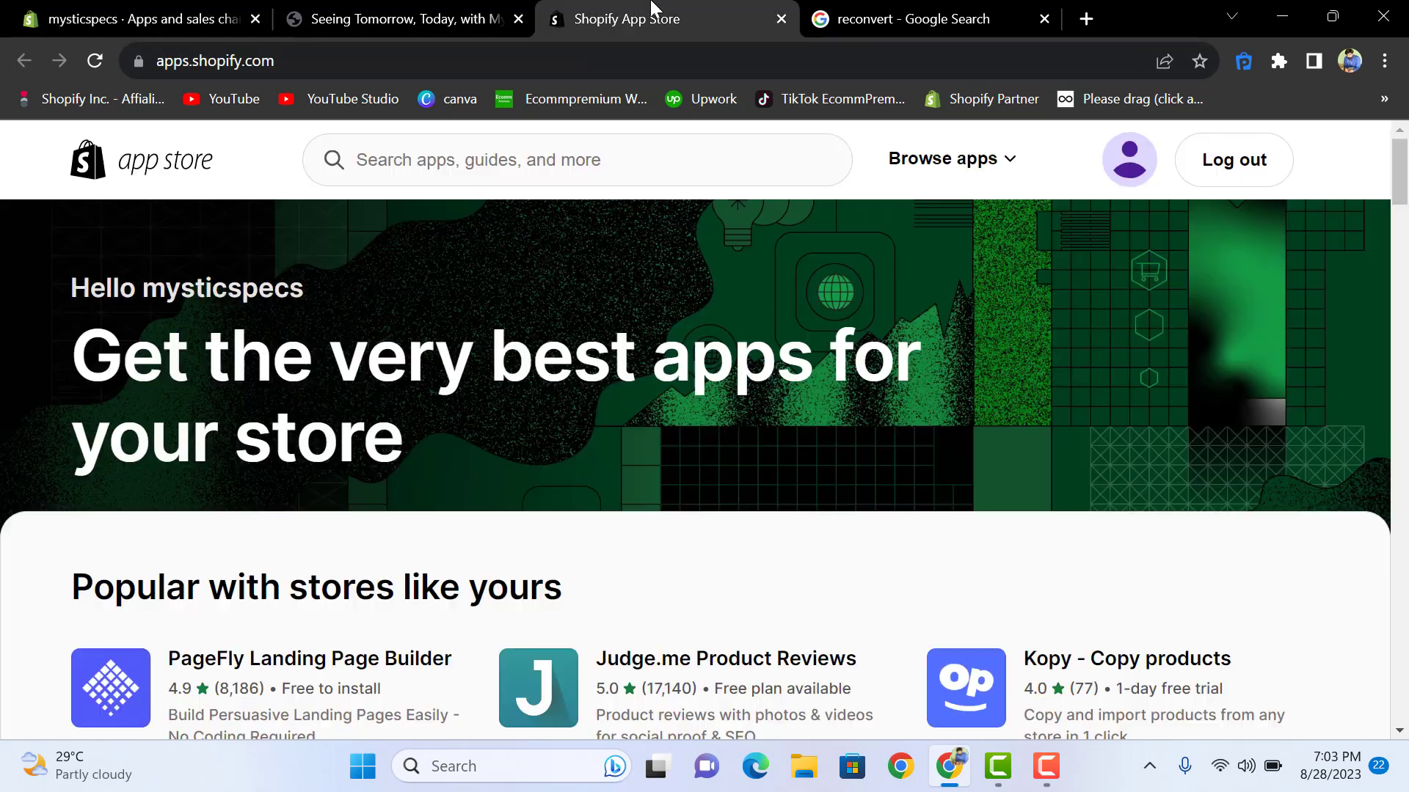
# Step: Search the App Store for 'reconvert' and bring up the ReConvert Post Purchase Upsell listing
pyautogui.click(575, 159)
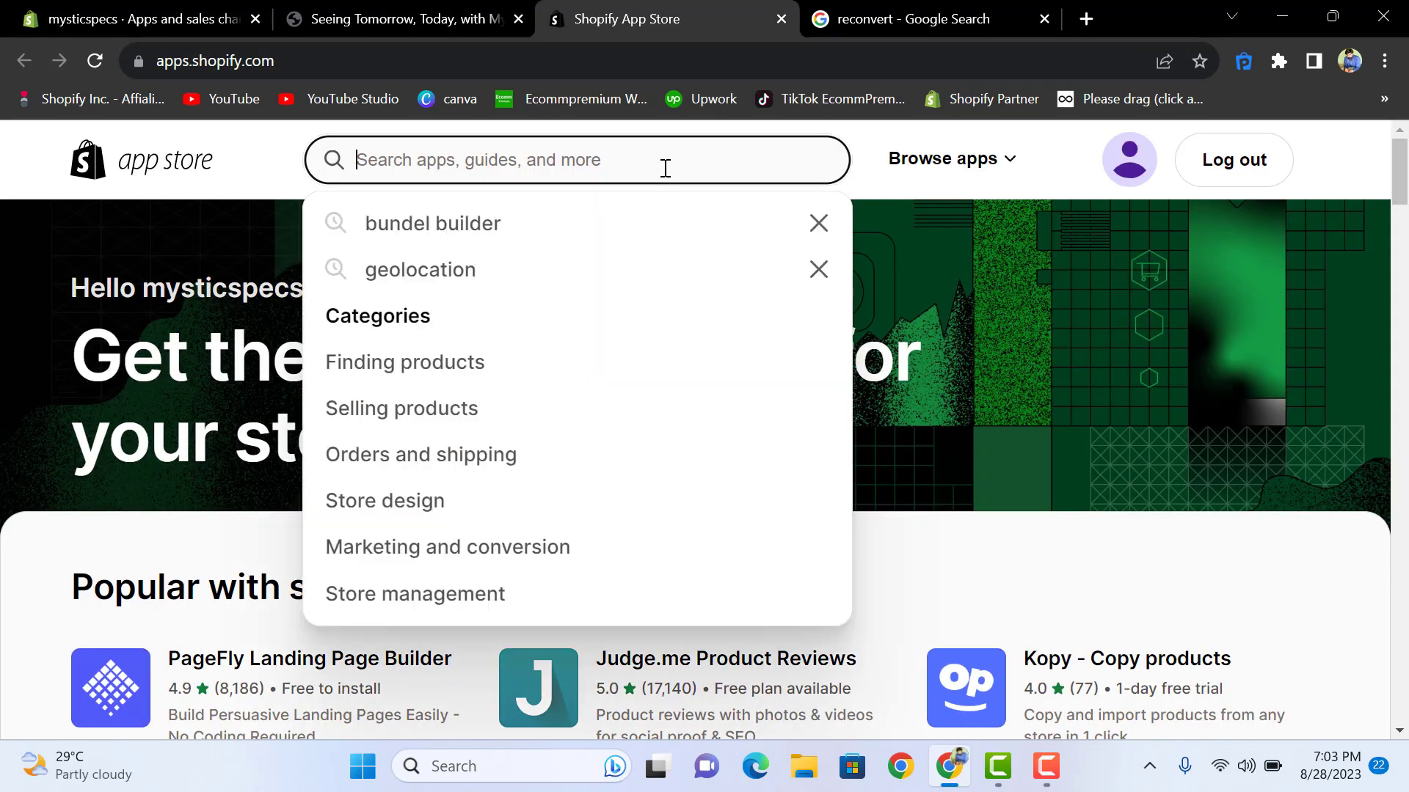
pyautogui.write('reconve')
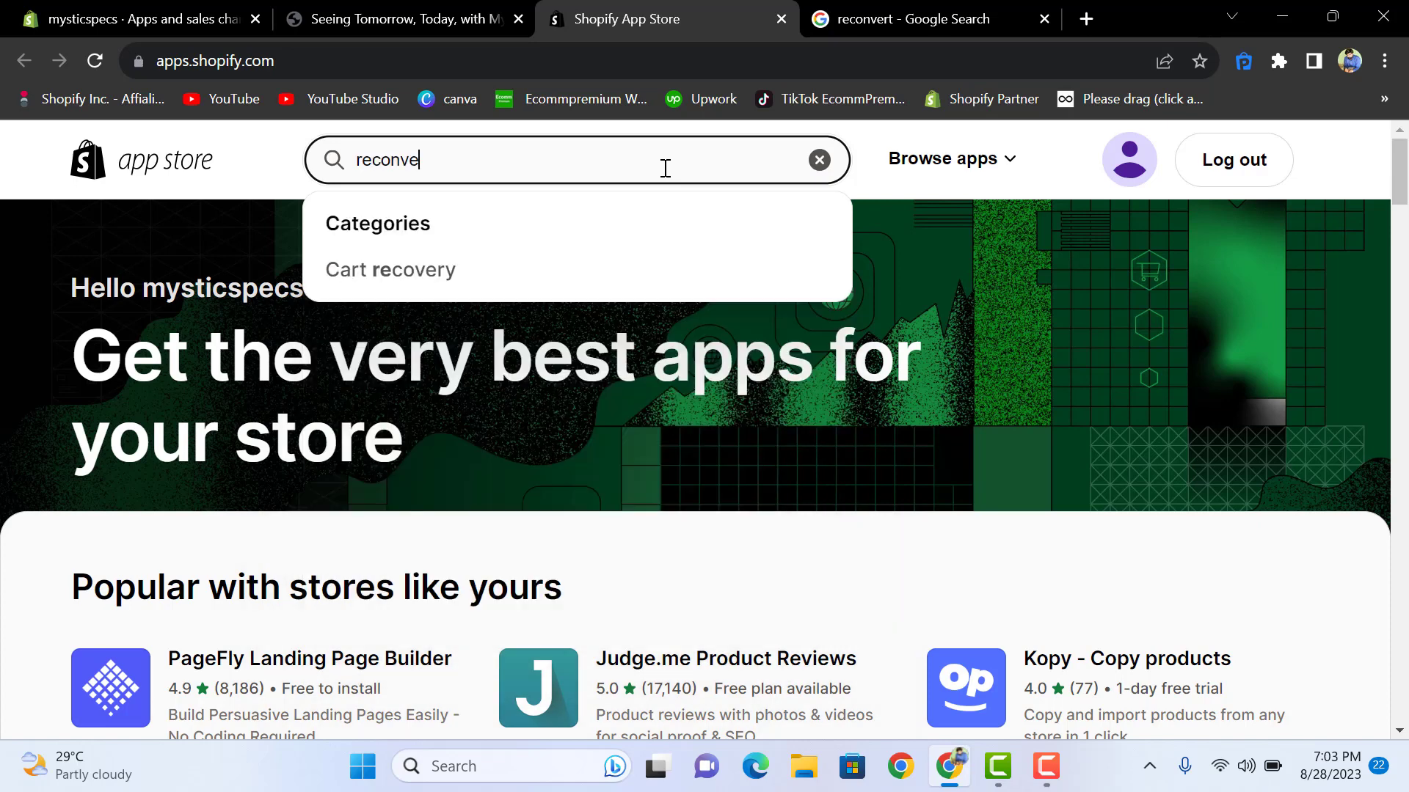
pyautogui.write('rt')
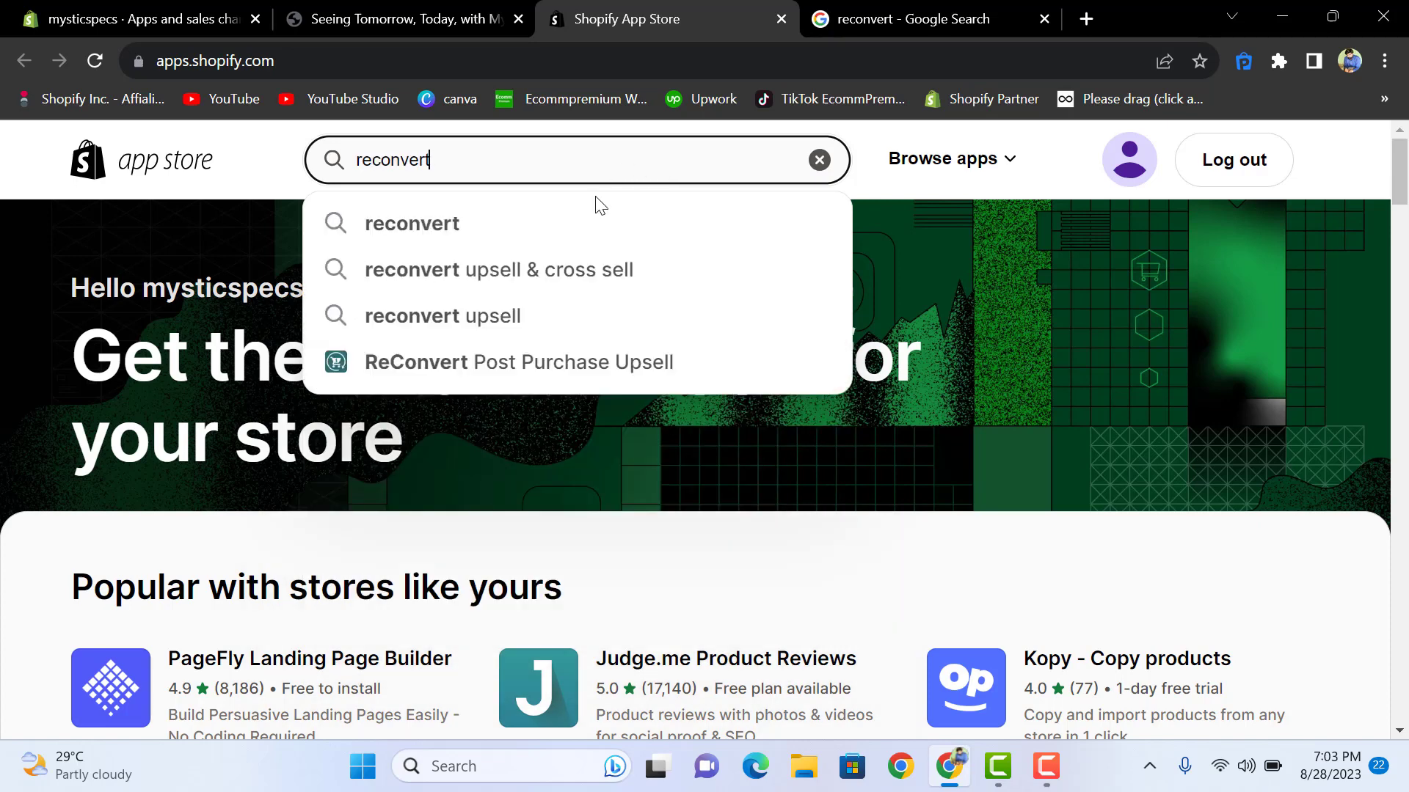
pyautogui.moveTo(525, 270)
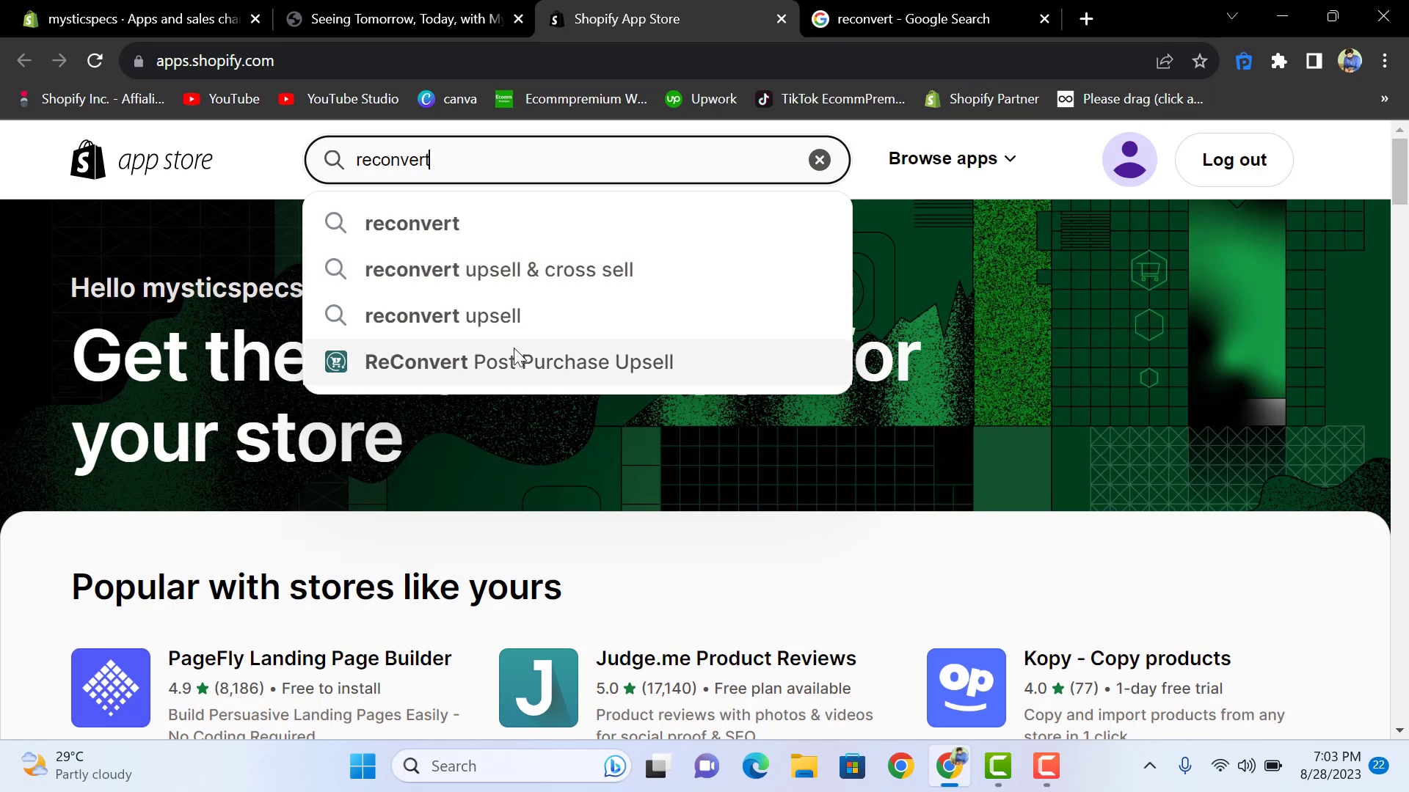
pyautogui.moveTo(508, 367)
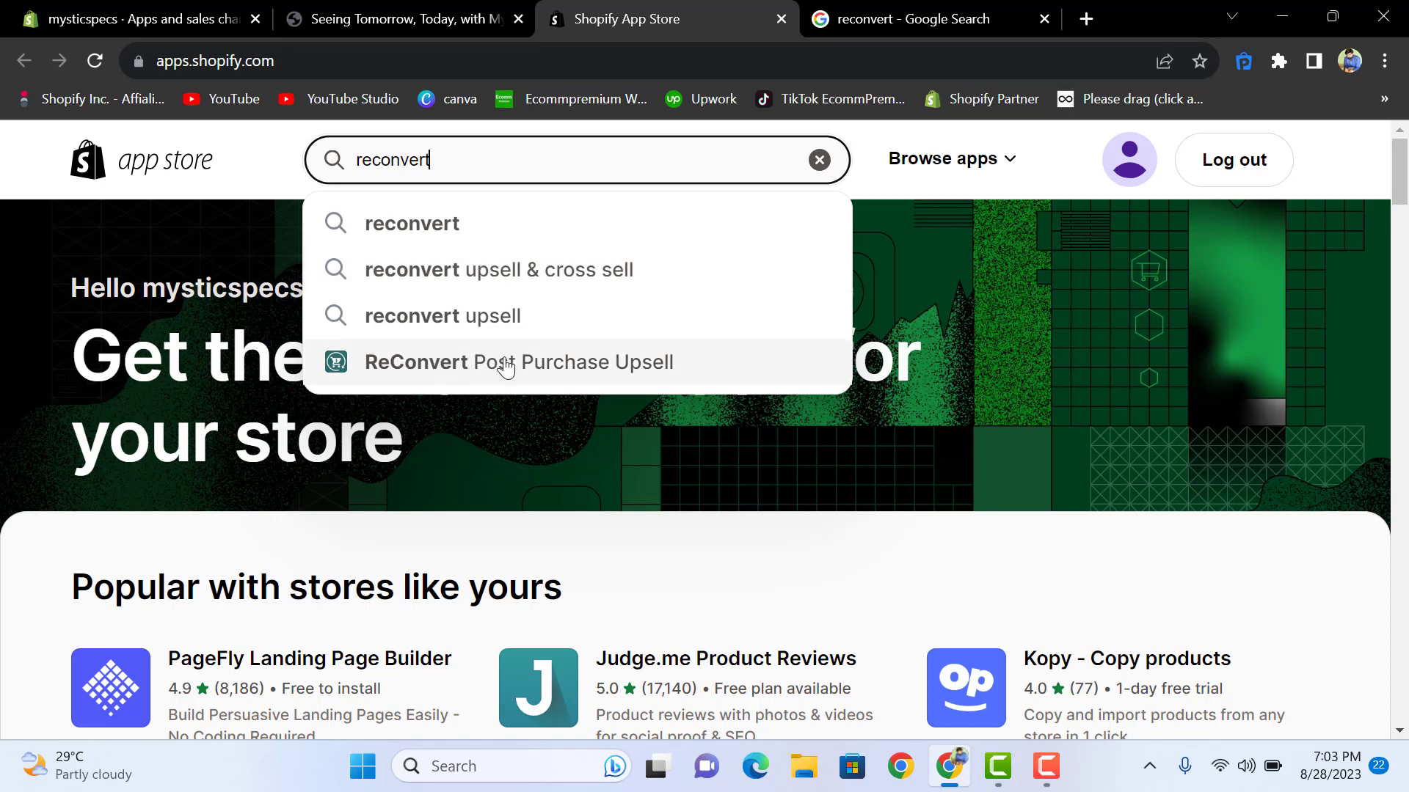
pyautogui.click(517, 362)
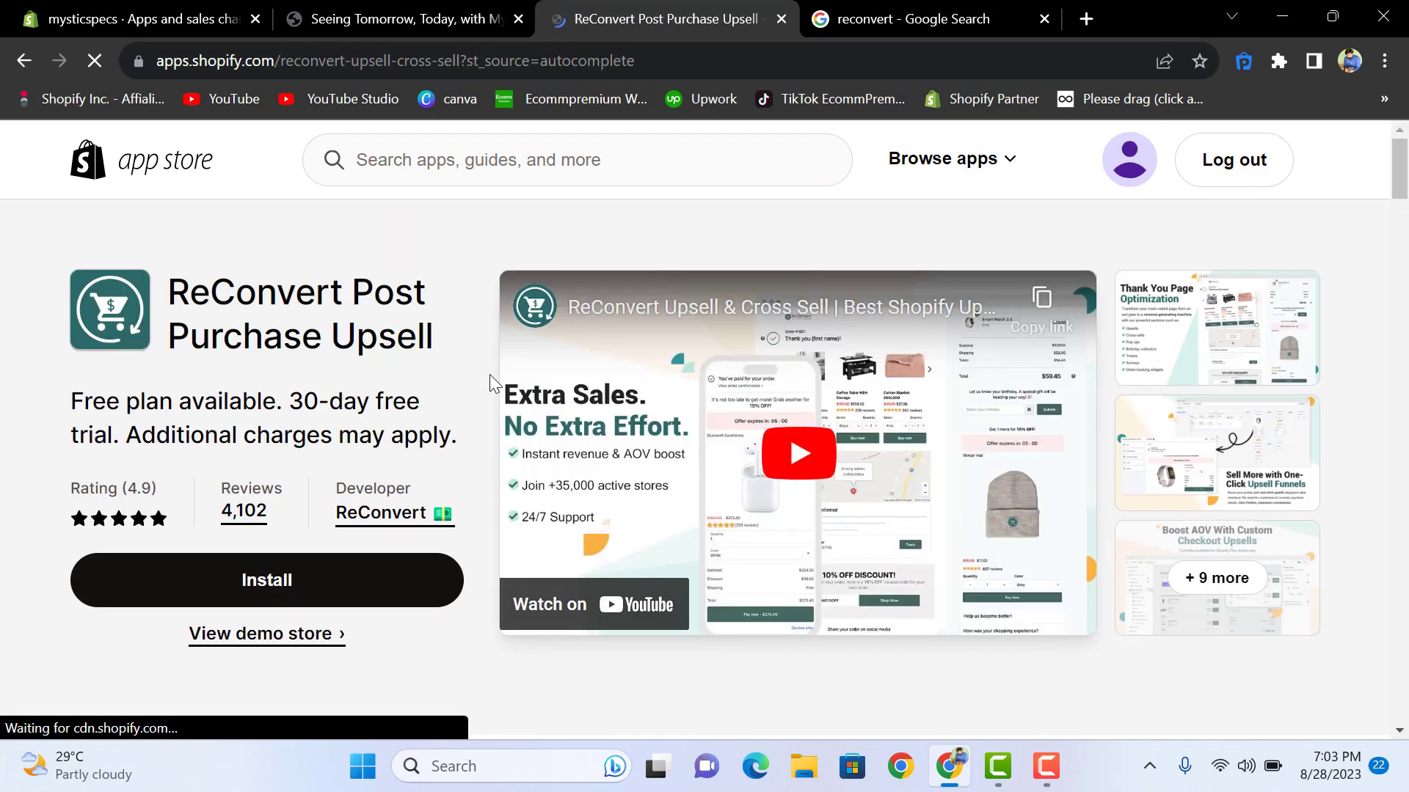
pyautogui.scroll(-3)
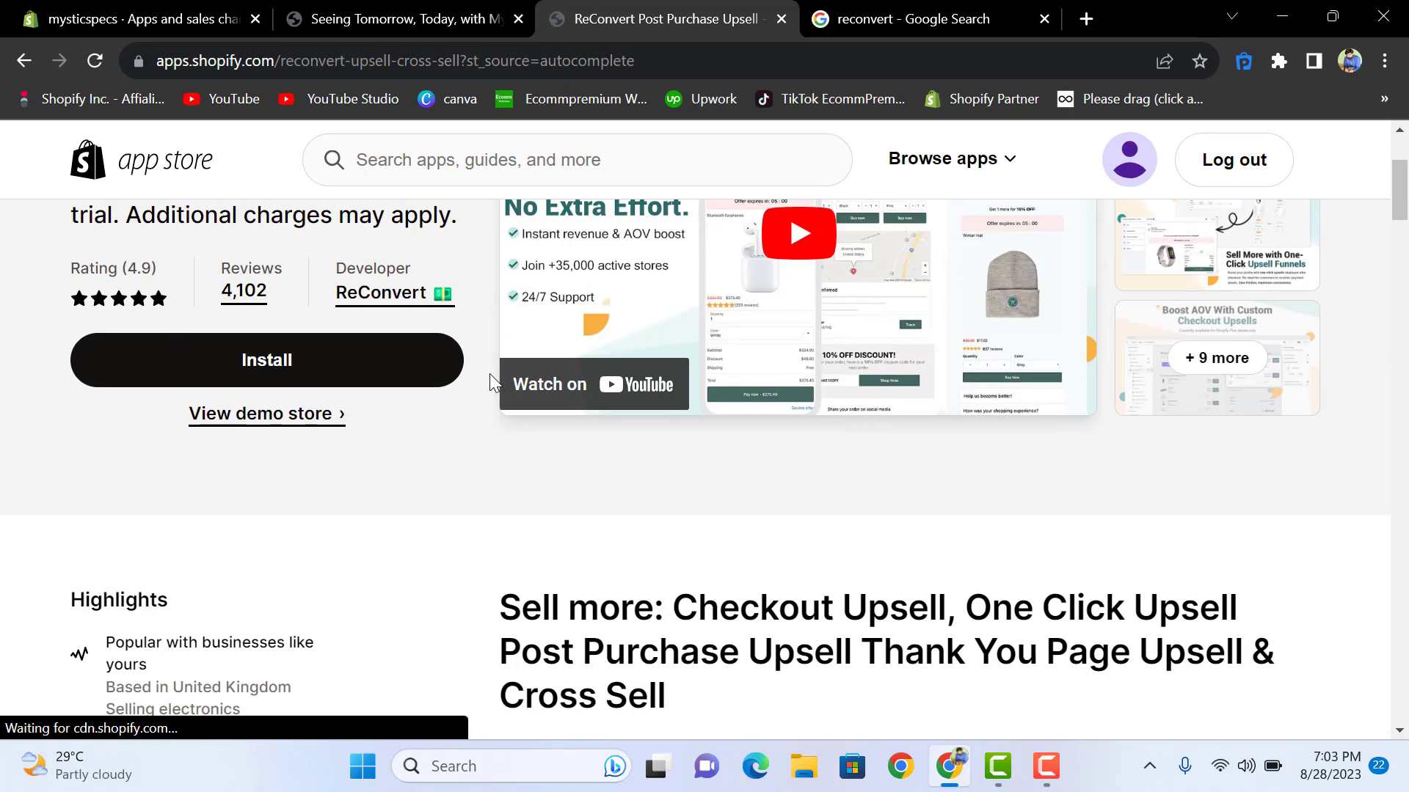
pyautogui.scroll(-3)
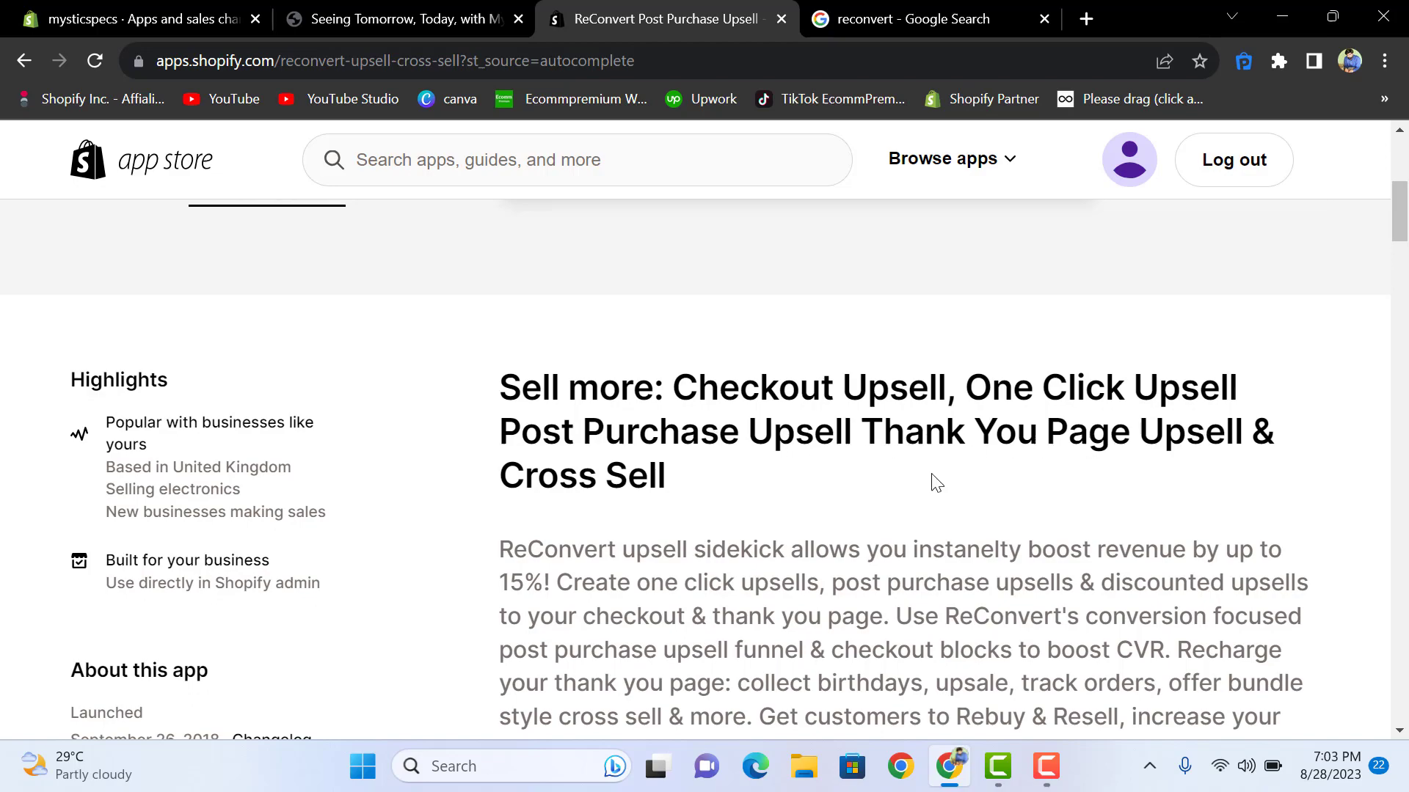
pyautogui.scroll(-3)
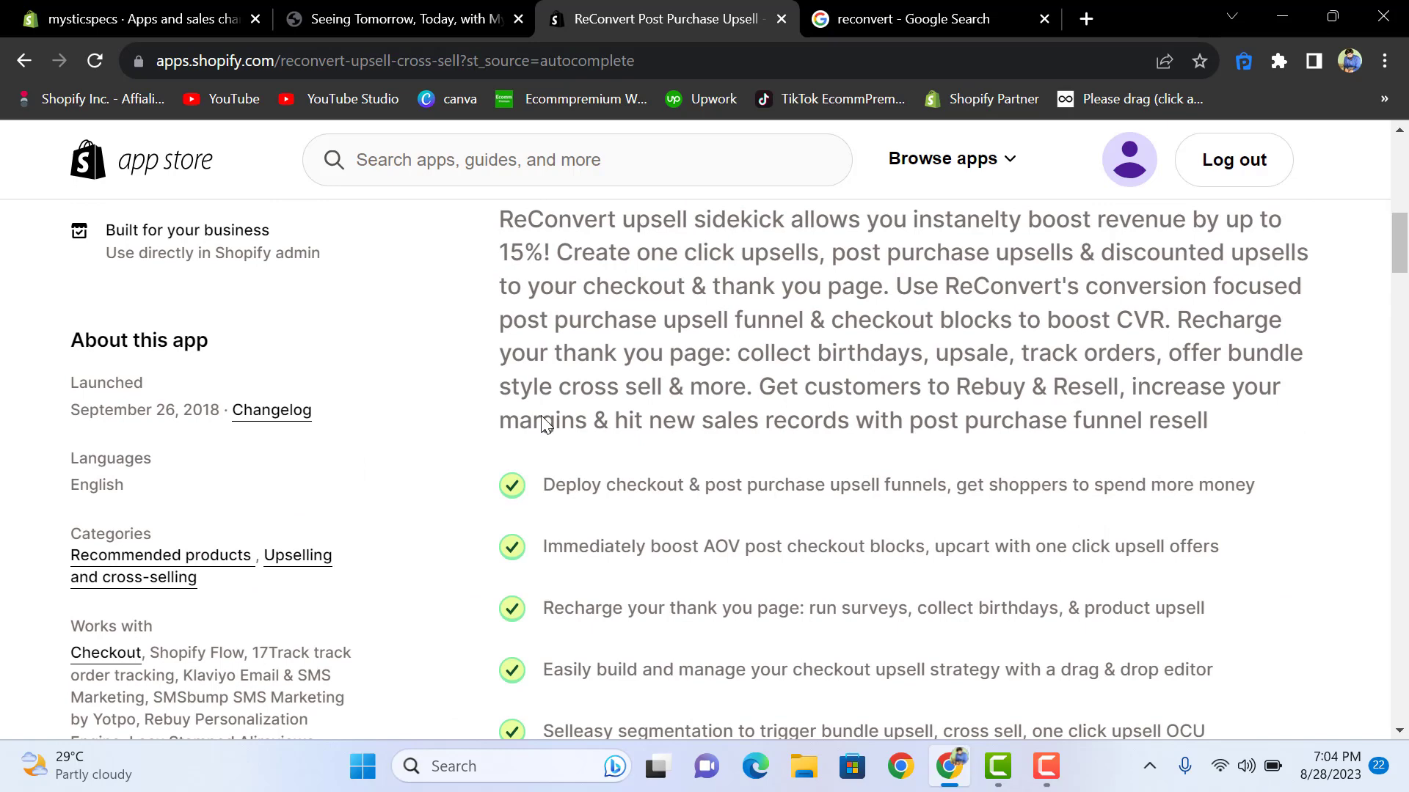
pyautogui.scroll(-3)
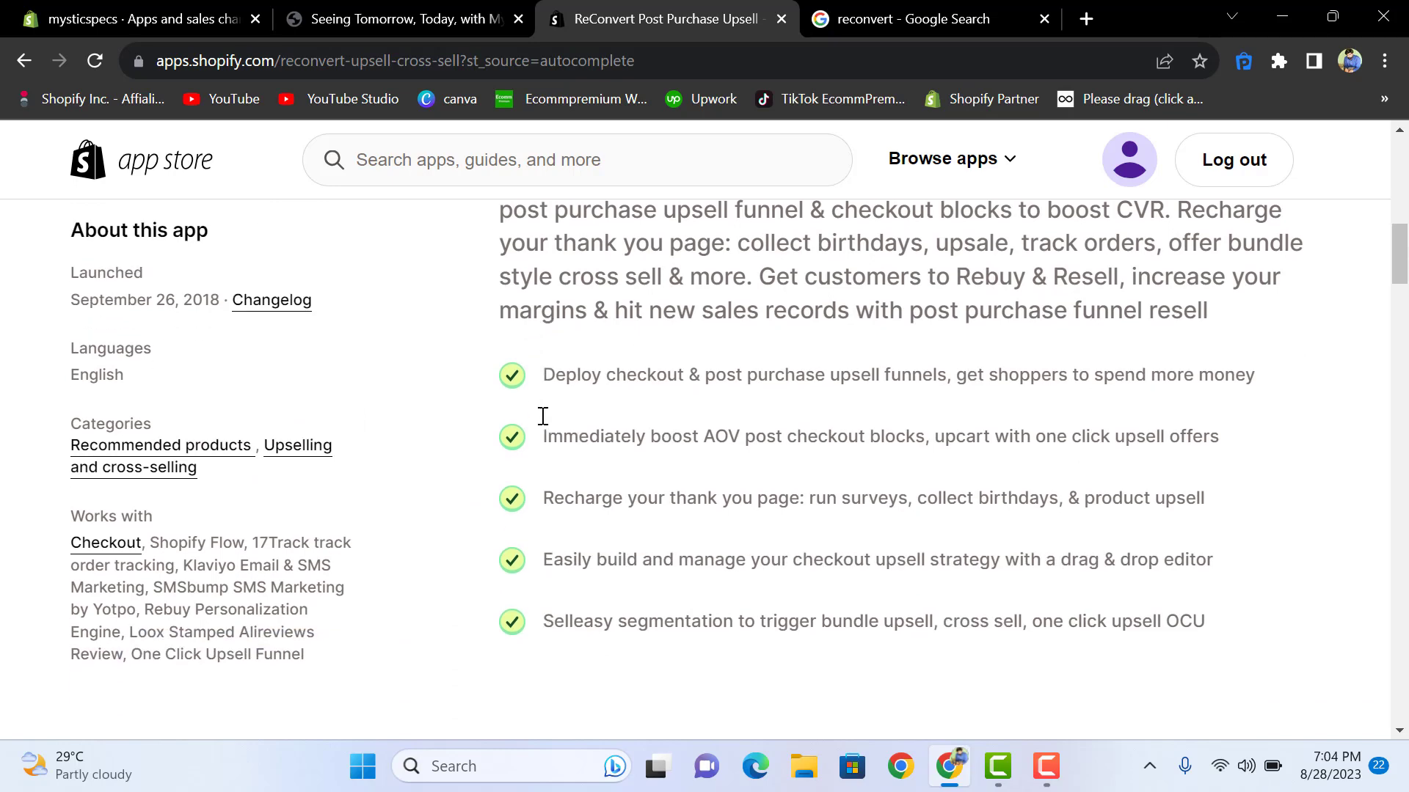
pyautogui.moveTo(790, 398)
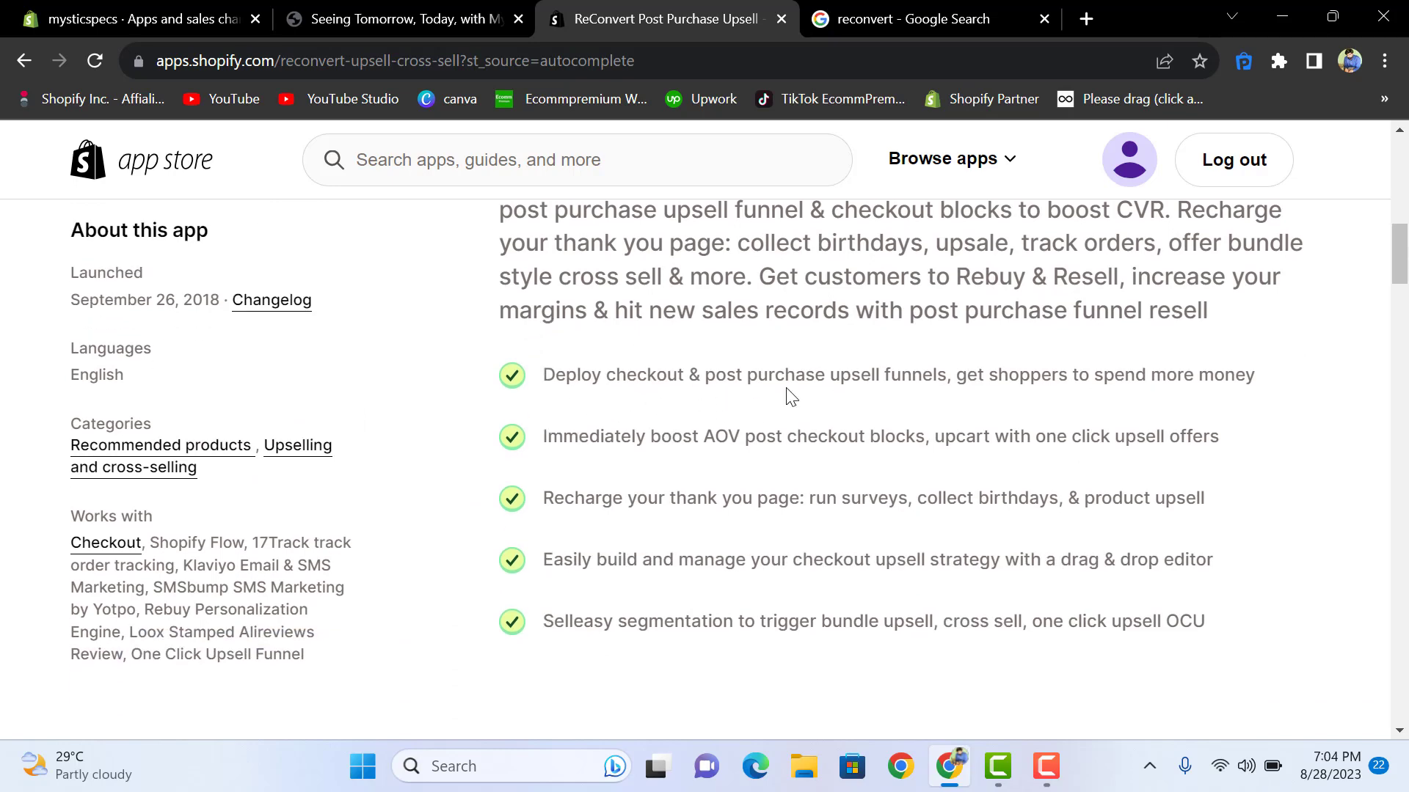
pyautogui.moveTo(687, 461)
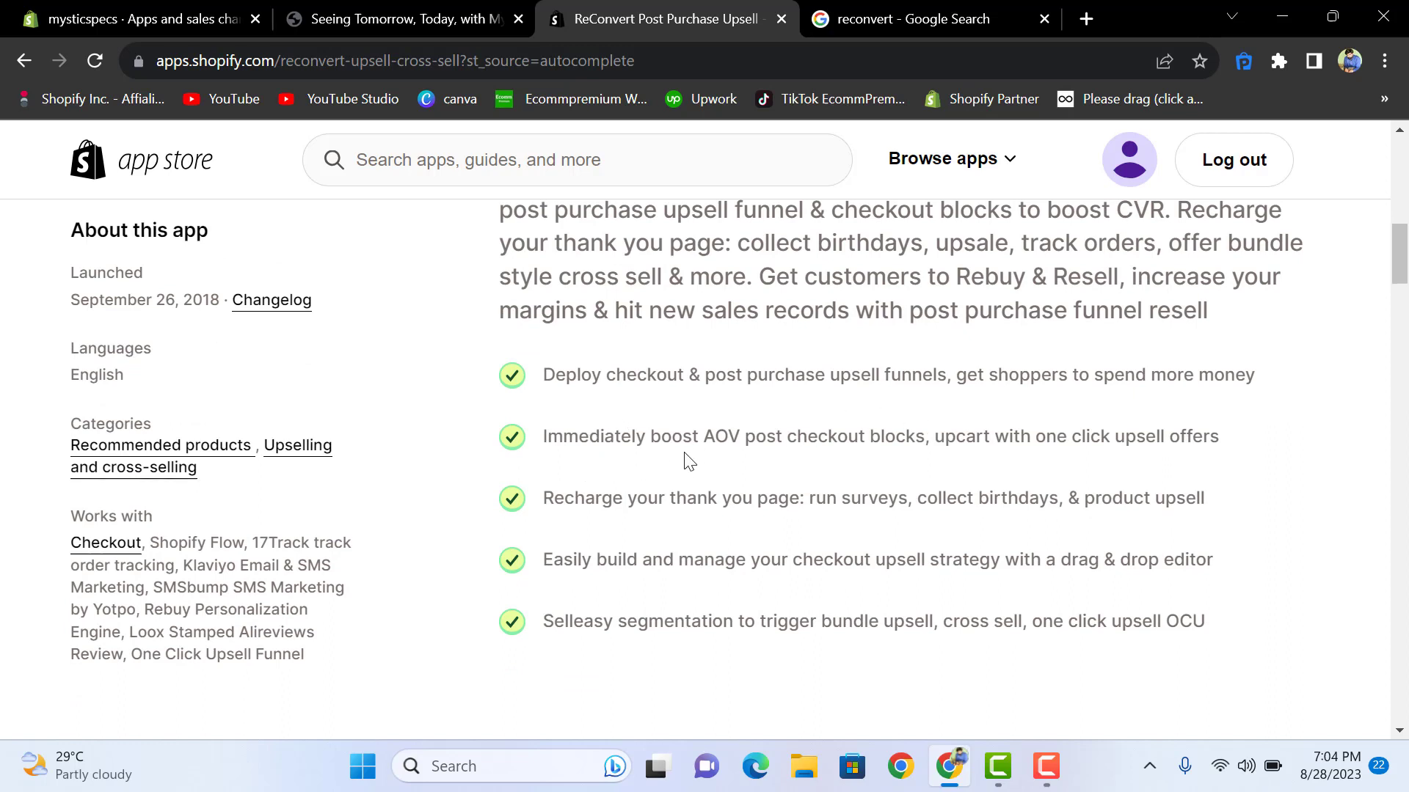
pyautogui.moveTo(674, 481)
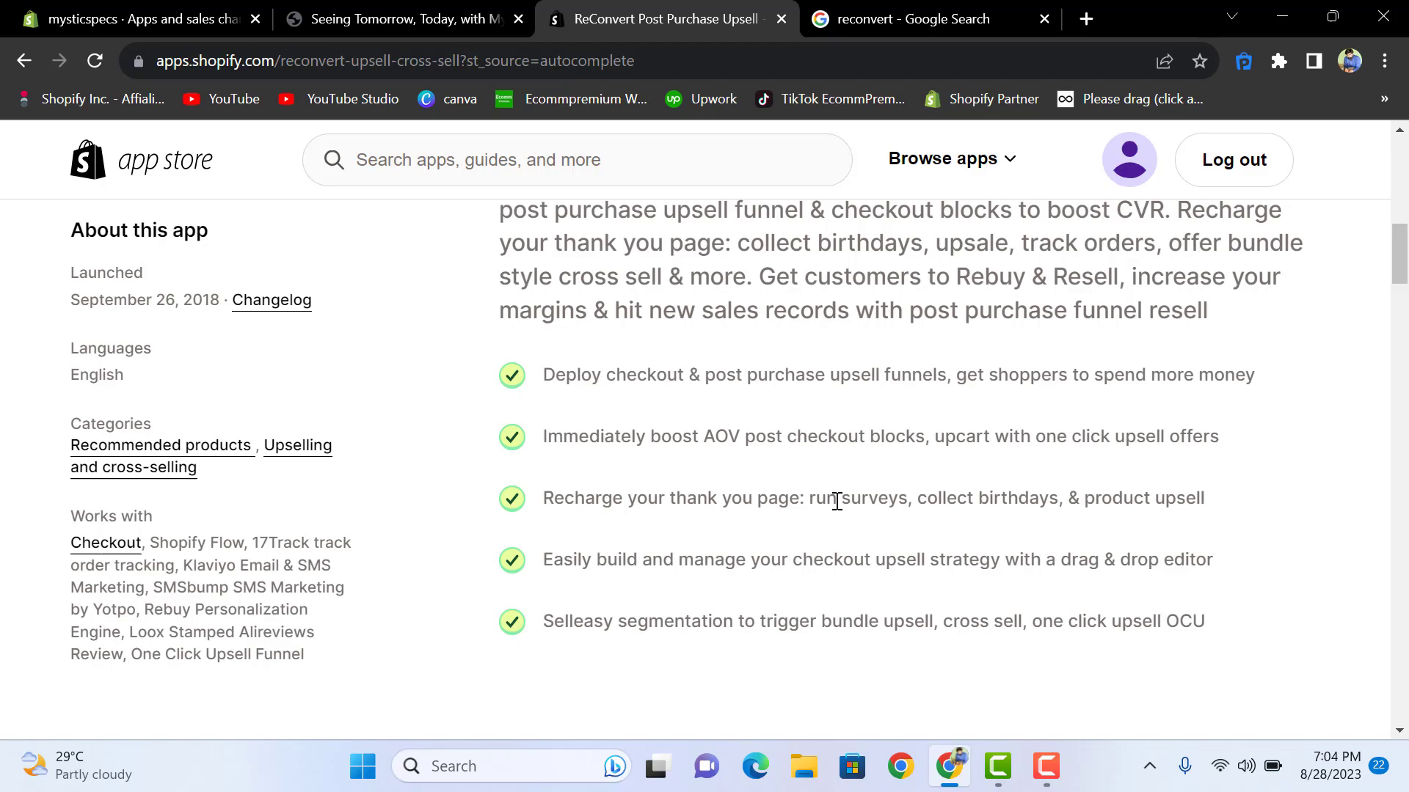
pyautogui.scroll(-3)
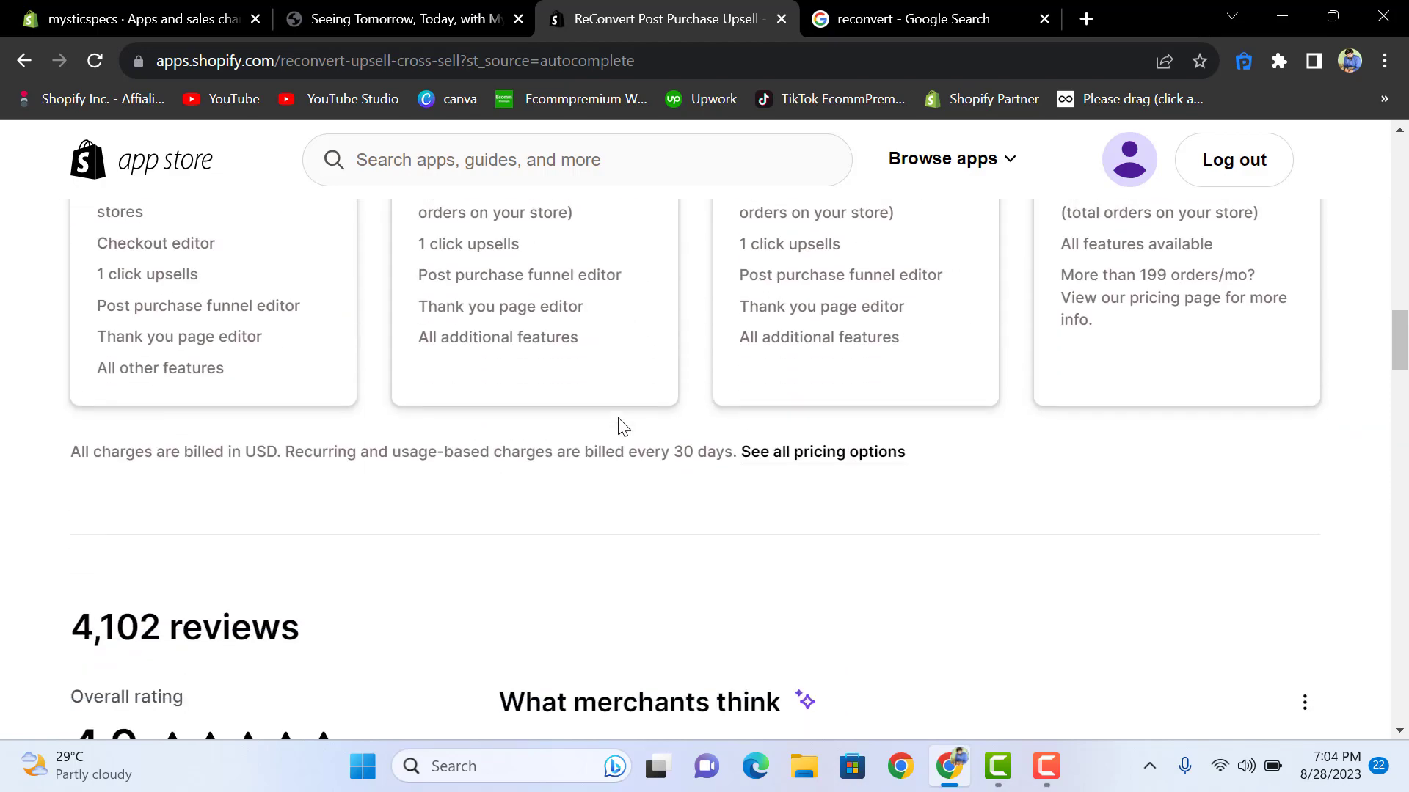
pyautogui.scroll(-3)
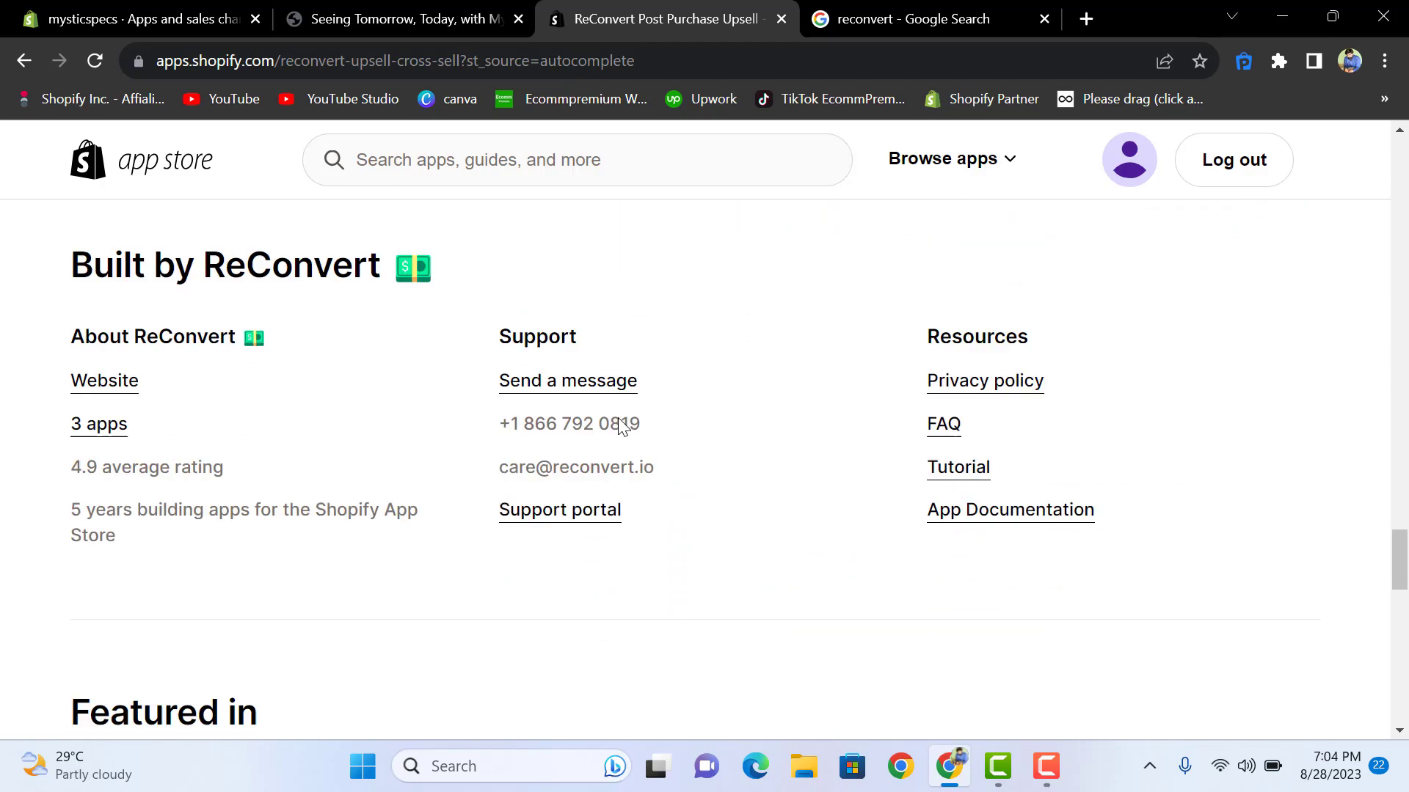
pyautogui.scroll(-3)
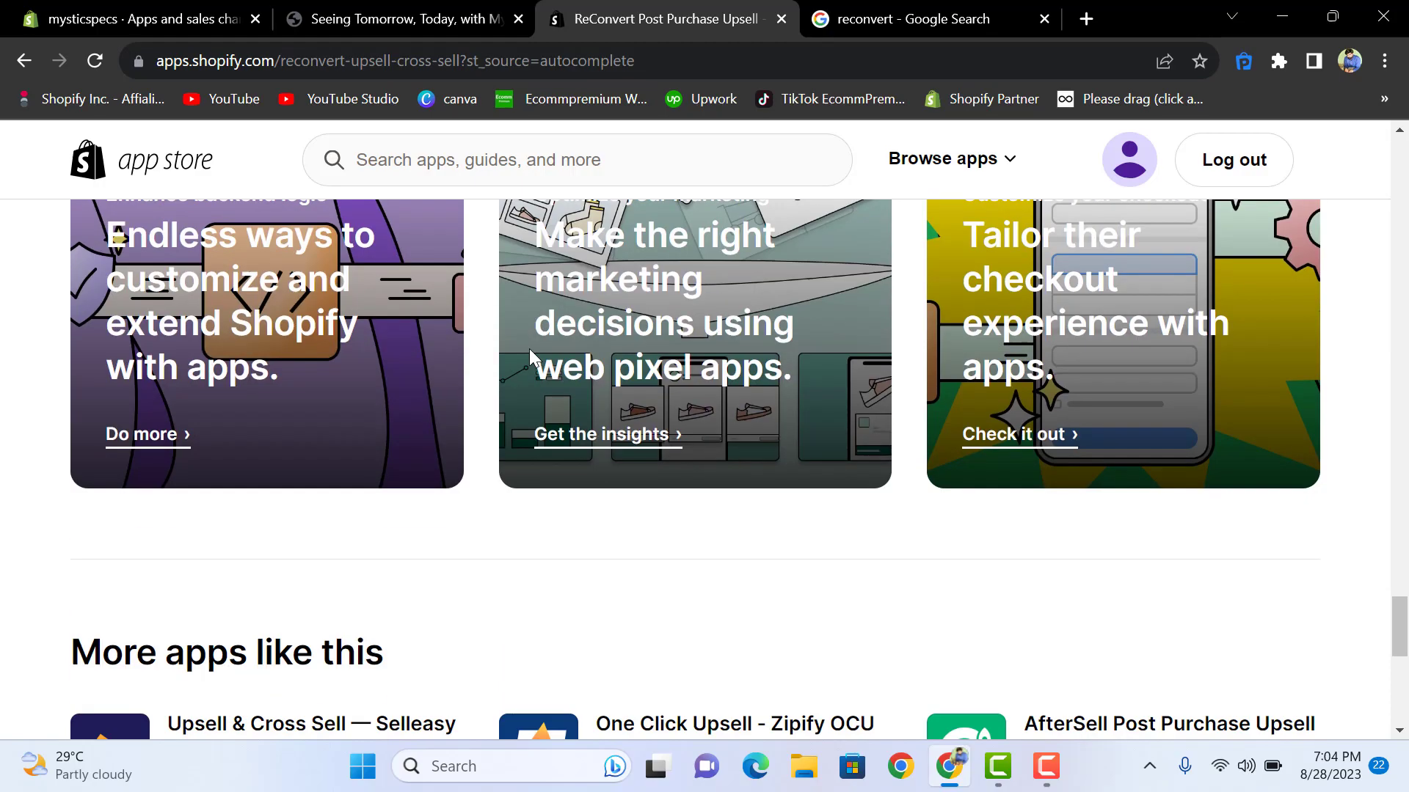
pyautogui.scroll(-3)
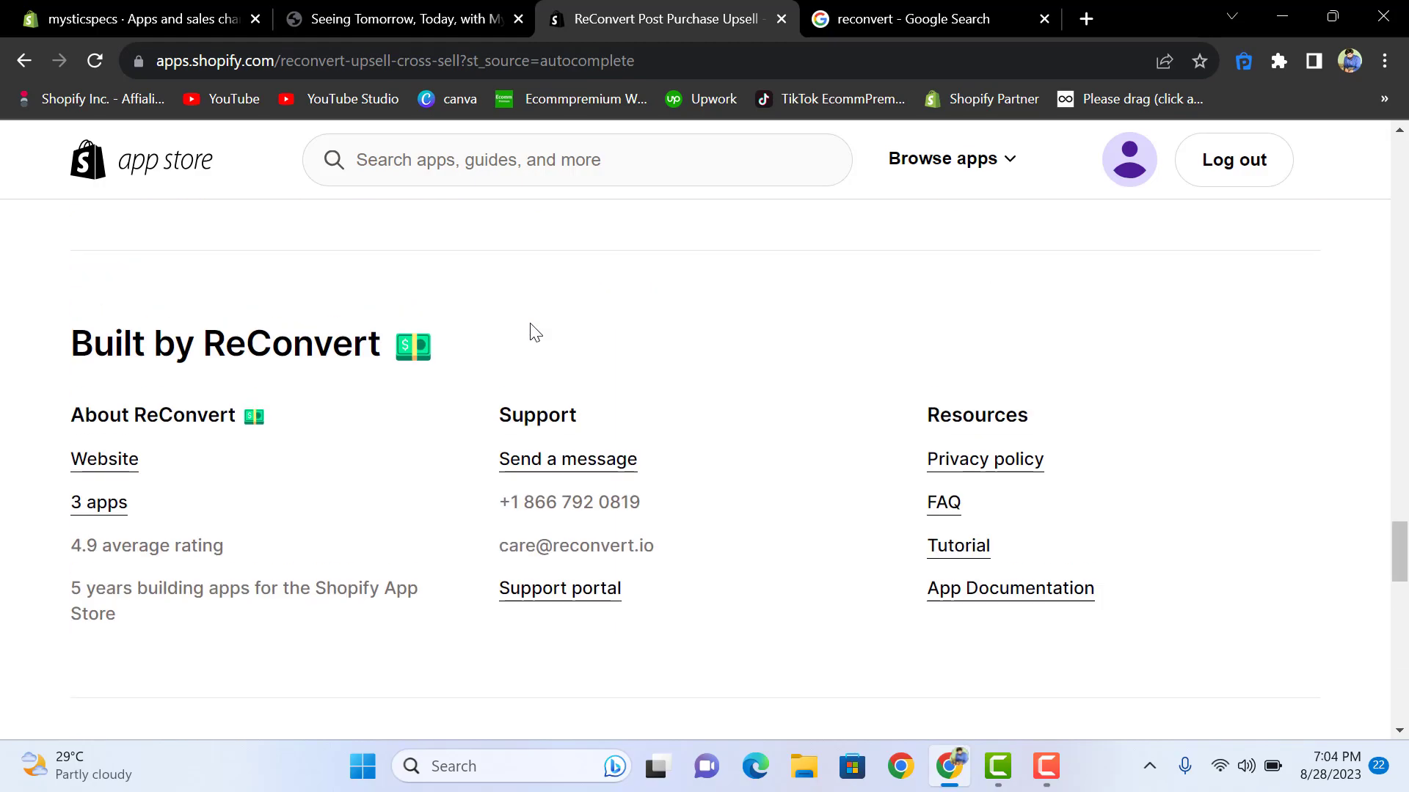
pyautogui.scroll(3)
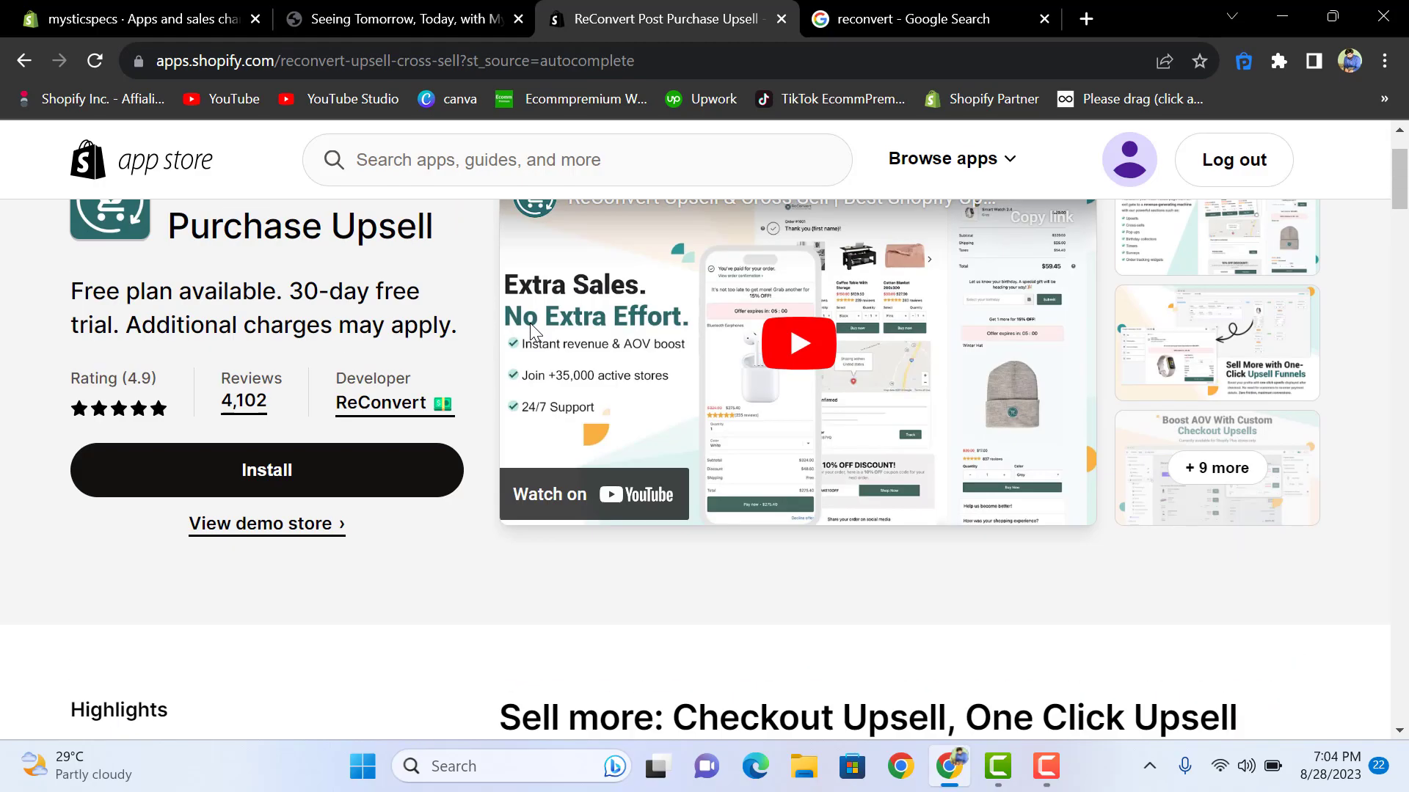
pyautogui.scroll(-3)
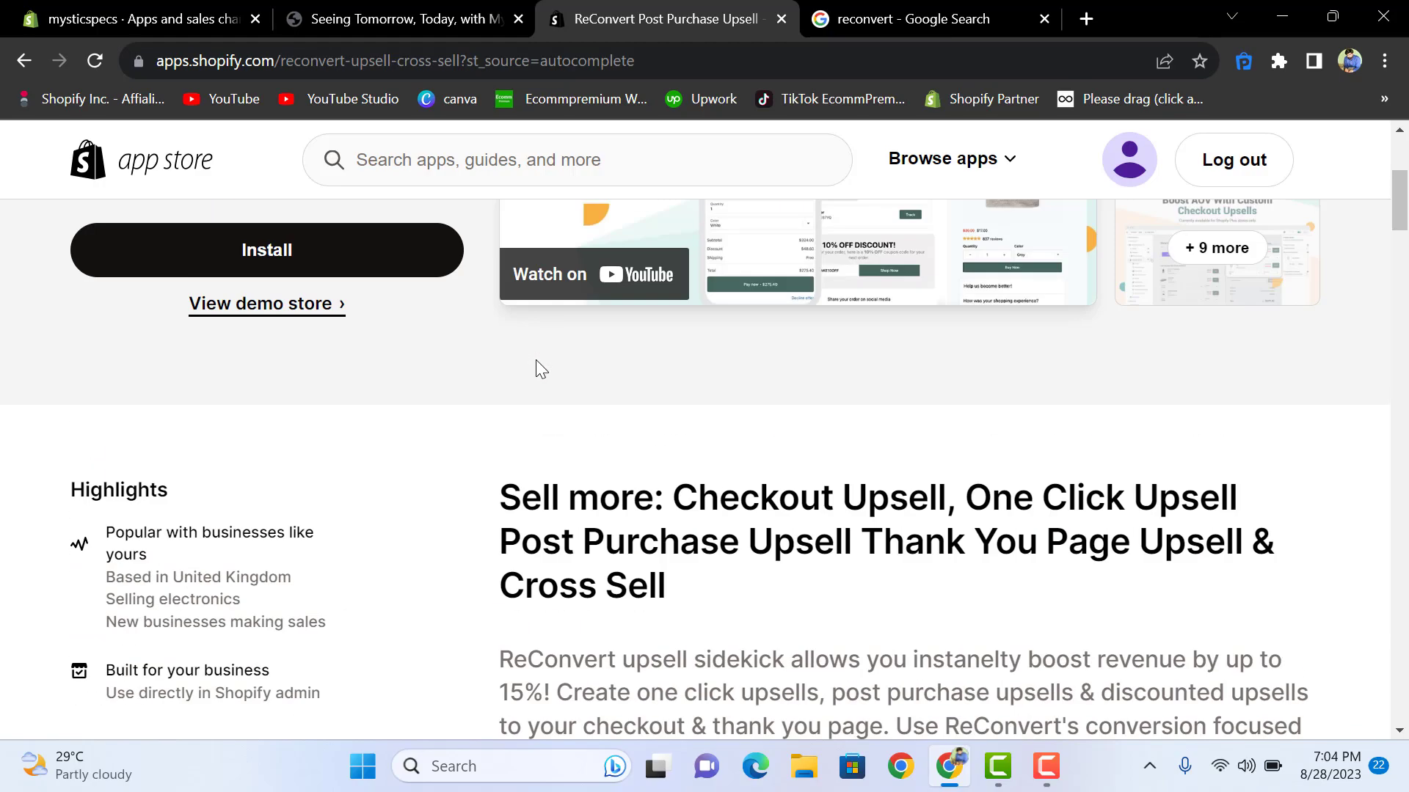
pyautogui.scroll(-3)
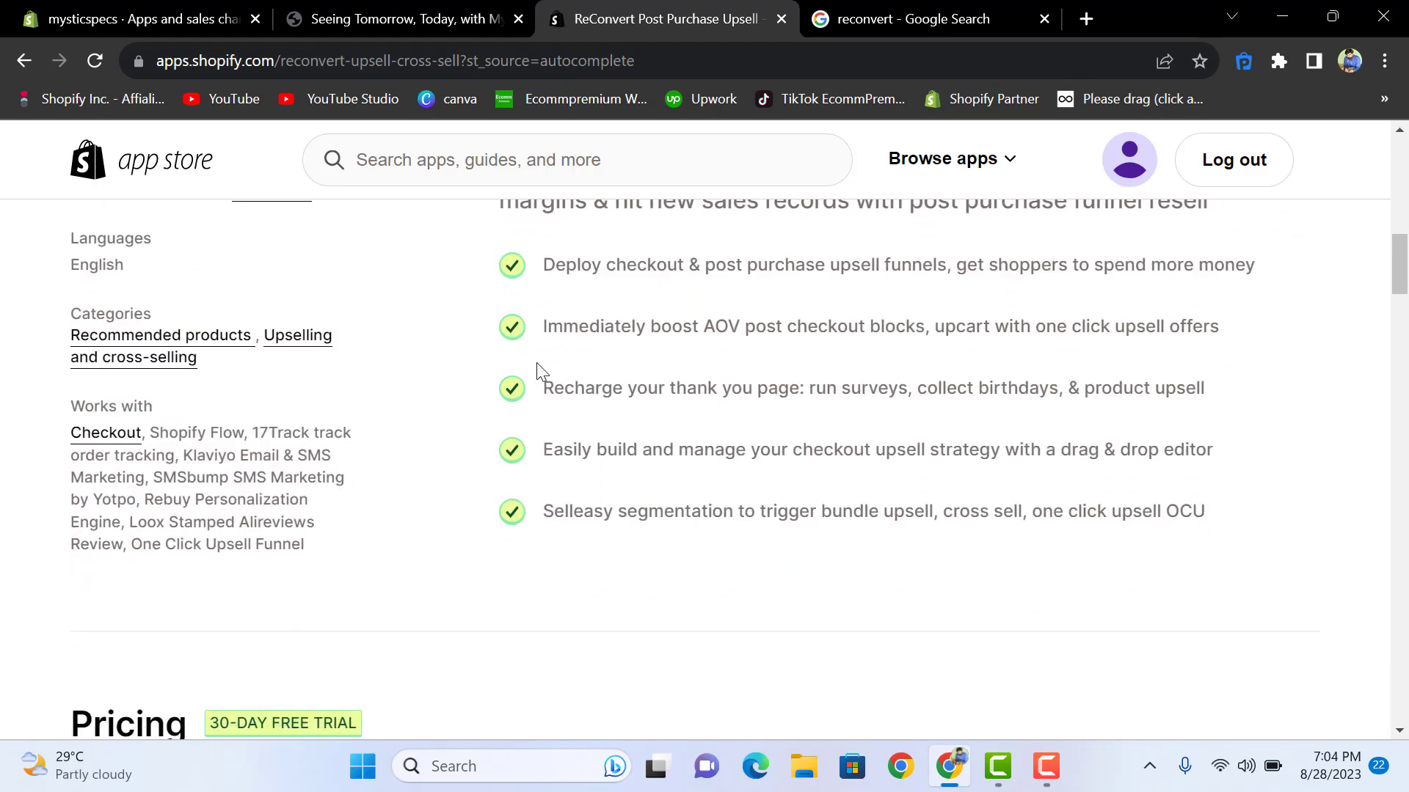
pyautogui.scroll(-3)
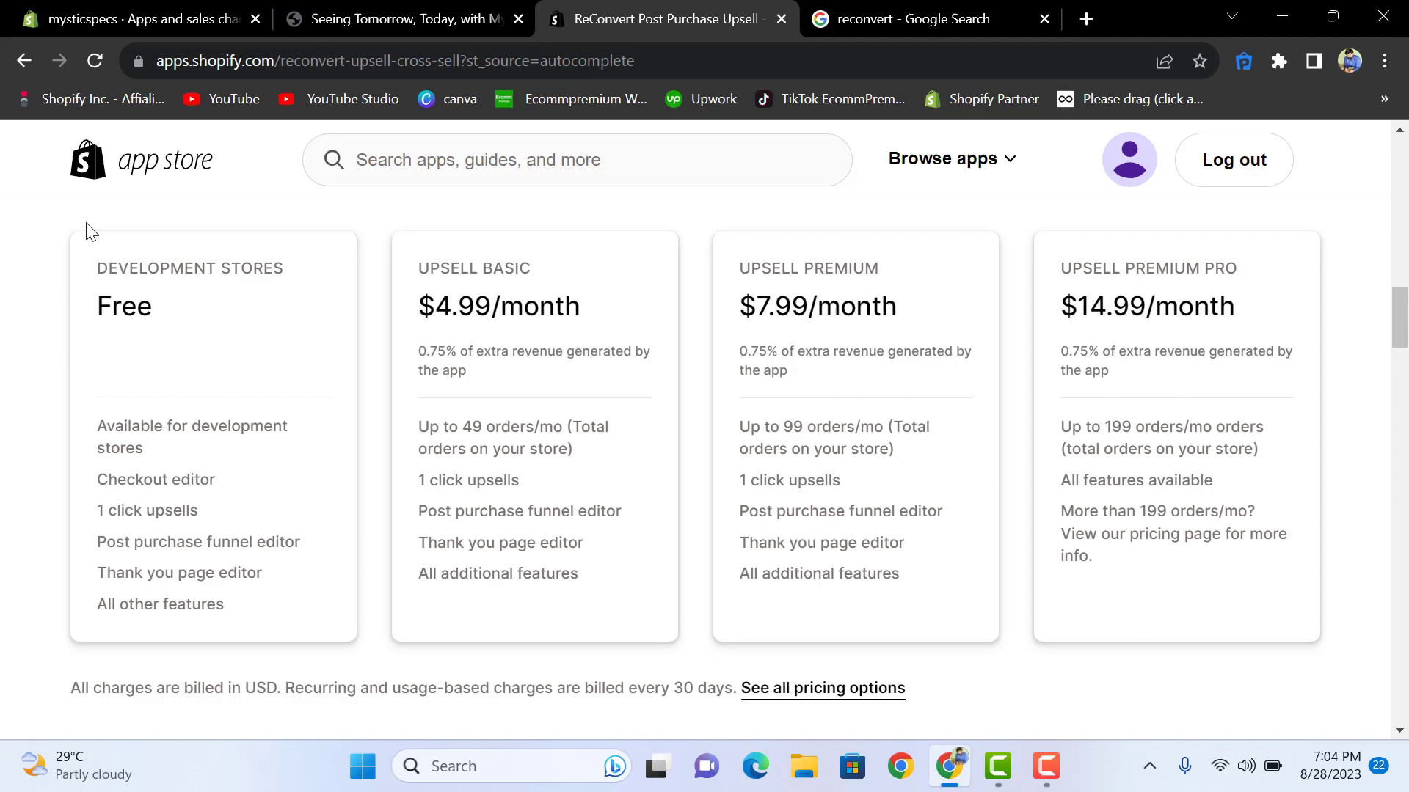
pyautogui.moveTo(264, 365)
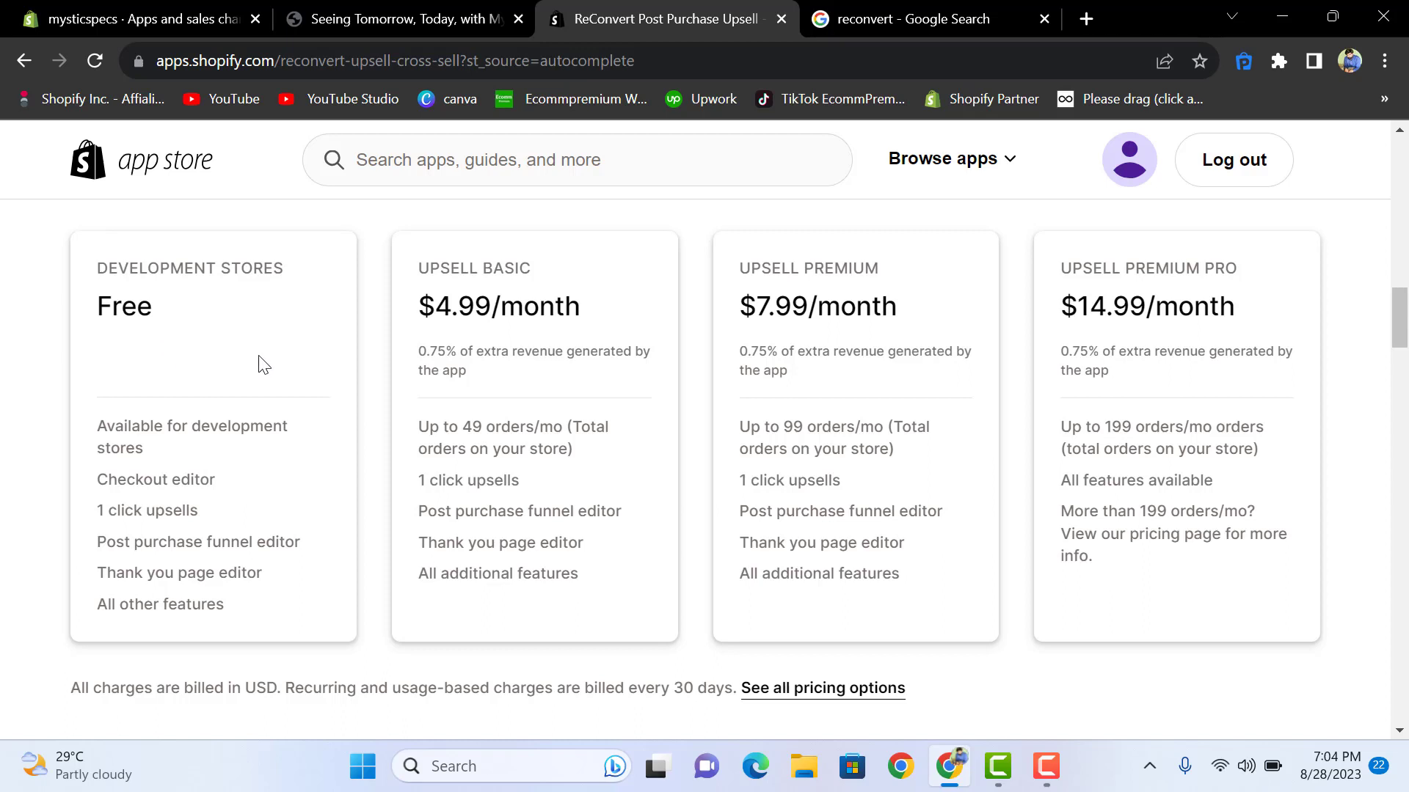
pyautogui.moveTo(198, 404)
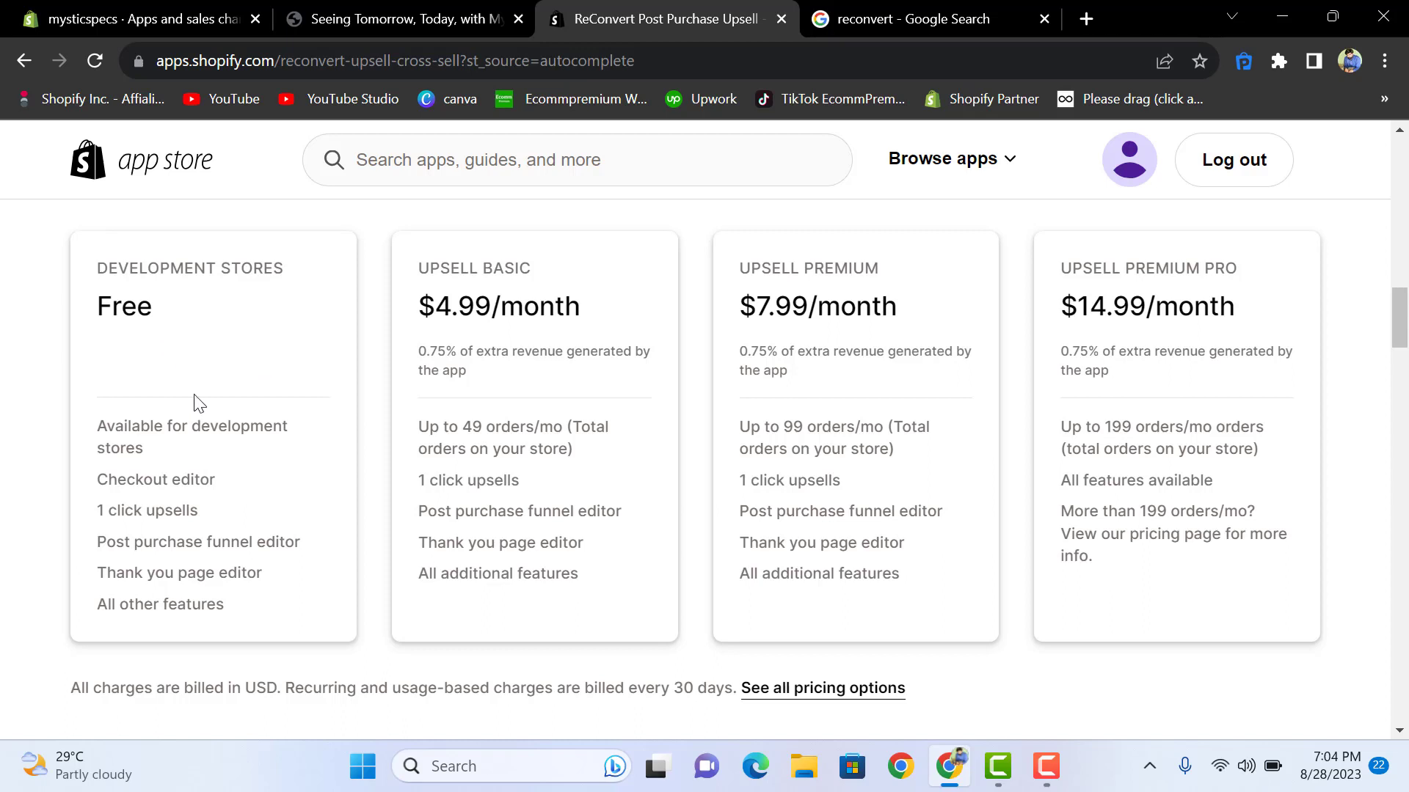
pyautogui.moveTo(330, 555)
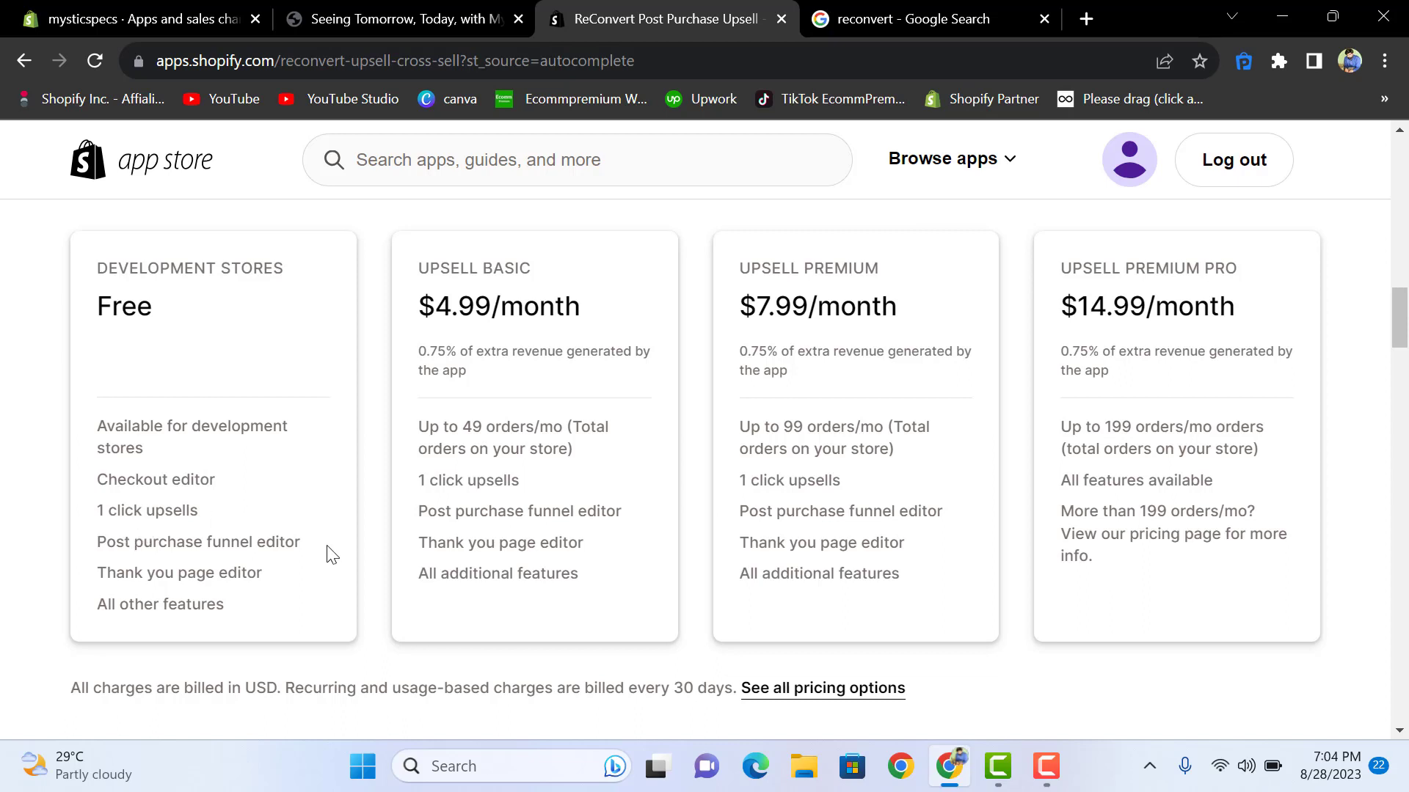
pyautogui.moveTo(251, 571)
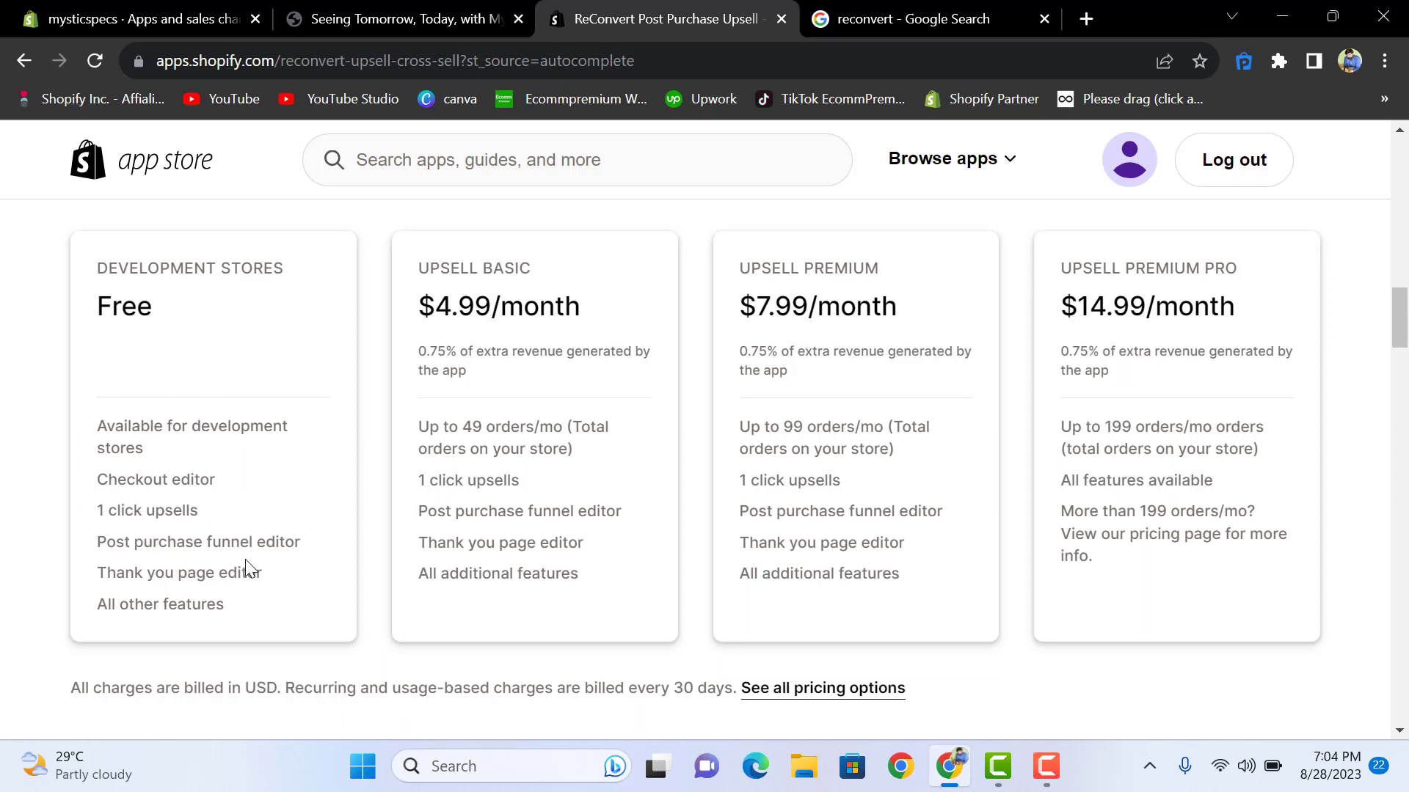
pyautogui.moveTo(416, 298)
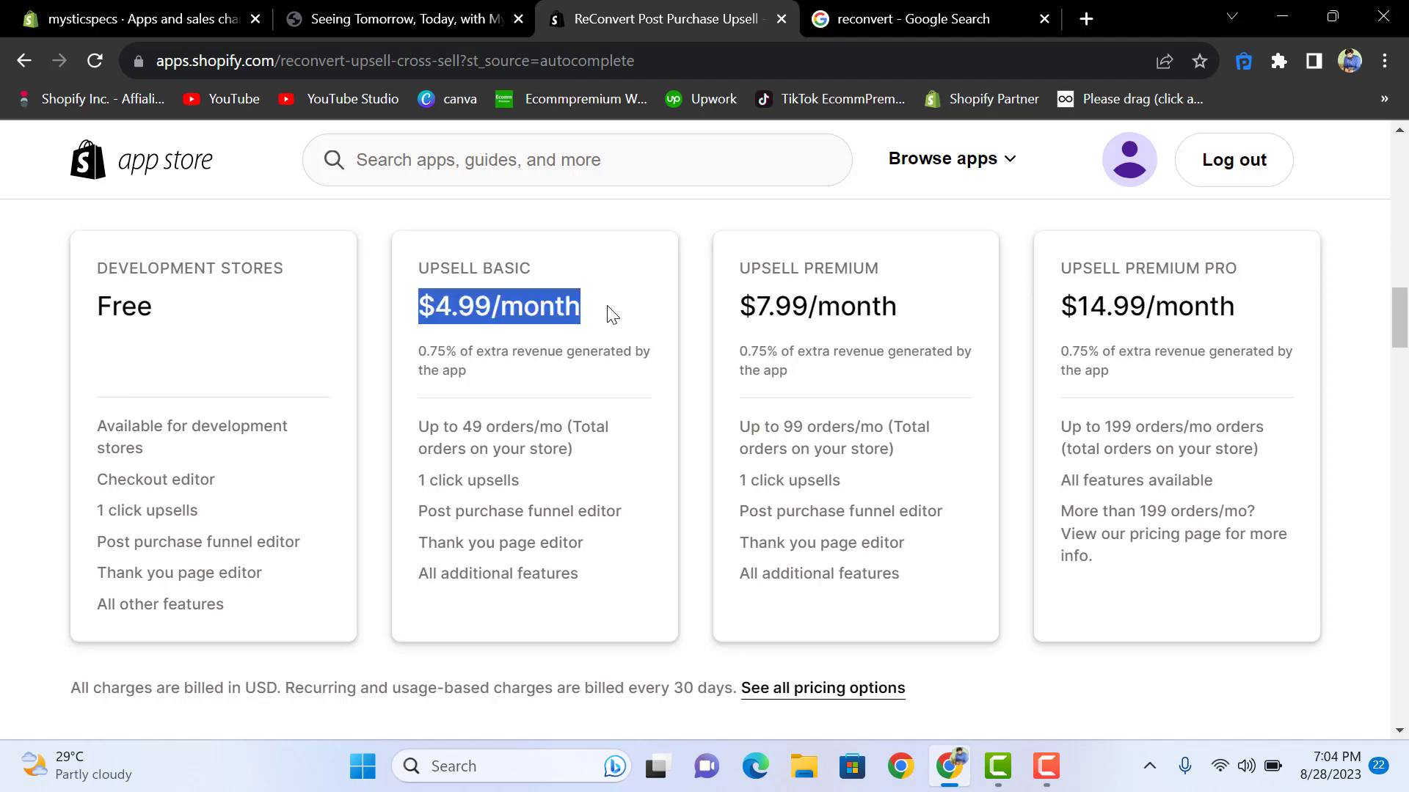
pyautogui.click(602, 347)
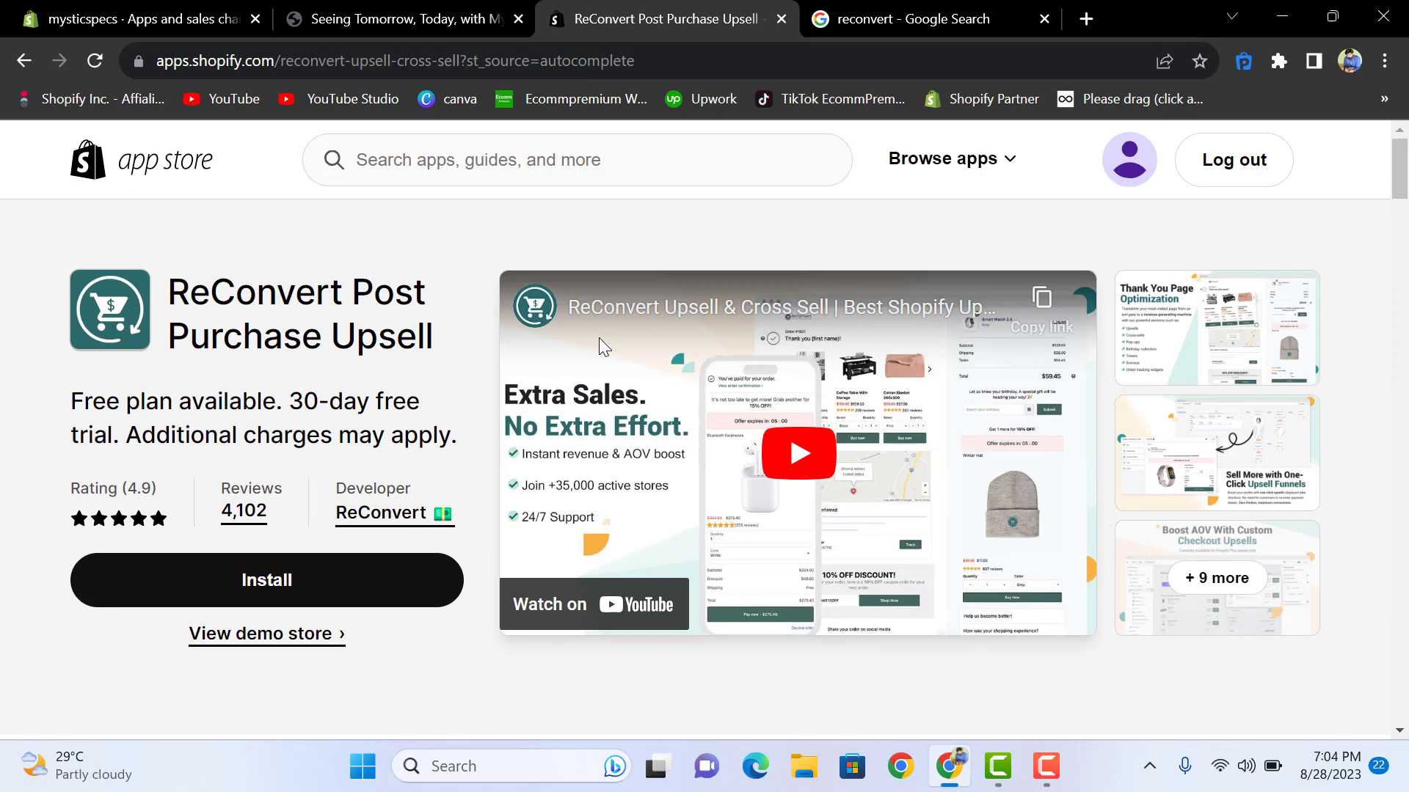
# Step: Install ReConvert Upsell & Cross Sell on the mysticspecs store, granting its requested permissions
pyautogui.click(266, 580)
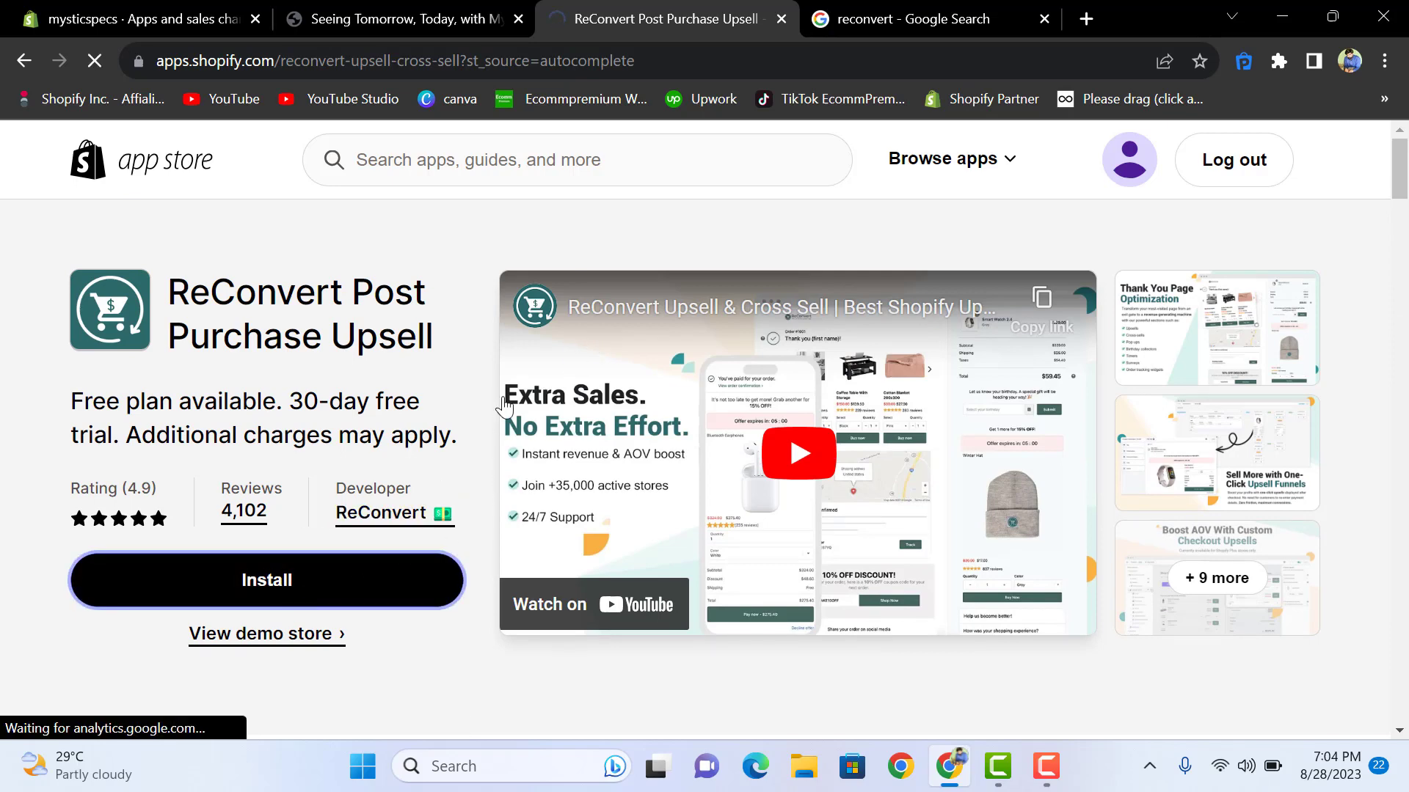
pyautogui.click(265, 580)
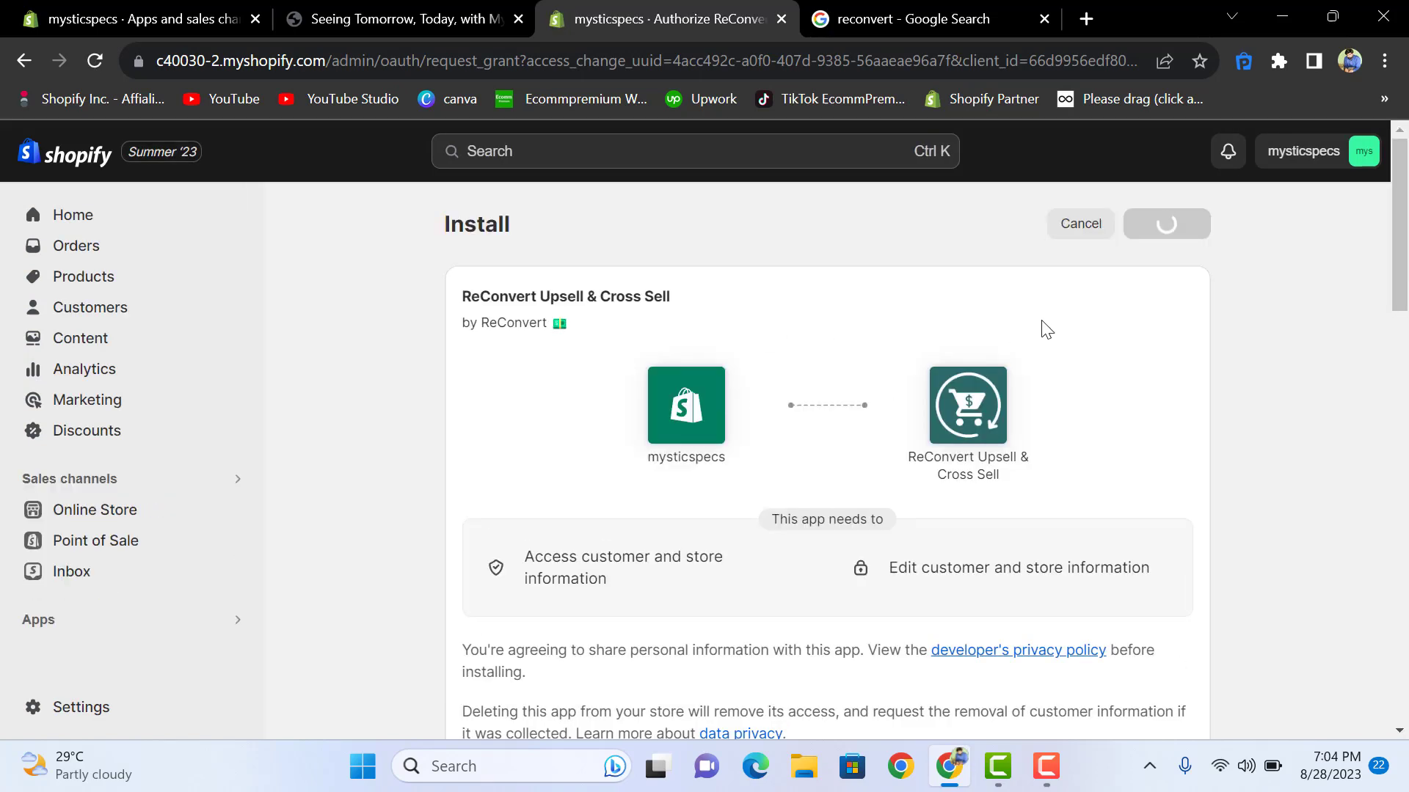
pyautogui.click(1166, 223)
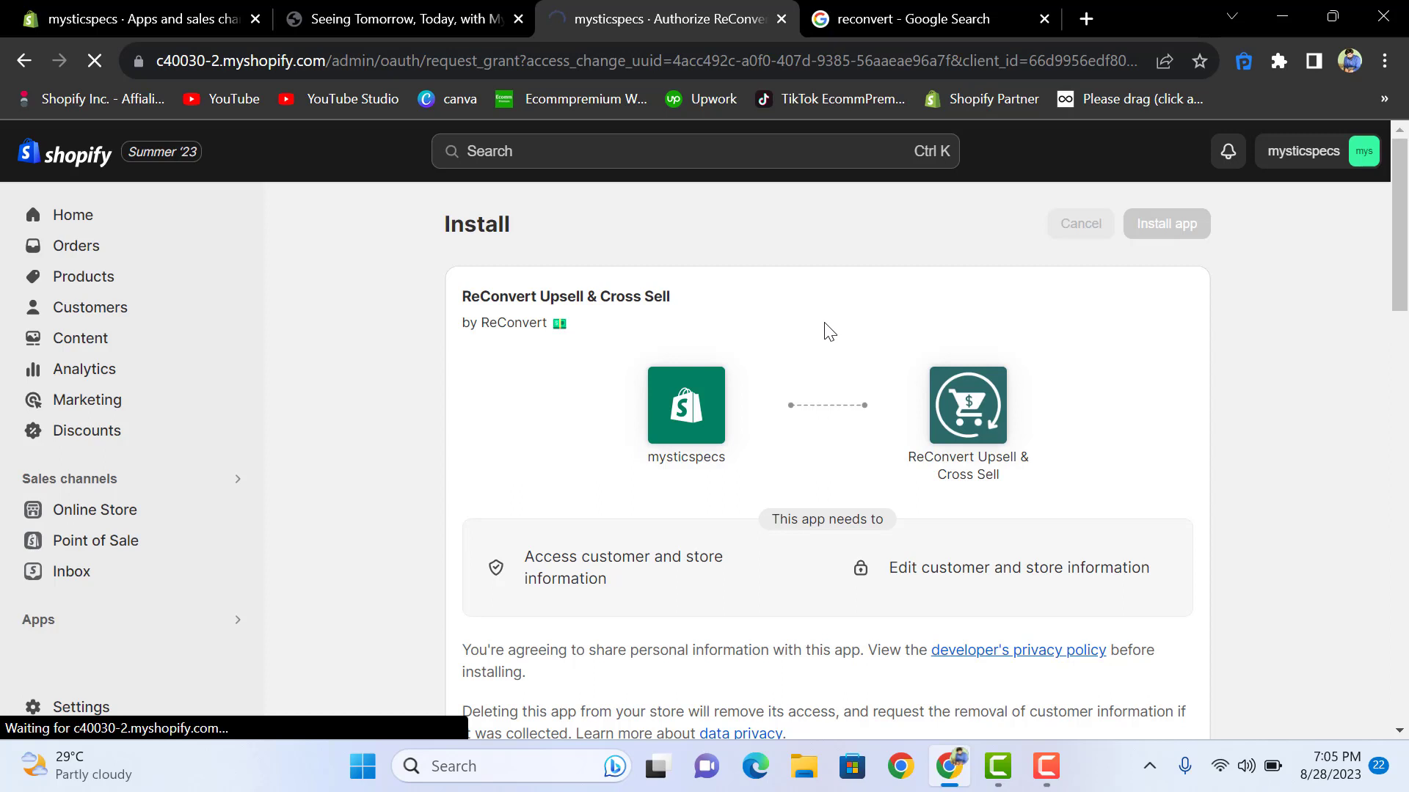
pyautogui.moveTo(782, 310)
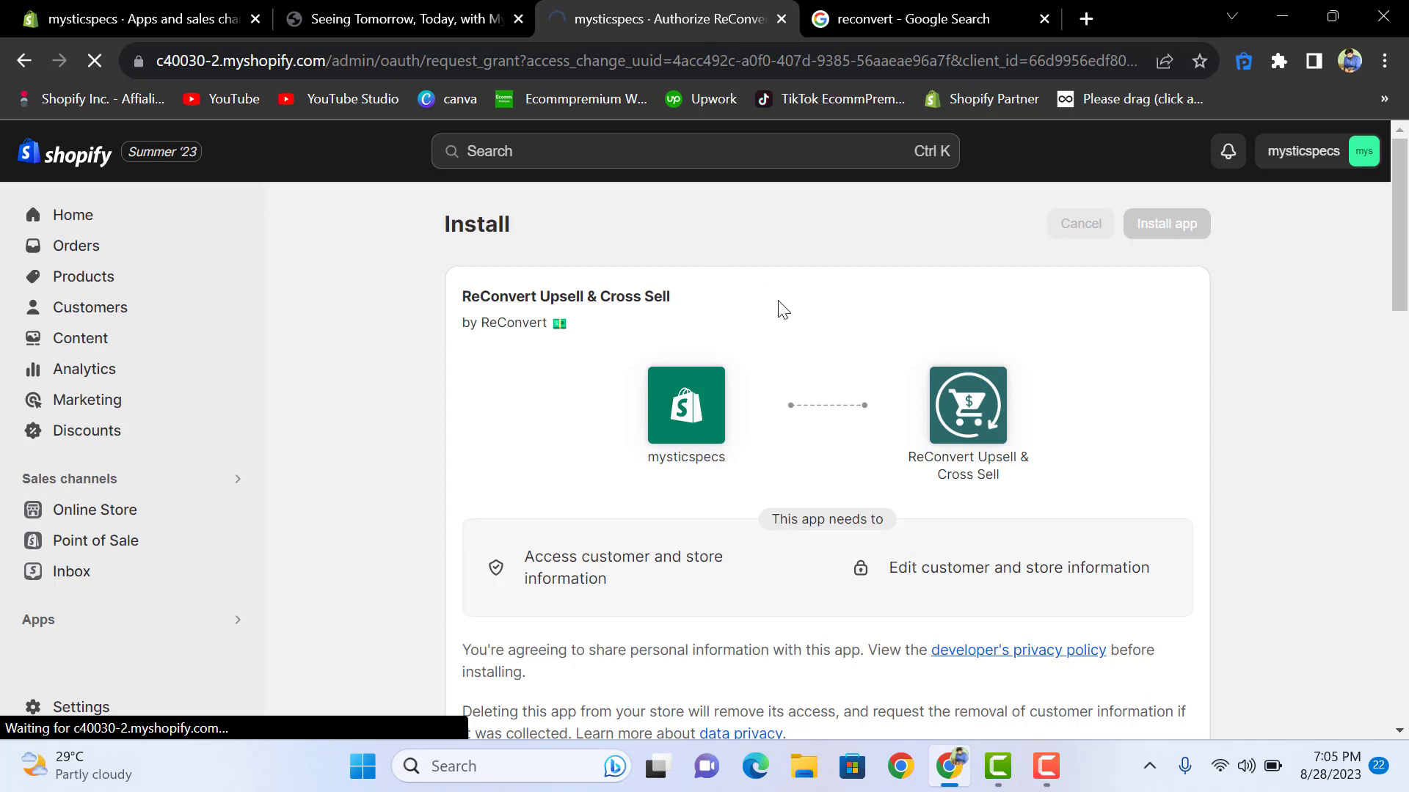
pyautogui.click(1165, 223)
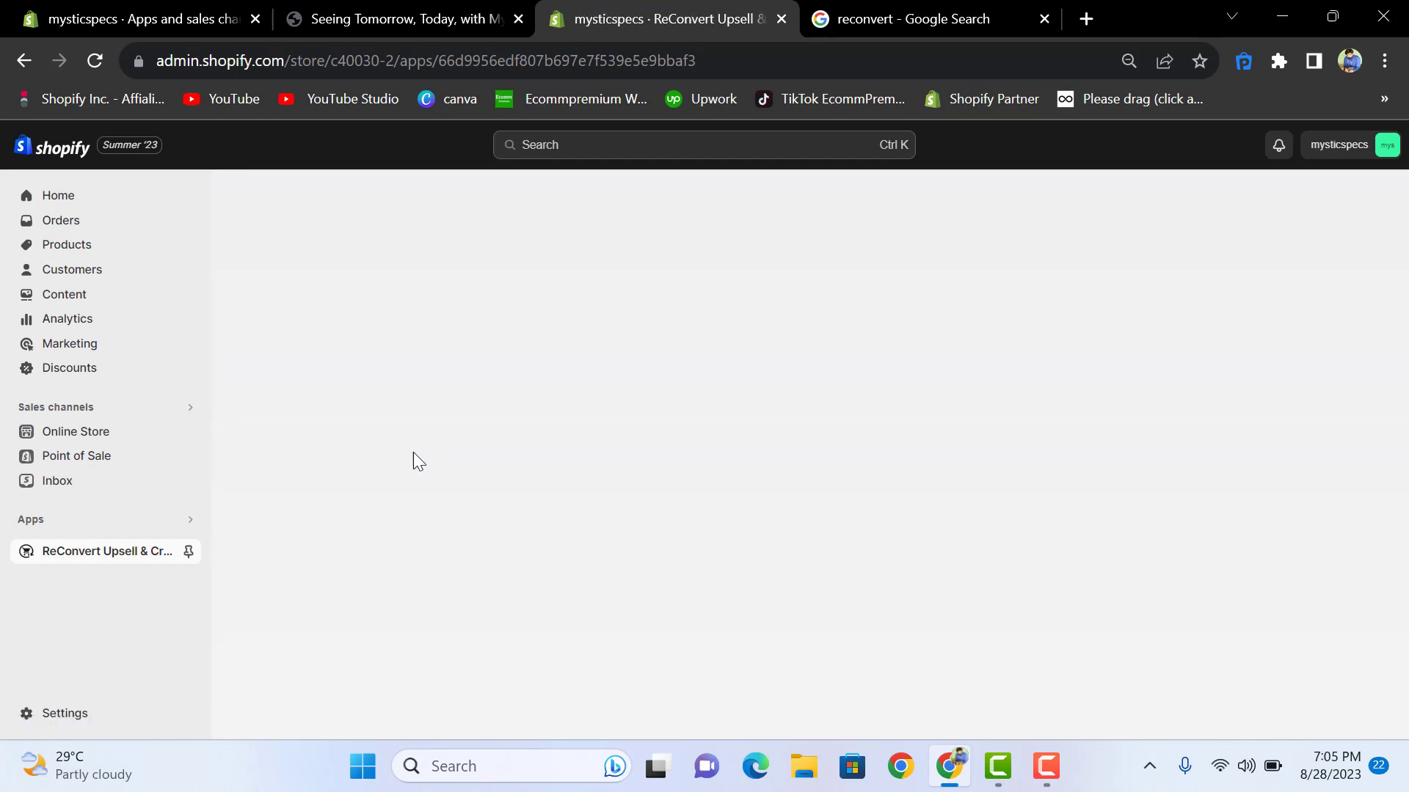
# Step: Review the growing-business plan pricing in the welcome dialog and continue with Let's go!
pyautogui.click(105, 550)
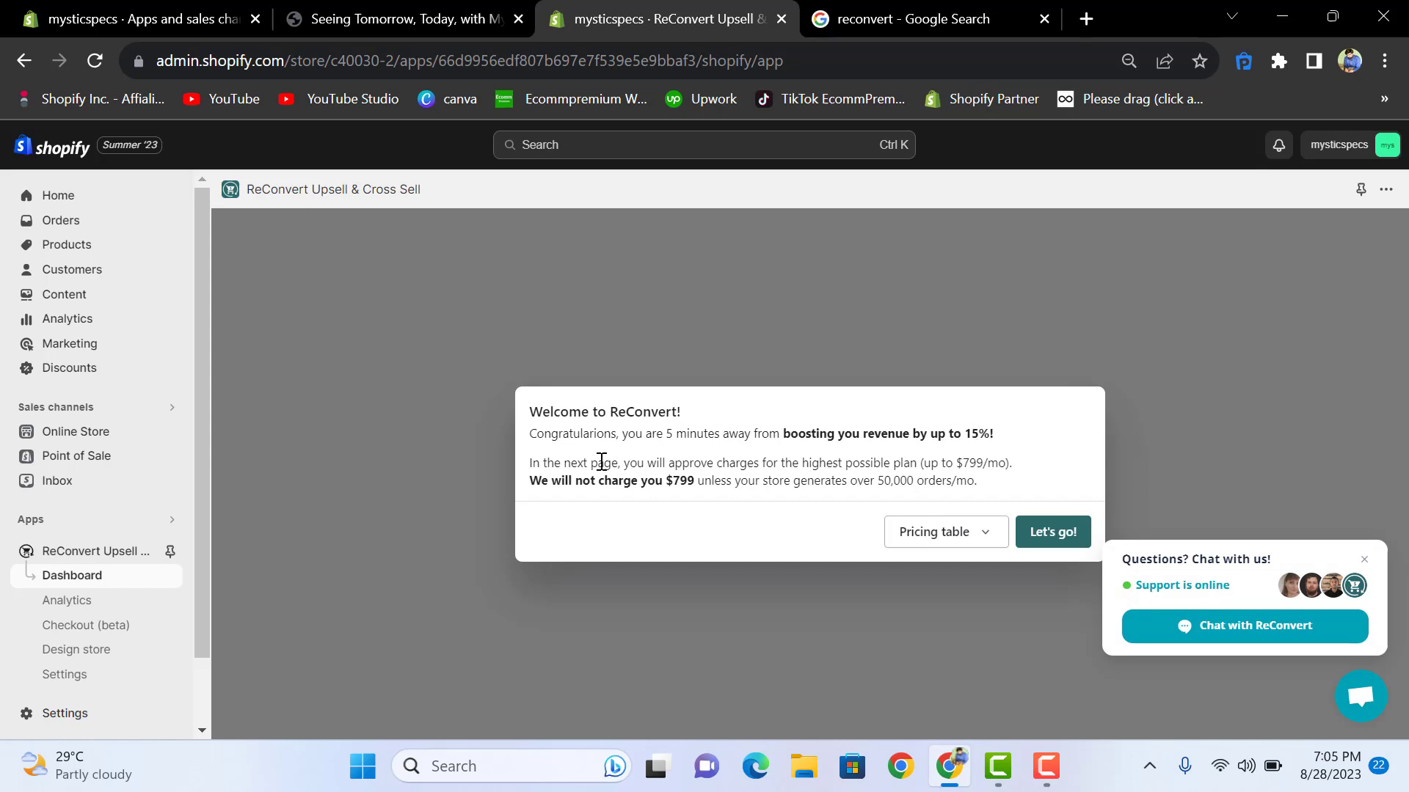
pyautogui.click(944, 531)
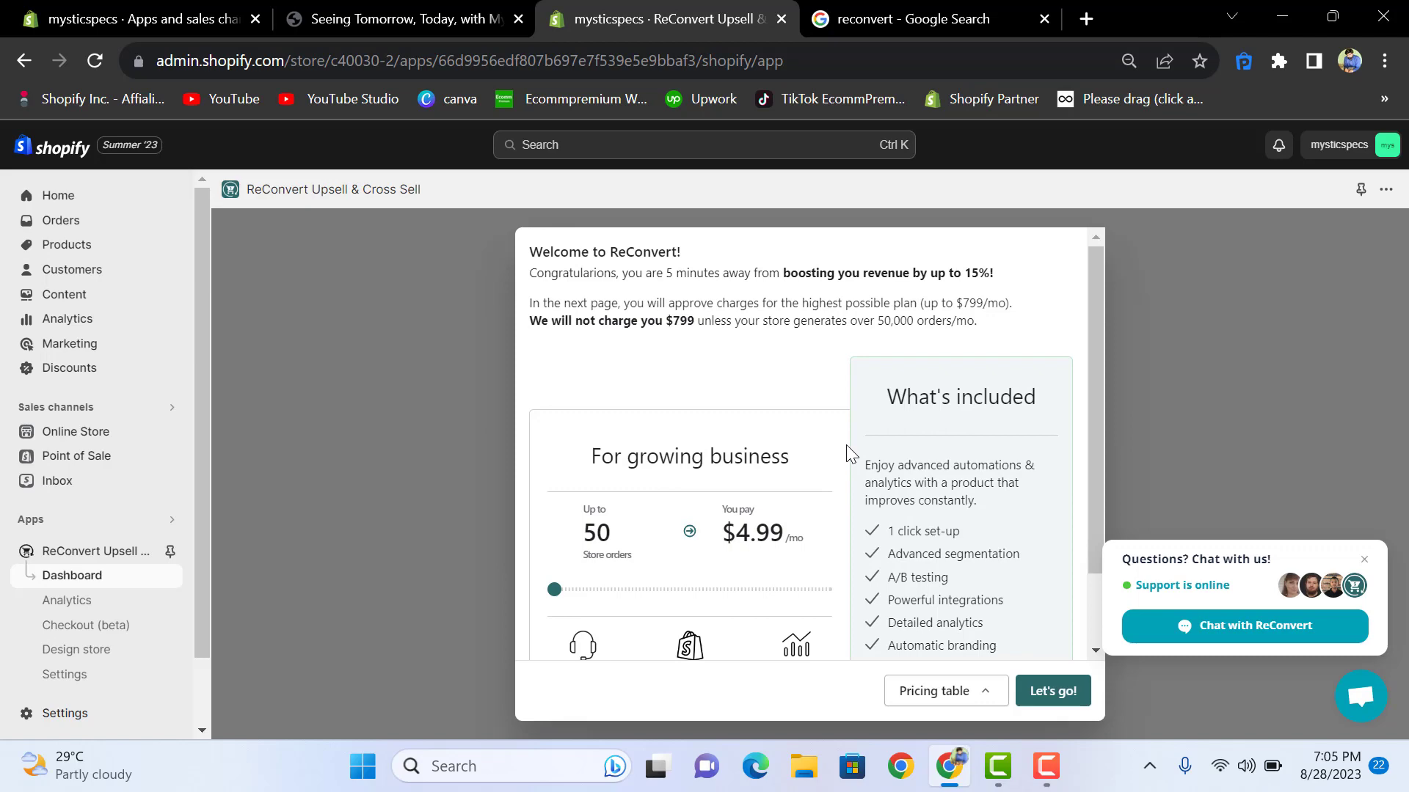
pyautogui.scroll(-3)
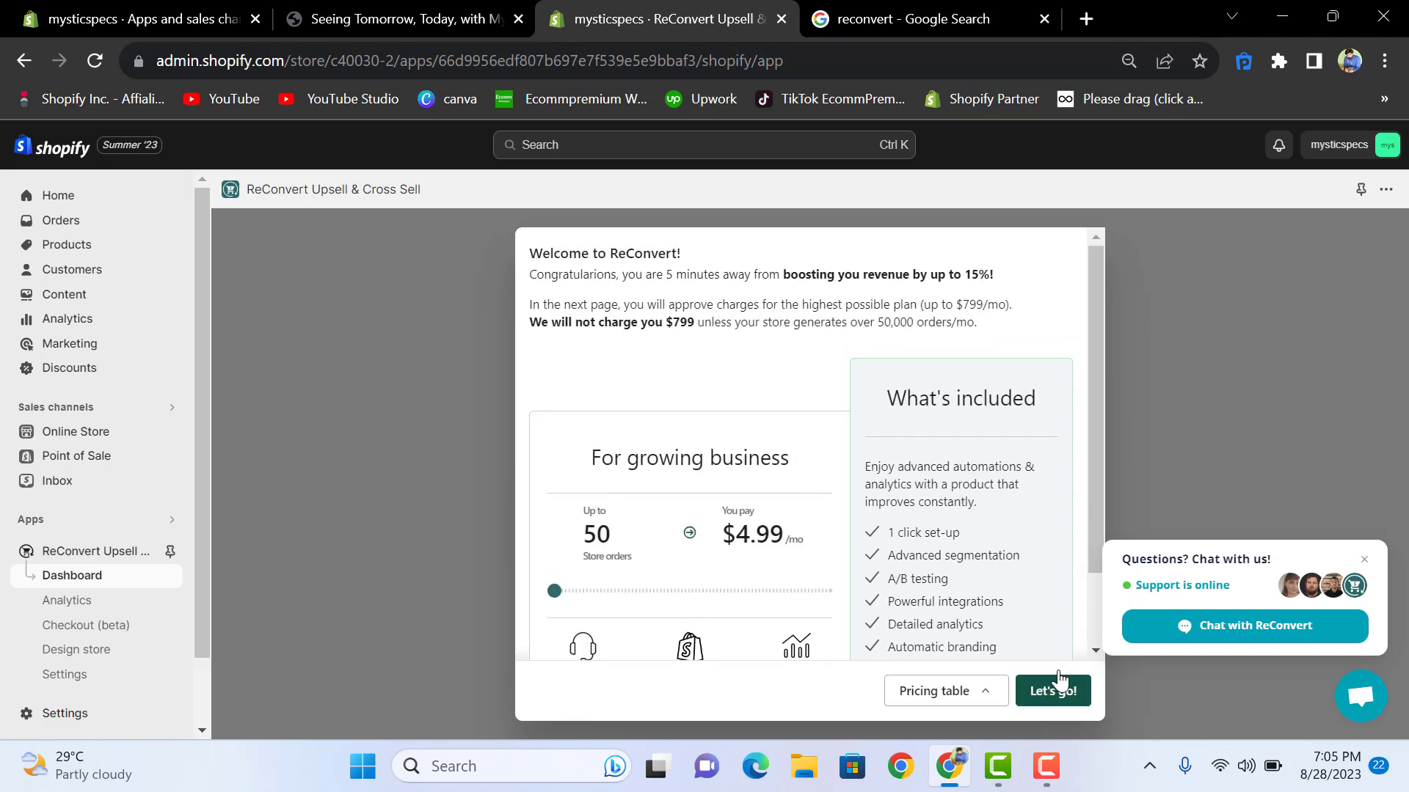
pyautogui.click(1052, 691)
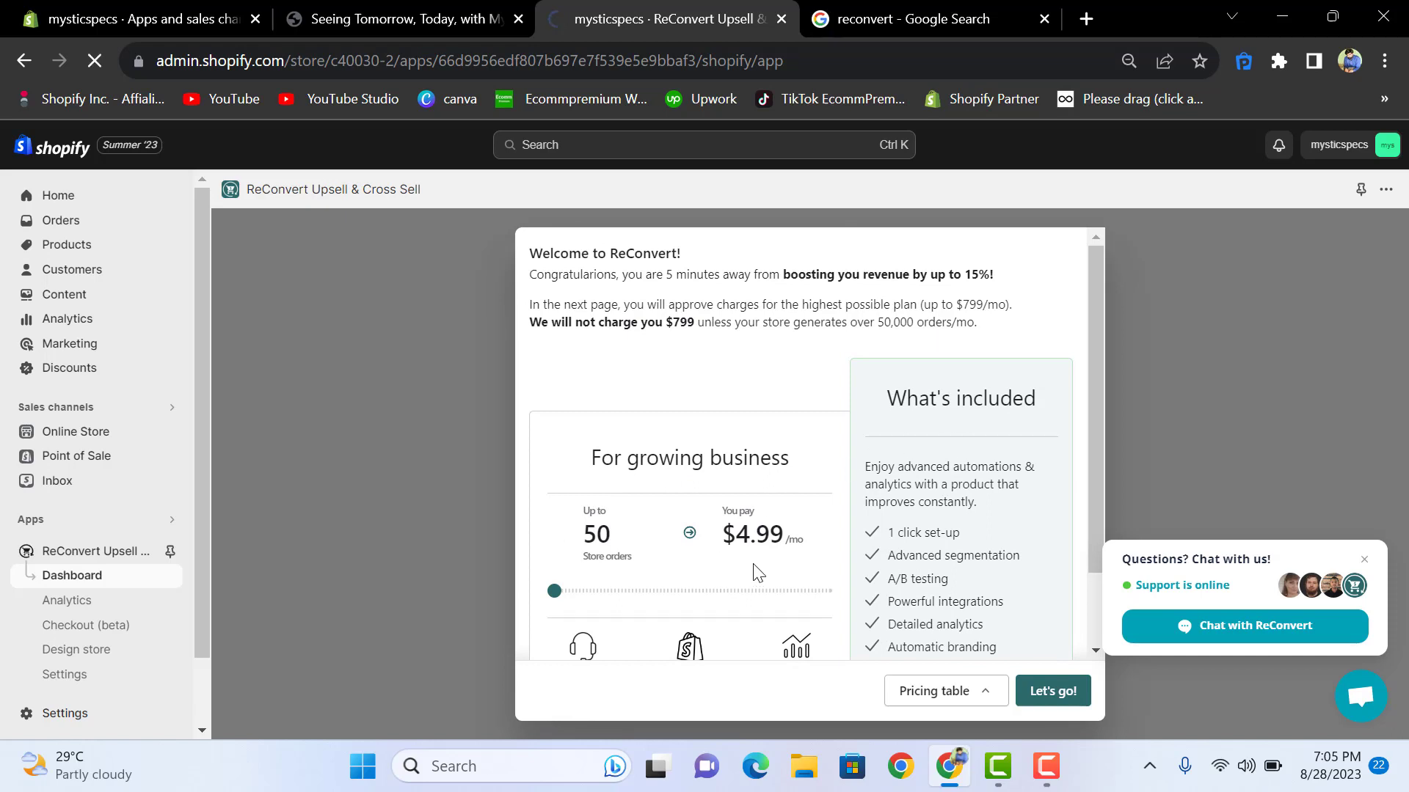
pyautogui.click(1052, 691)
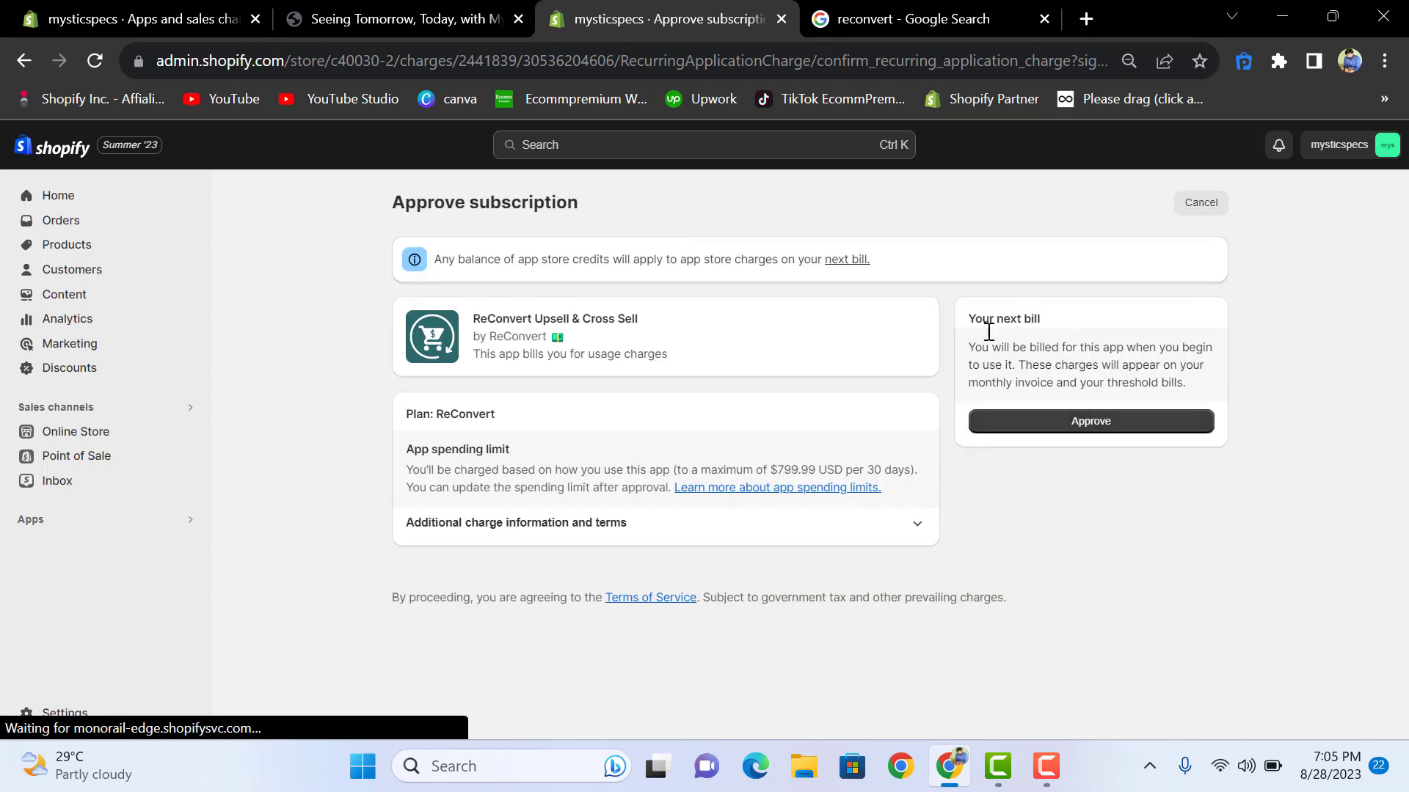
pyautogui.click(1090, 421)
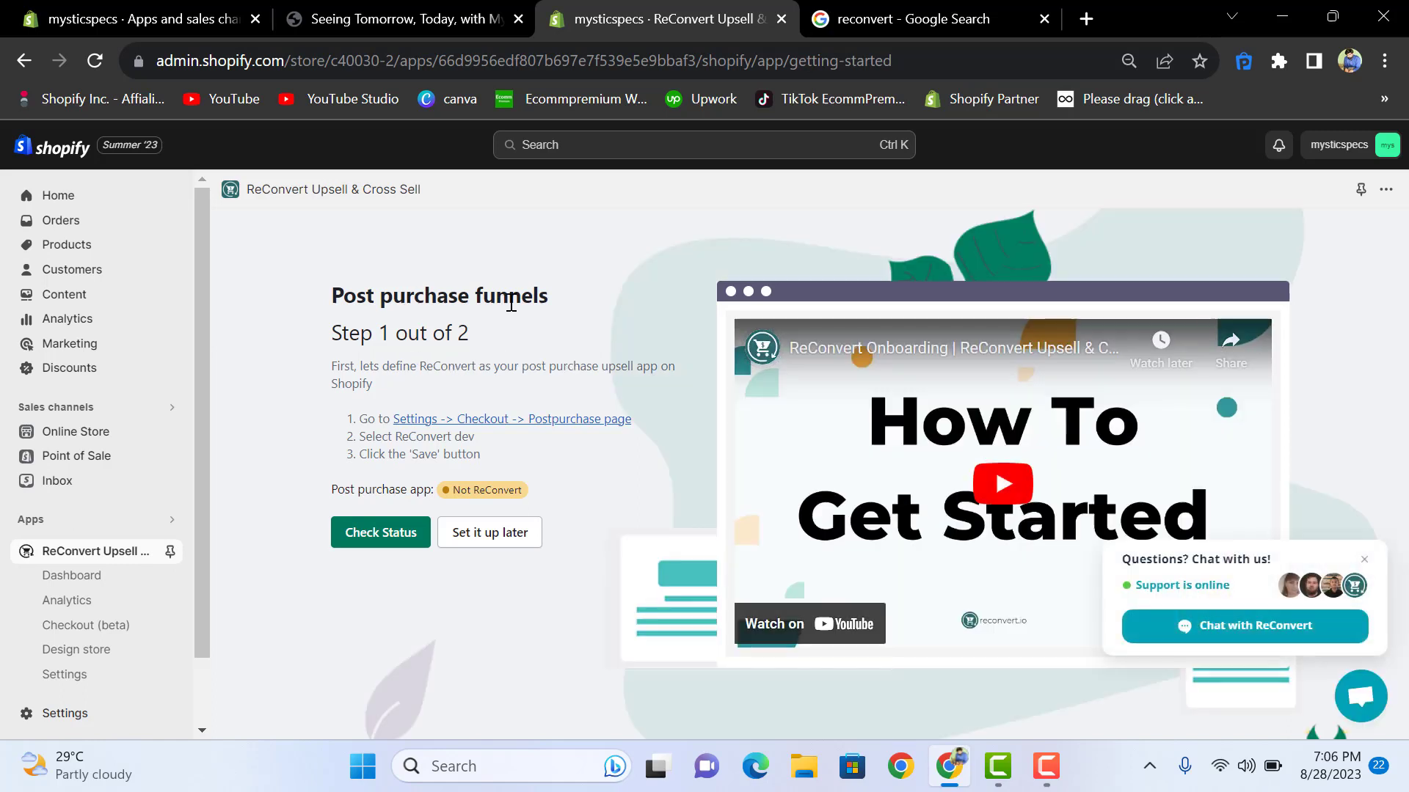
pyautogui.moveTo(519, 426)
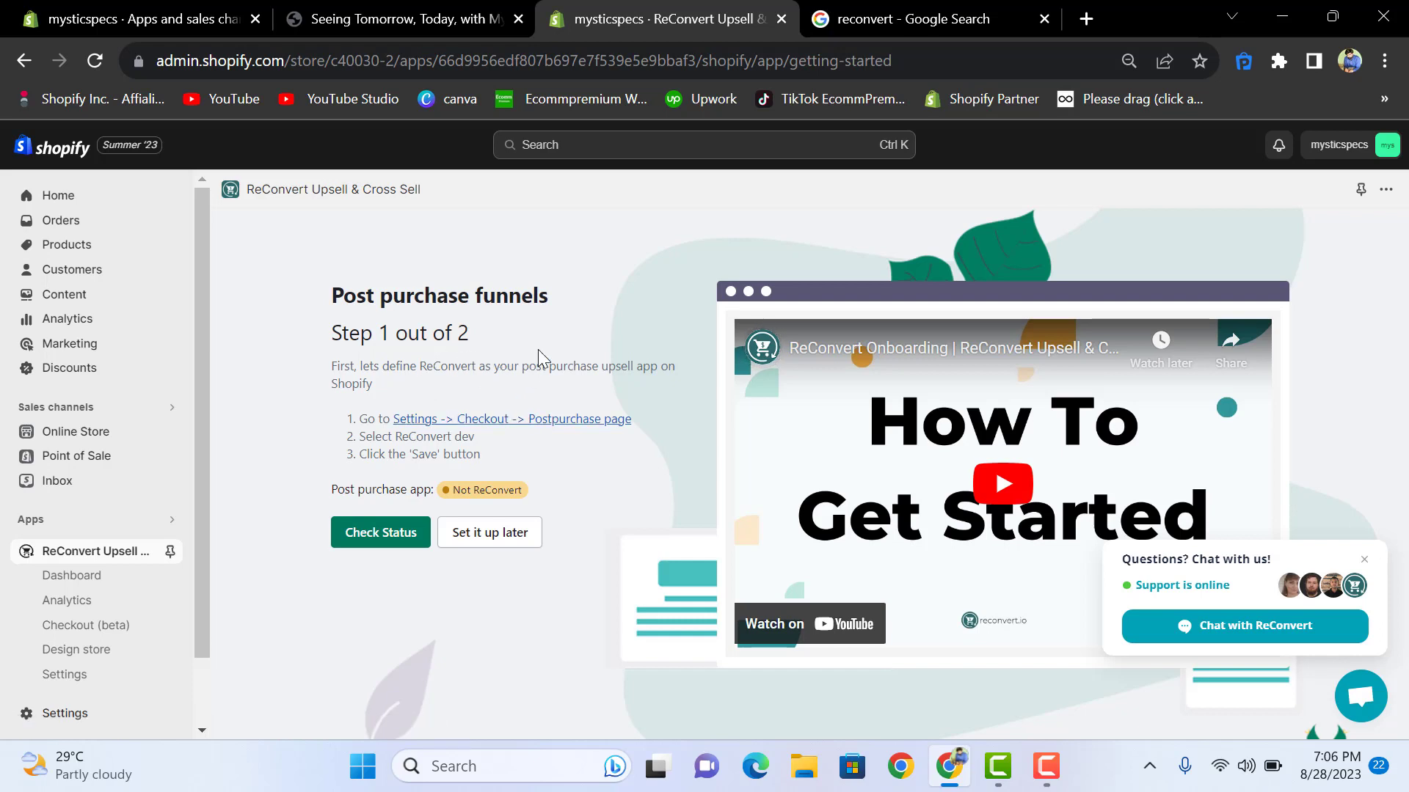
pyautogui.moveTo(547, 407)
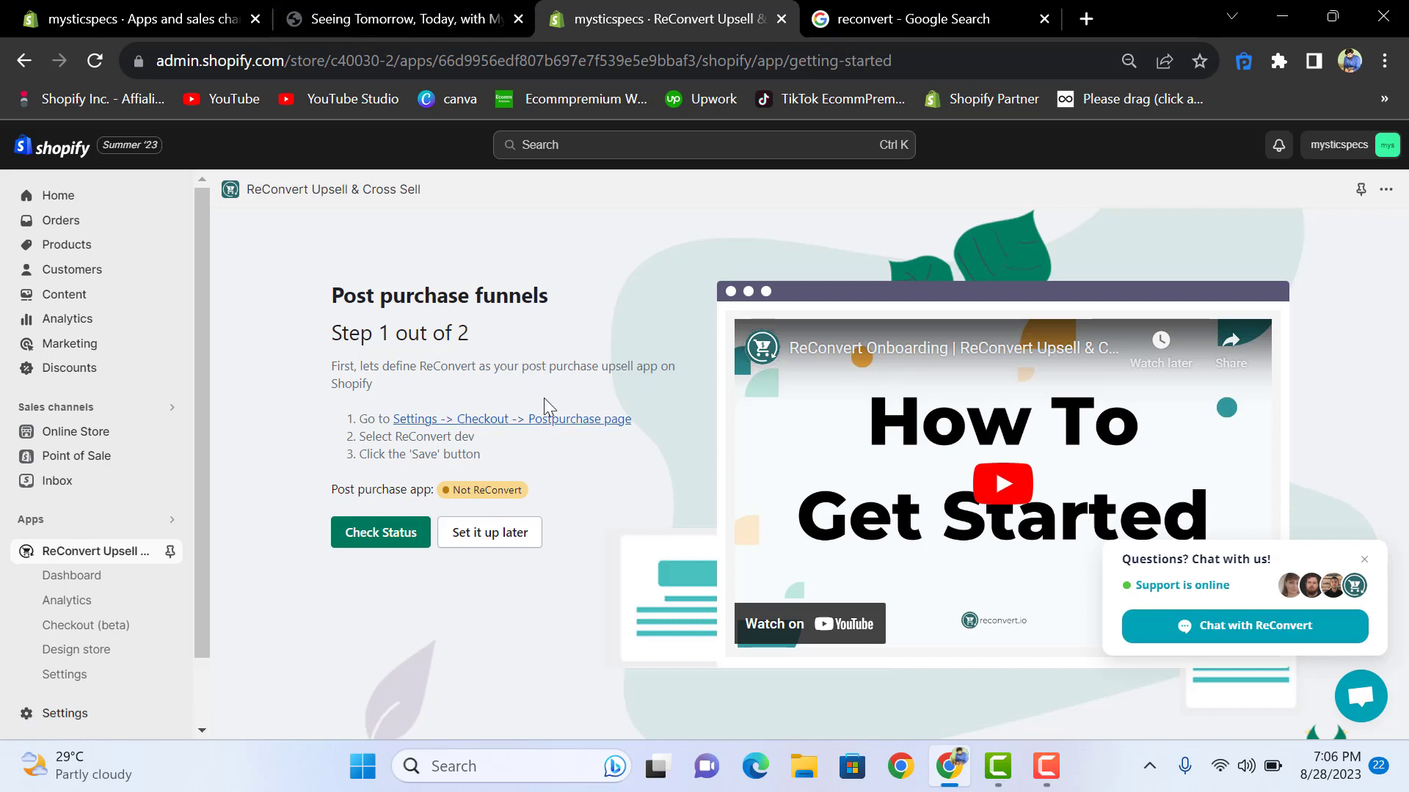
pyautogui.moveTo(541, 373)
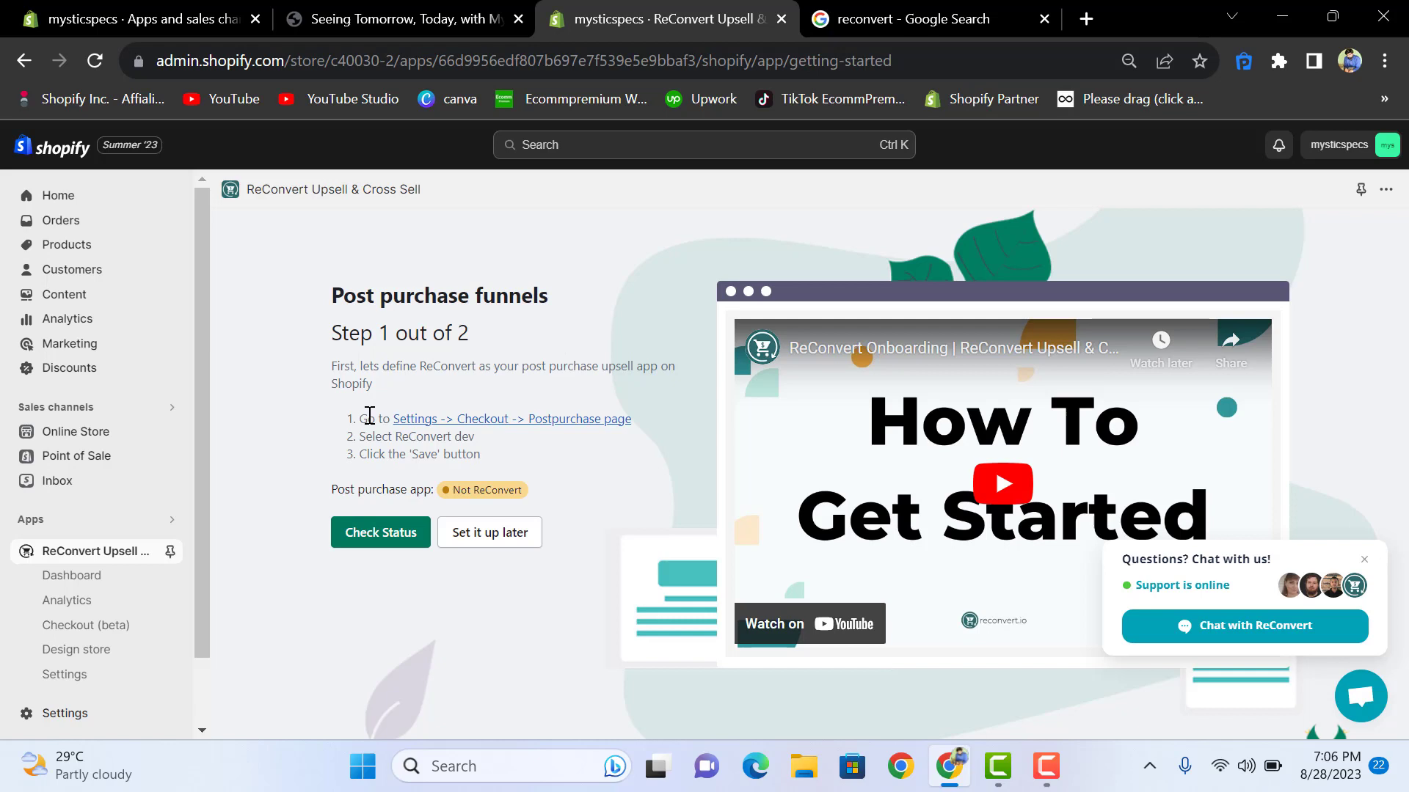
pyautogui.moveTo(427, 435)
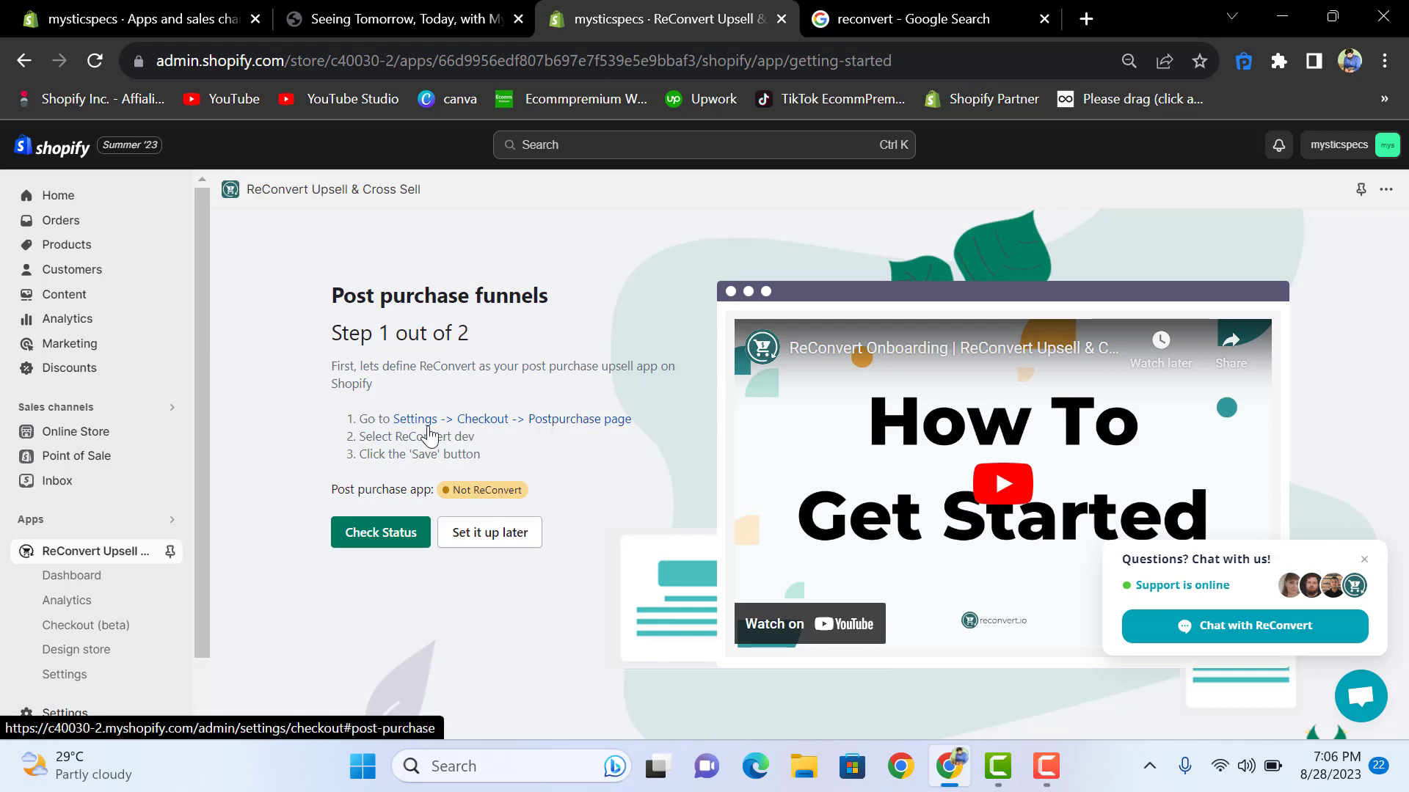
pyautogui.moveTo(508, 446)
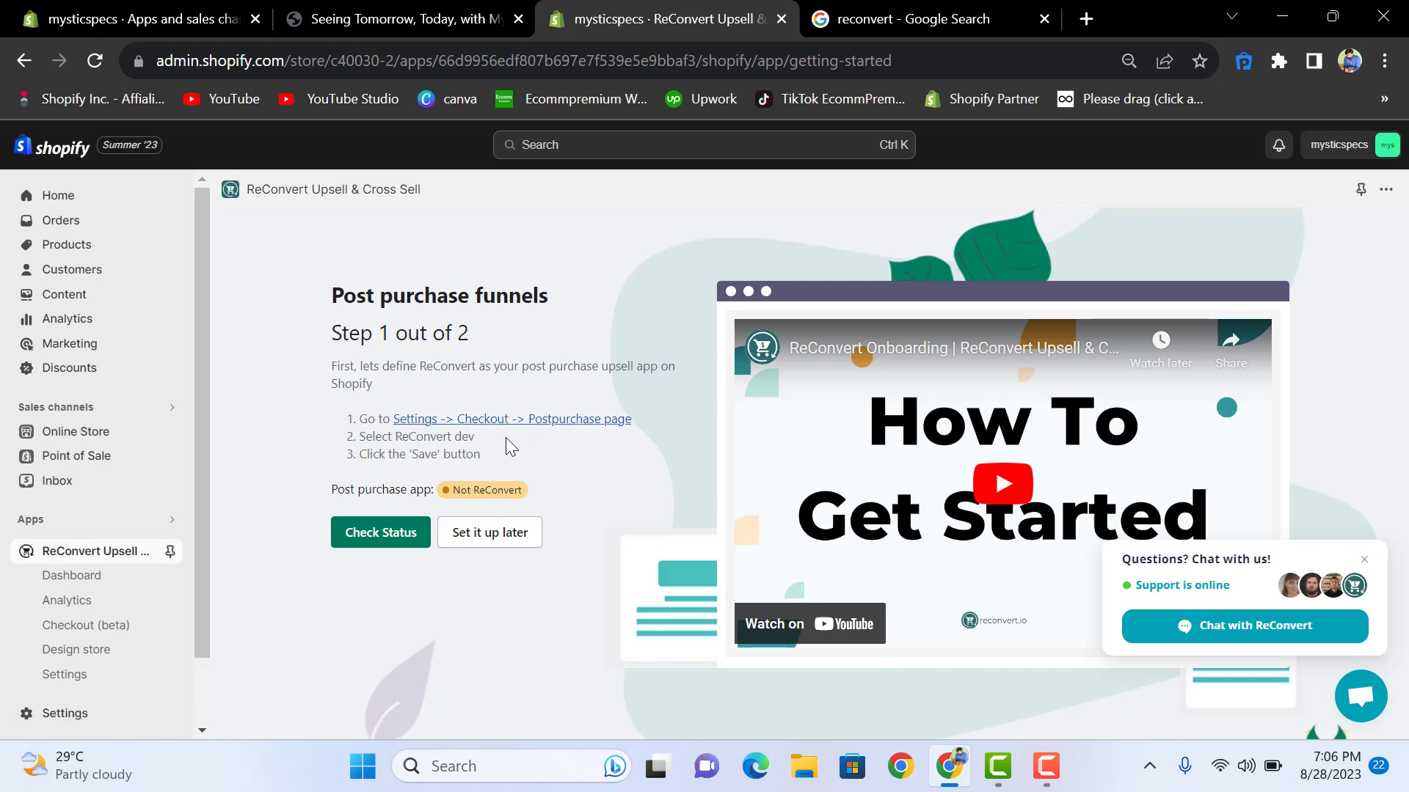
pyautogui.moveTo(509, 422)
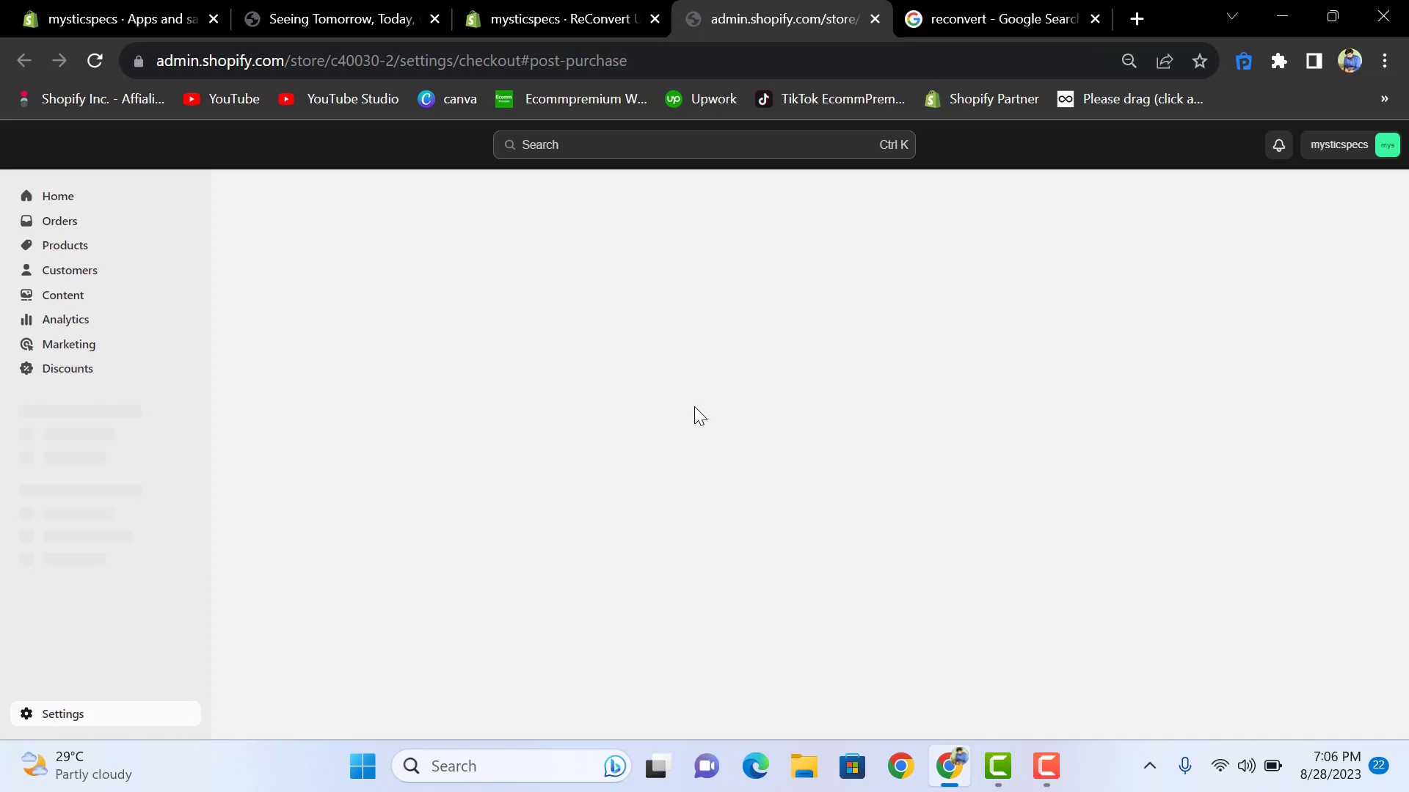
# Step: In Checkout settings, make ReConvert Upsell & Cross Sell the post-purchase page app, save, and return to ReConvert
pyautogui.click(61, 713)
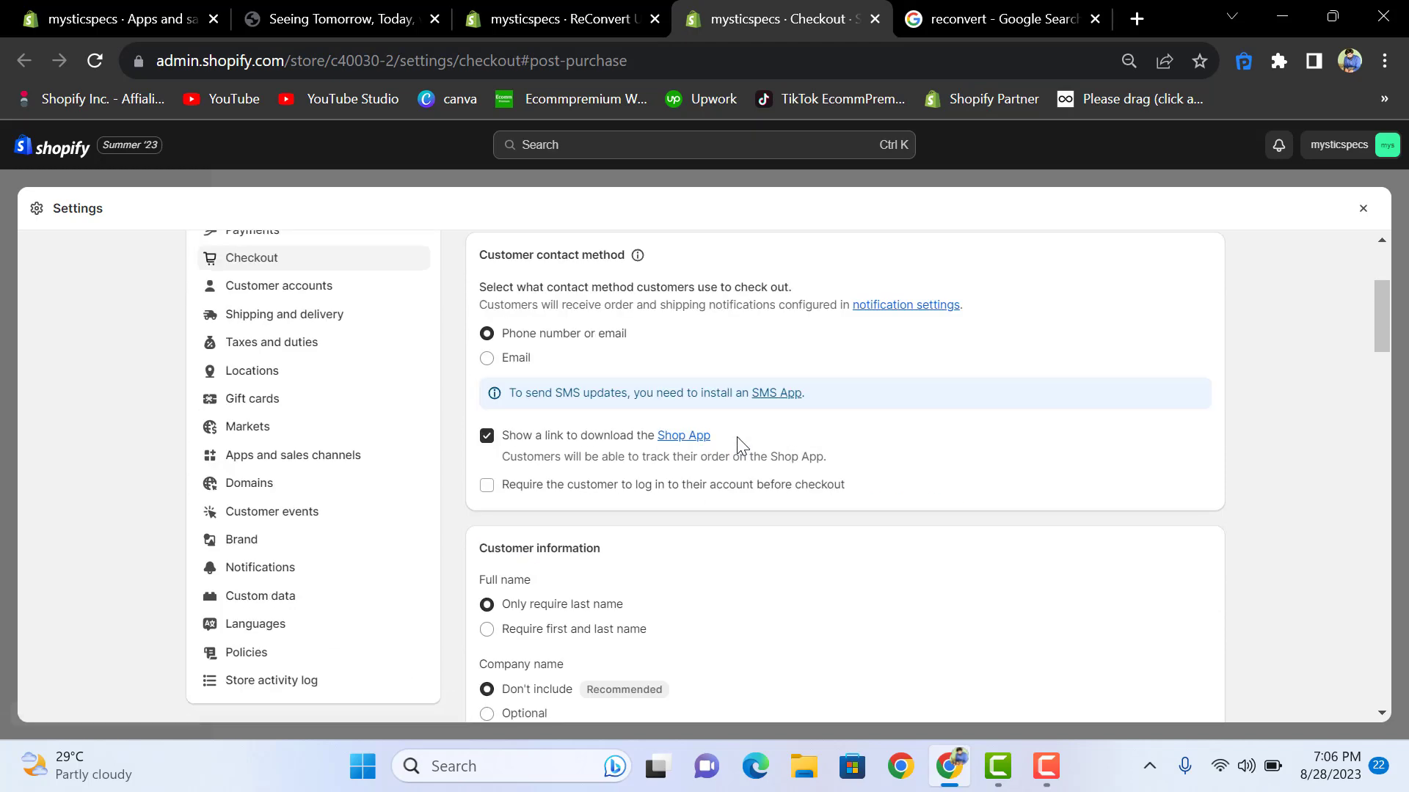
pyautogui.scroll(-3)
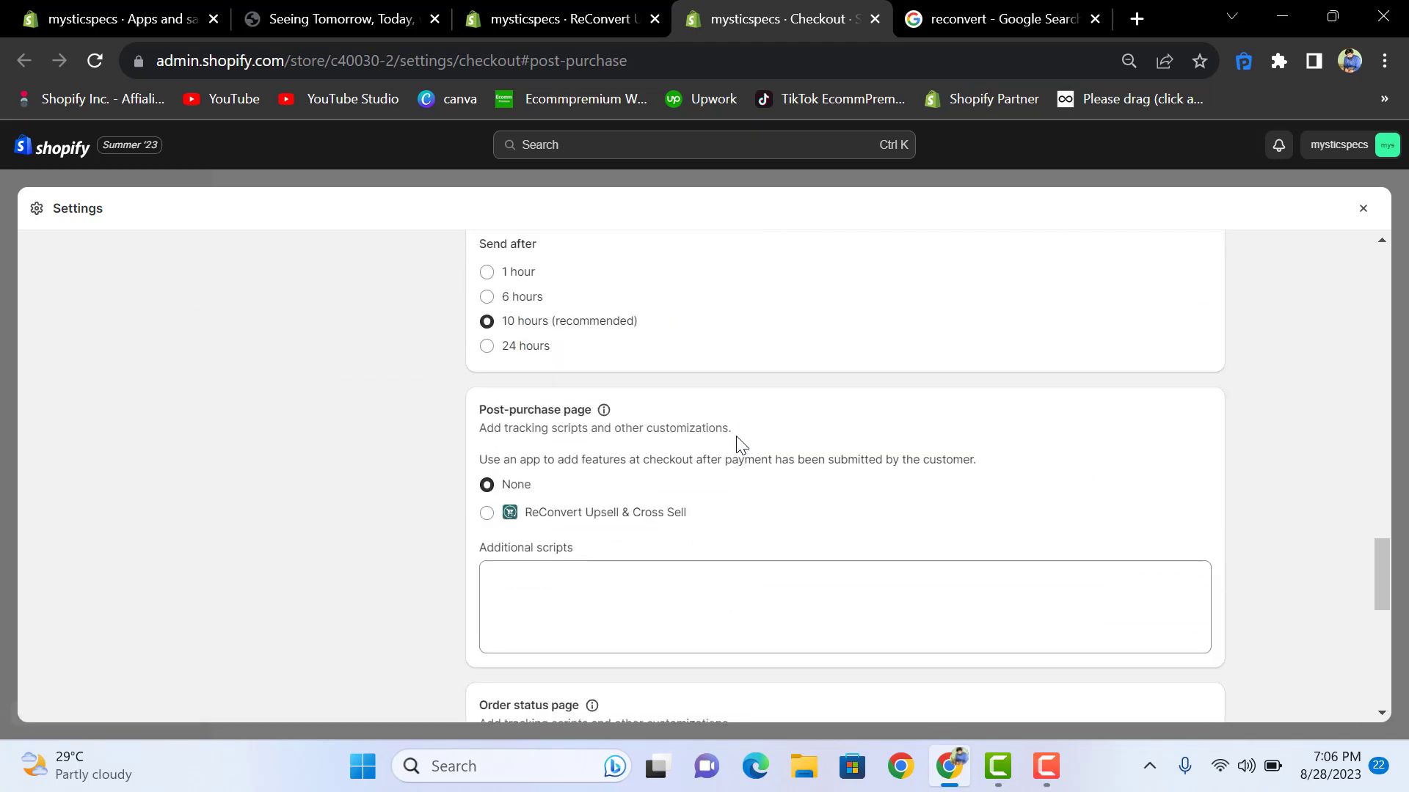
pyautogui.scroll(-3)
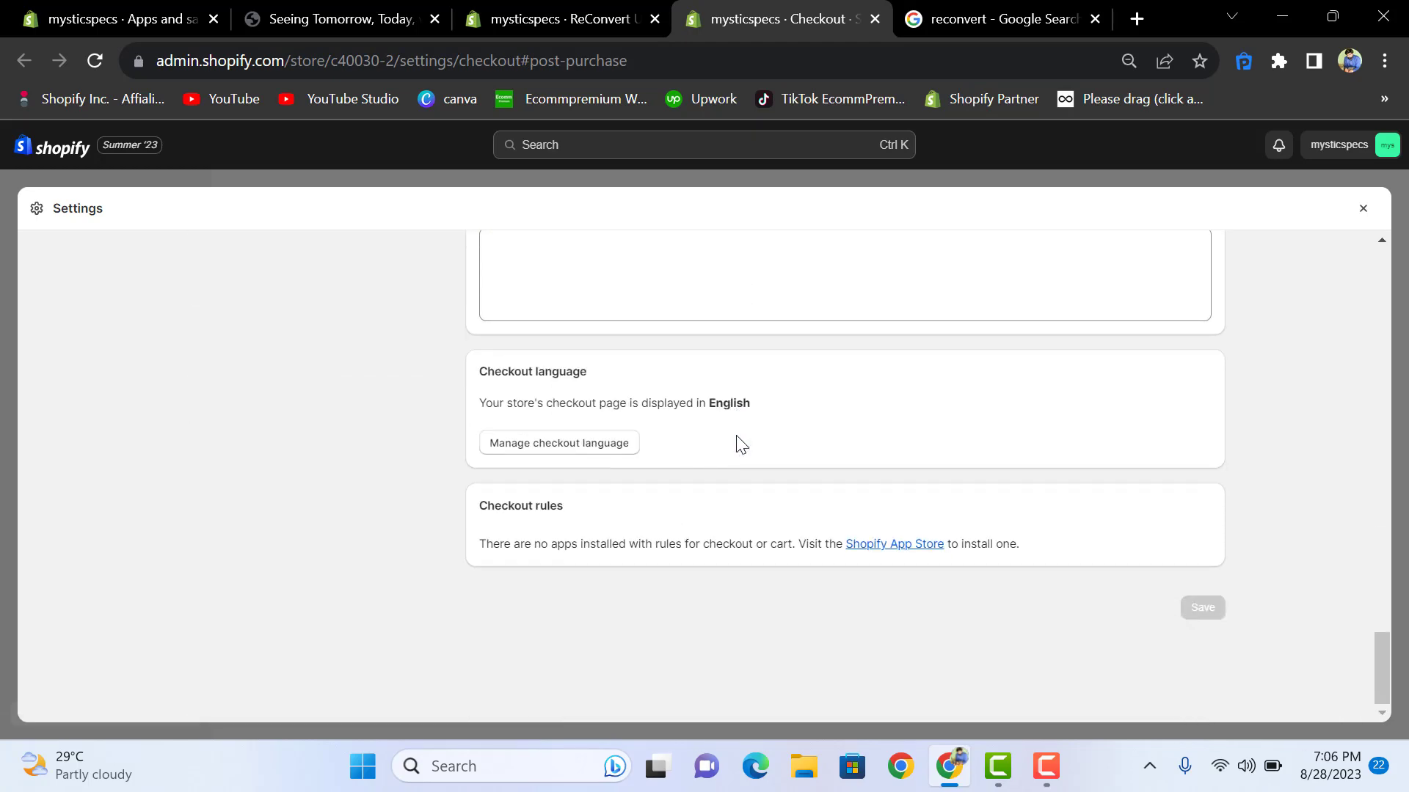
pyautogui.scroll(3)
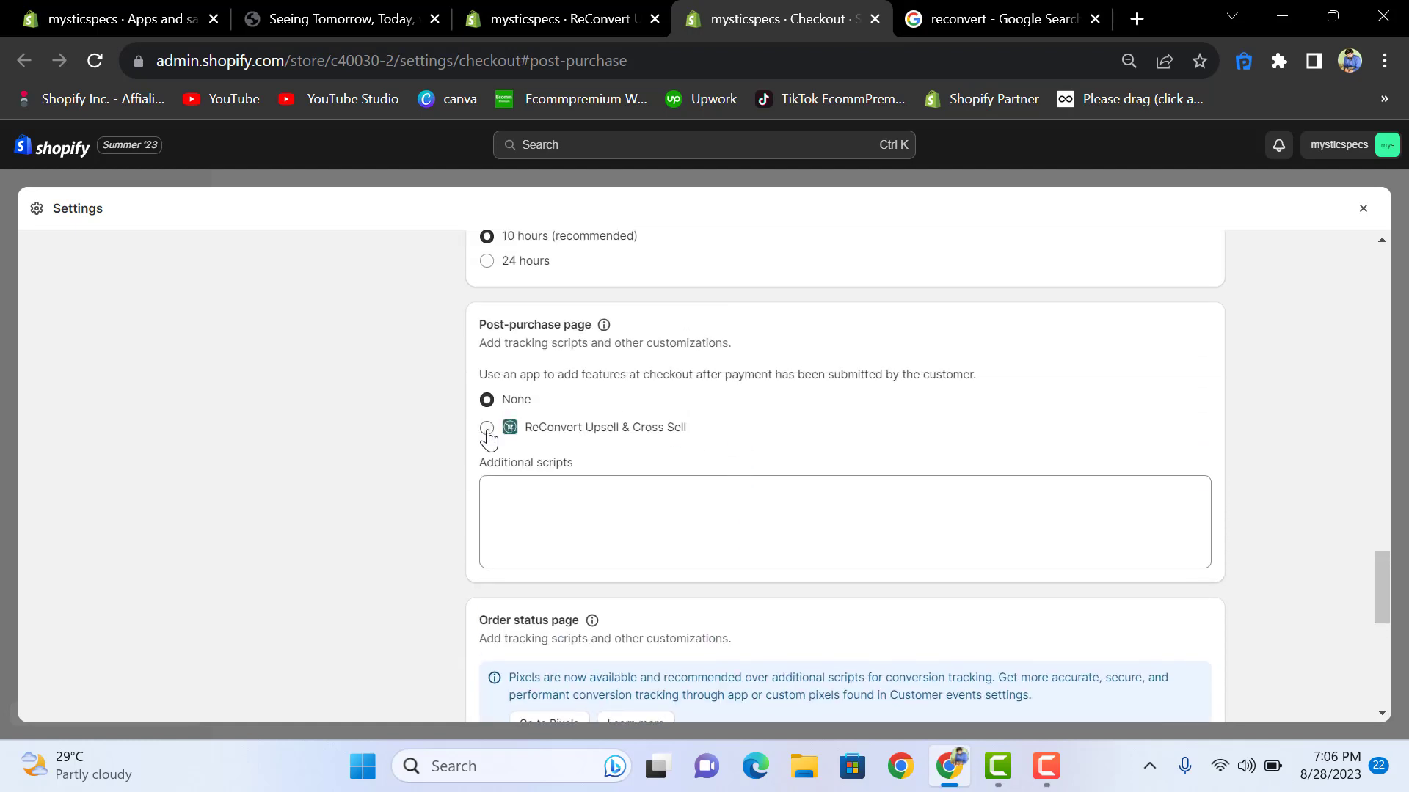
pyautogui.click(486, 427)
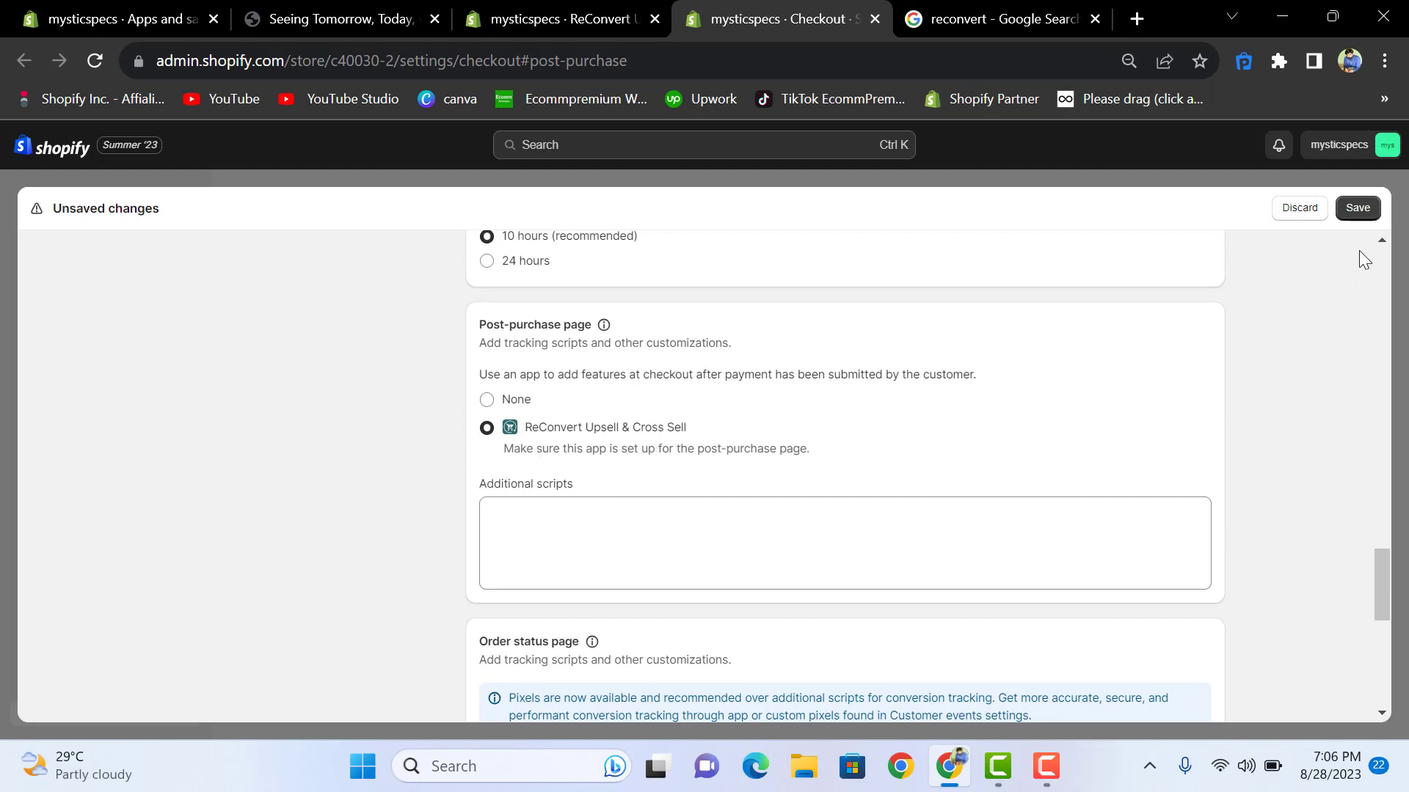
pyautogui.click(1357, 206)
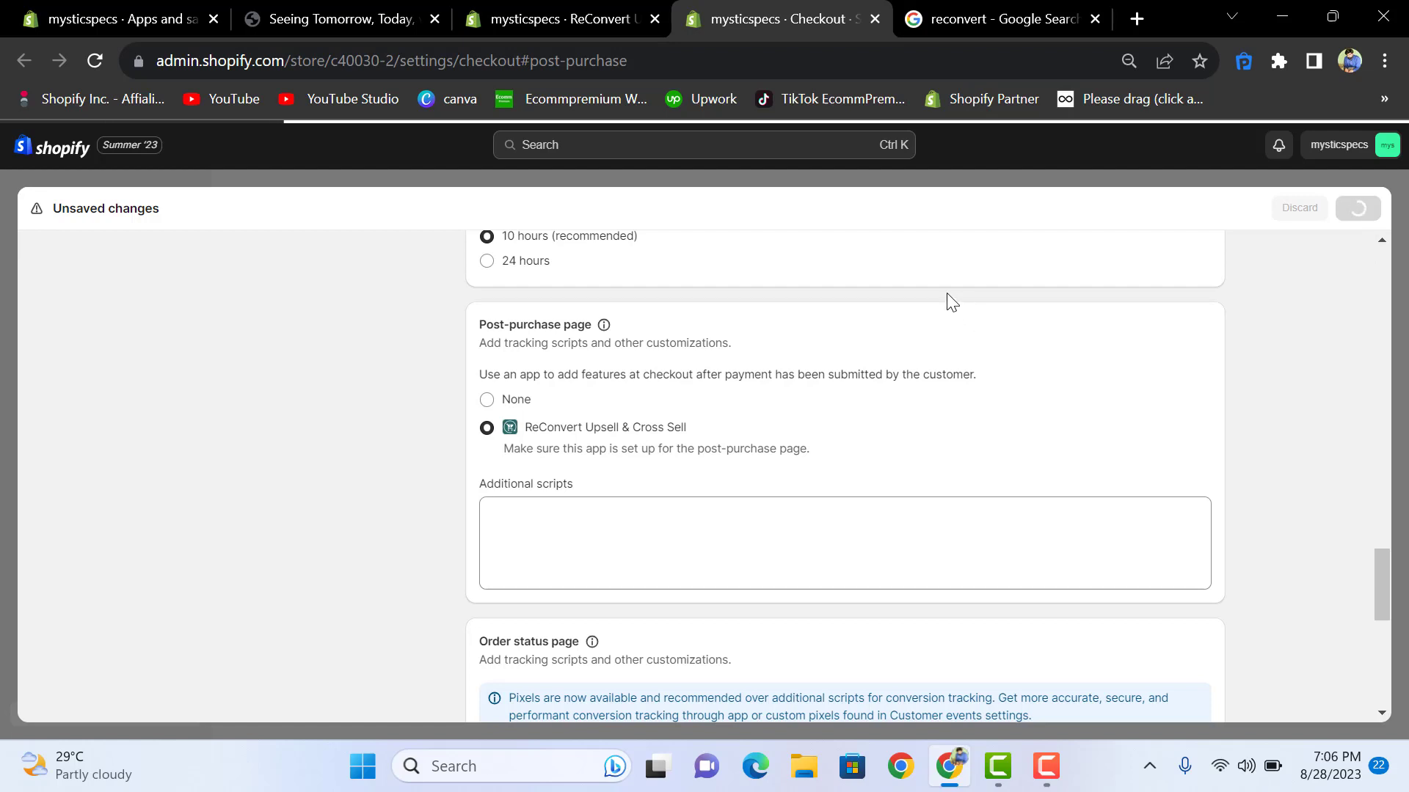
pyautogui.click(557, 19)
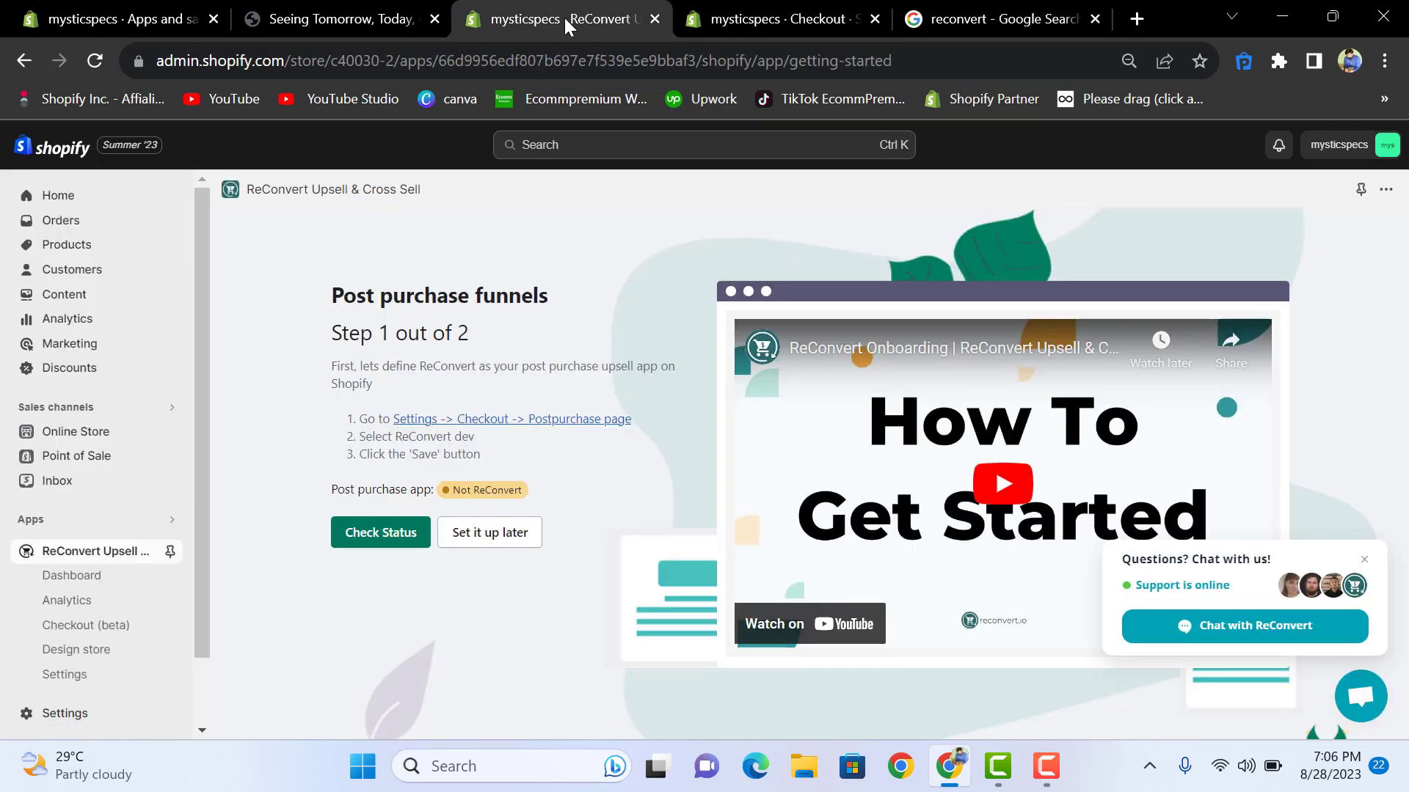
# Step: Check Status to confirm ReConvert is configured as the post-purchase upsell app
pyautogui.click(379, 532)
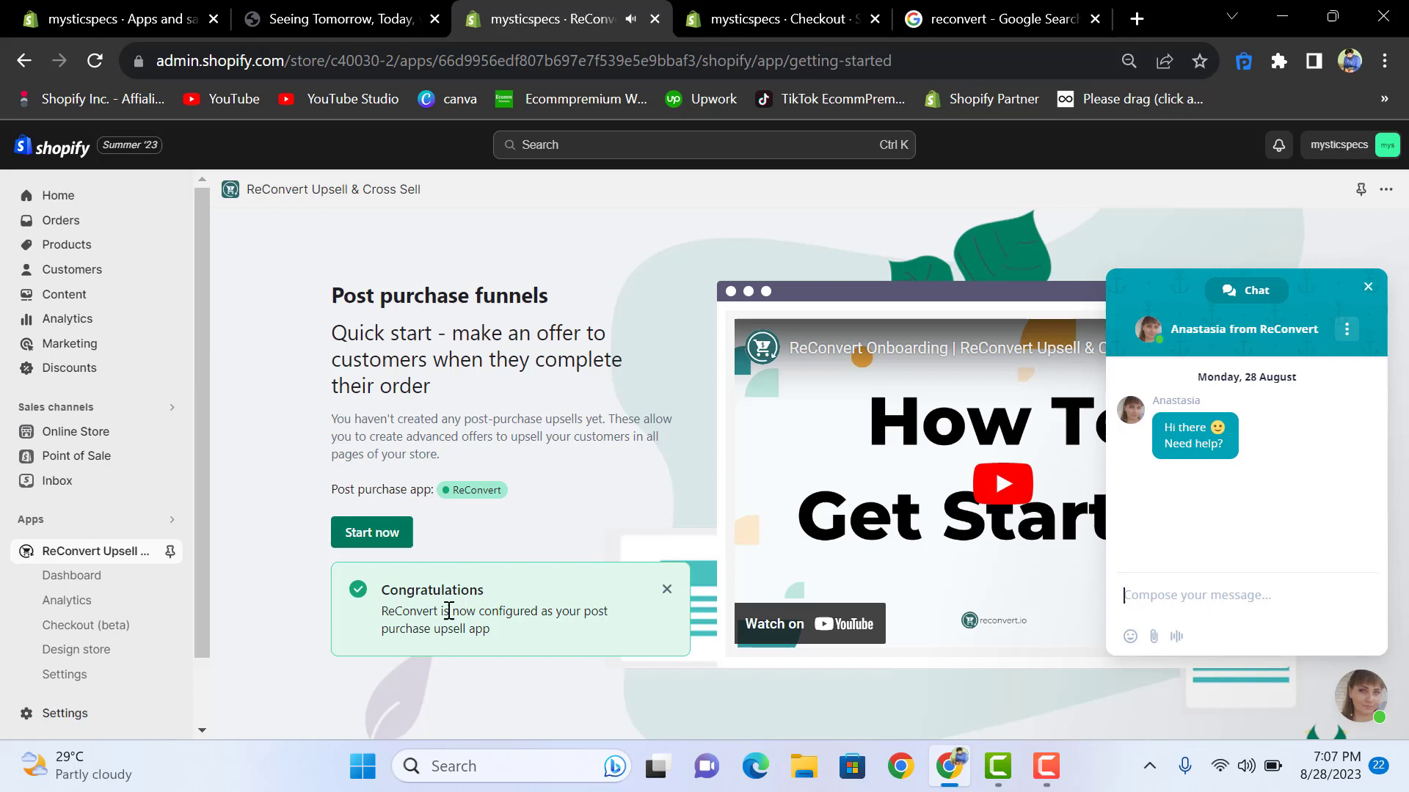
pyautogui.moveTo(516, 650)
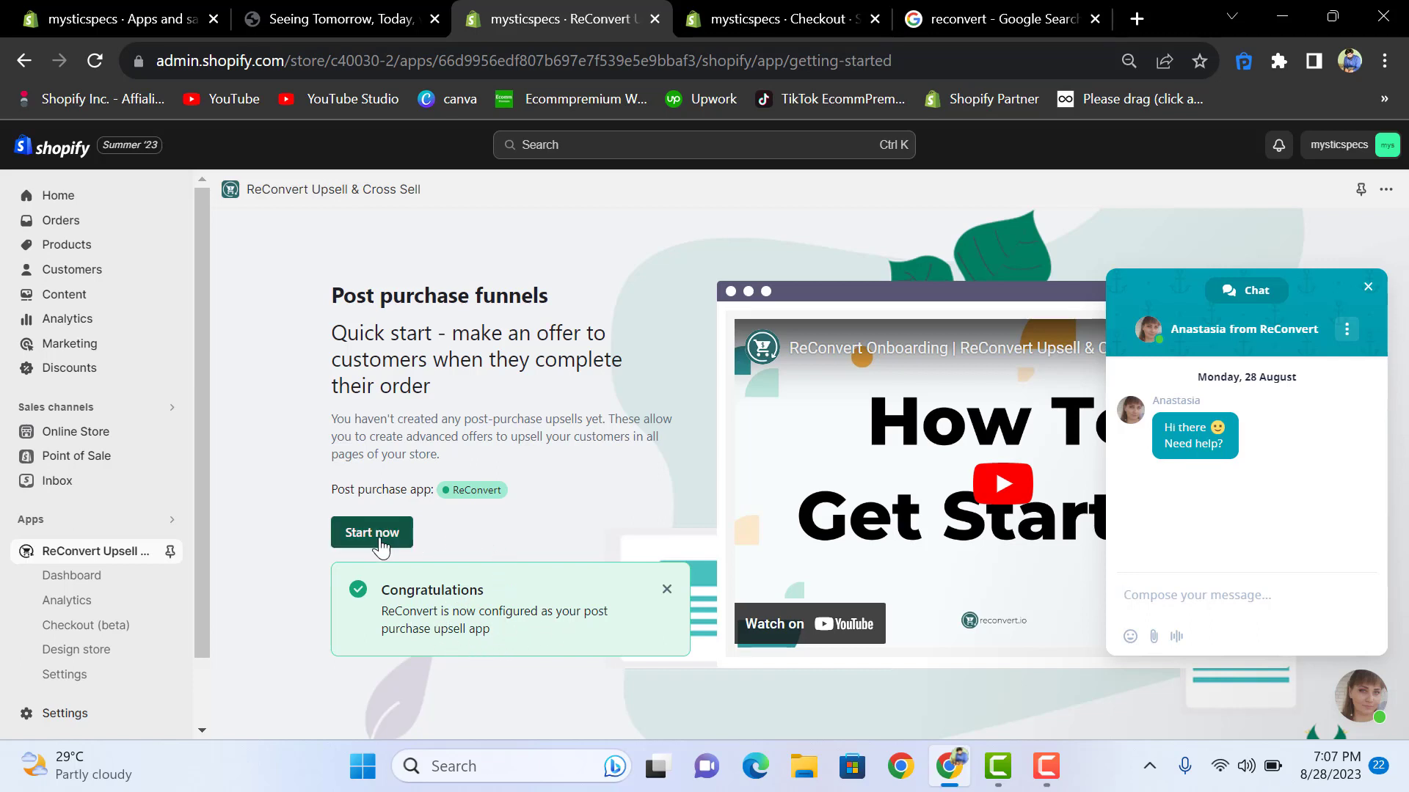
# Step: Start the quick-start setup and publish the Conversion monster funnel keeping the 30% max discount
pyautogui.click(371, 532)
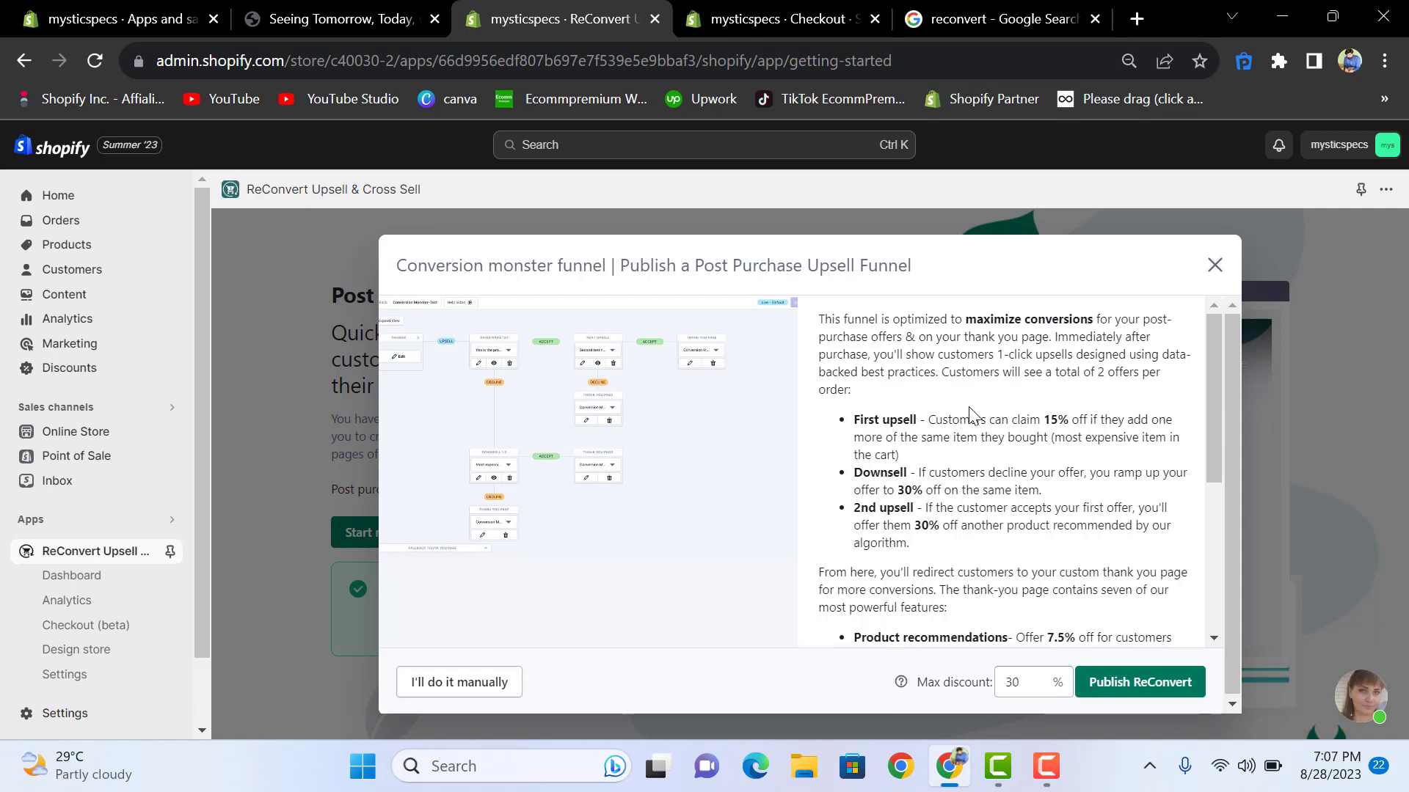
pyautogui.moveTo(559, 288)
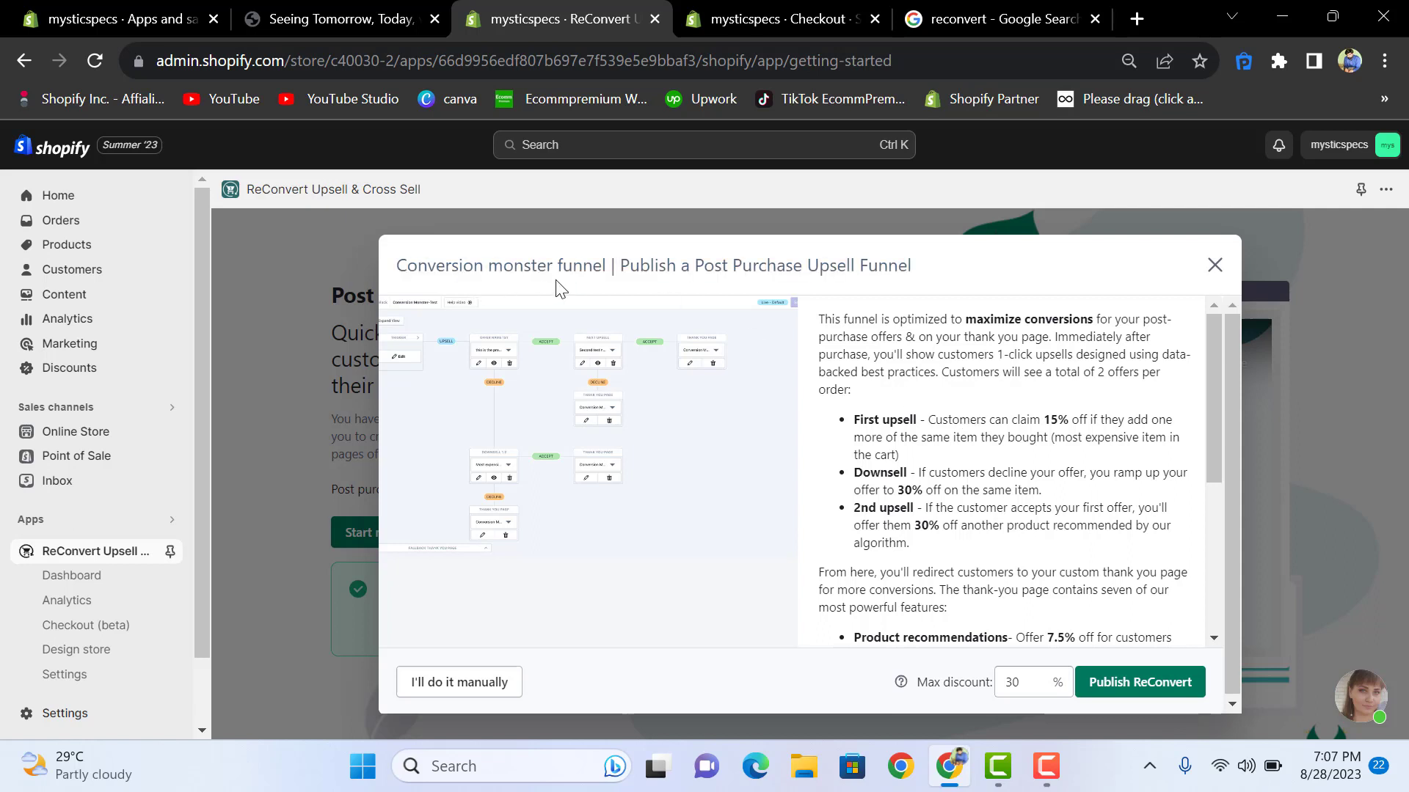
pyautogui.moveTo(676, 289)
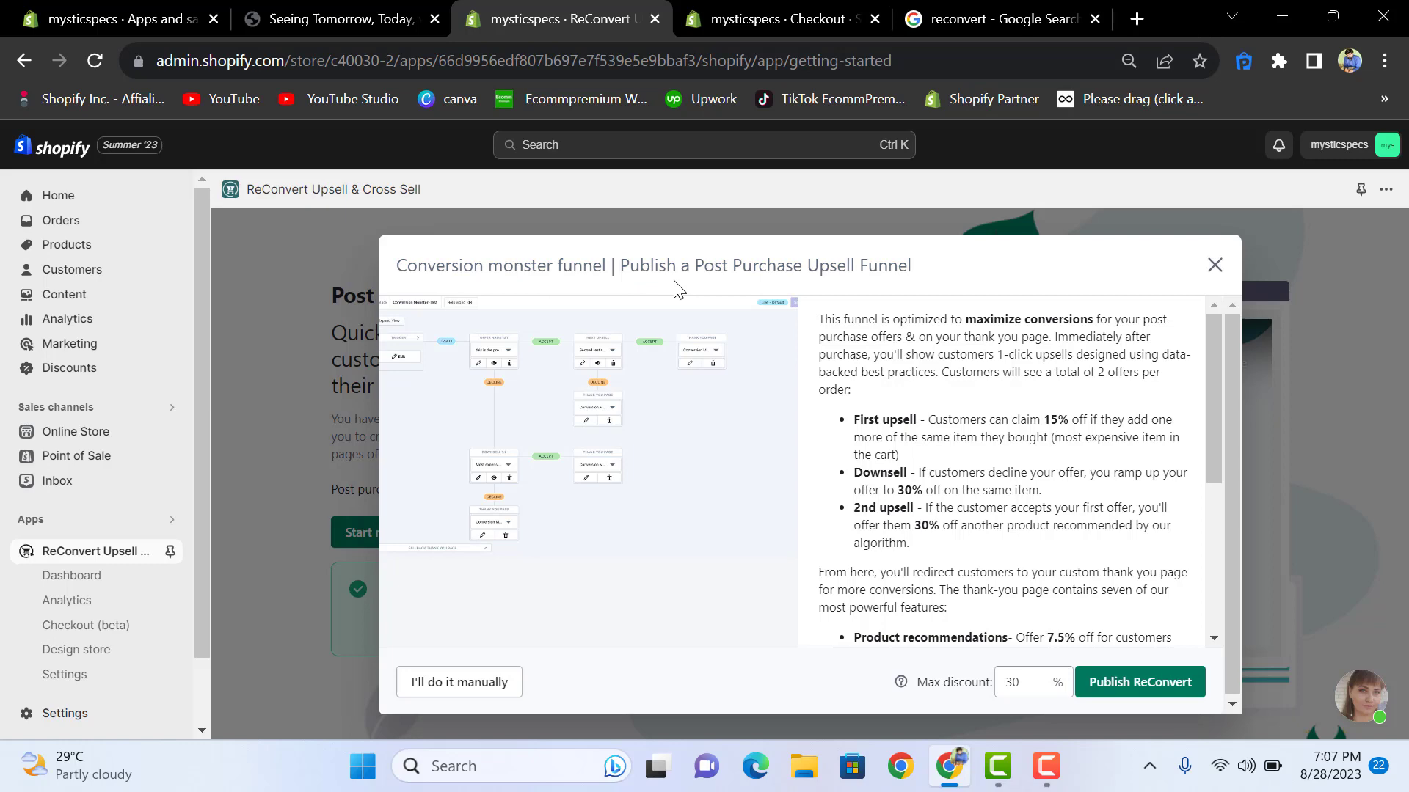
pyautogui.moveTo(951, 462)
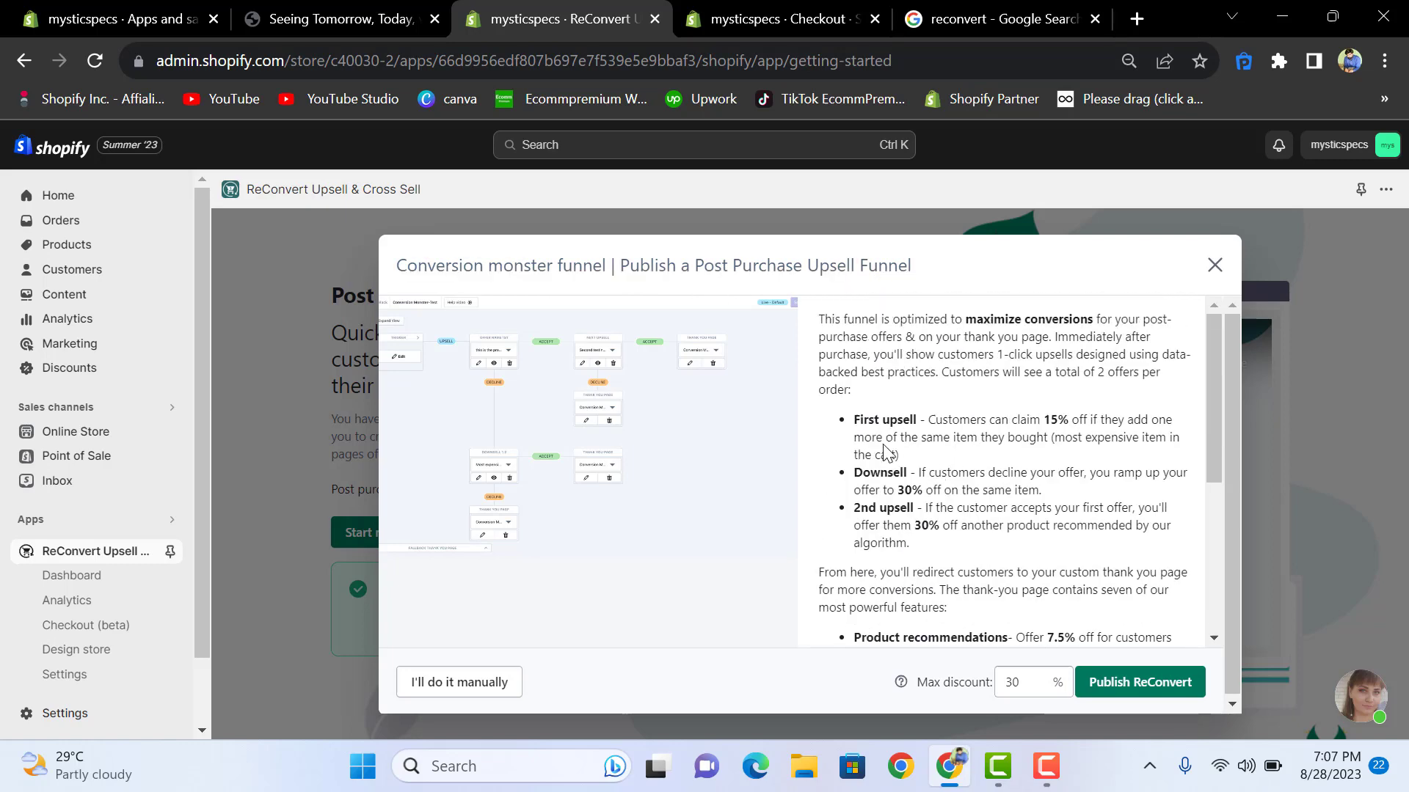
pyautogui.moveTo(933, 446)
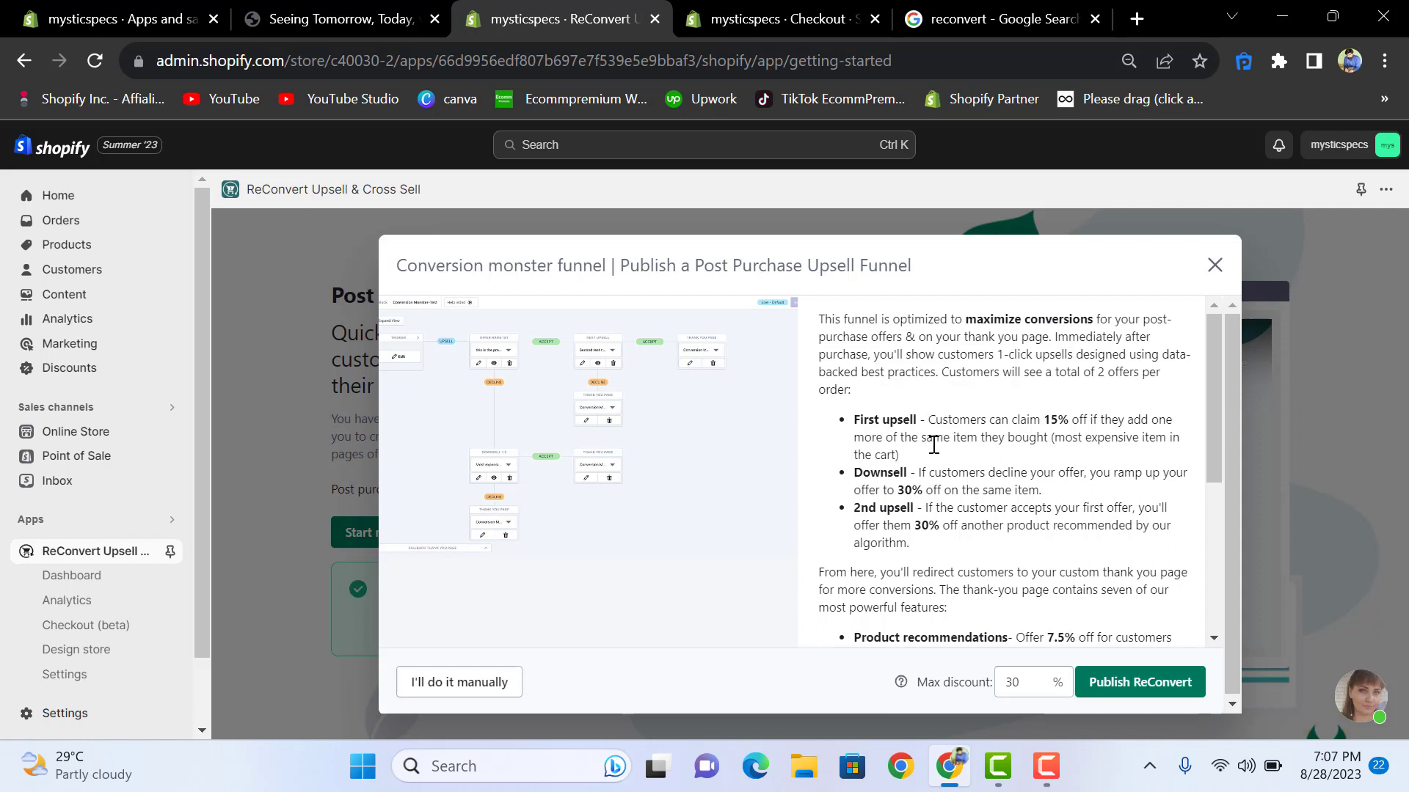
pyautogui.moveTo(1070, 427)
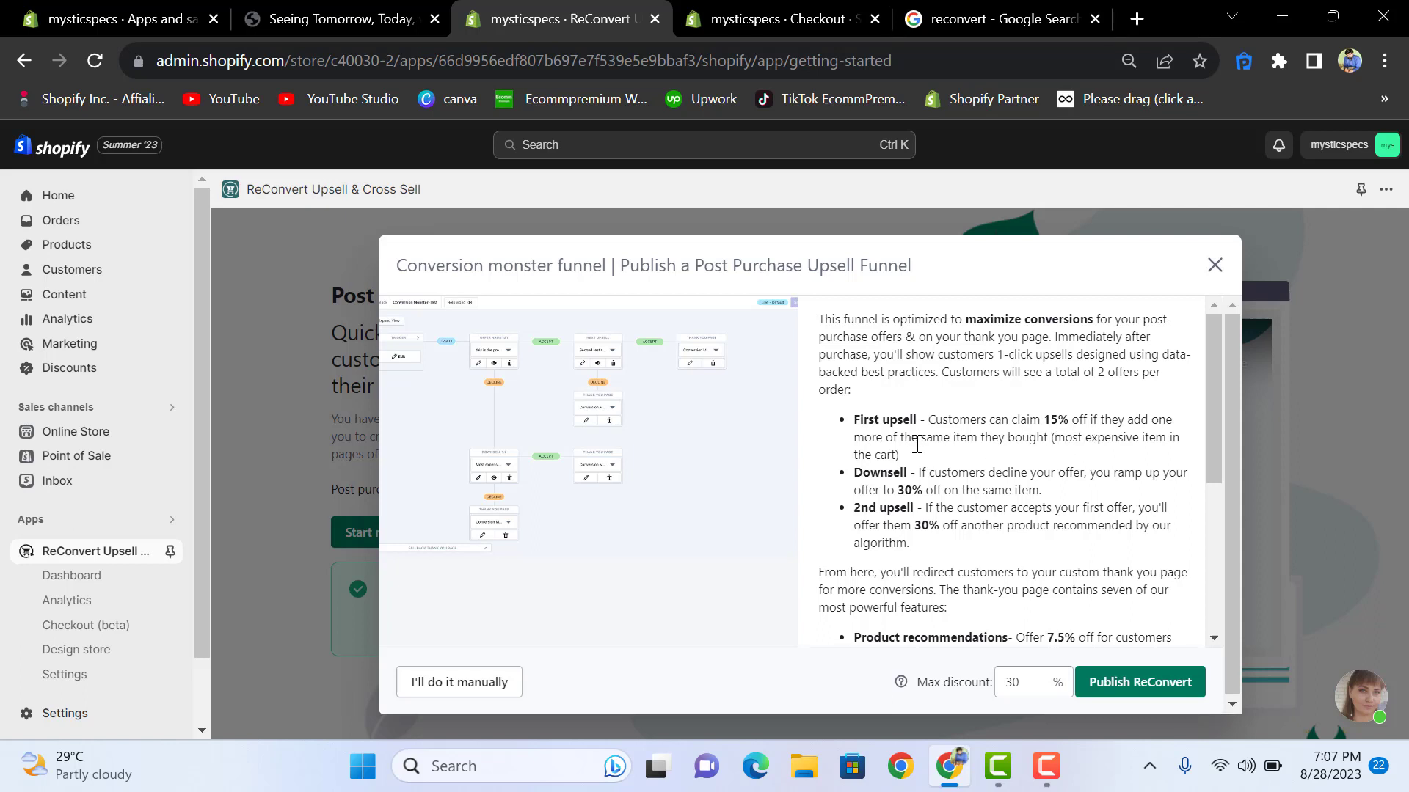
pyautogui.moveTo(1015, 476)
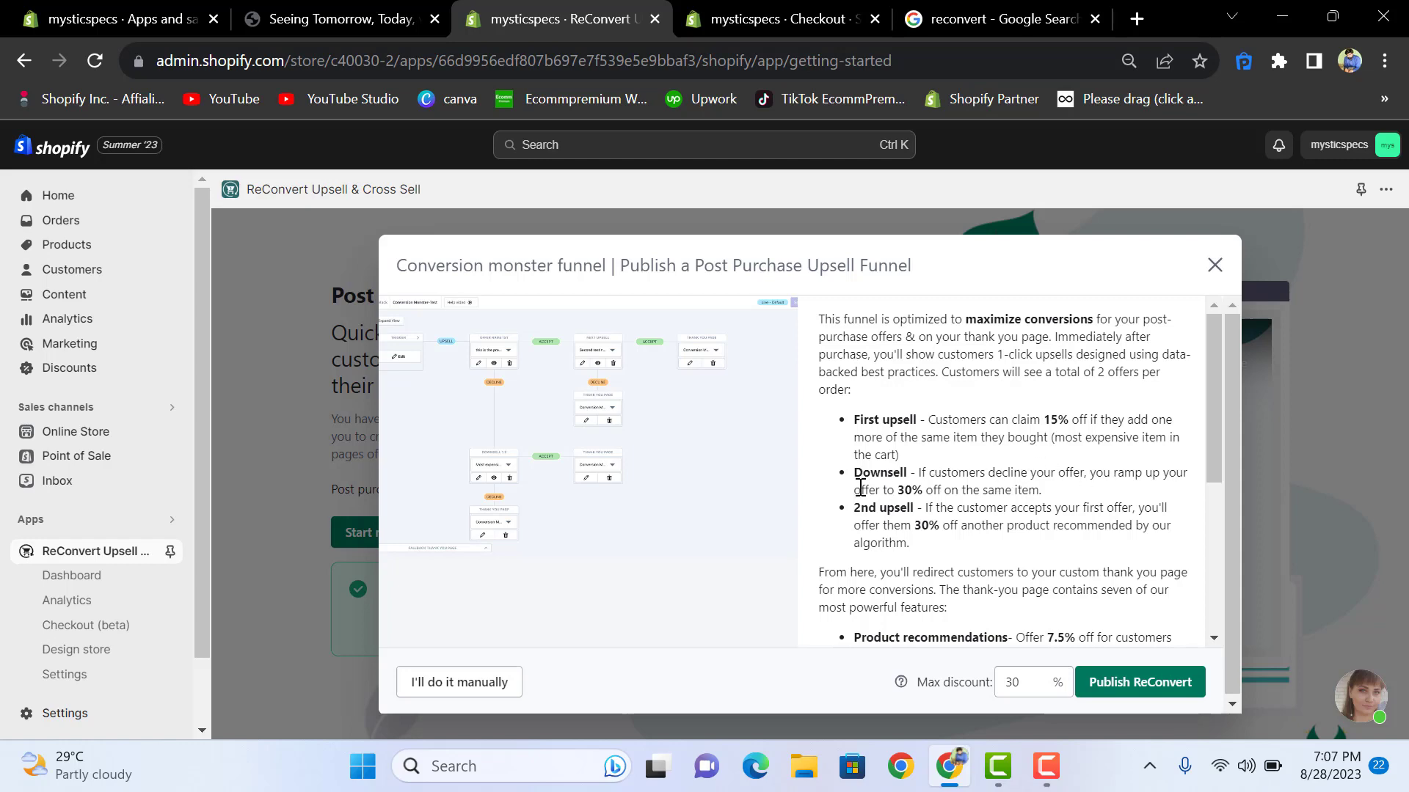
pyautogui.scroll(-3)
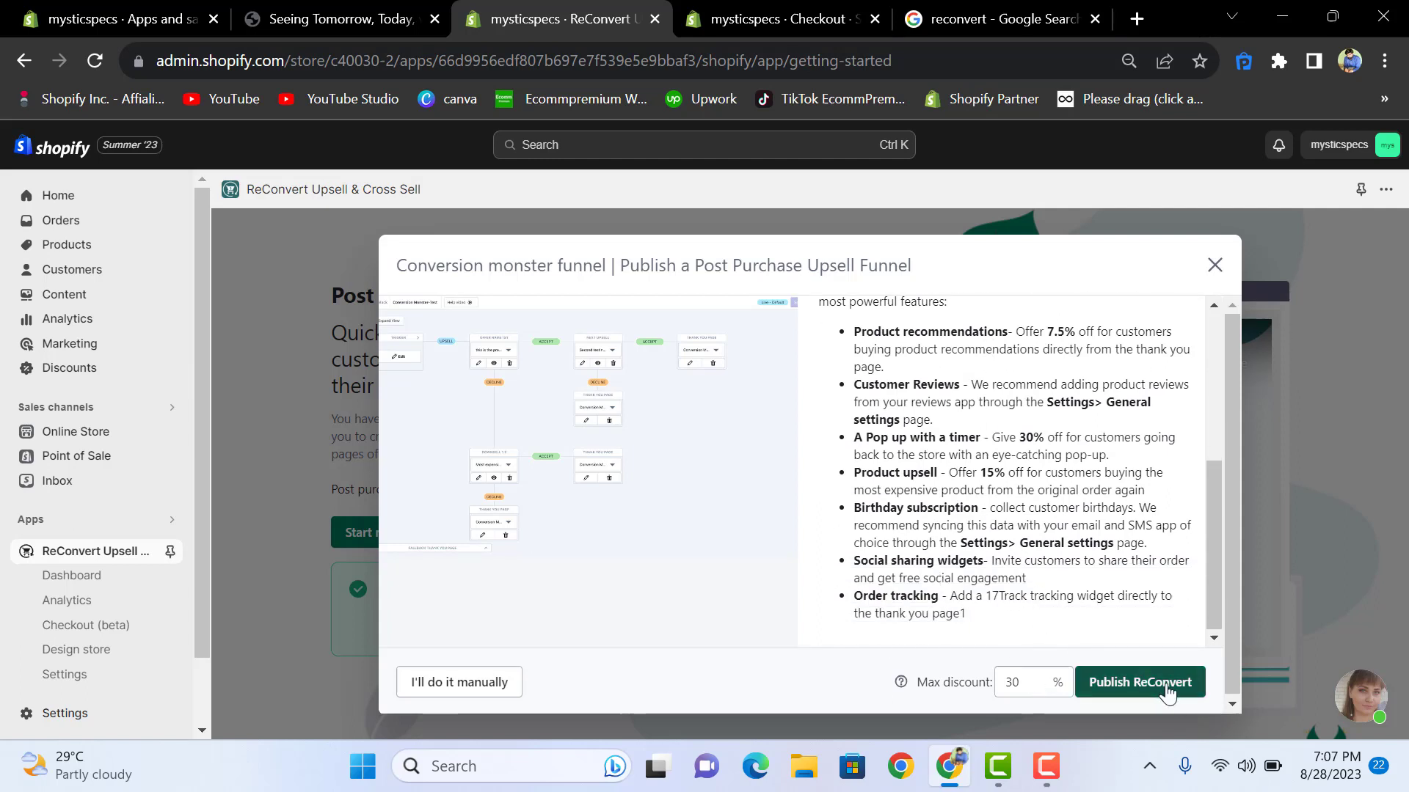
pyautogui.click(1139, 682)
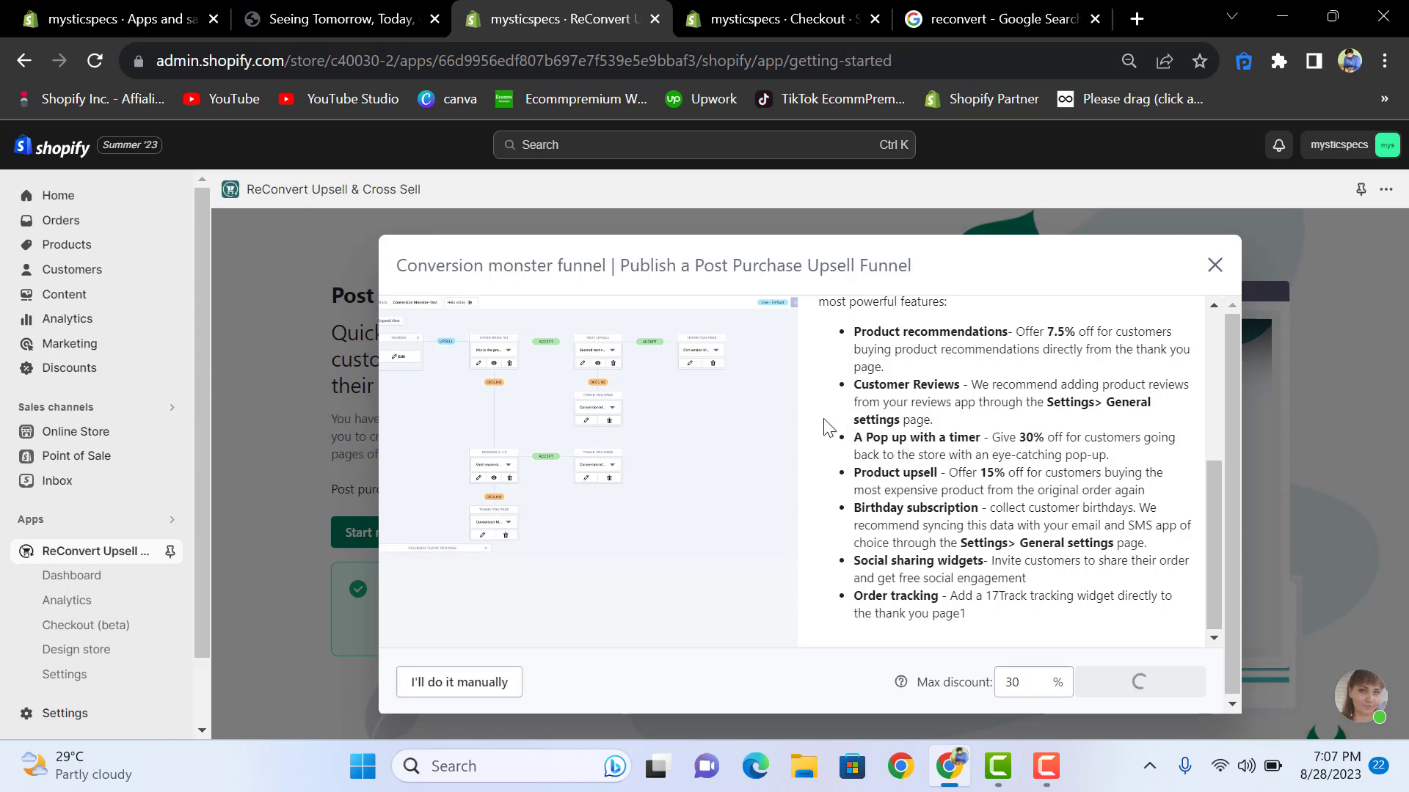
pyautogui.moveTo(823, 418)
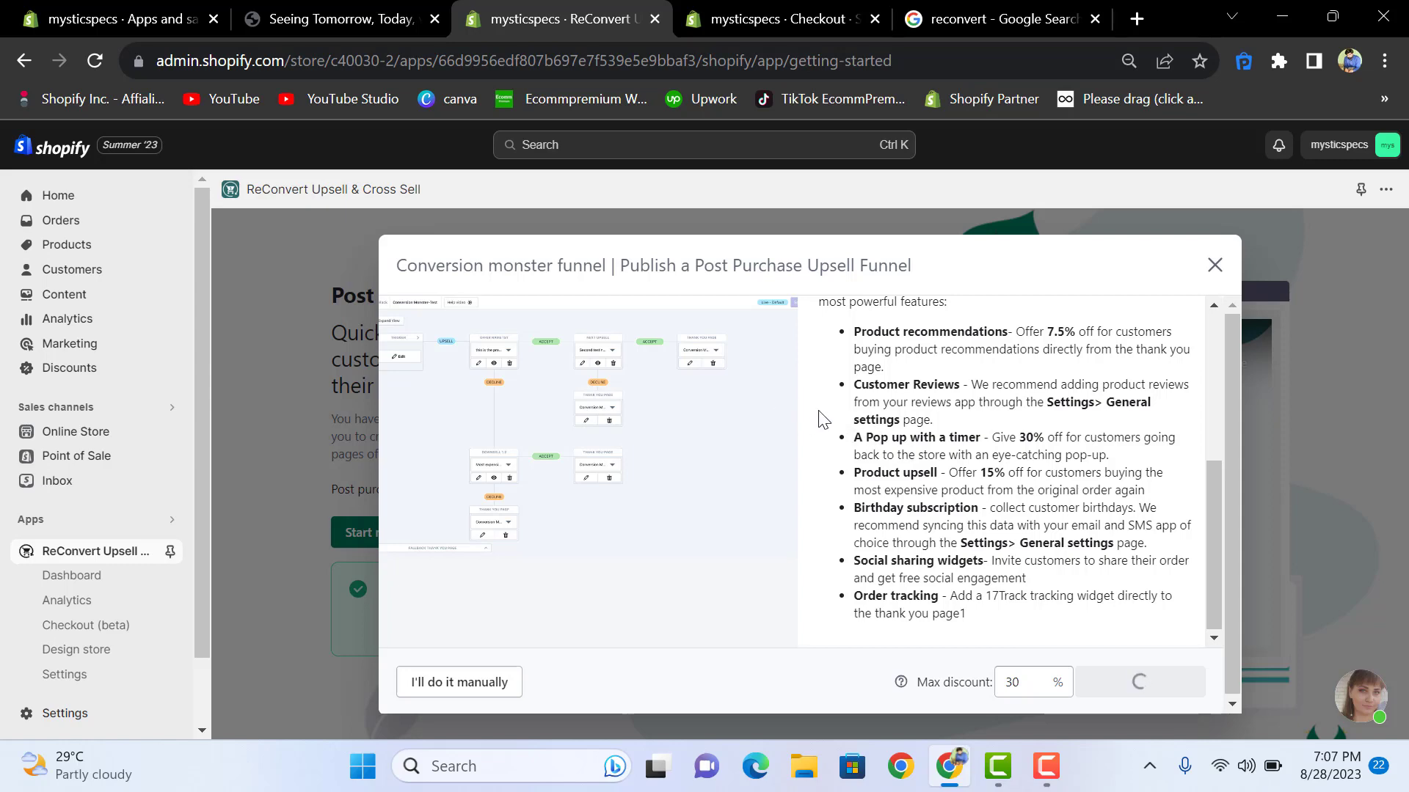
pyautogui.click(1213, 266)
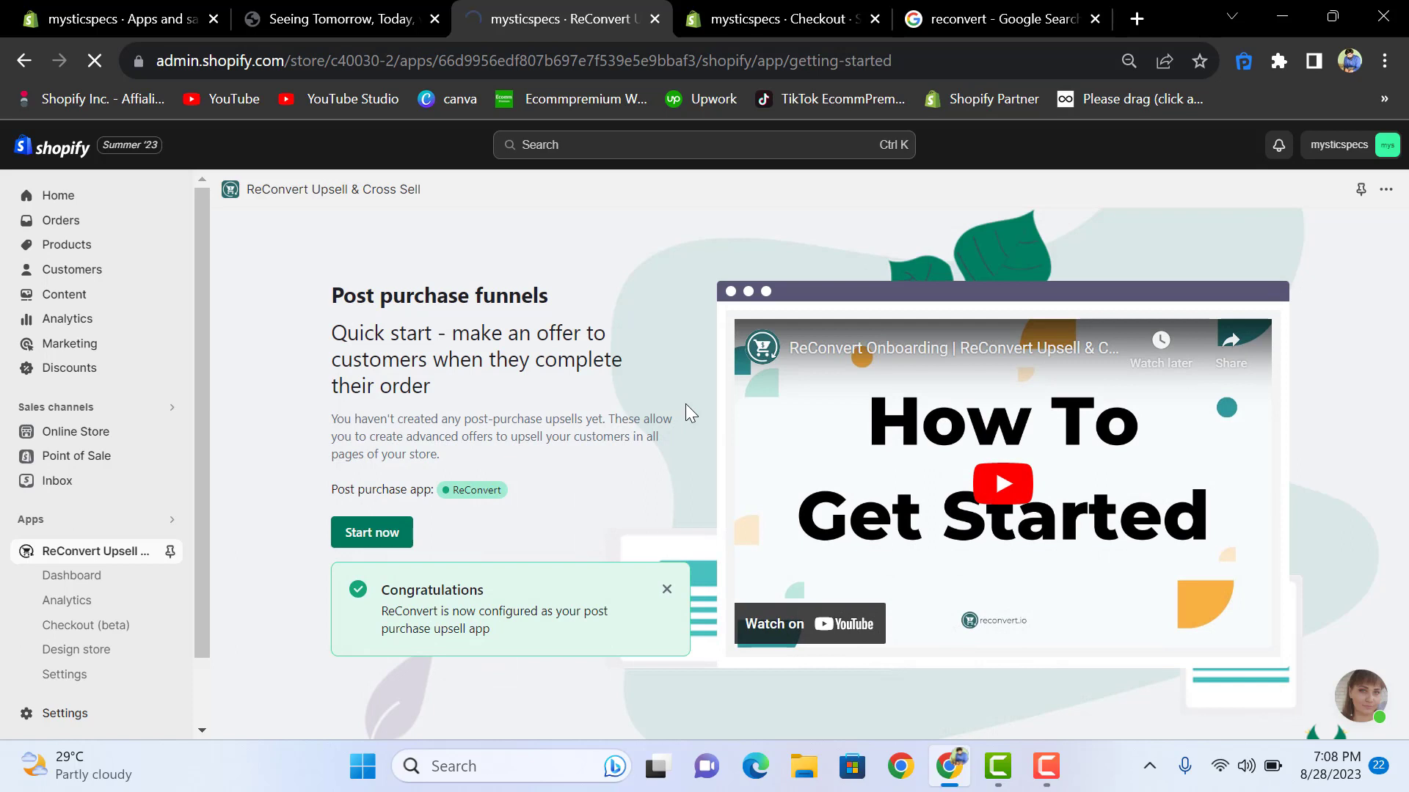
# Step: Let the funnel editor activate ReConvert, then continue from the congratulations popup to the dashboard
pyautogui.click(371, 531)
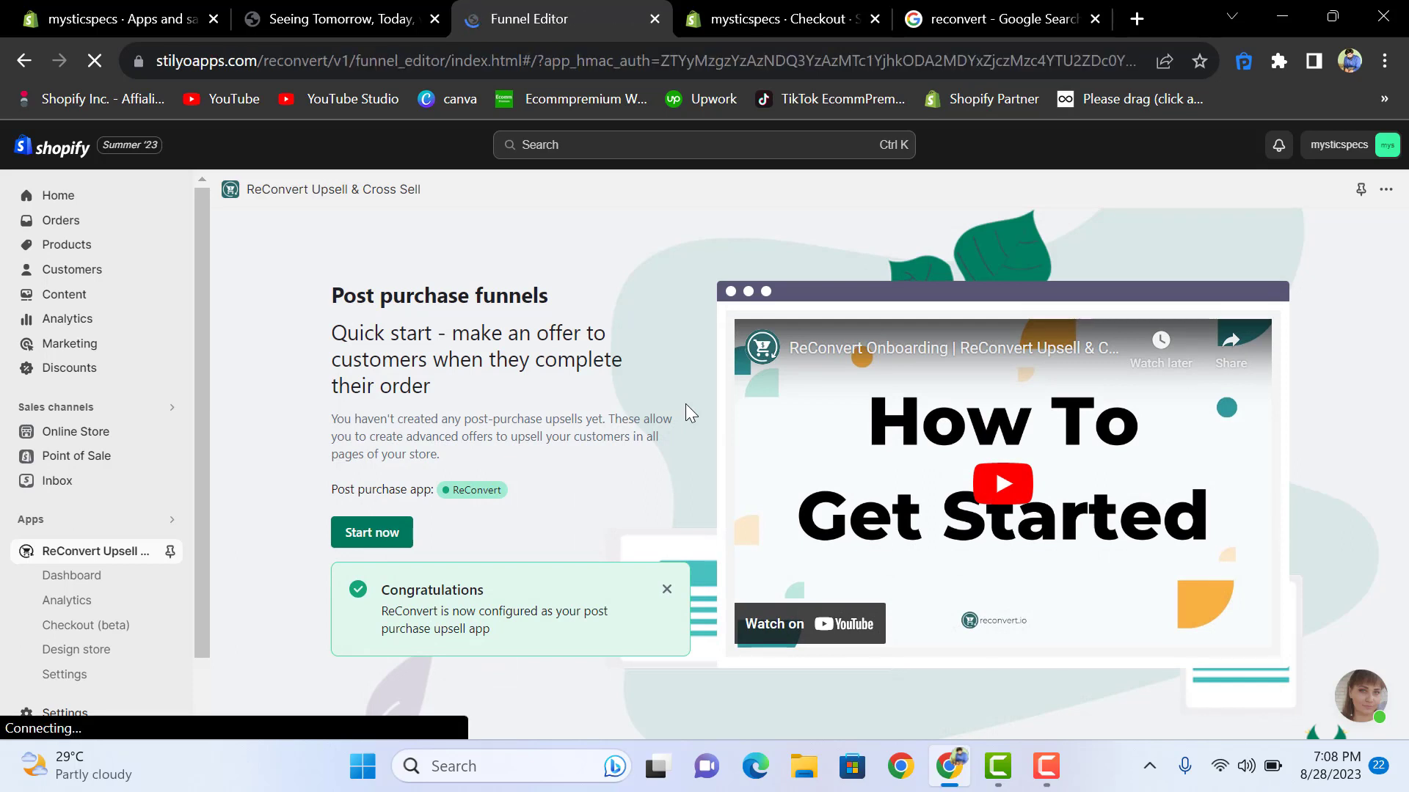
pyautogui.click(371, 531)
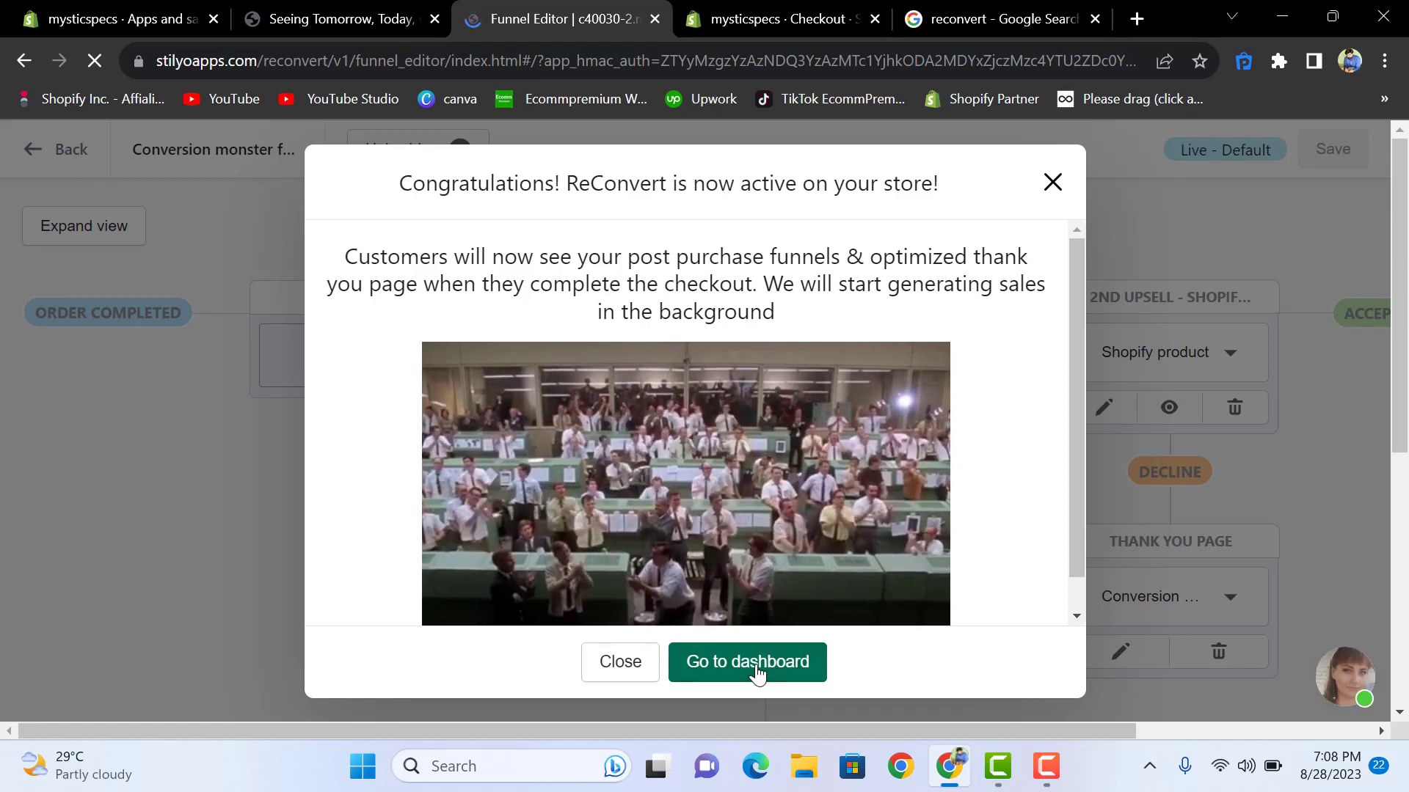
pyautogui.click(746, 662)
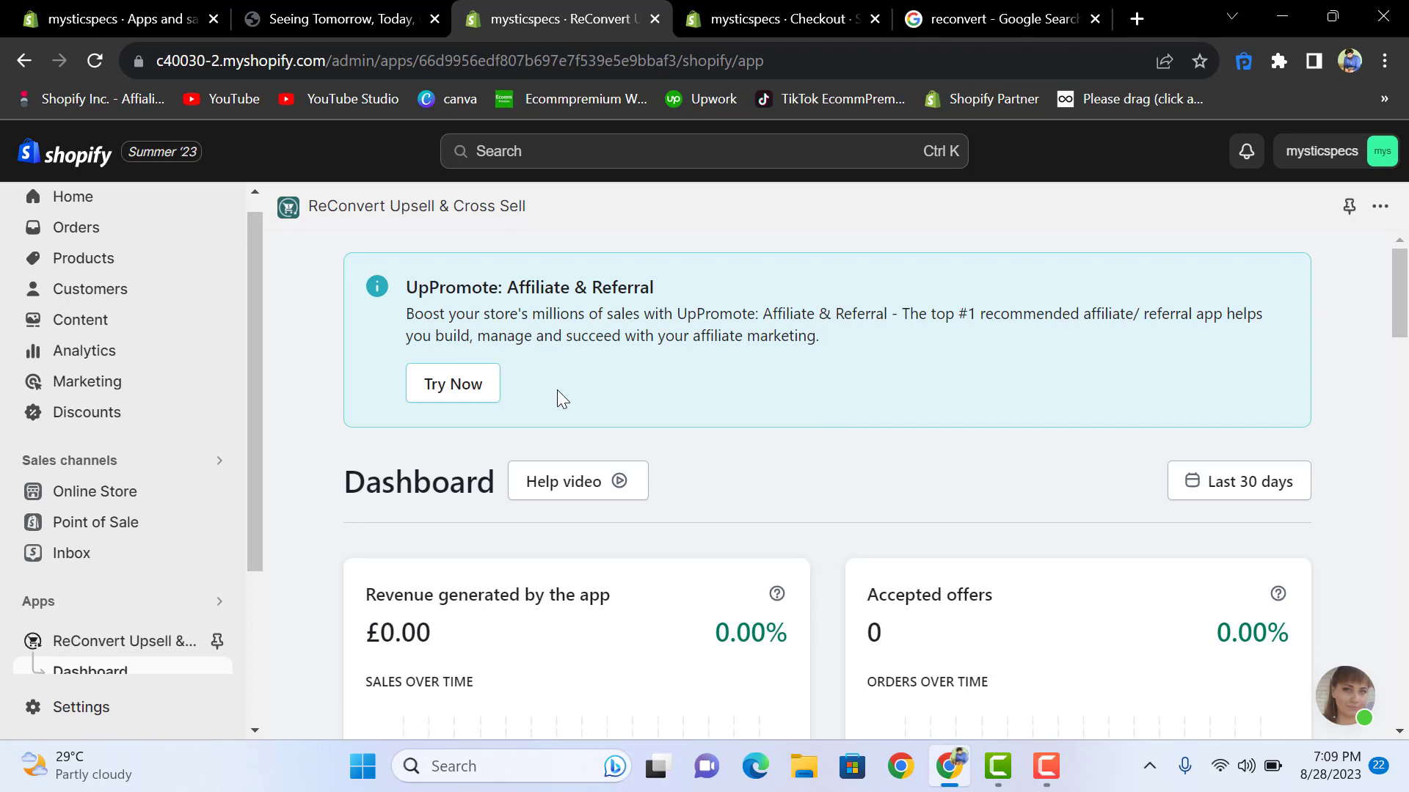
pyautogui.moveTo(417, 290)
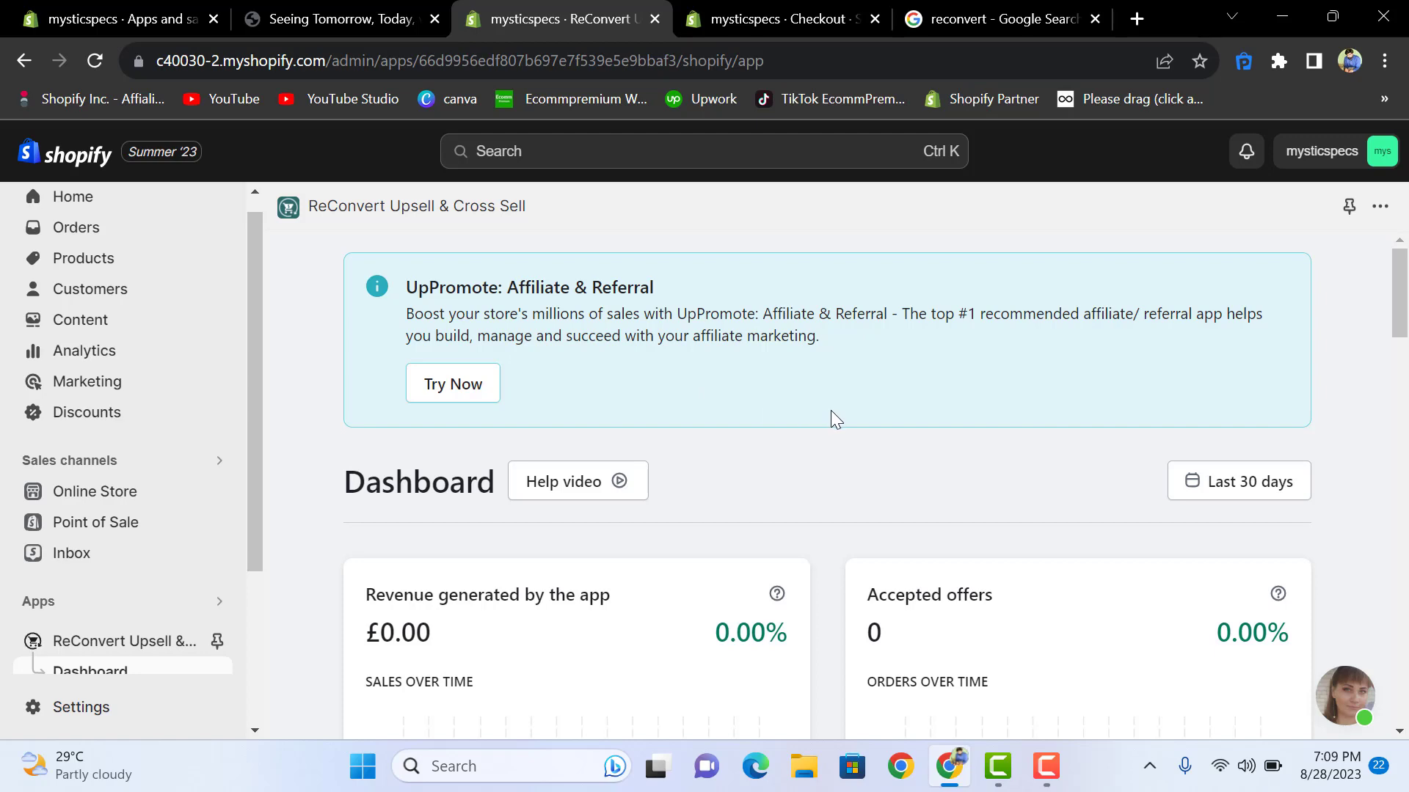
# Step: Scroll through the dashboard and choose Conversion monster as the default thank-you page
pyautogui.scroll(-3)
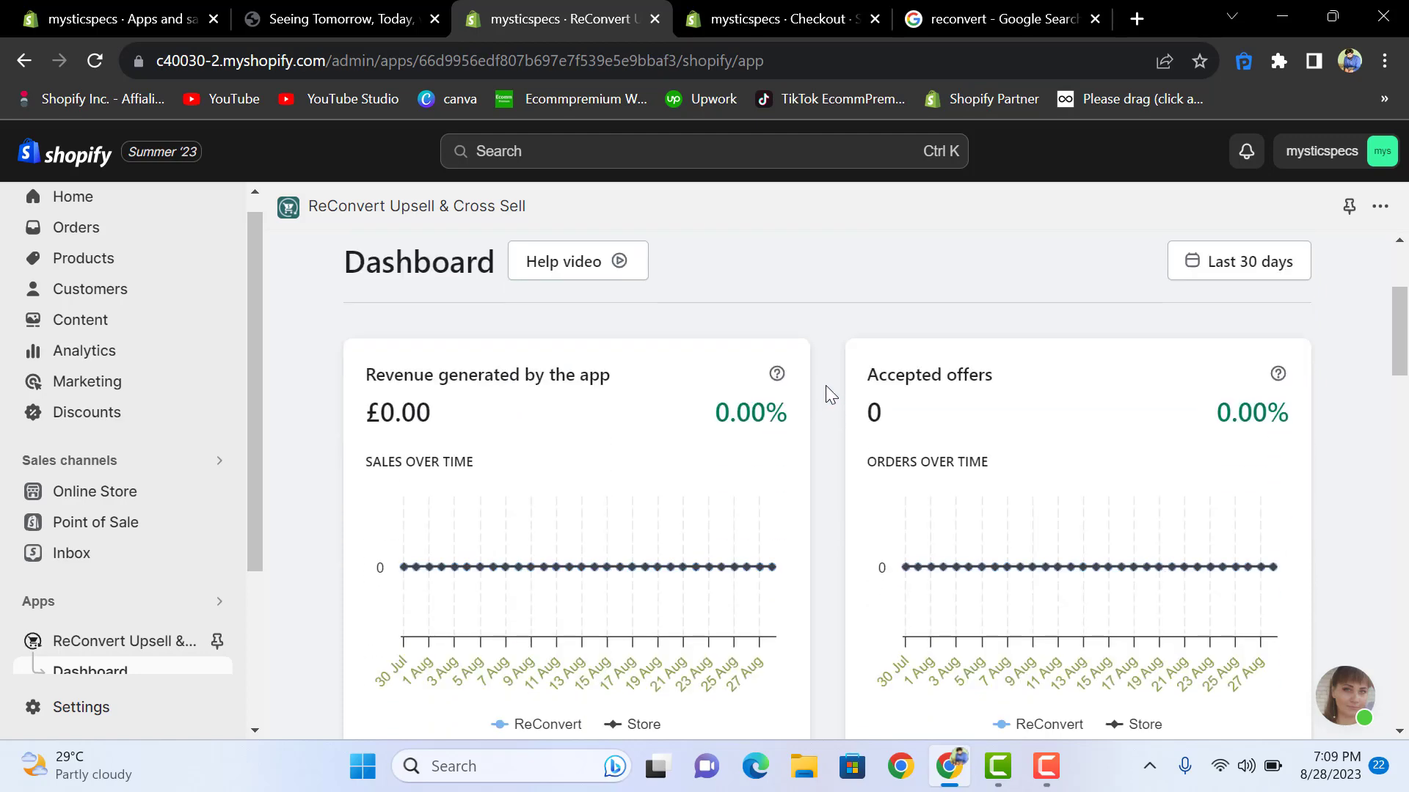
pyautogui.scroll(-3)
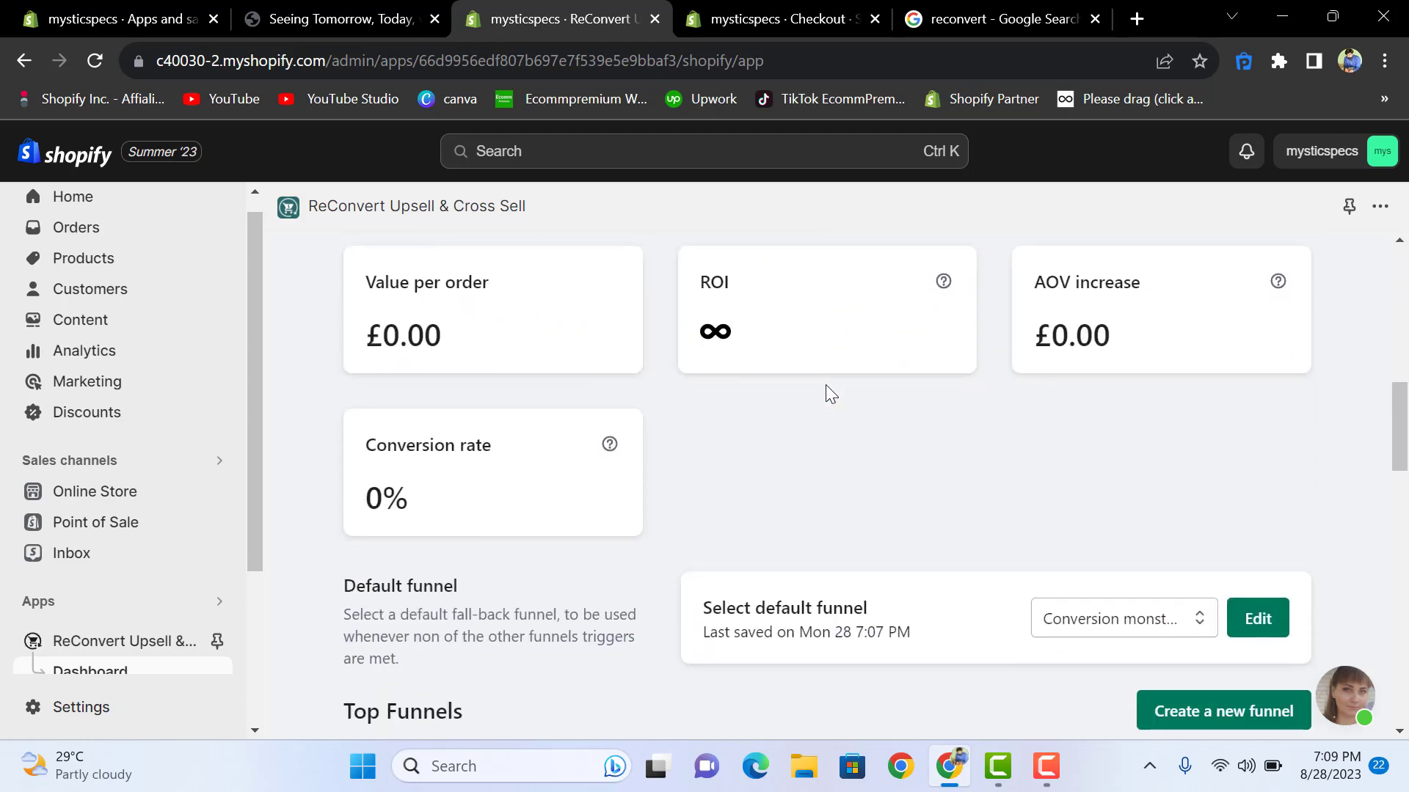
pyautogui.scroll(-3)
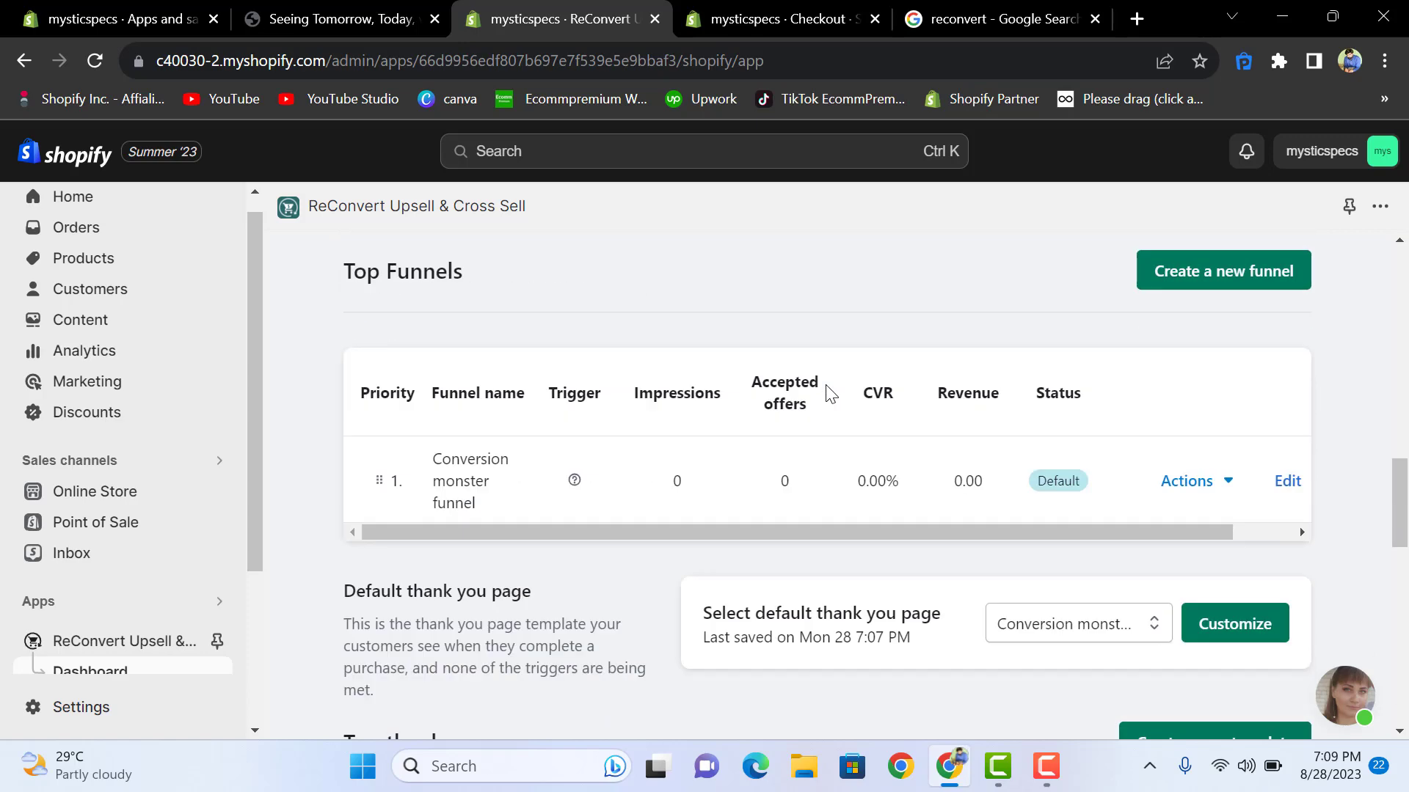
pyautogui.scroll(-3)
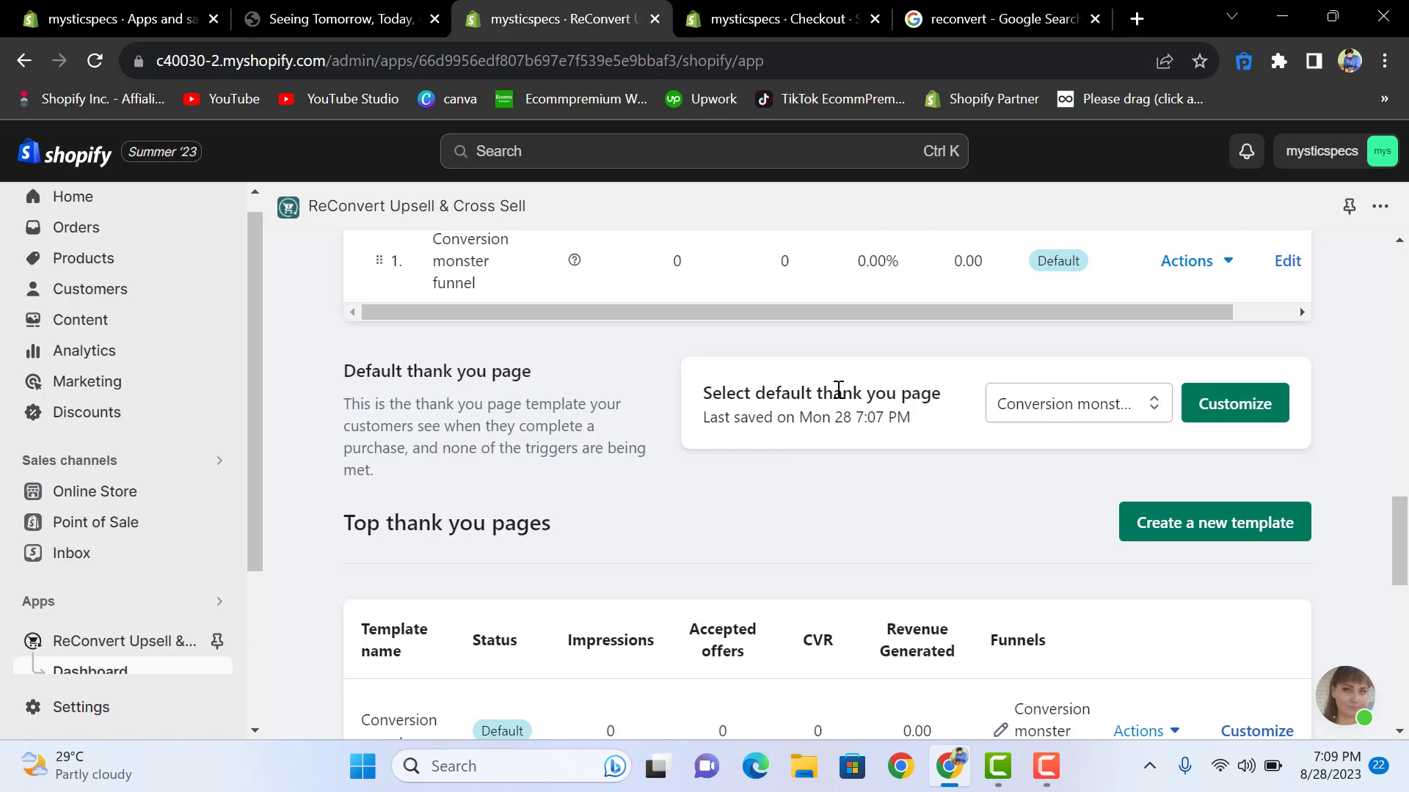
pyautogui.click(1076, 402)
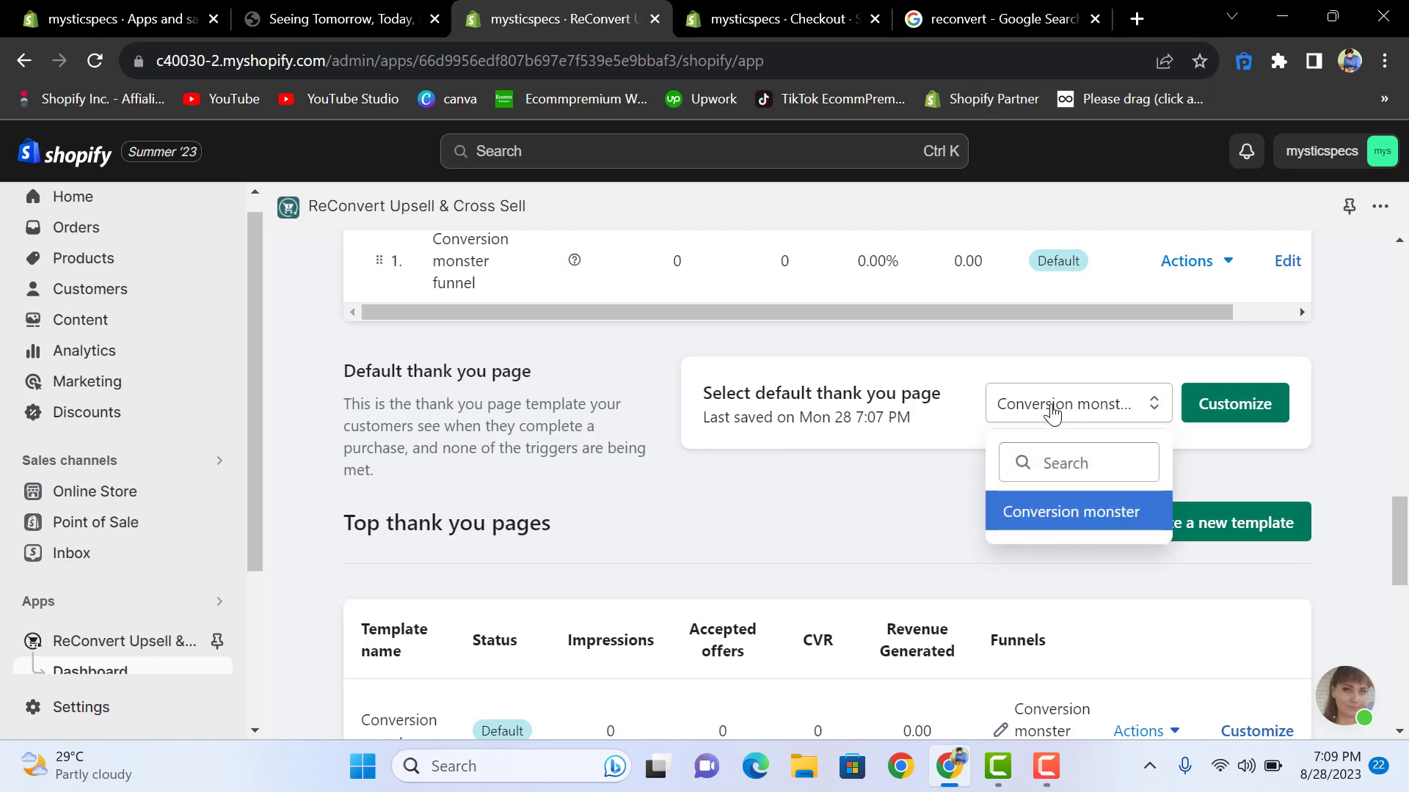
pyautogui.click(1234, 402)
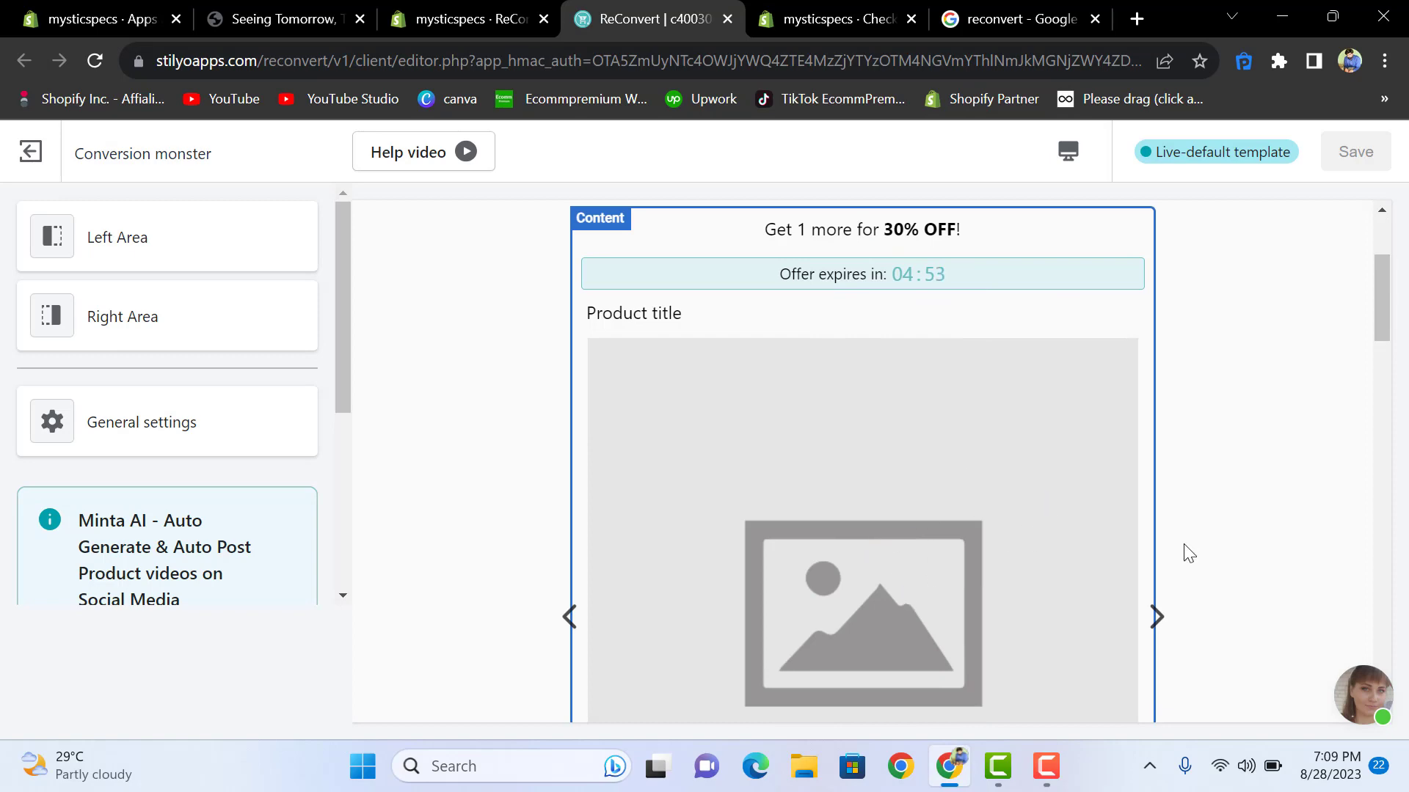
pyautogui.moveTo(995, 494)
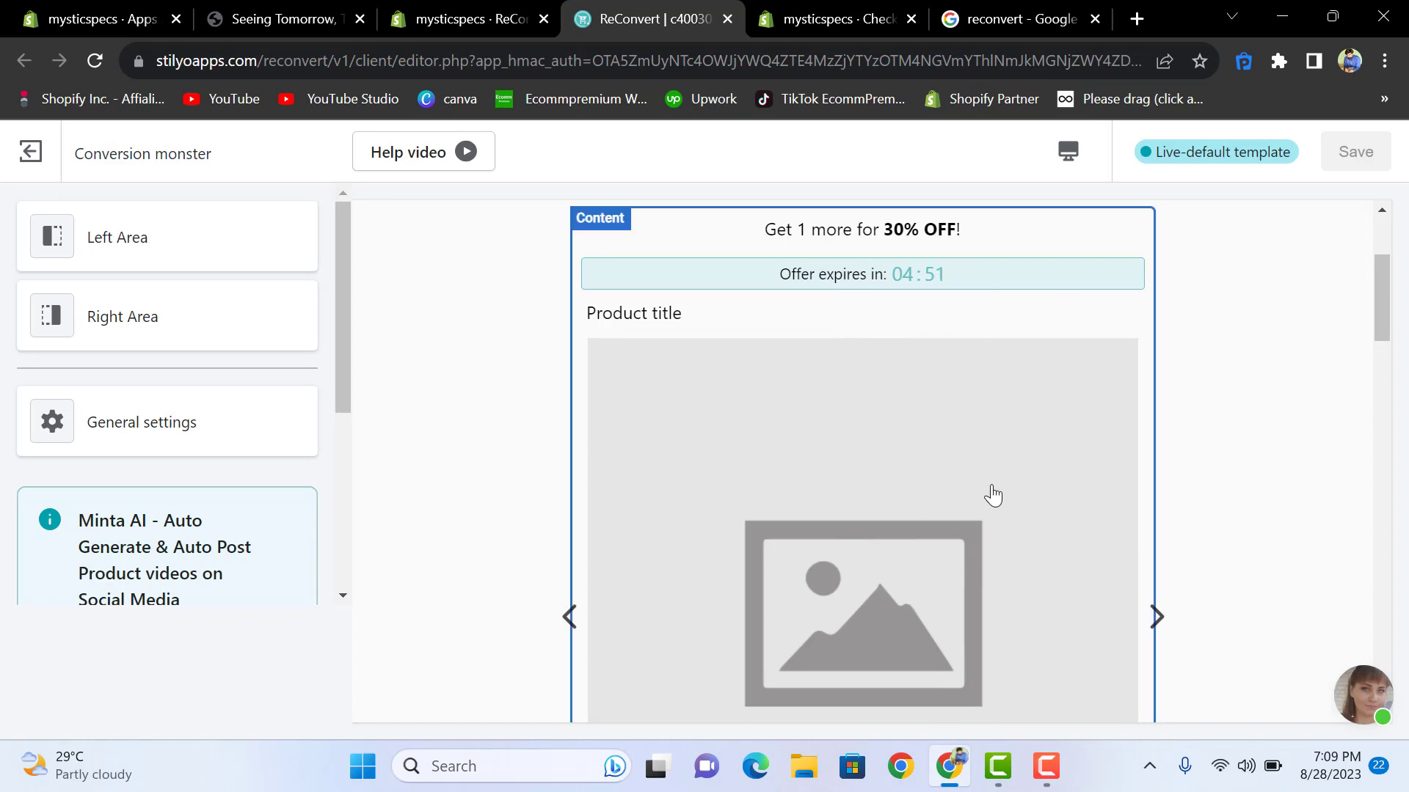
# Step: Scroll through the Conversion monster thank-you template down to the customer information section
pyautogui.scroll(-3)
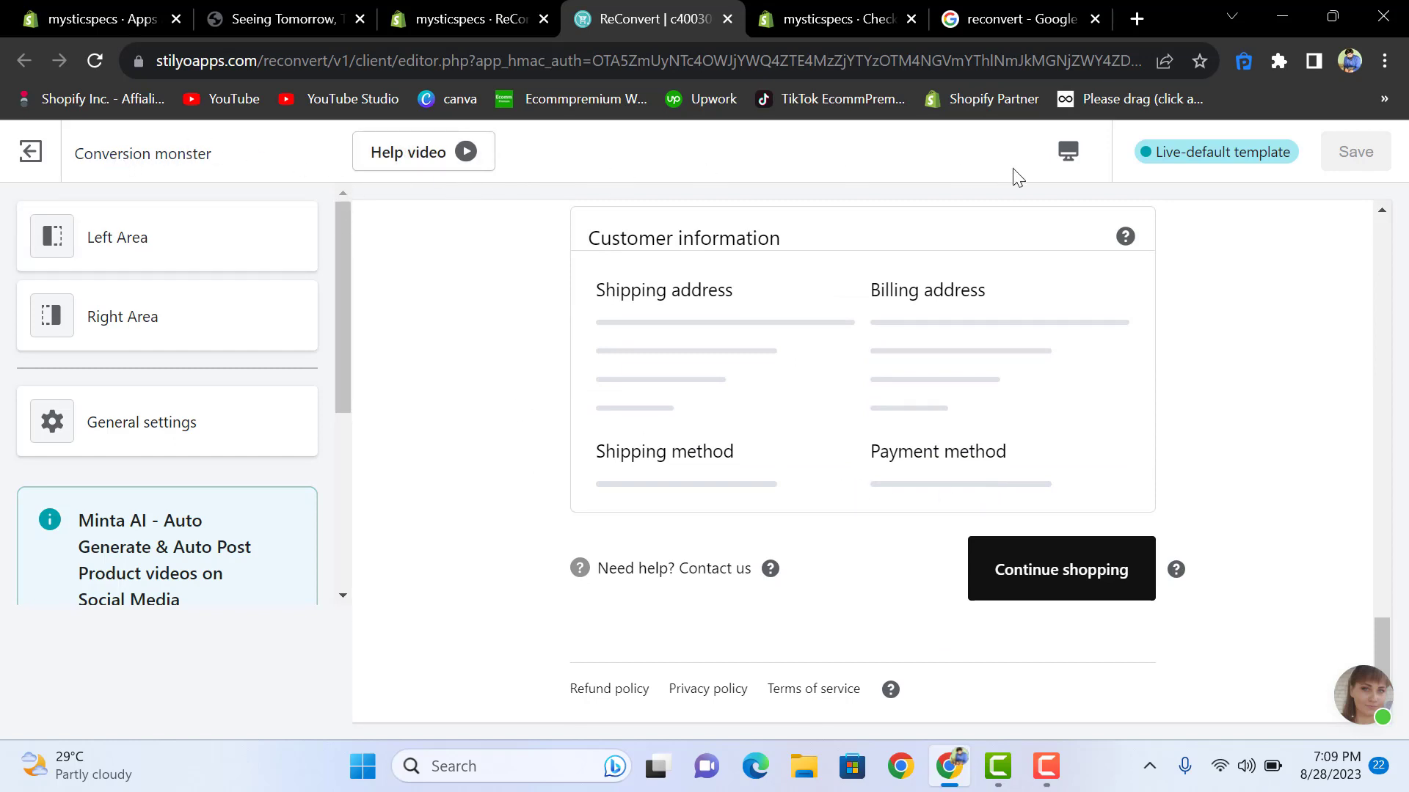
pyautogui.moveTo(35, 202)
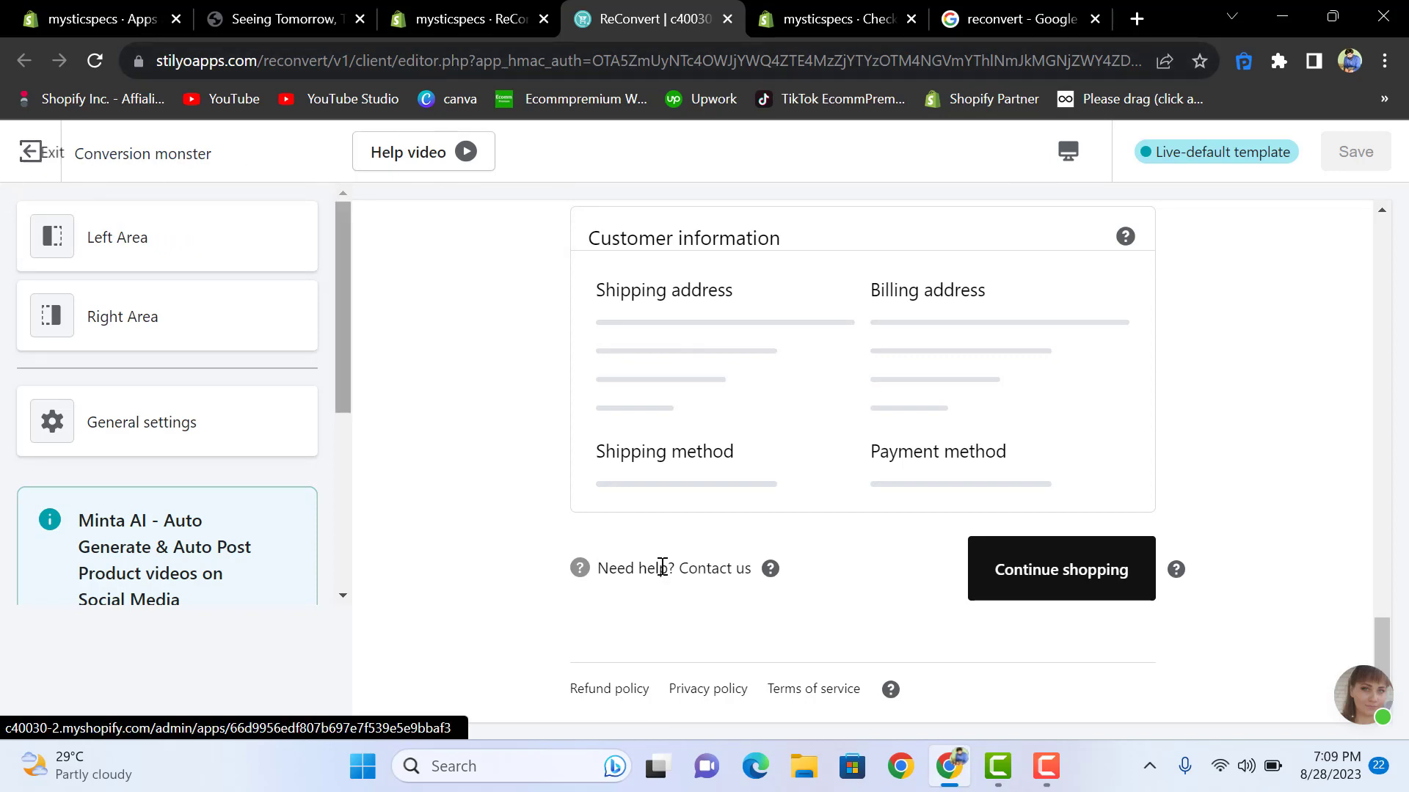
pyautogui.scroll(-3)
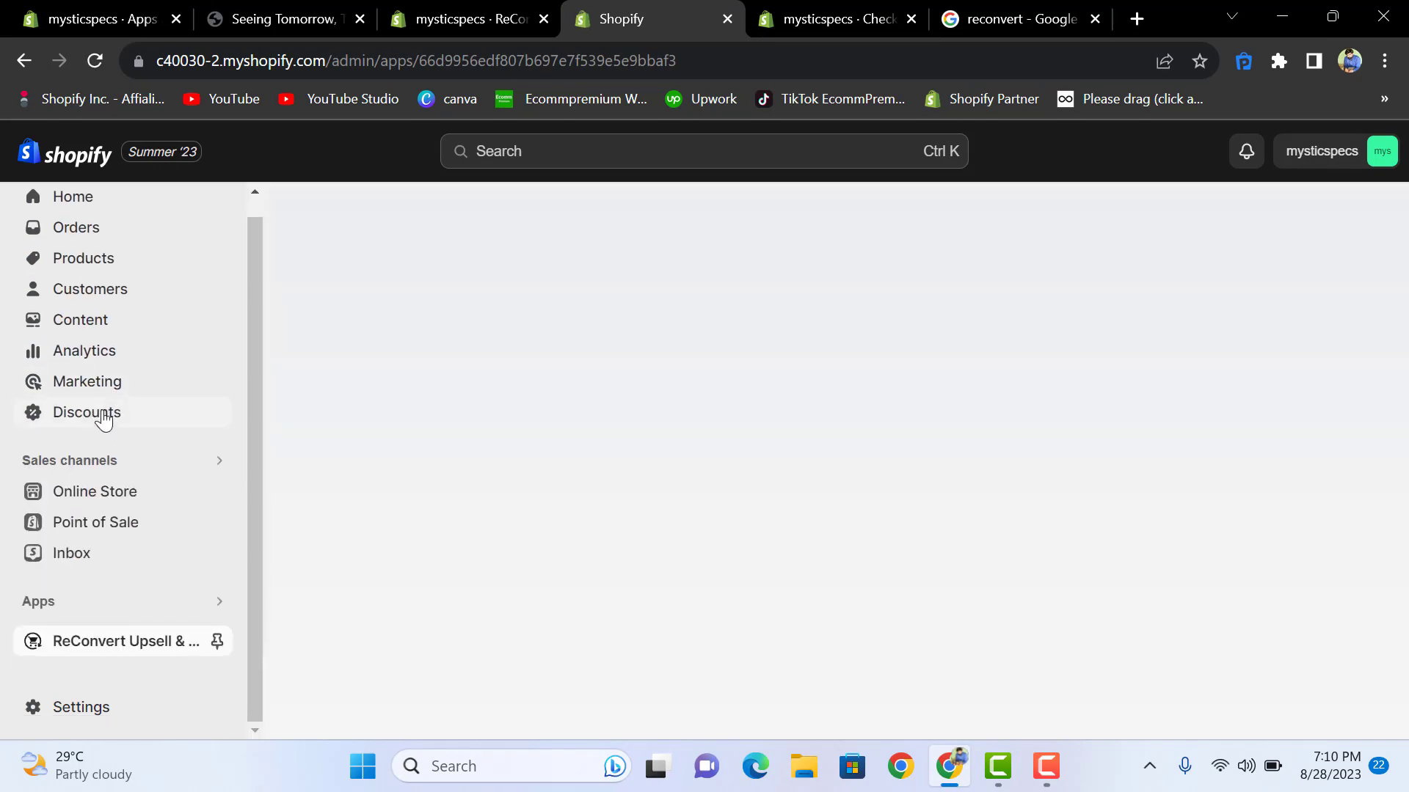
# Step: Create an Amount off products discount with the code tryluck100
pyautogui.click(85, 413)
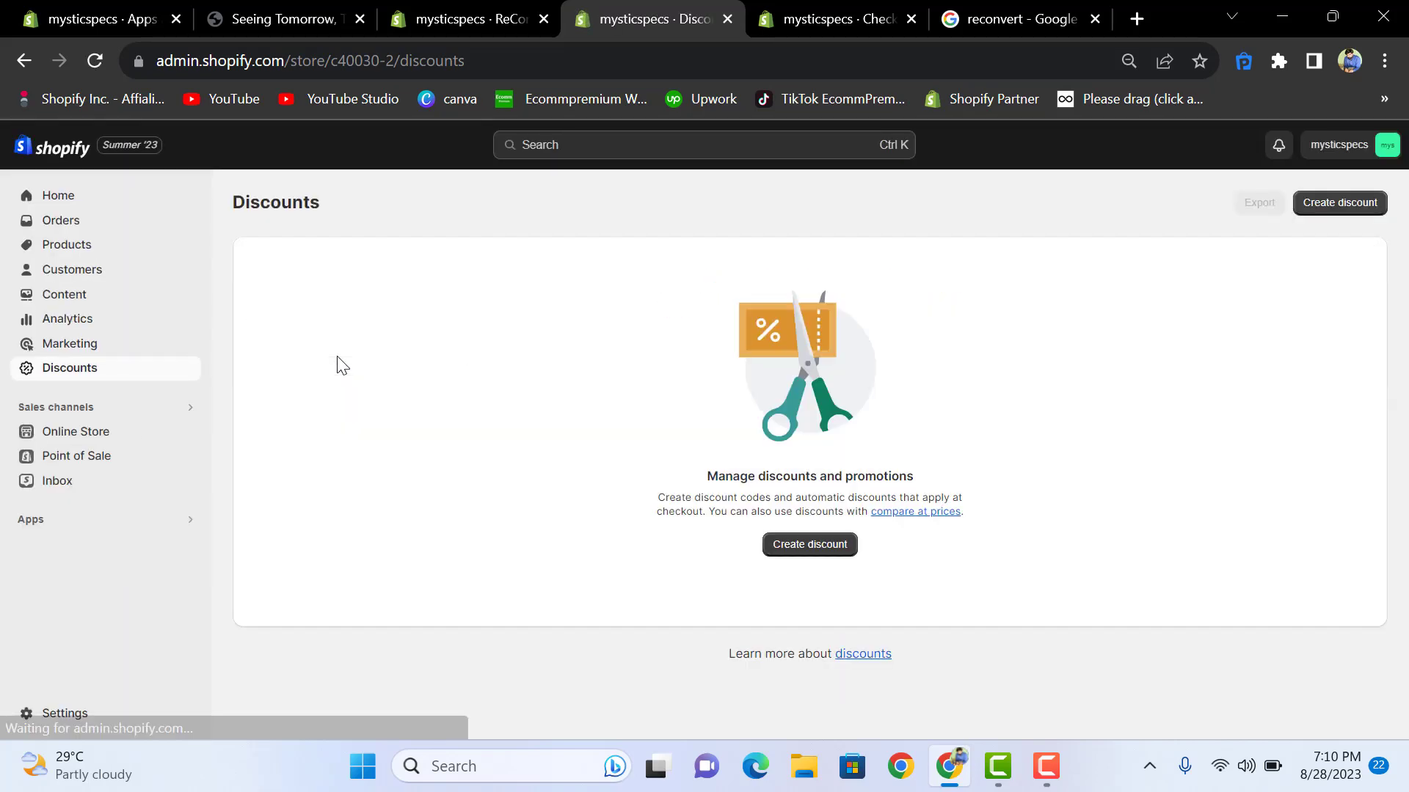
pyautogui.click(1338, 202)
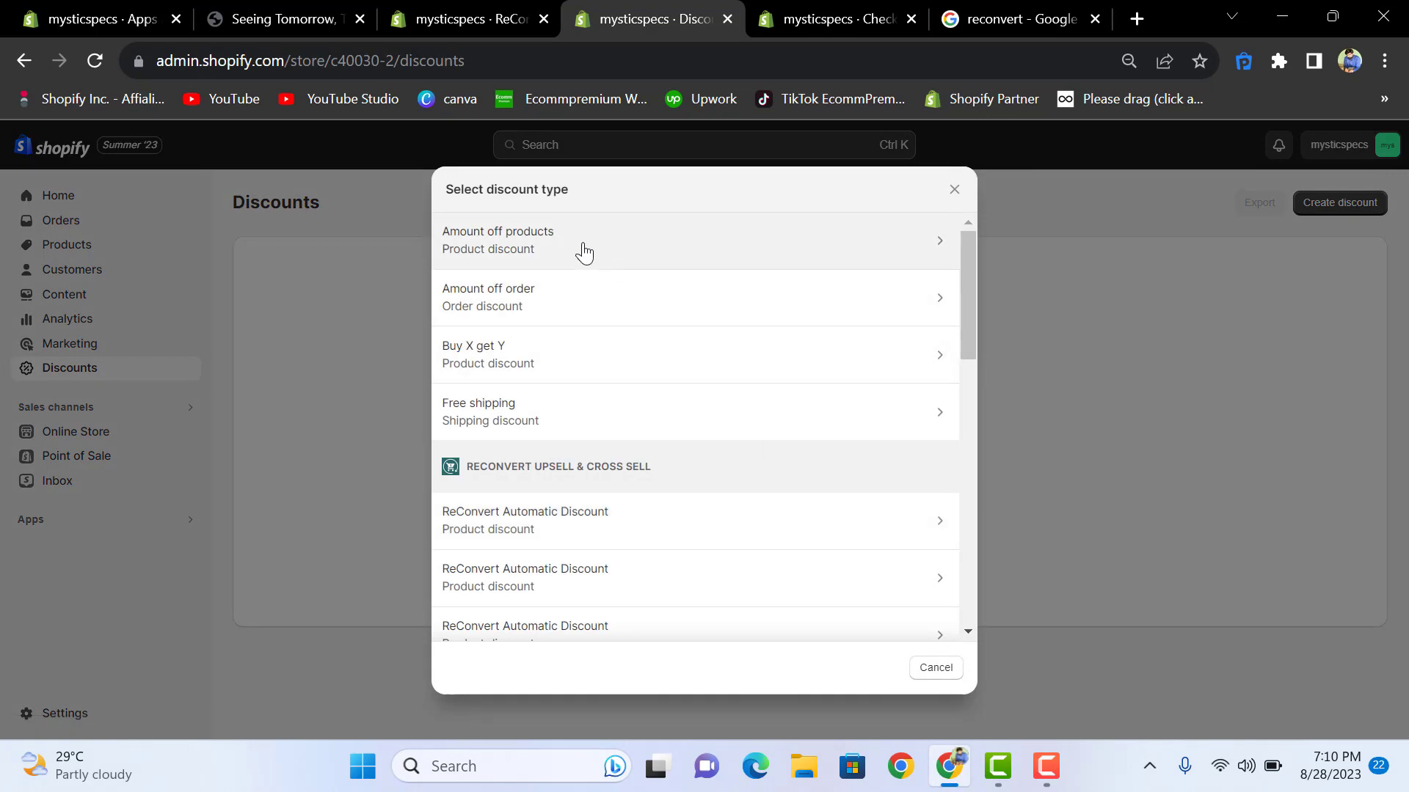
pyautogui.click(497, 239)
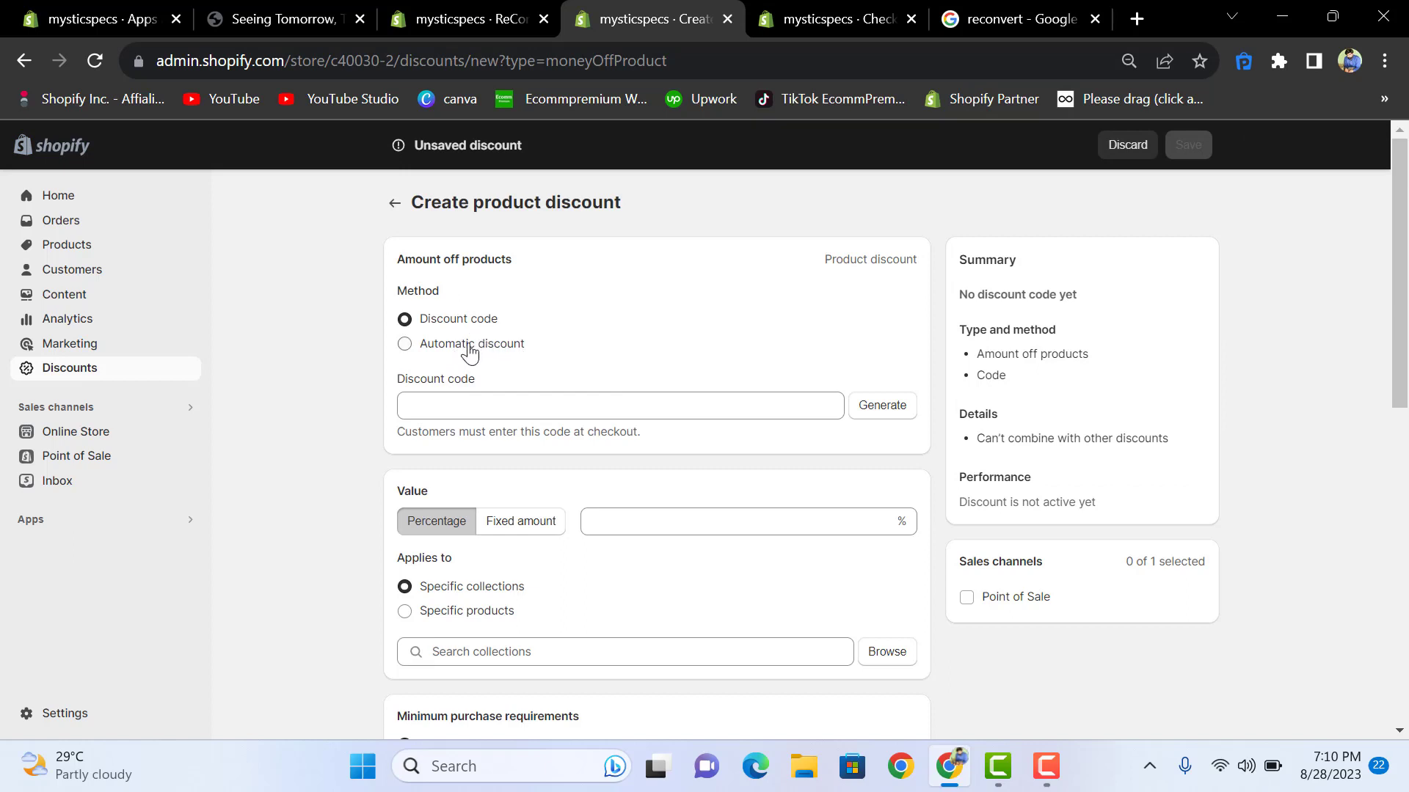
pyautogui.click(619, 405)
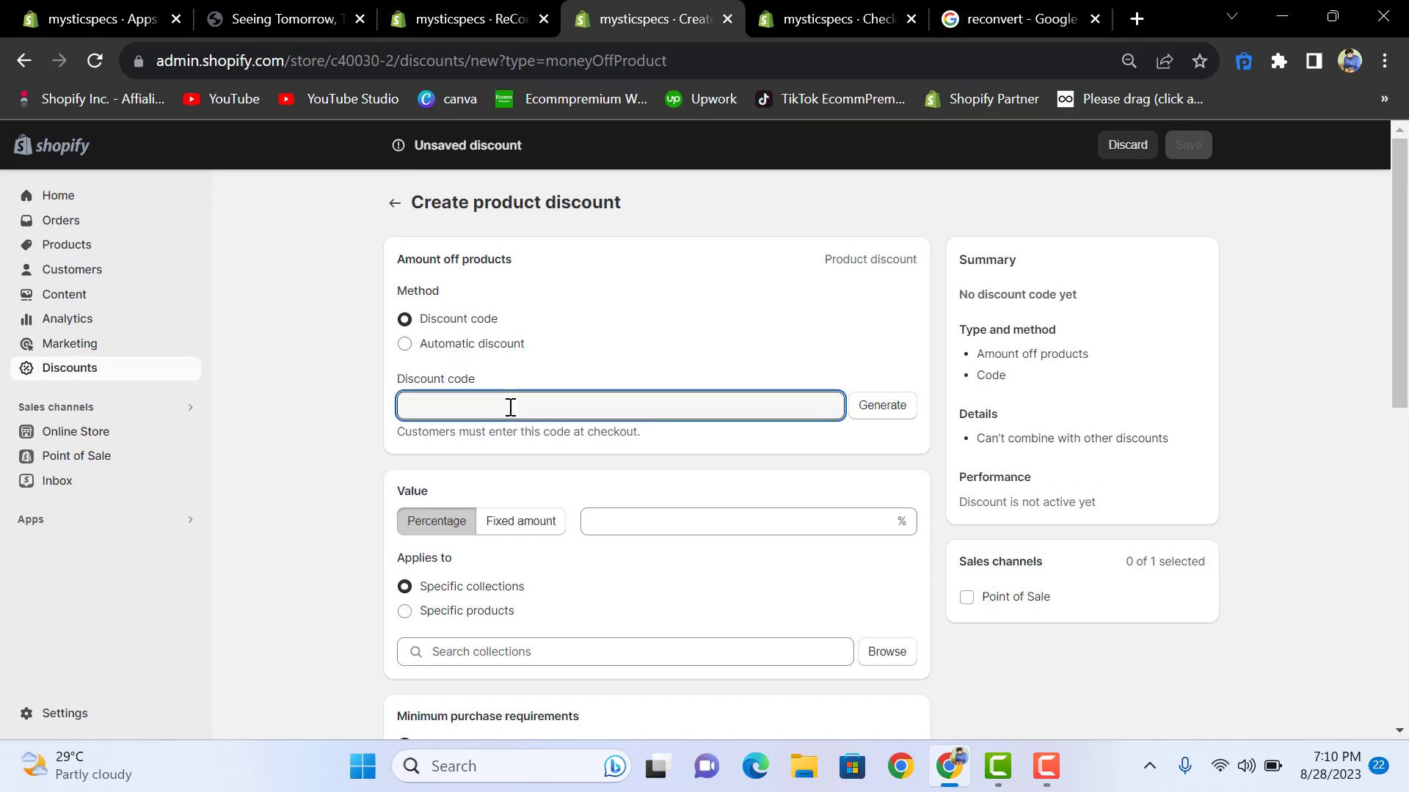
pyautogui.write('try')
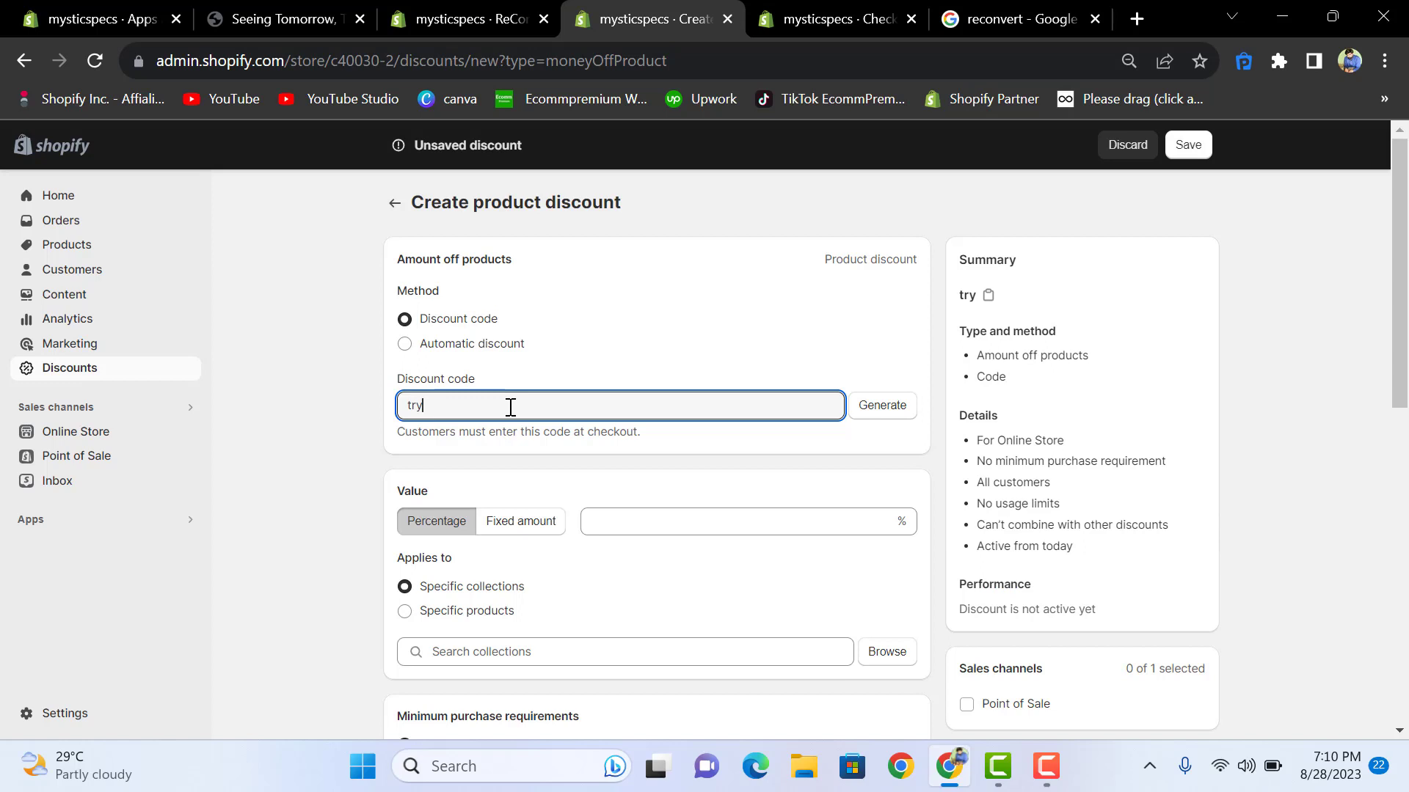
pyautogui.write('luck100')
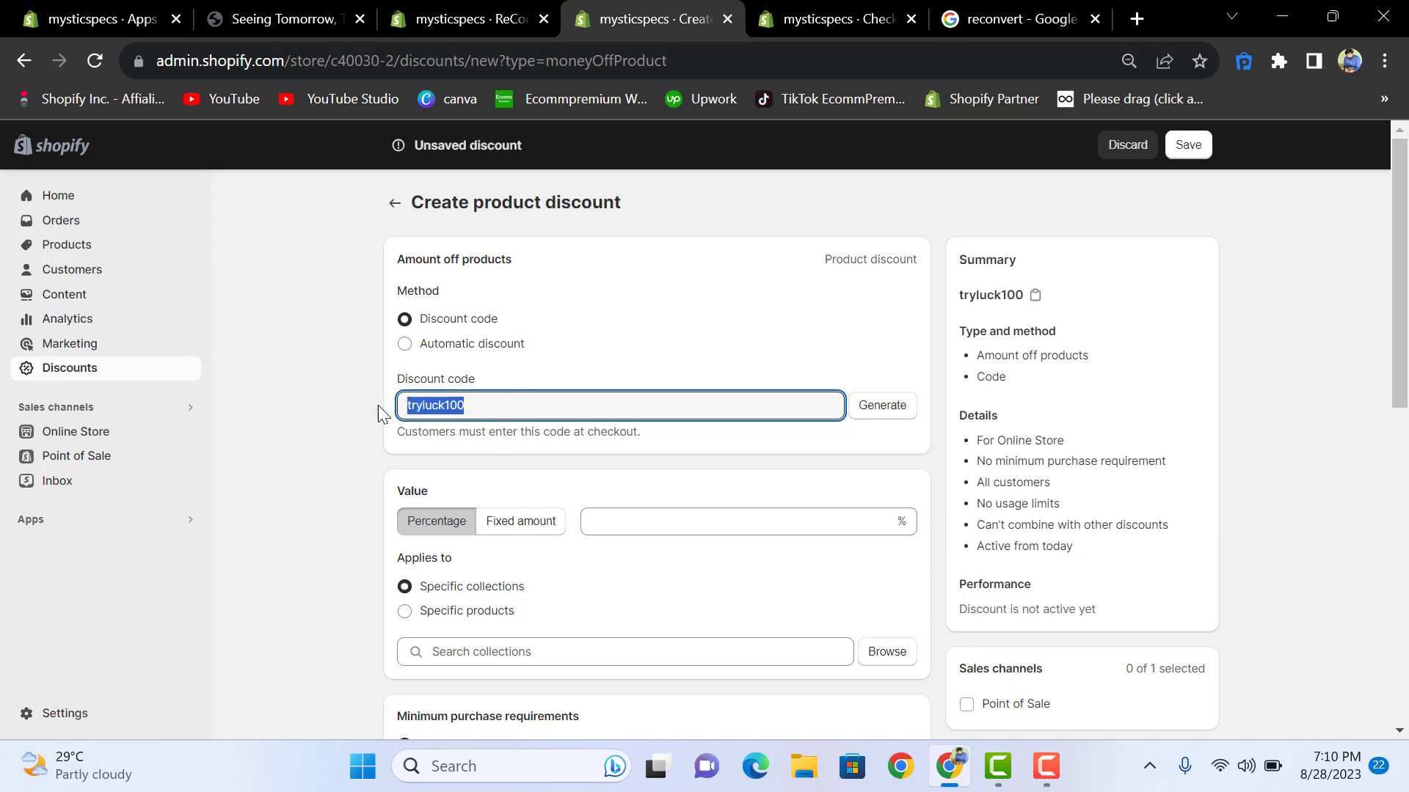
# Step: Set it to 100% off, limited to the 3 In 1 charger speaker product
pyautogui.scroll(-3)
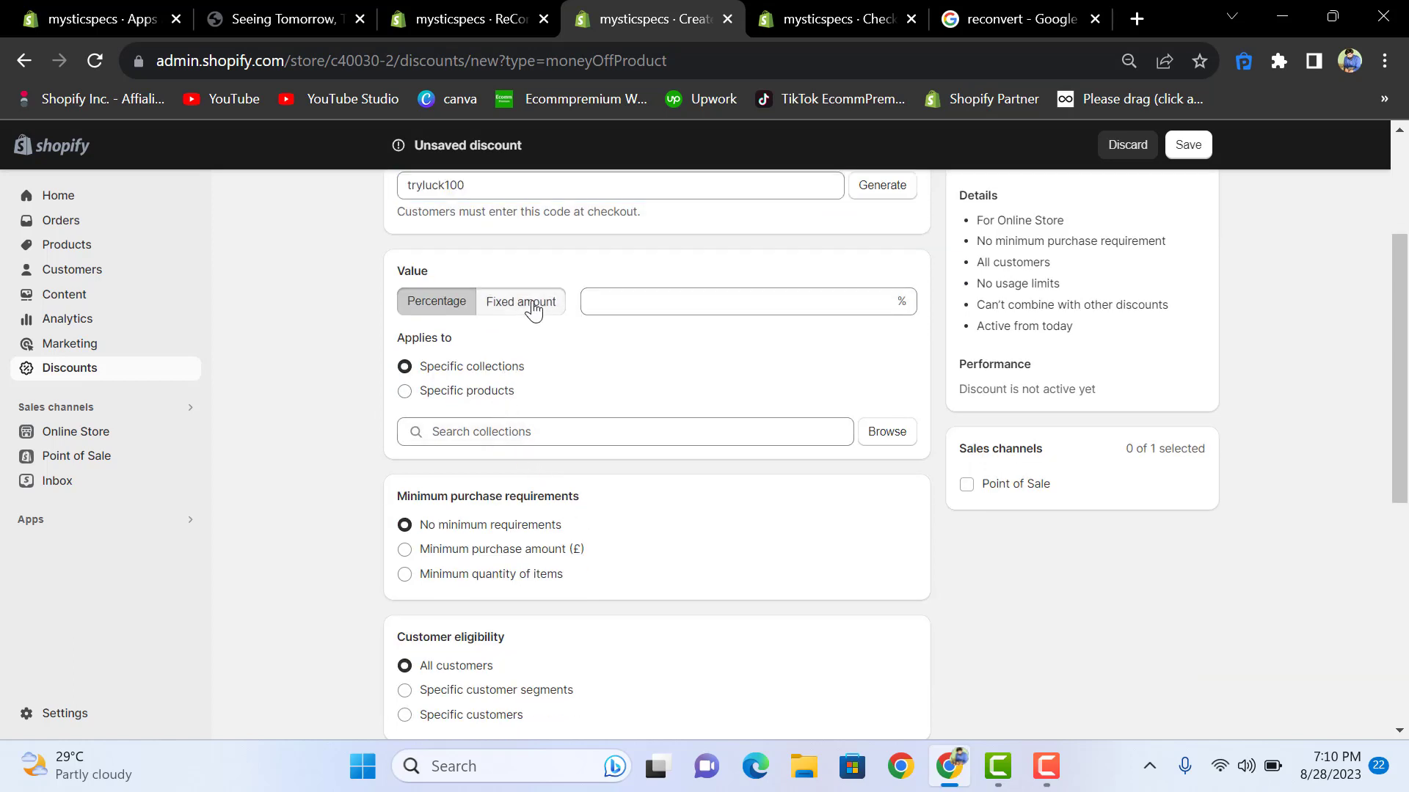
pyautogui.click(747, 301)
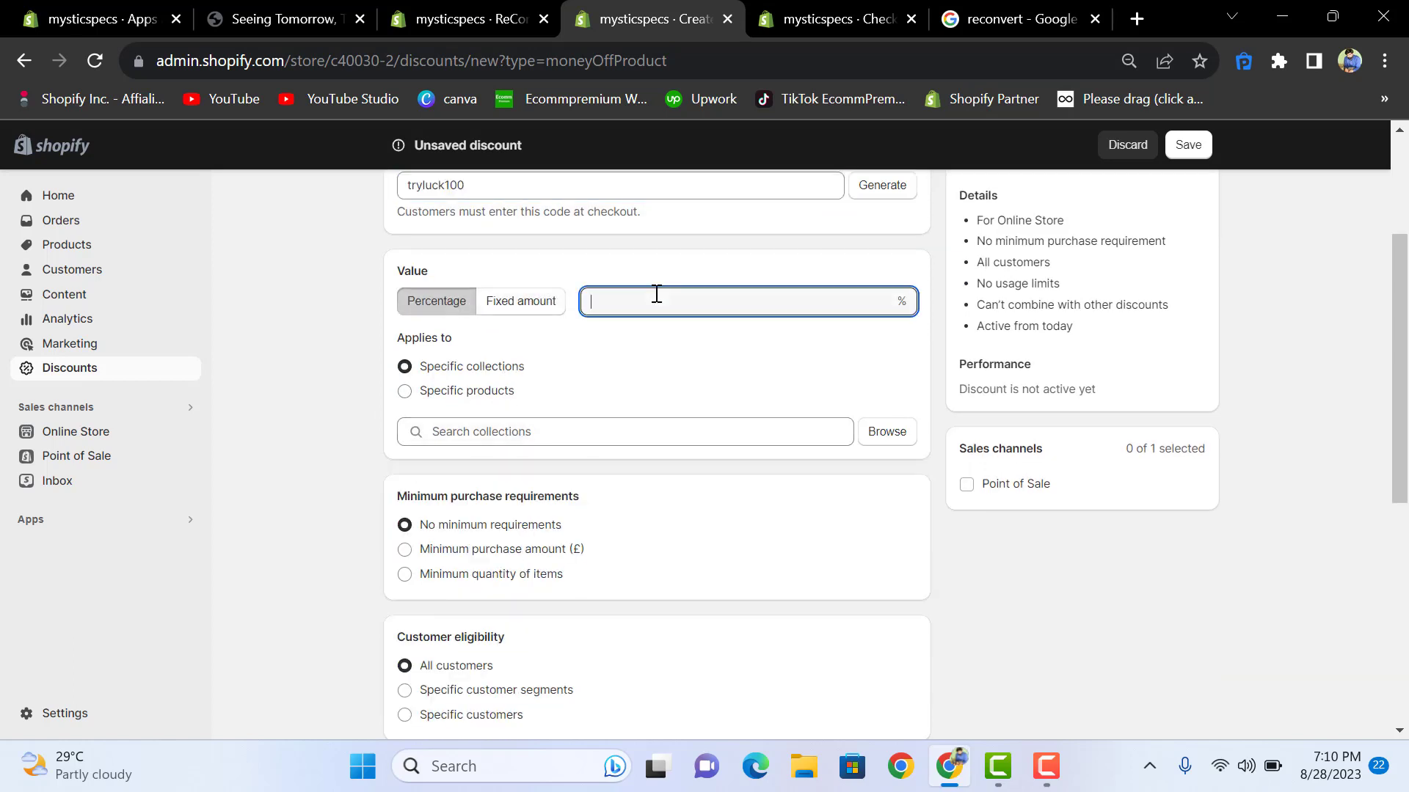
pyautogui.write('100')
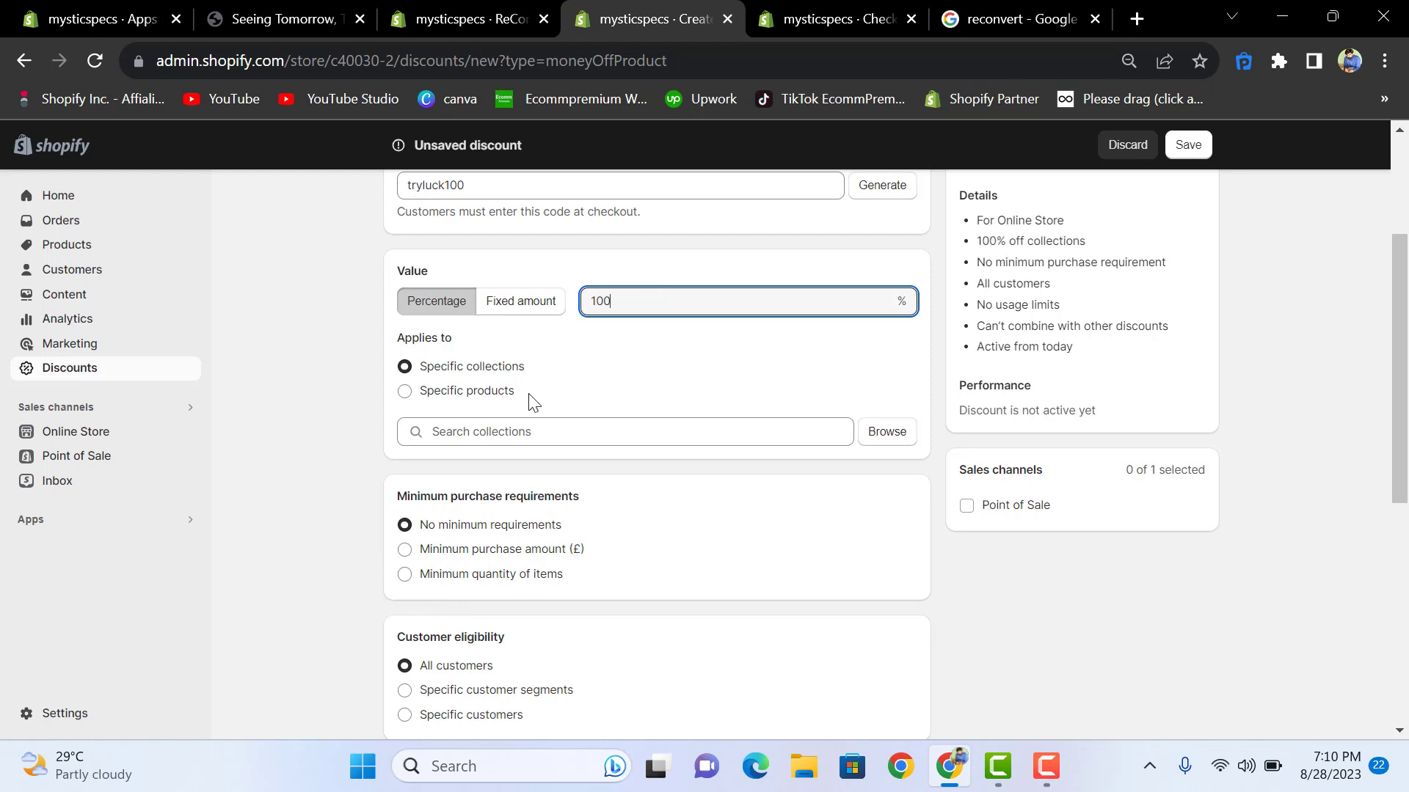
pyautogui.click(405, 390)
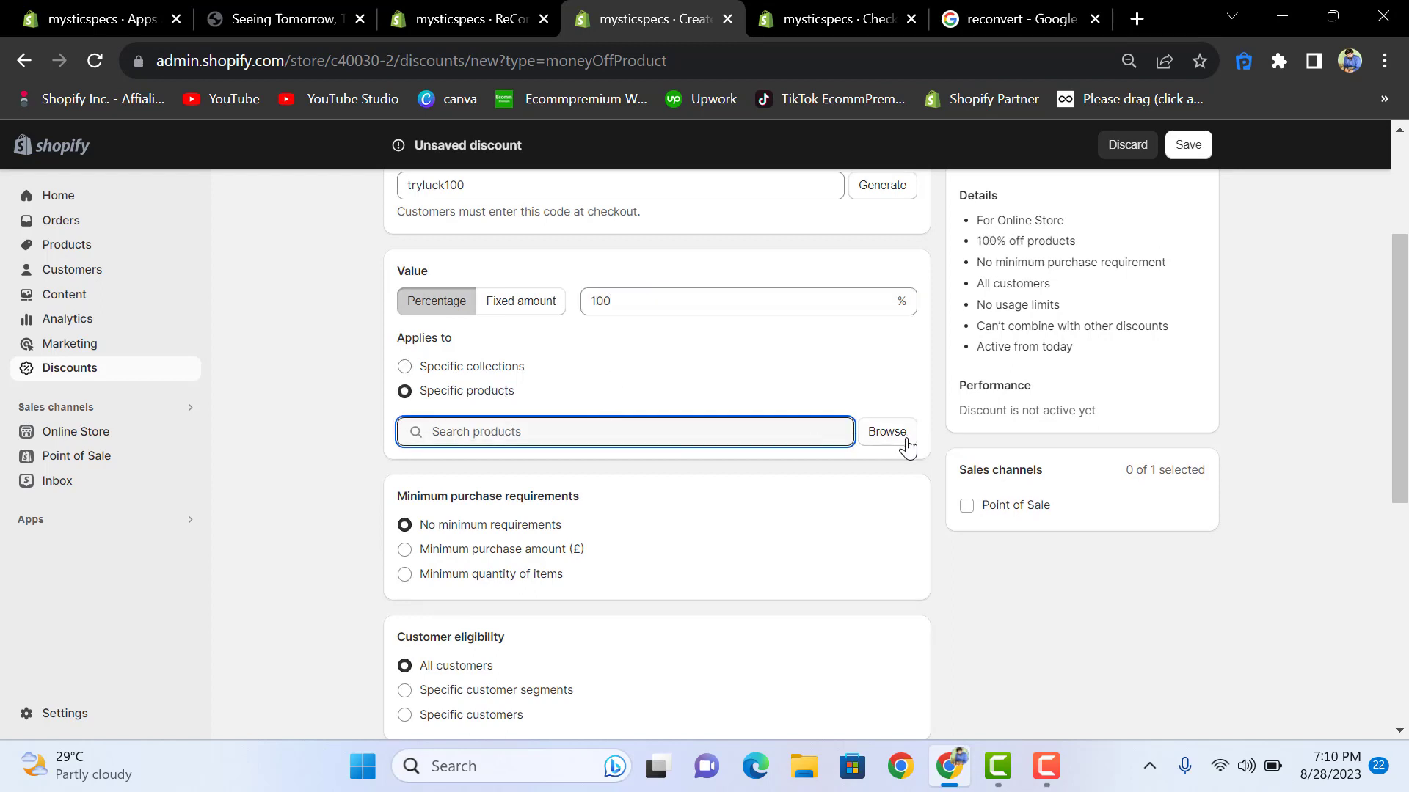
pyautogui.click(886, 431)
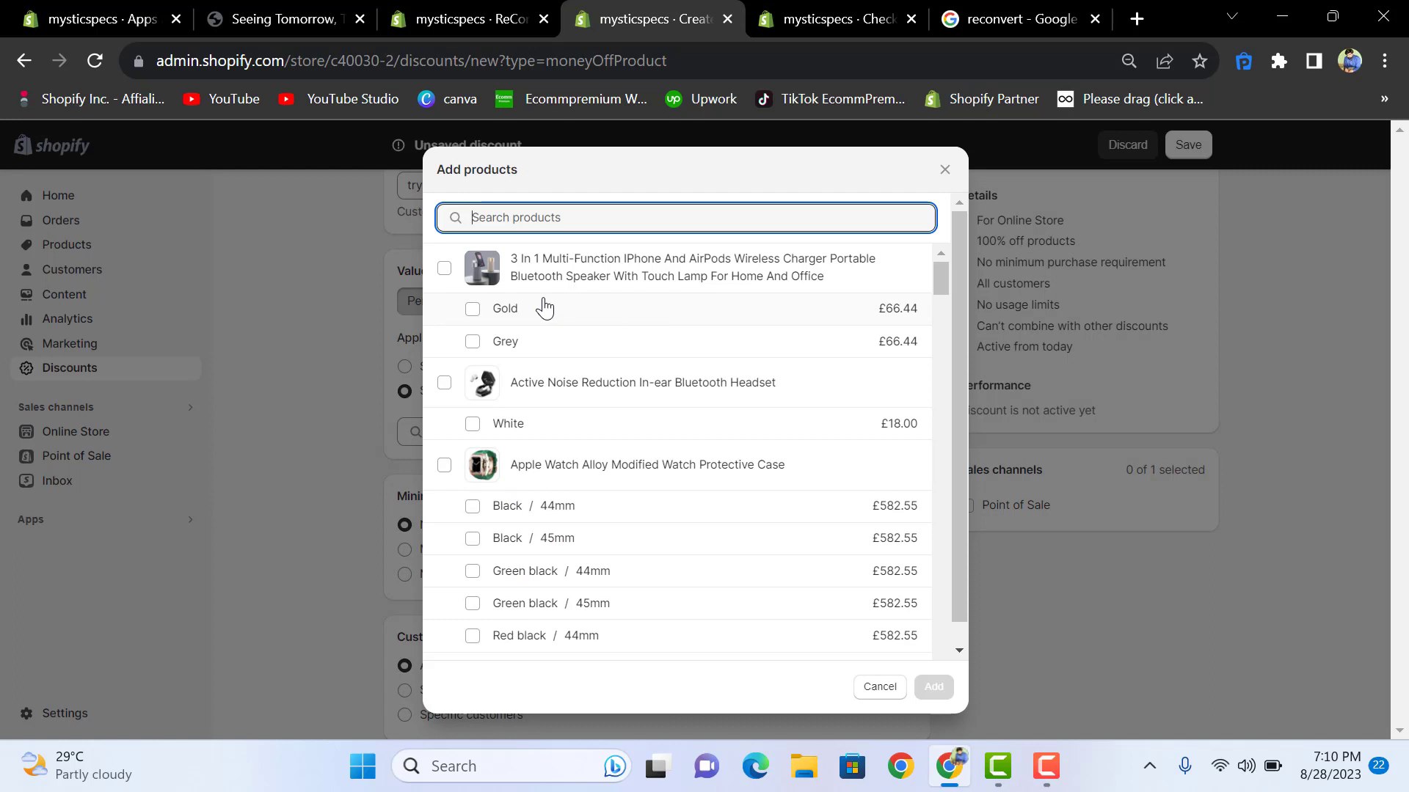
pyautogui.moveTo(454, 368)
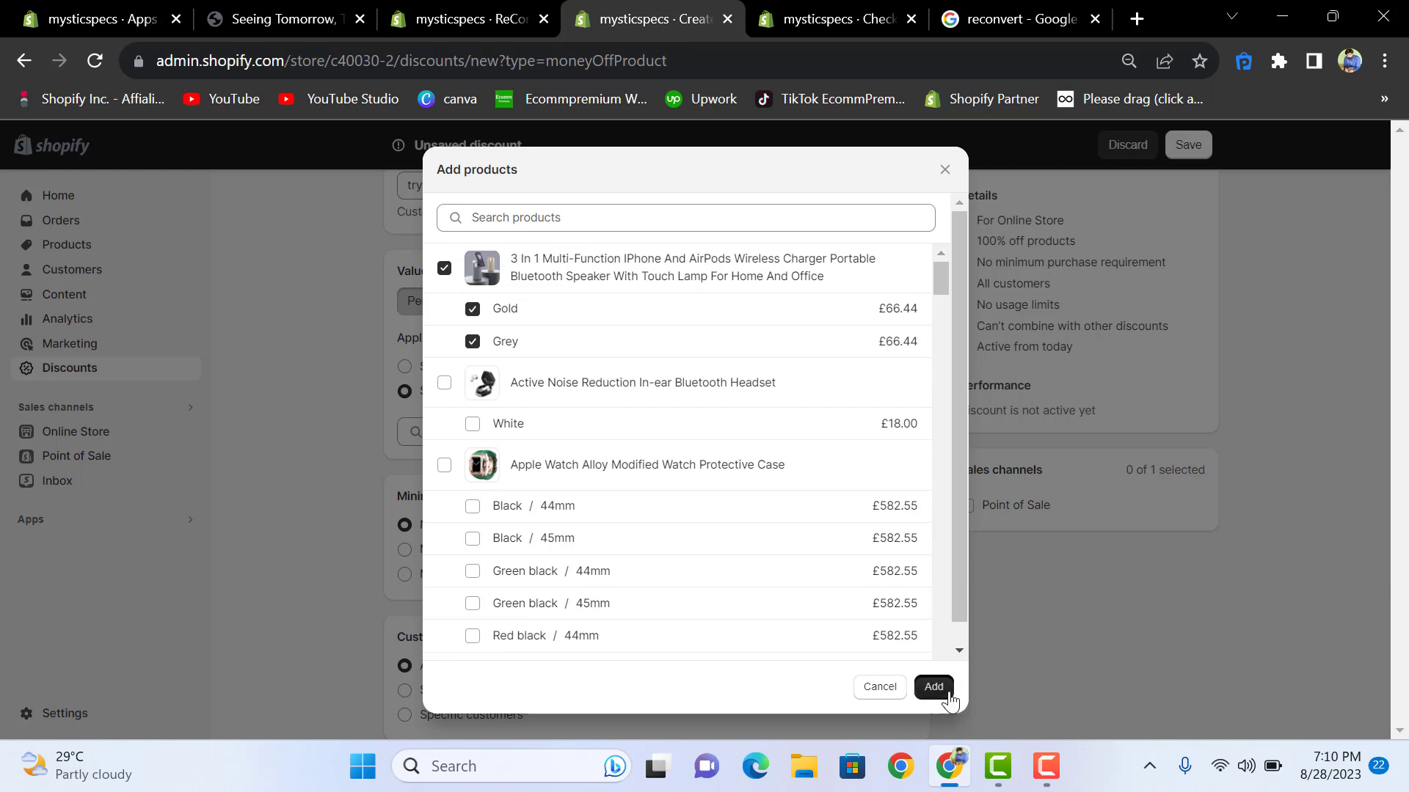
pyautogui.click(933, 686)
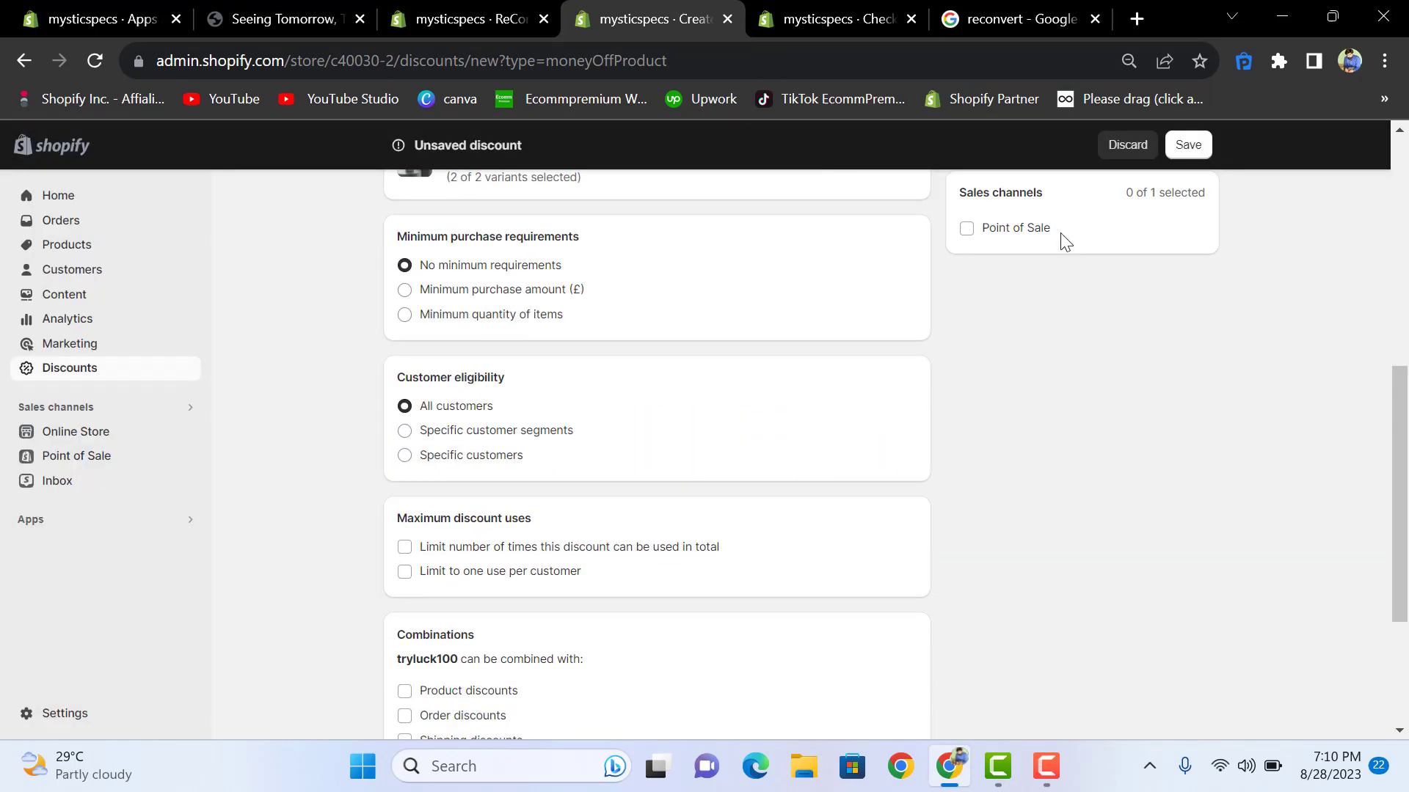
# Step: Save the tryluck100 discount and switch to the Mystic Specs storefront
pyautogui.click(1187, 145)
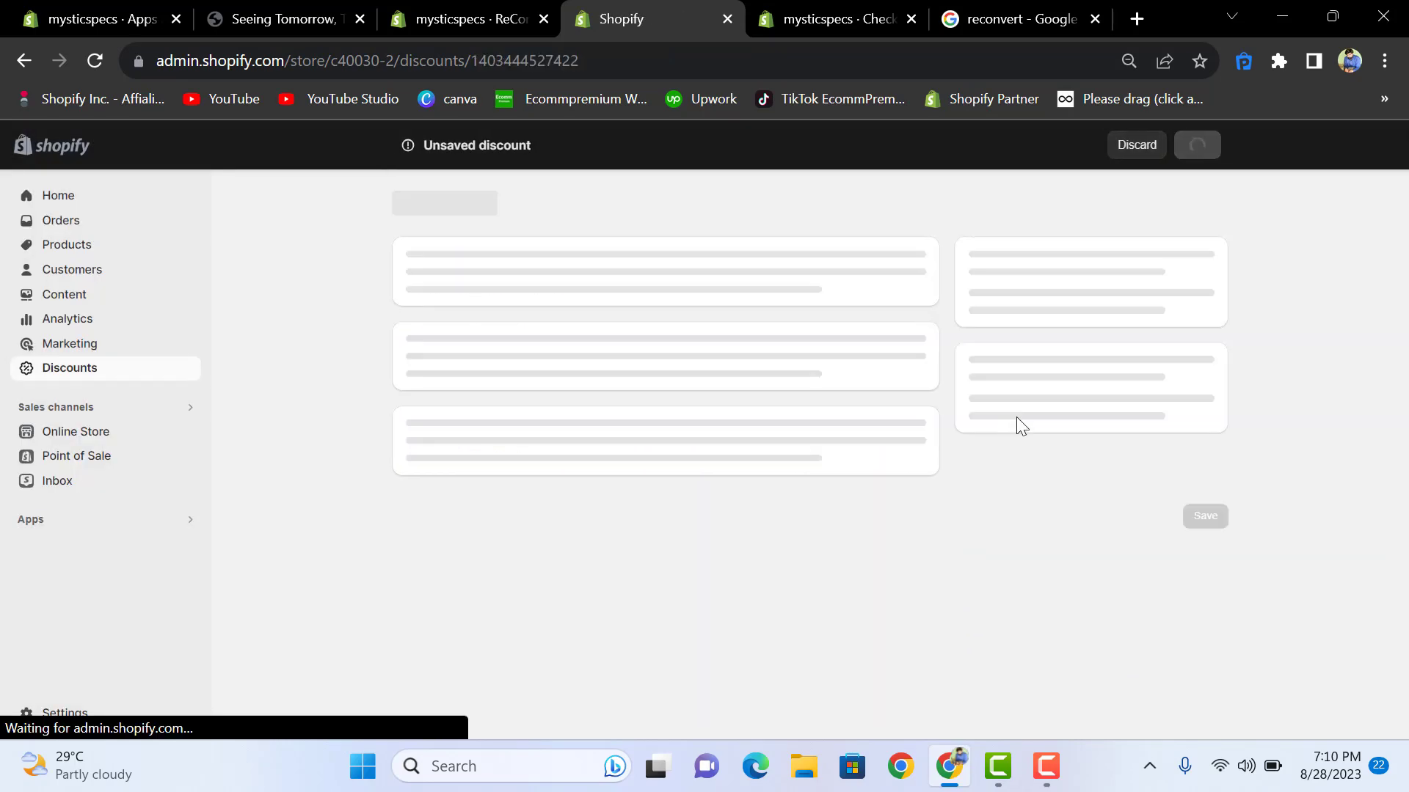
pyautogui.click(279, 19)
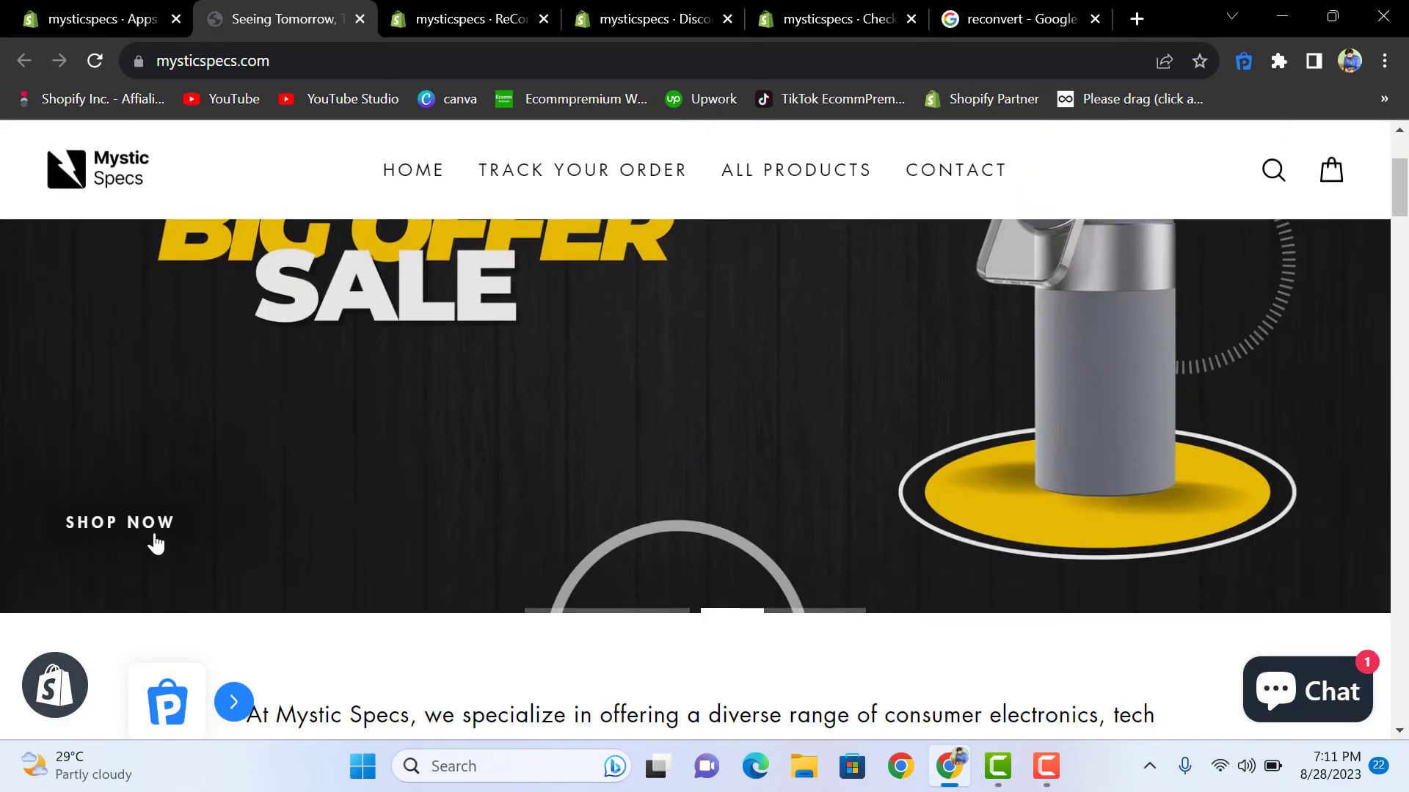
# Step: Browse the store's products to the 3 In 1 charger speaker and close the cart panel
pyautogui.click(120, 522)
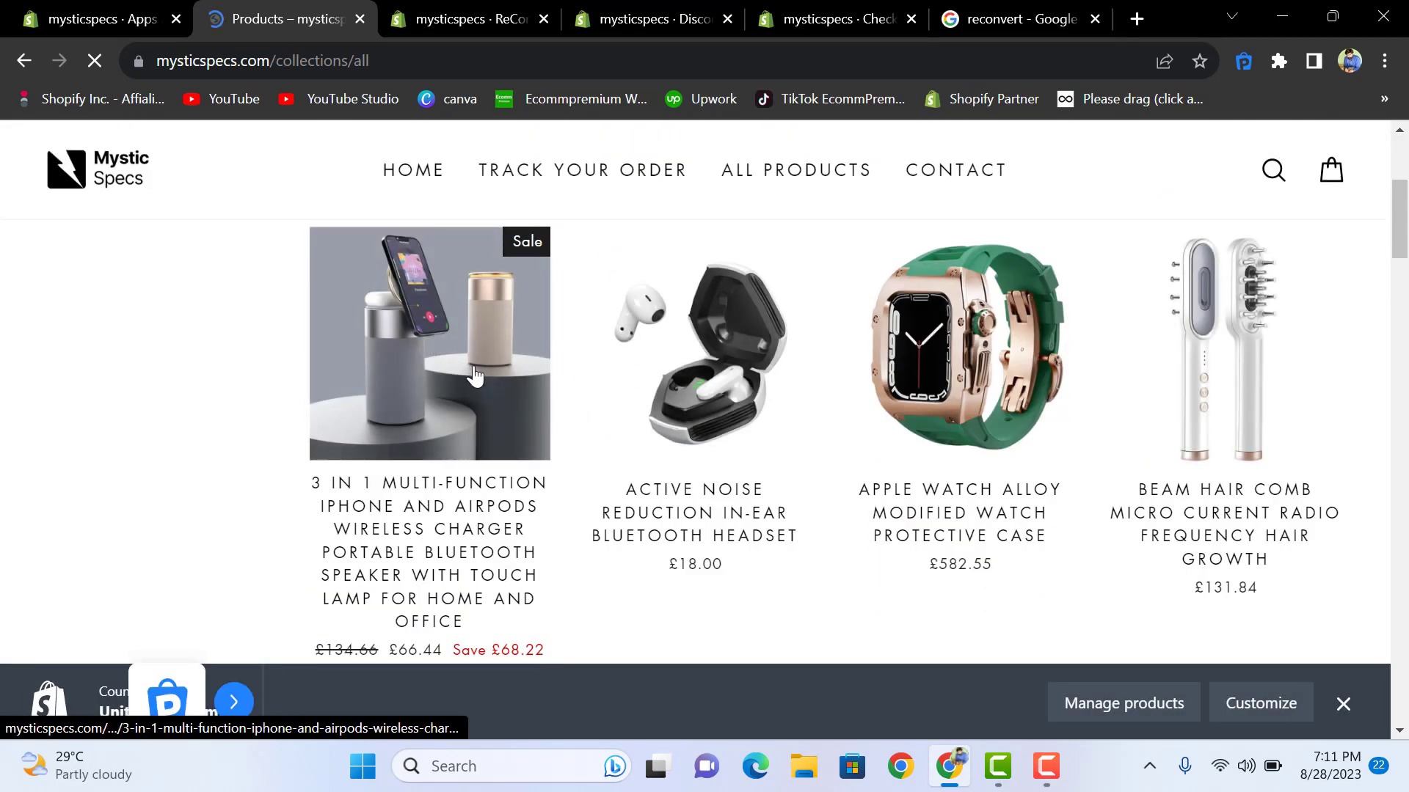
pyautogui.click(430, 343)
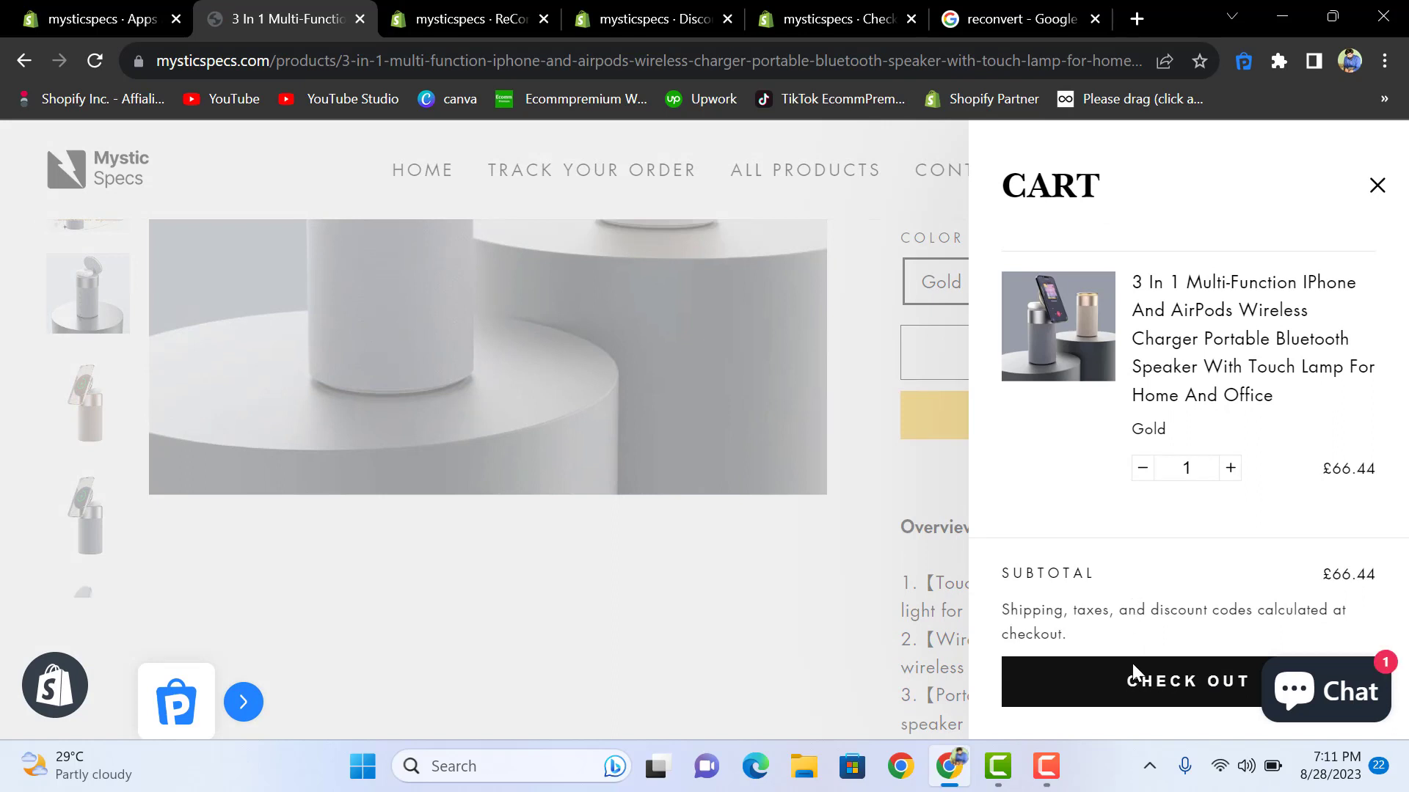
pyautogui.moveTo(1148, 722)
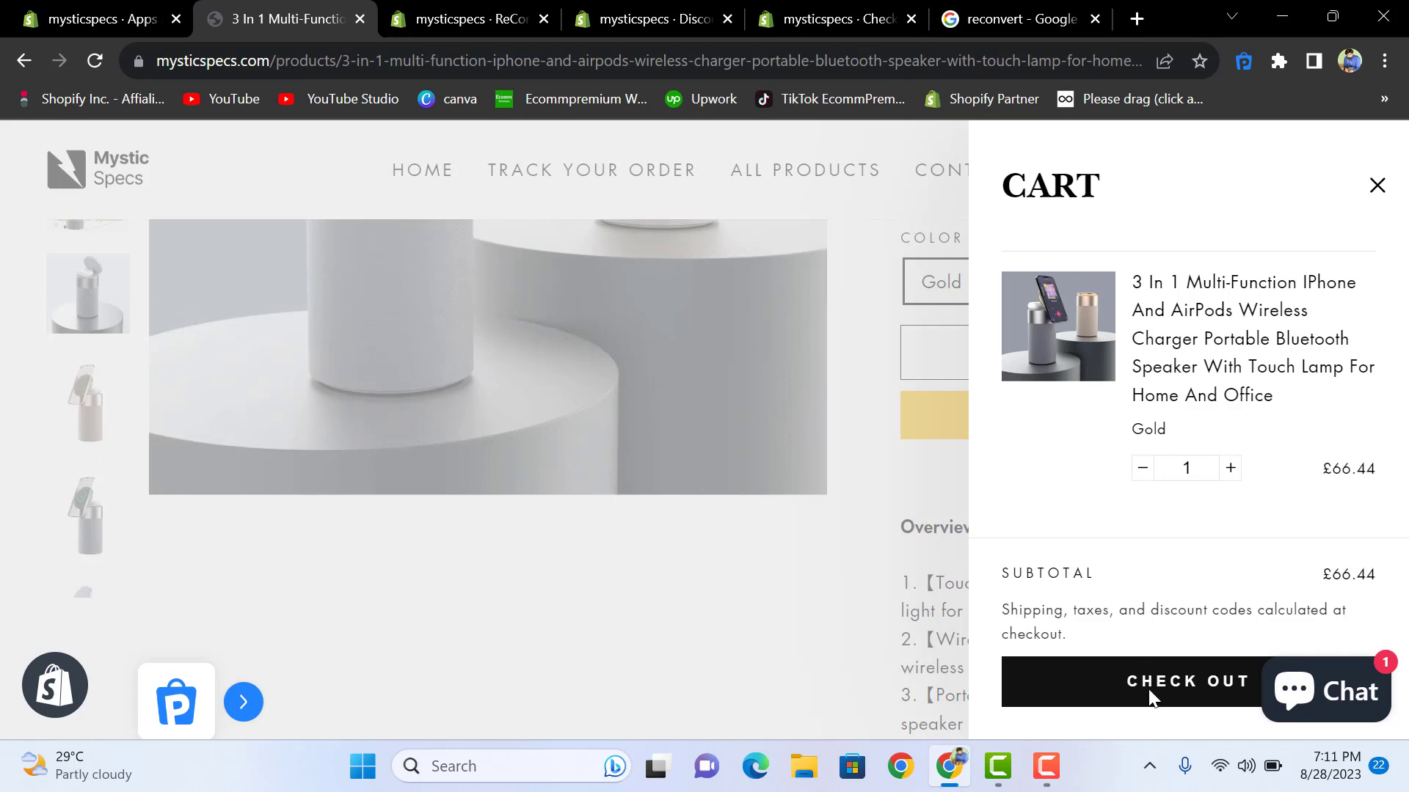
pyautogui.click(1384, 62)
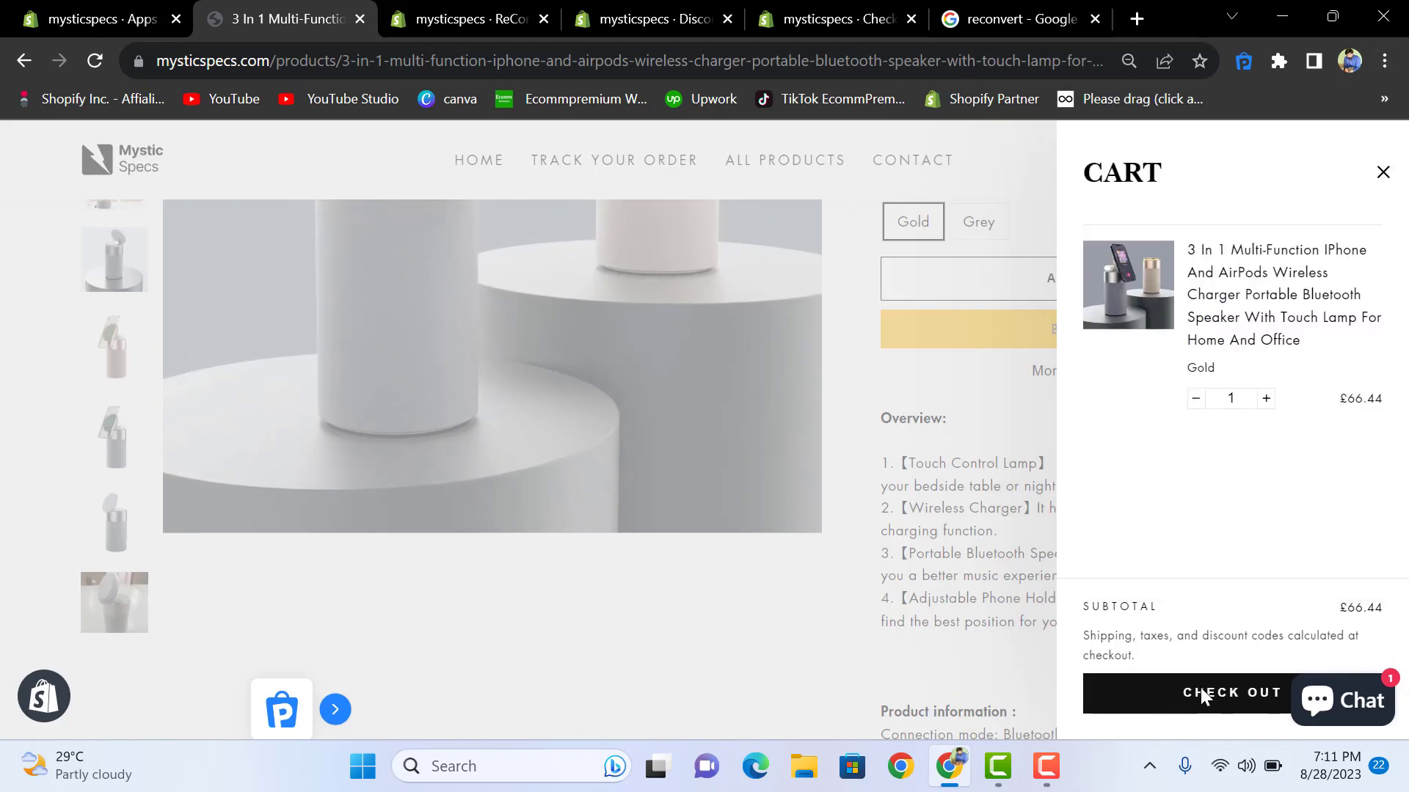
pyautogui.moveTo(1266, 399)
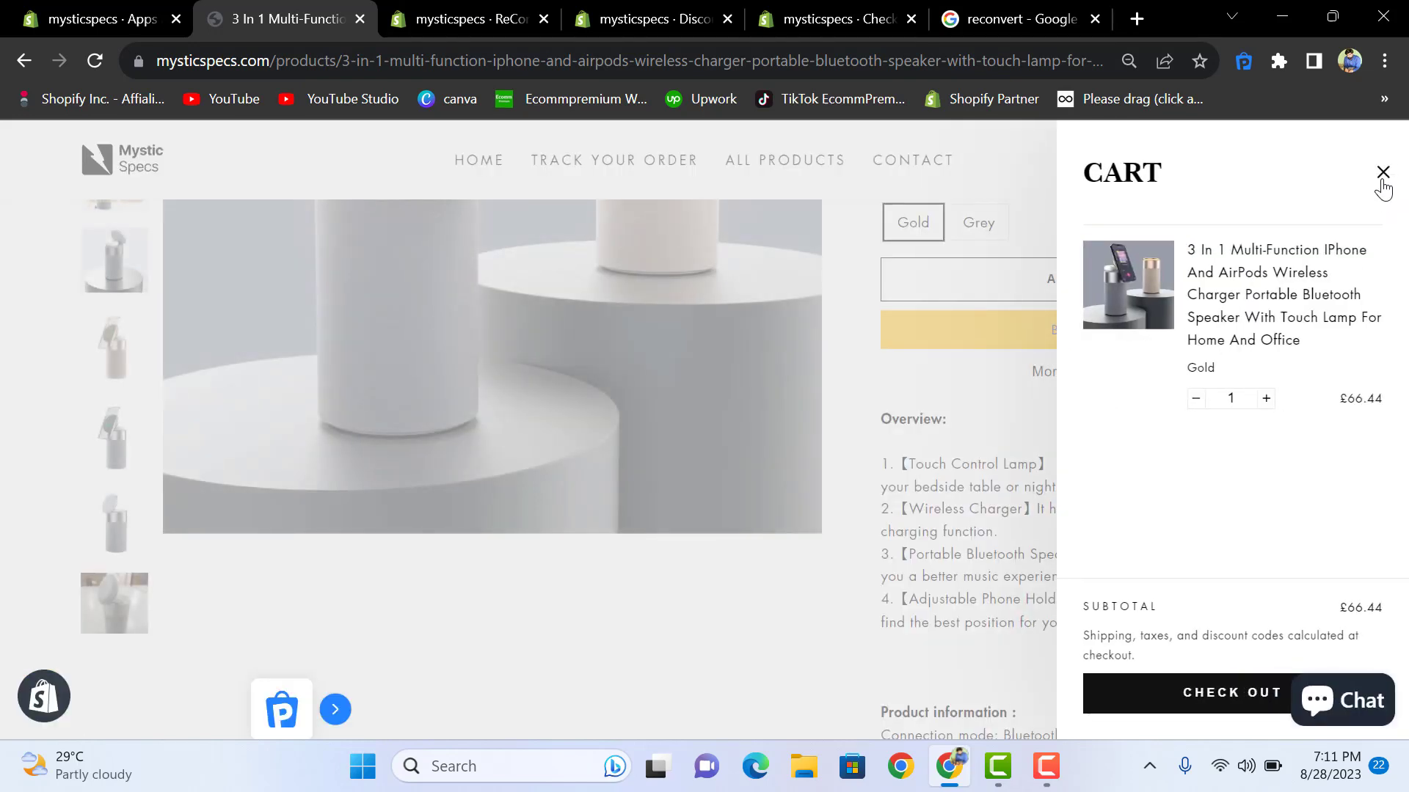
pyautogui.click(1382, 172)
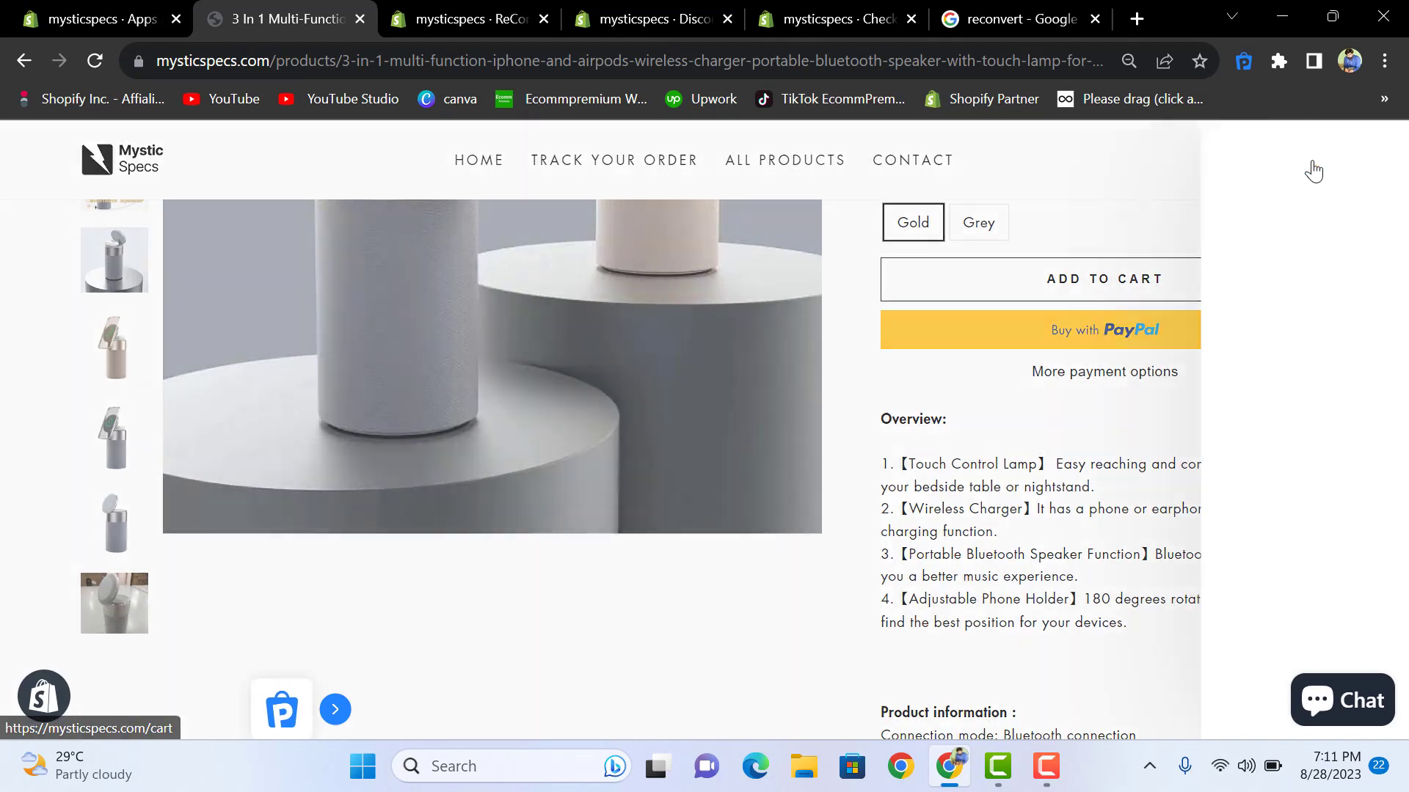
# Step: Choose the Gold variant and add the charger to the cart again, reaching two at £132.88 subtotal
pyautogui.click(1103, 278)
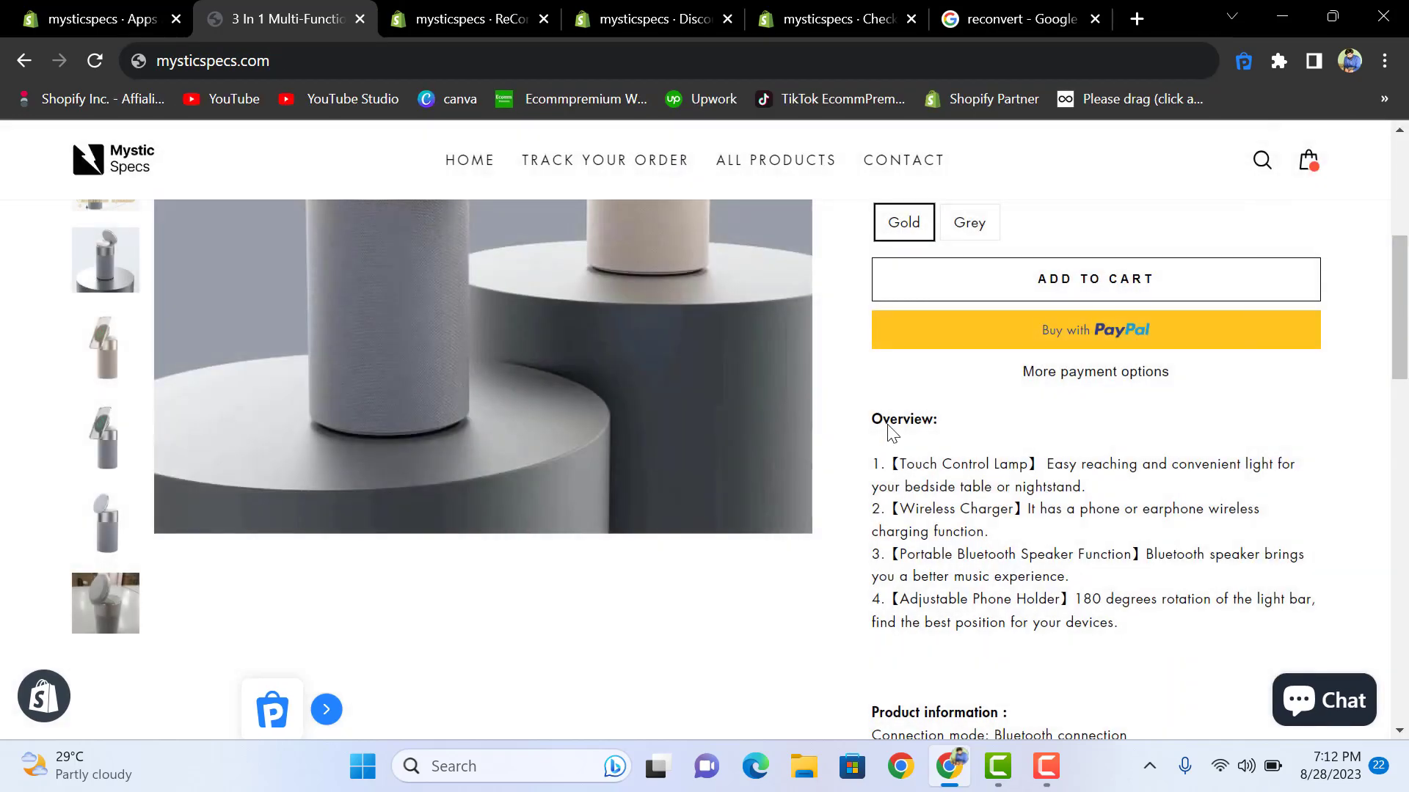
pyautogui.scroll(-3)
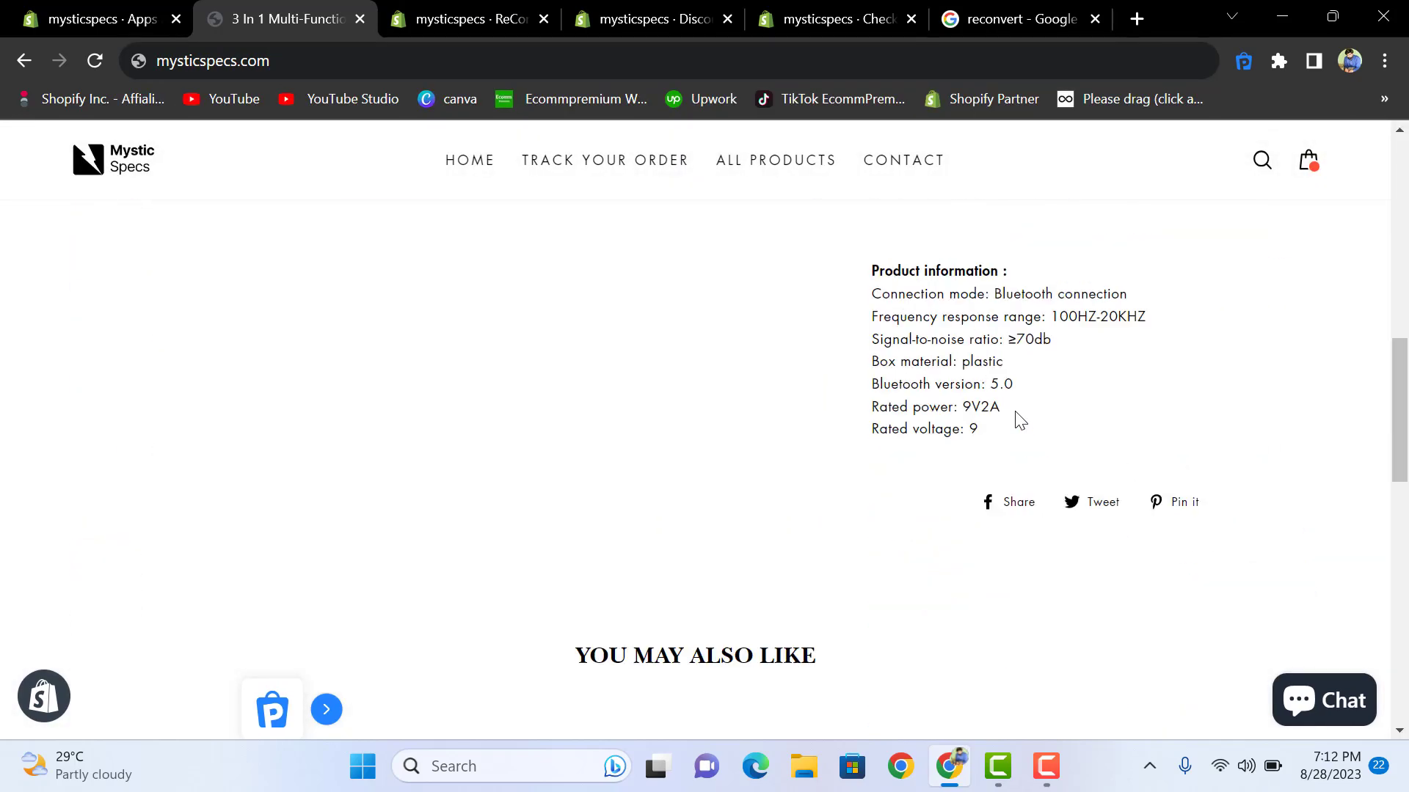
pyautogui.scroll(3)
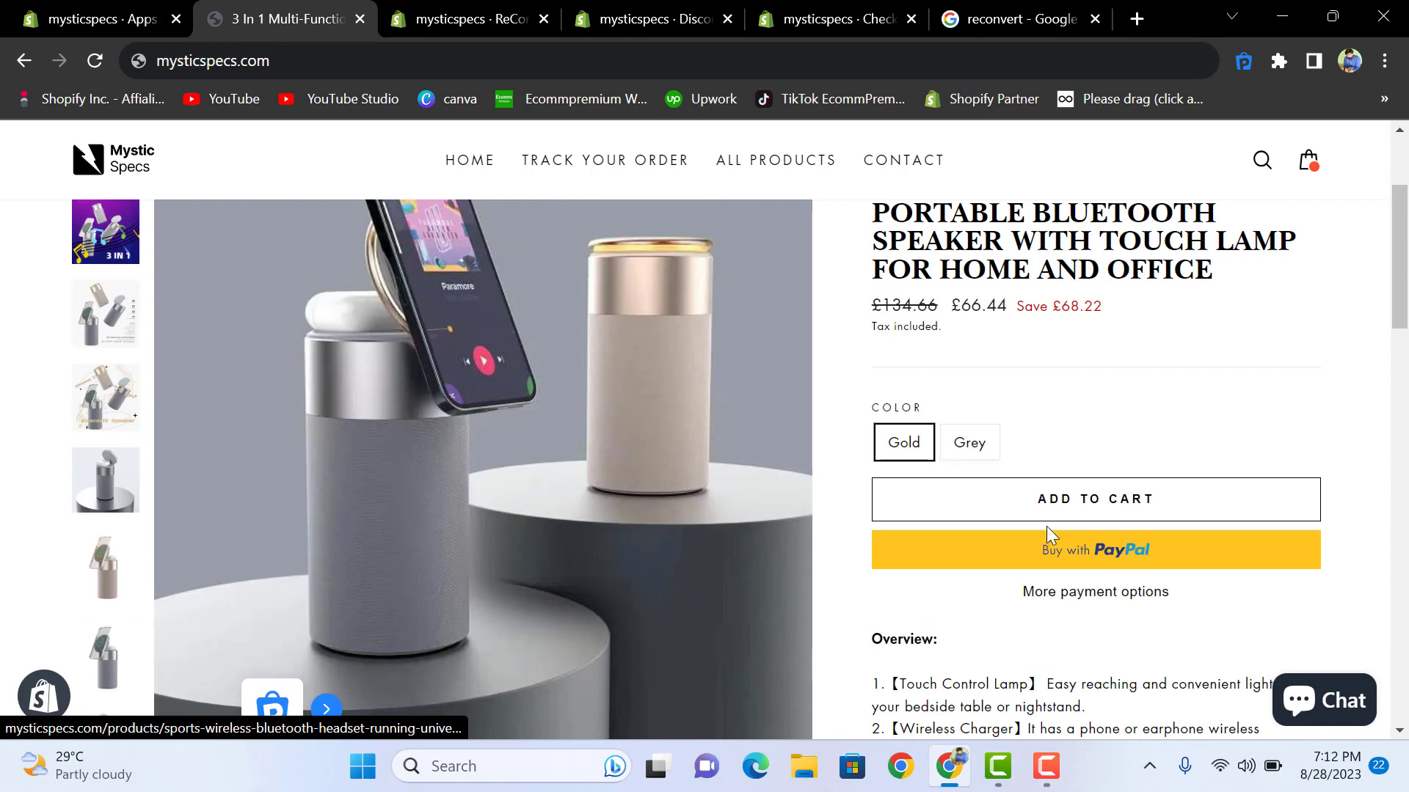
pyautogui.click(1095, 499)
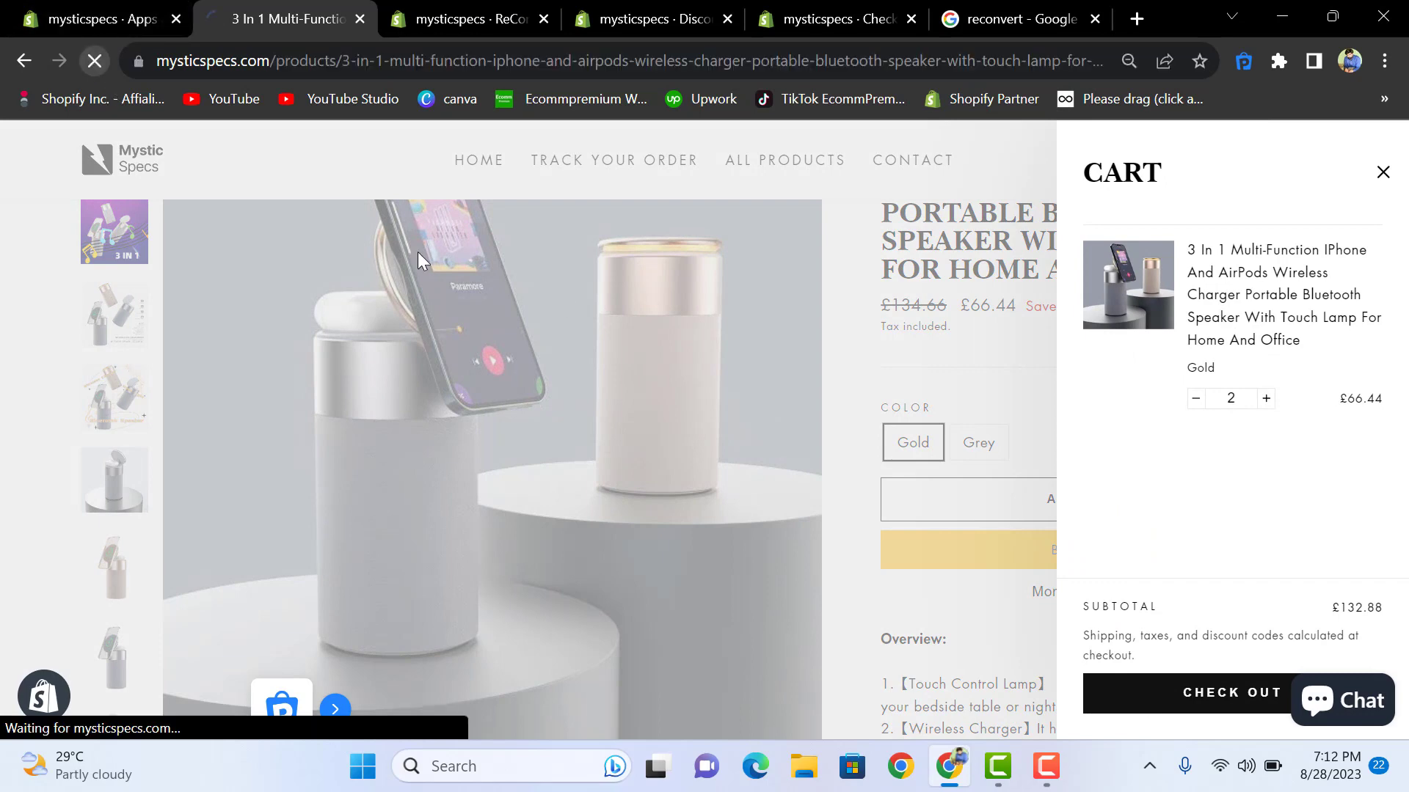
# Step: Add one Gold 3-in-1 charger to the cart and start checkout at £66.44
pyautogui.click(1384, 172)
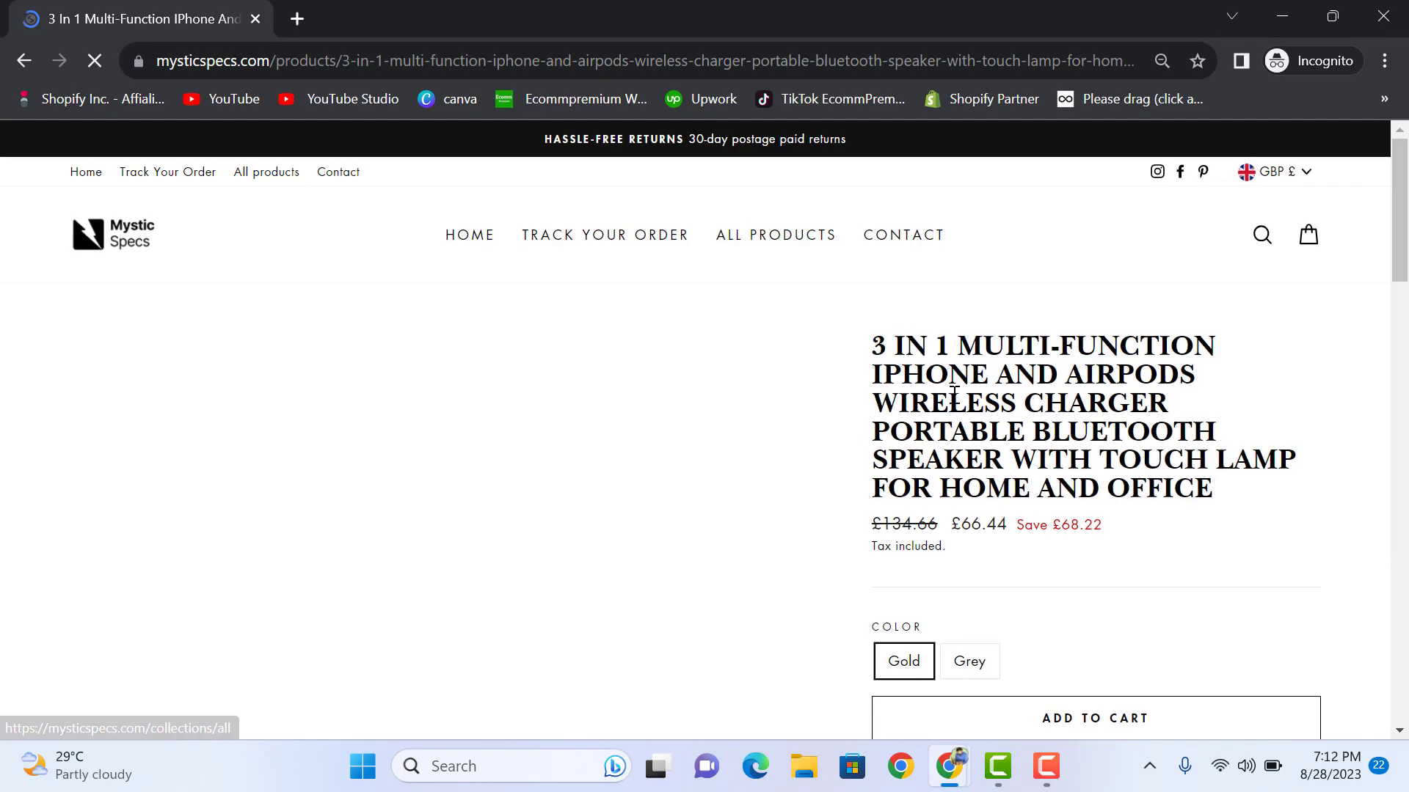
pyautogui.scroll(-3)
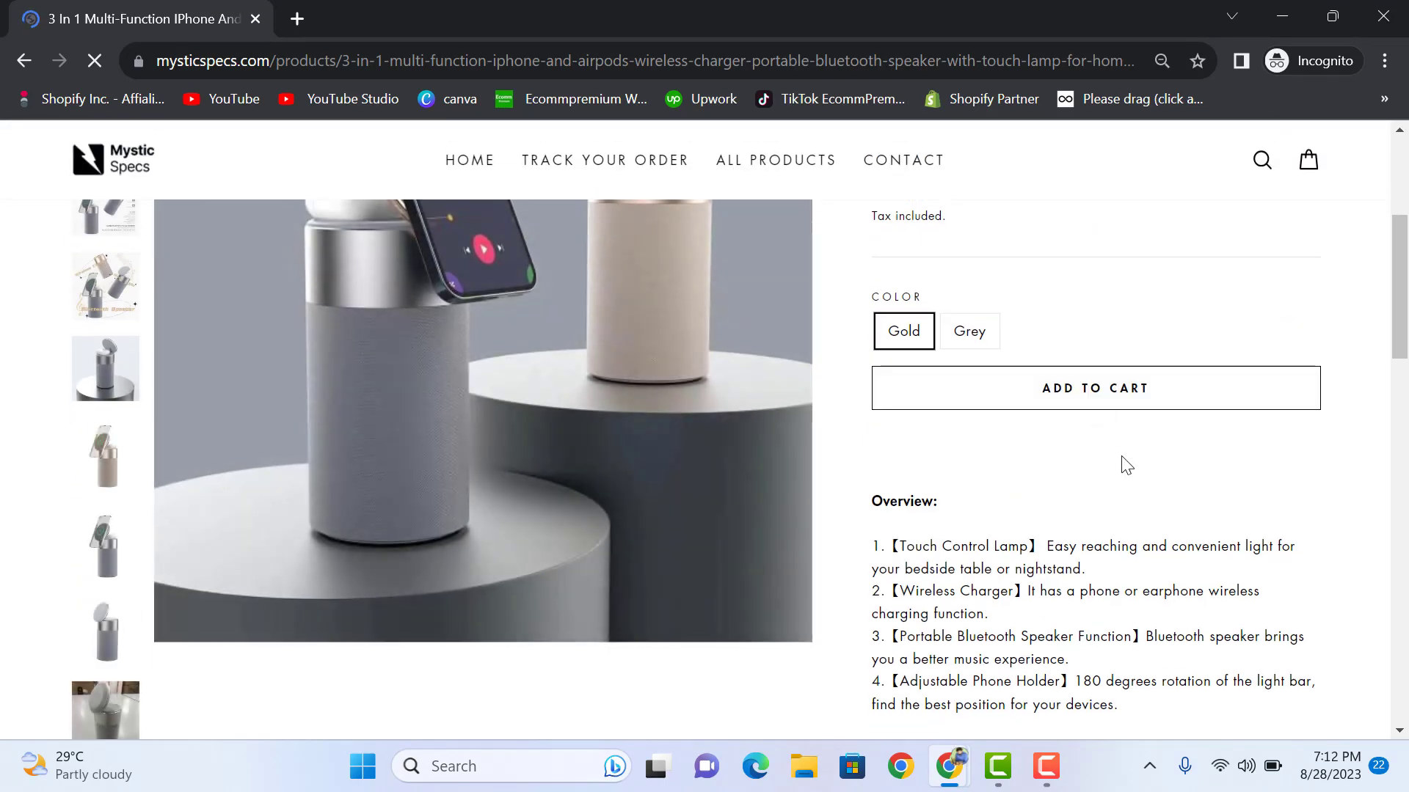
pyautogui.click(1094, 387)
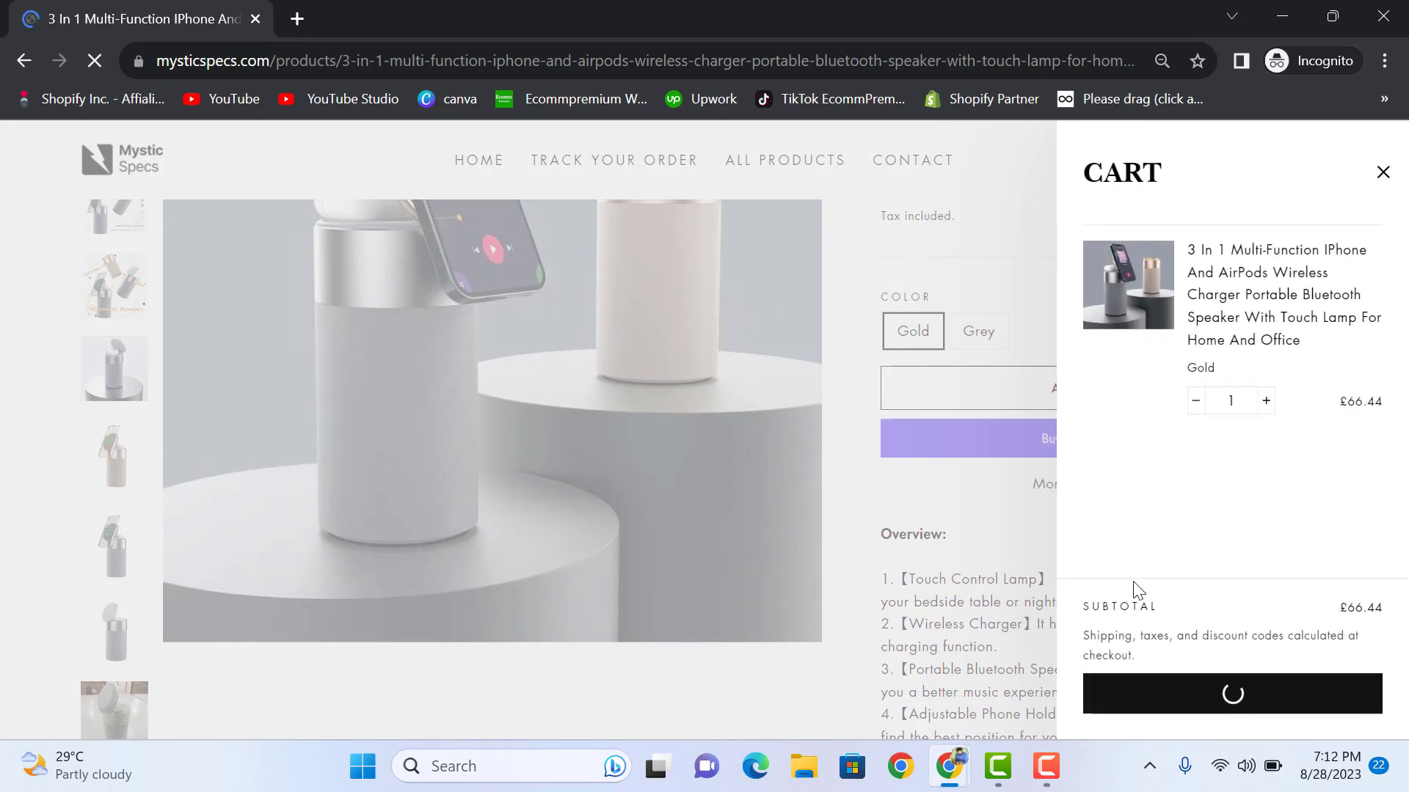
pyautogui.click(1231, 692)
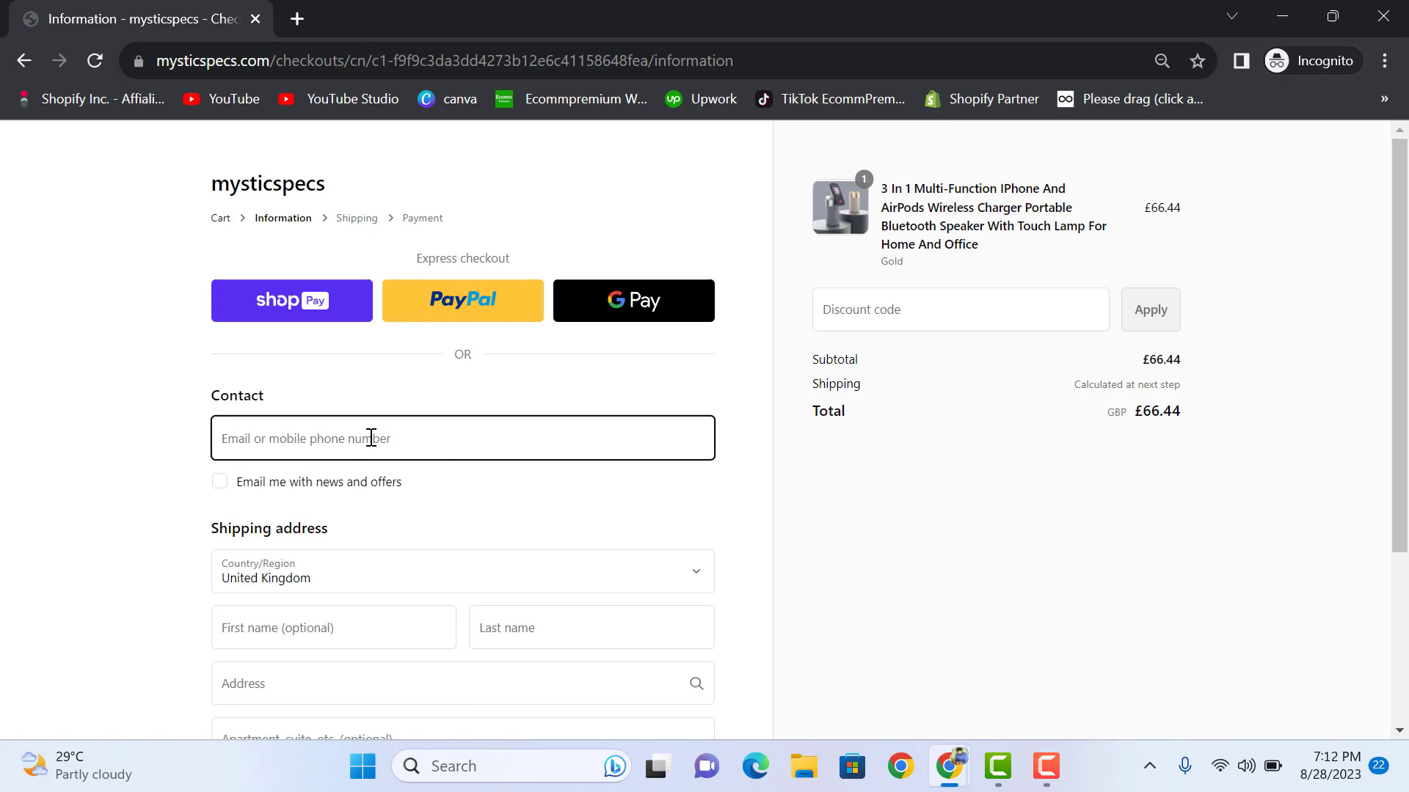
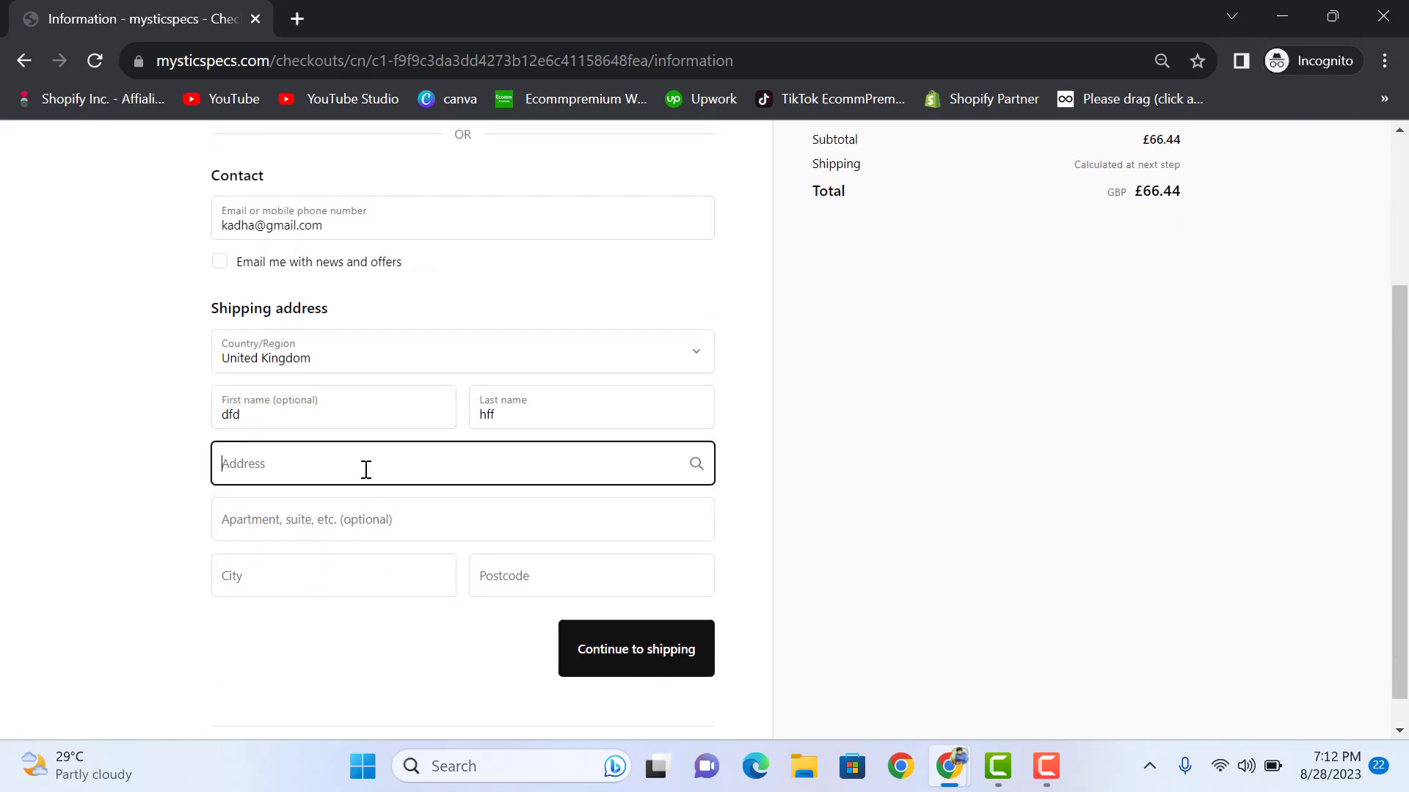
pyautogui.write('clamph')
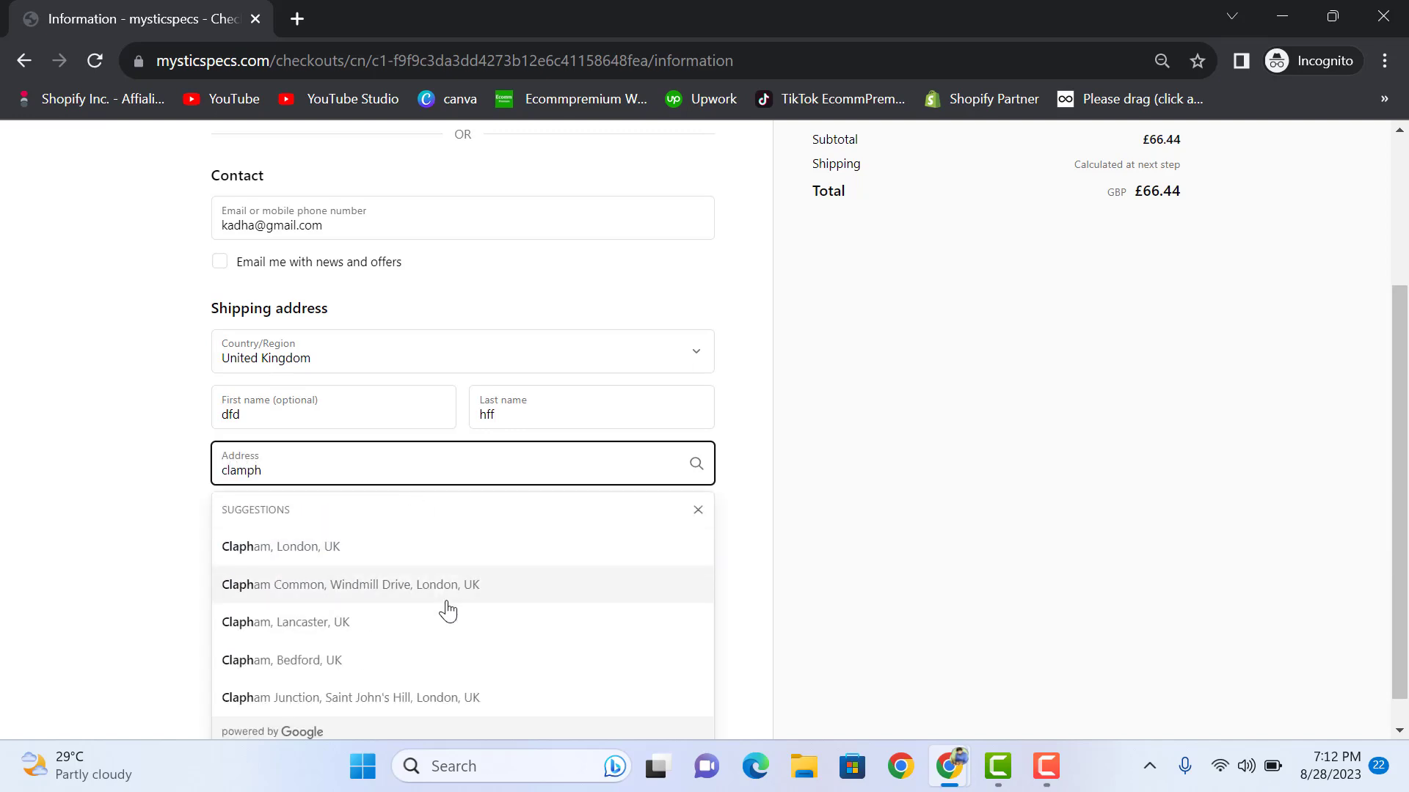
pyautogui.click(349, 585)
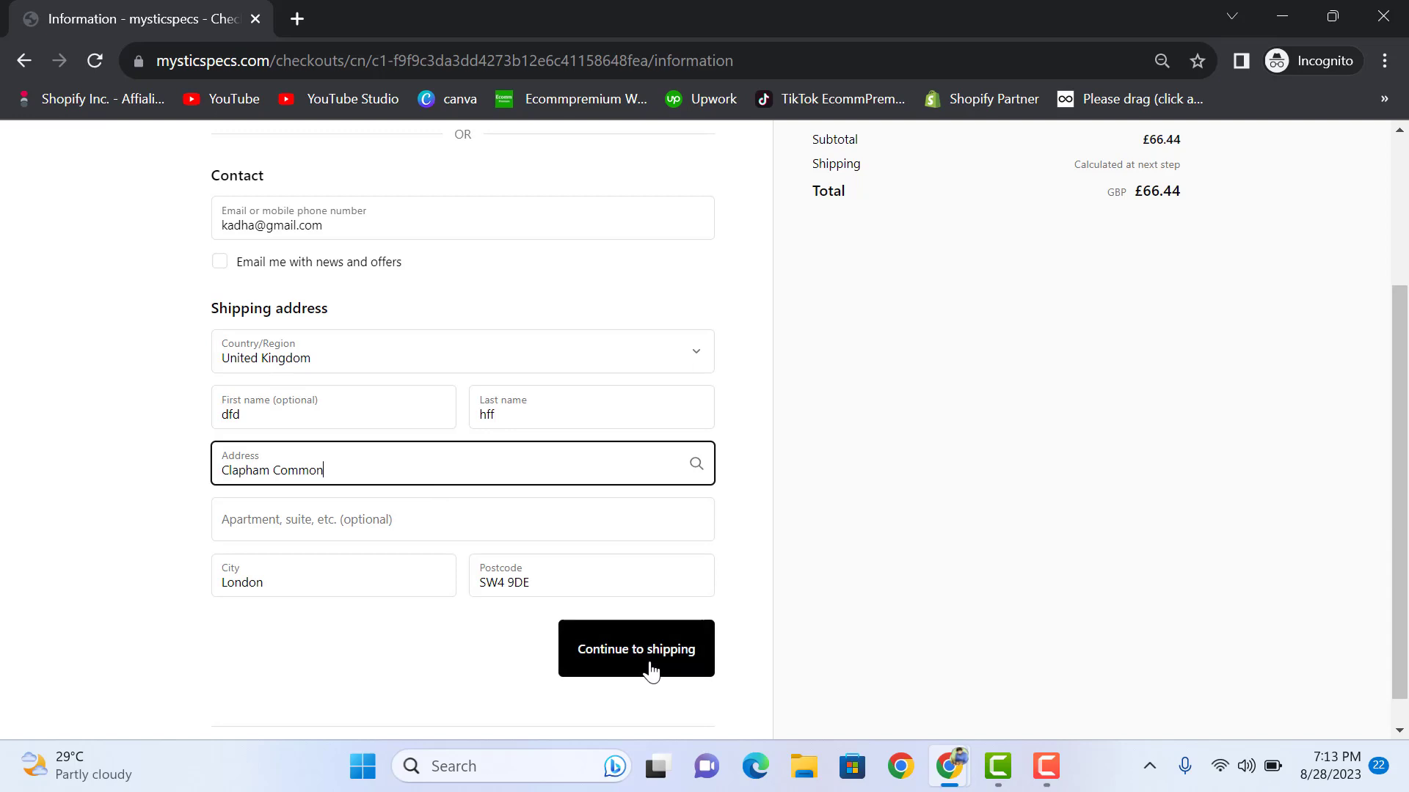
pyautogui.click(635, 648)
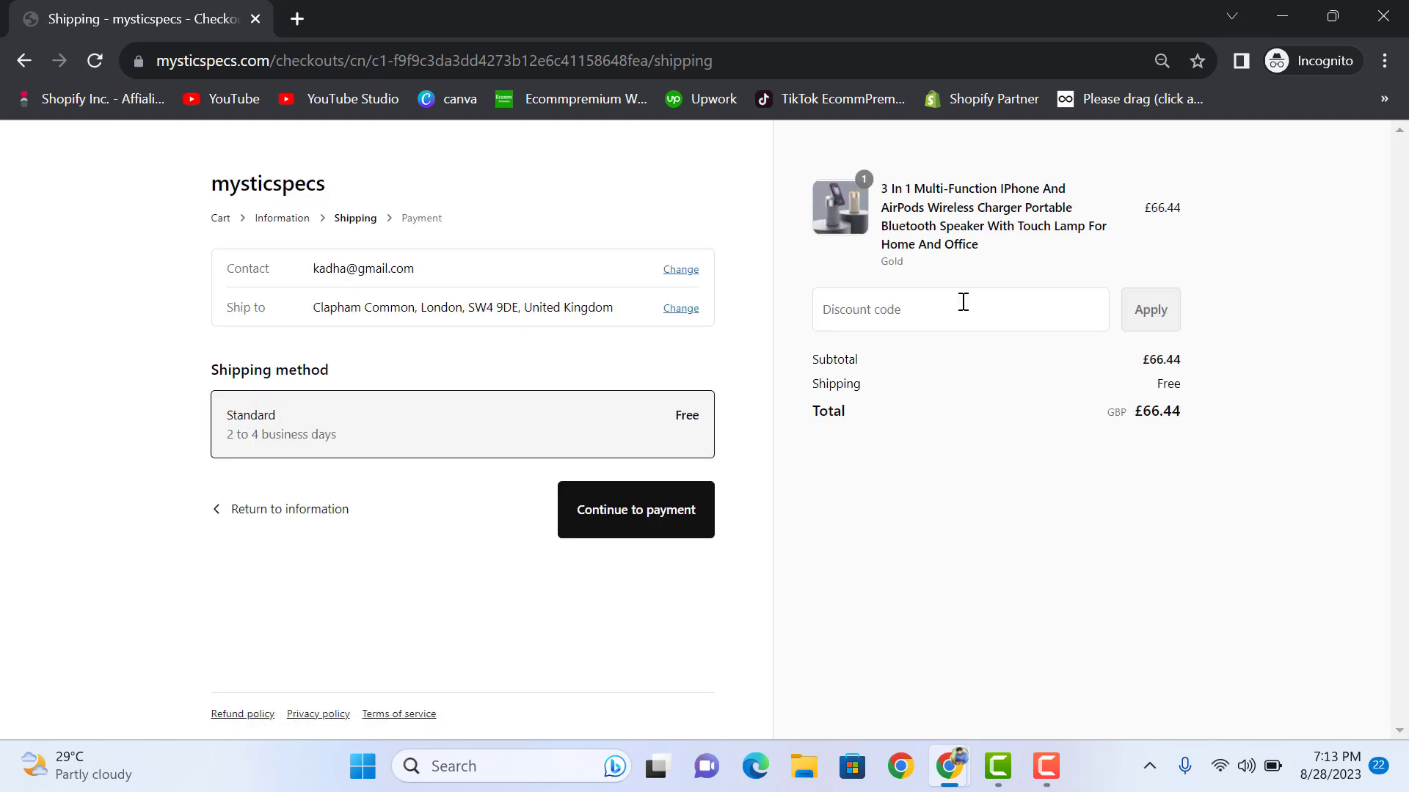
# Step: Replace the mispasted discount text with TRYLUCK100 and apply it, leaving £5.99 total for shipping
pyautogui.write('oth-speaker-with-touch-lamp-for-home-and-office')
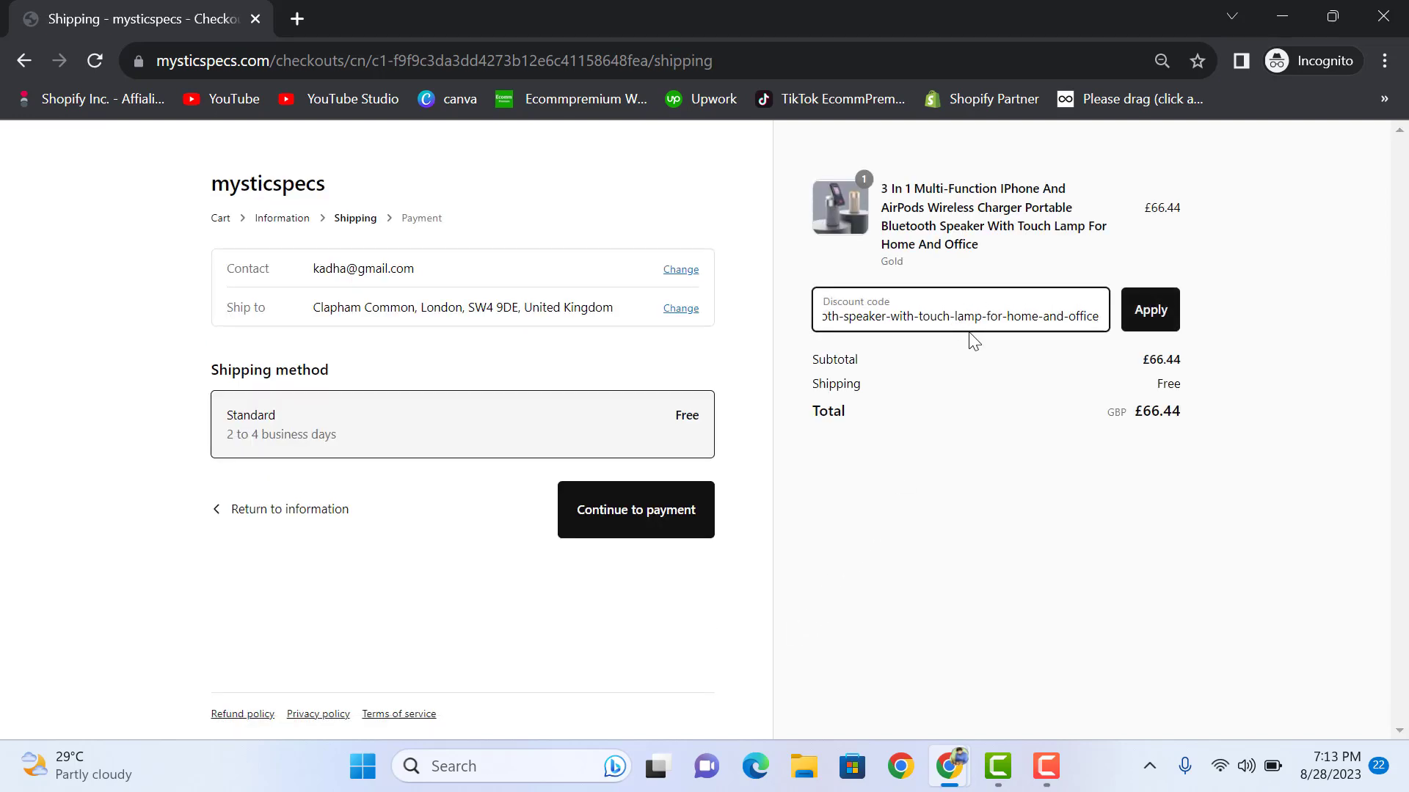
pyautogui.doubleClick(958, 317)
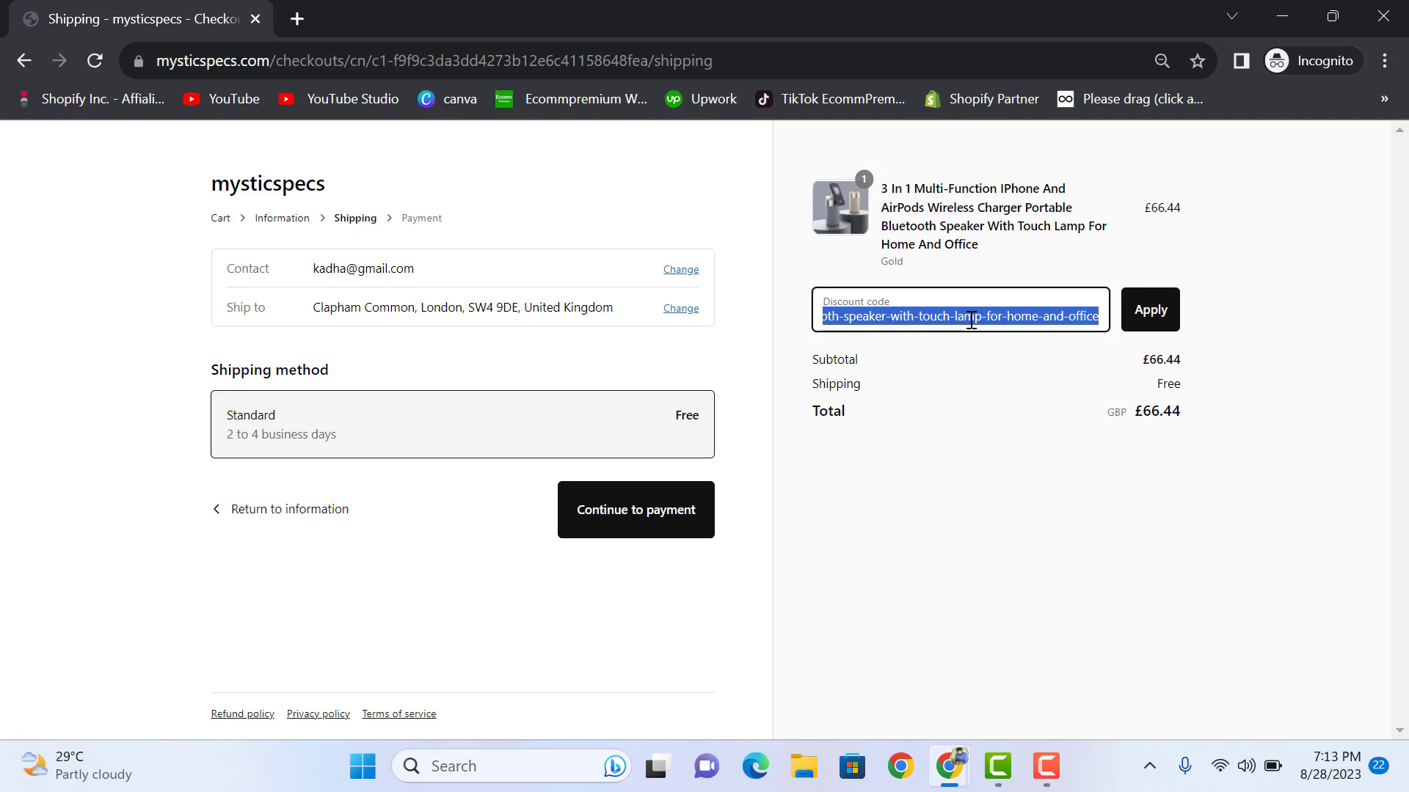
pyautogui.write('tryluck100')
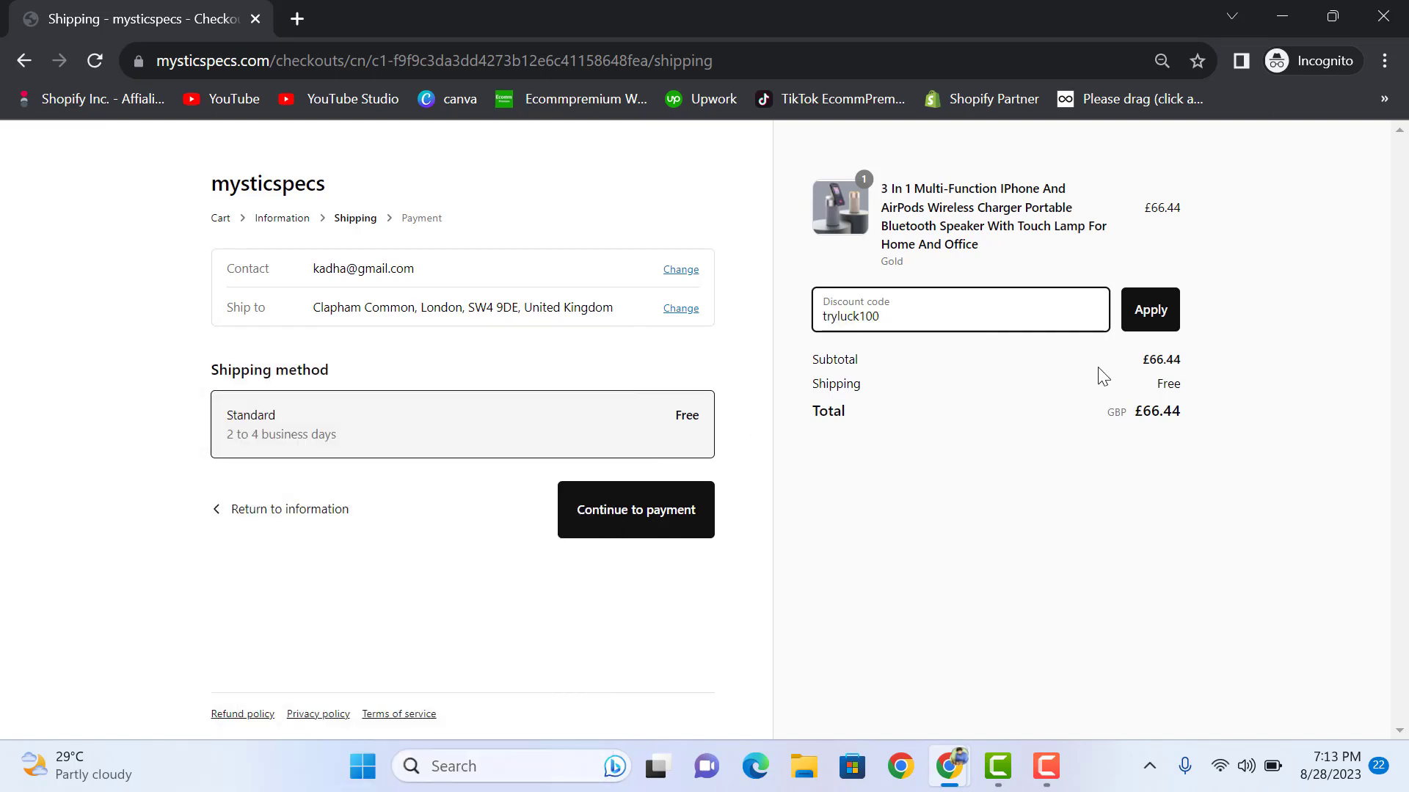
pyautogui.click(1150, 310)
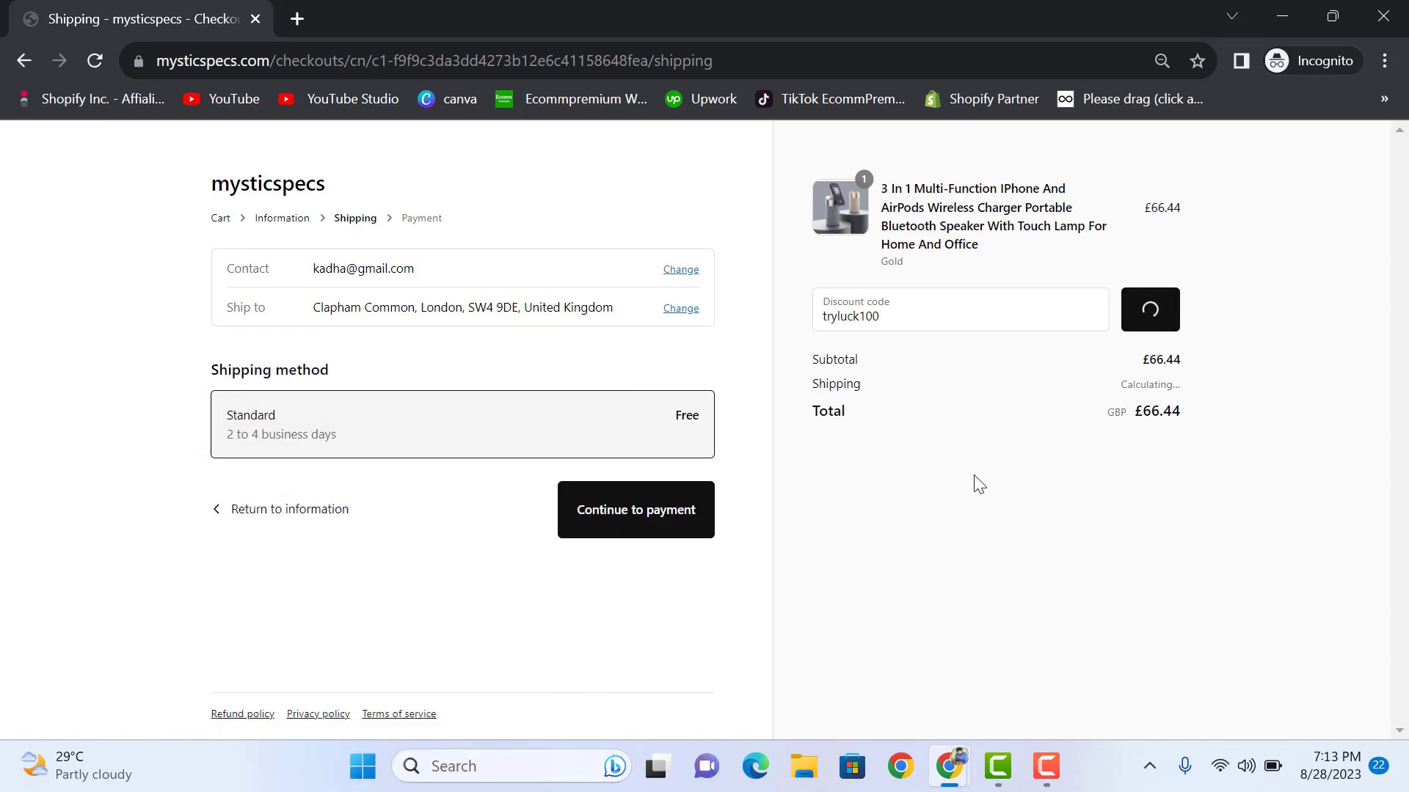
pyautogui.click(1149, 309)
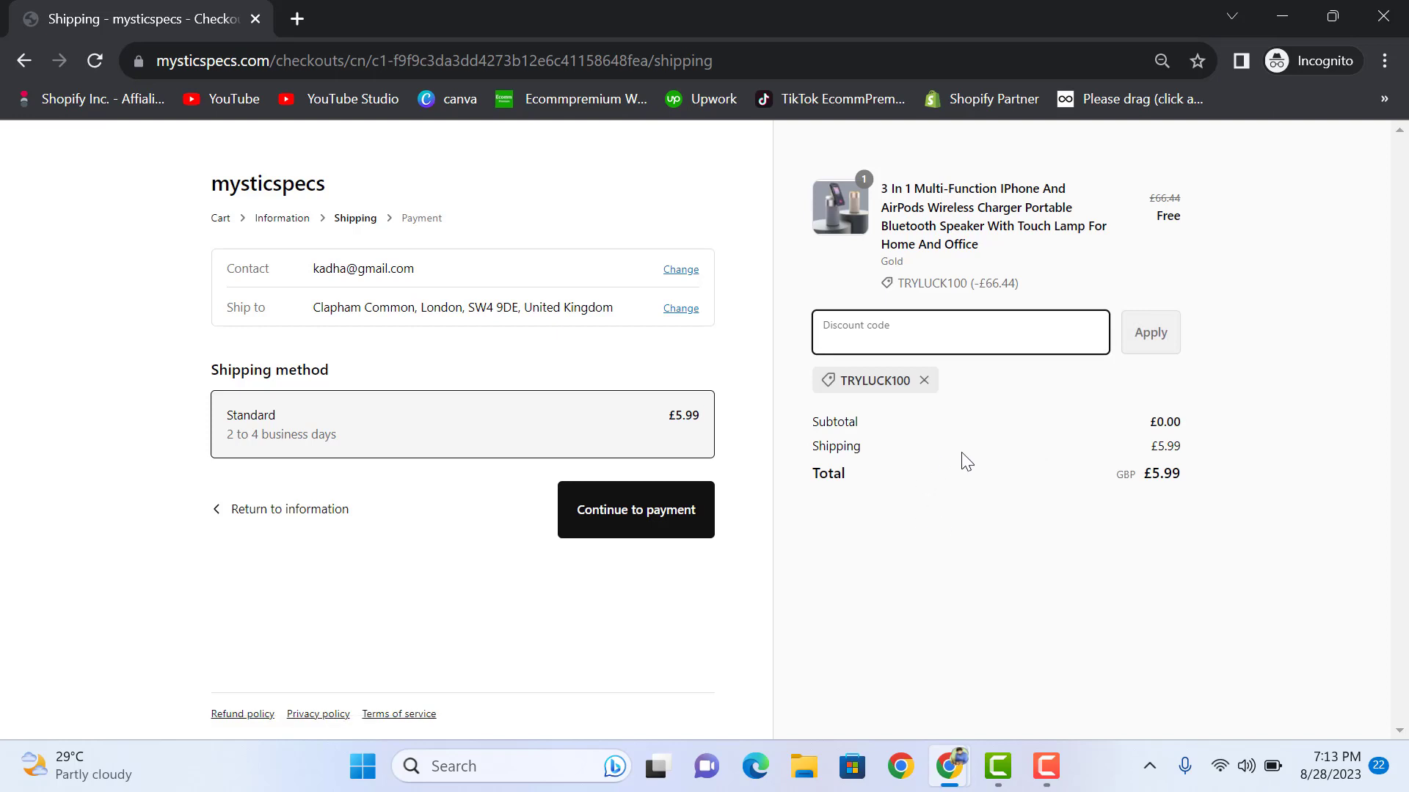
pyautogui.moveTo(494, 504)
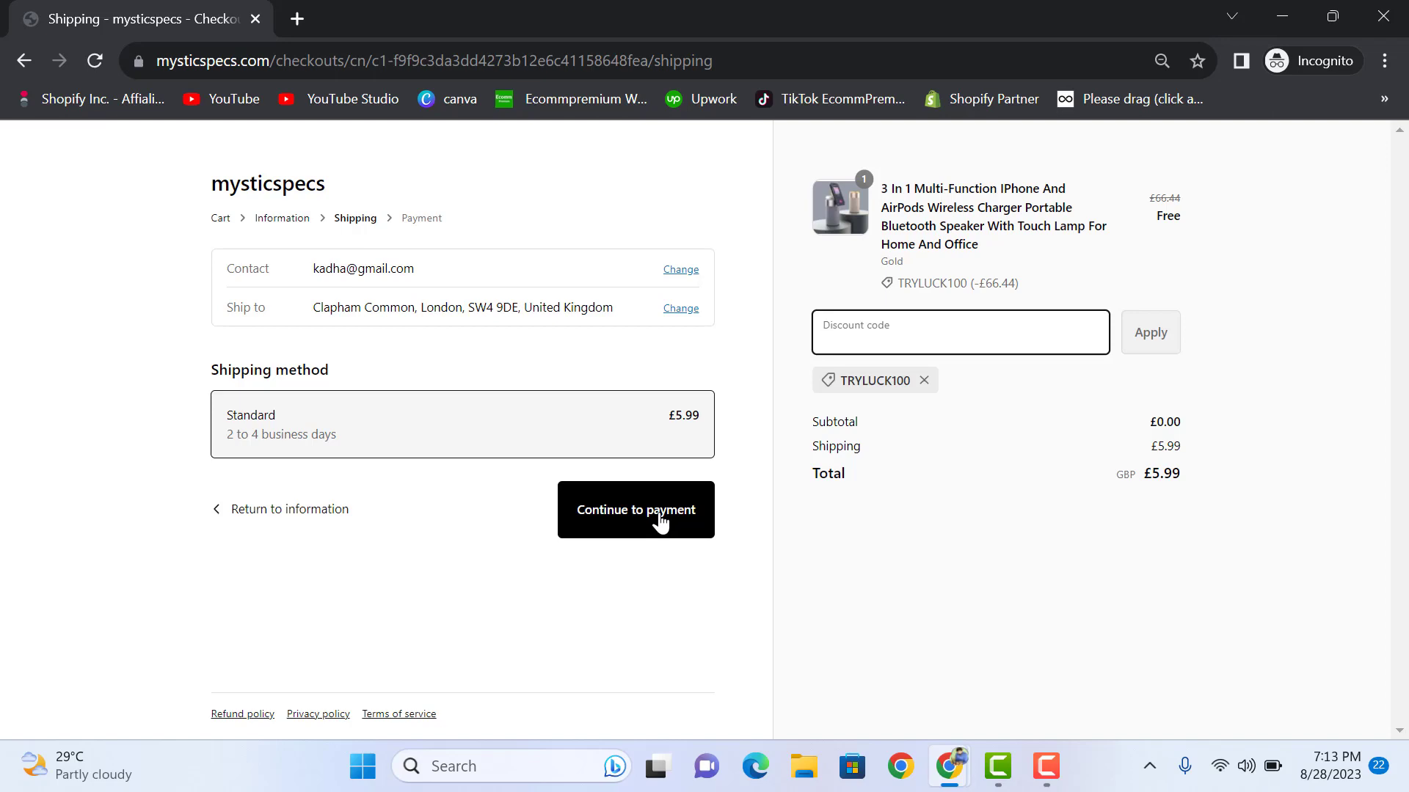
pyautogui.moveTo(931, 603)
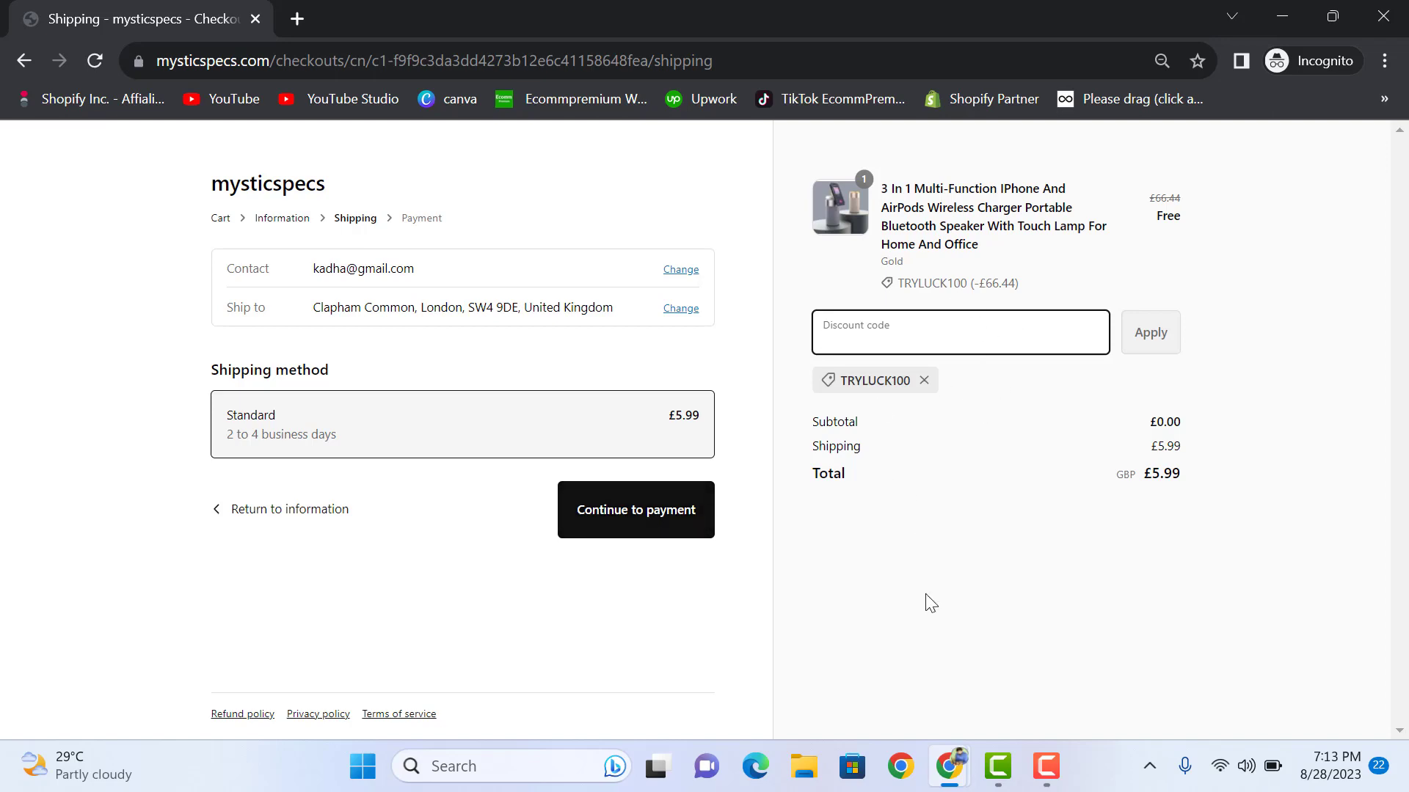
pyautogui.click(284, 17)
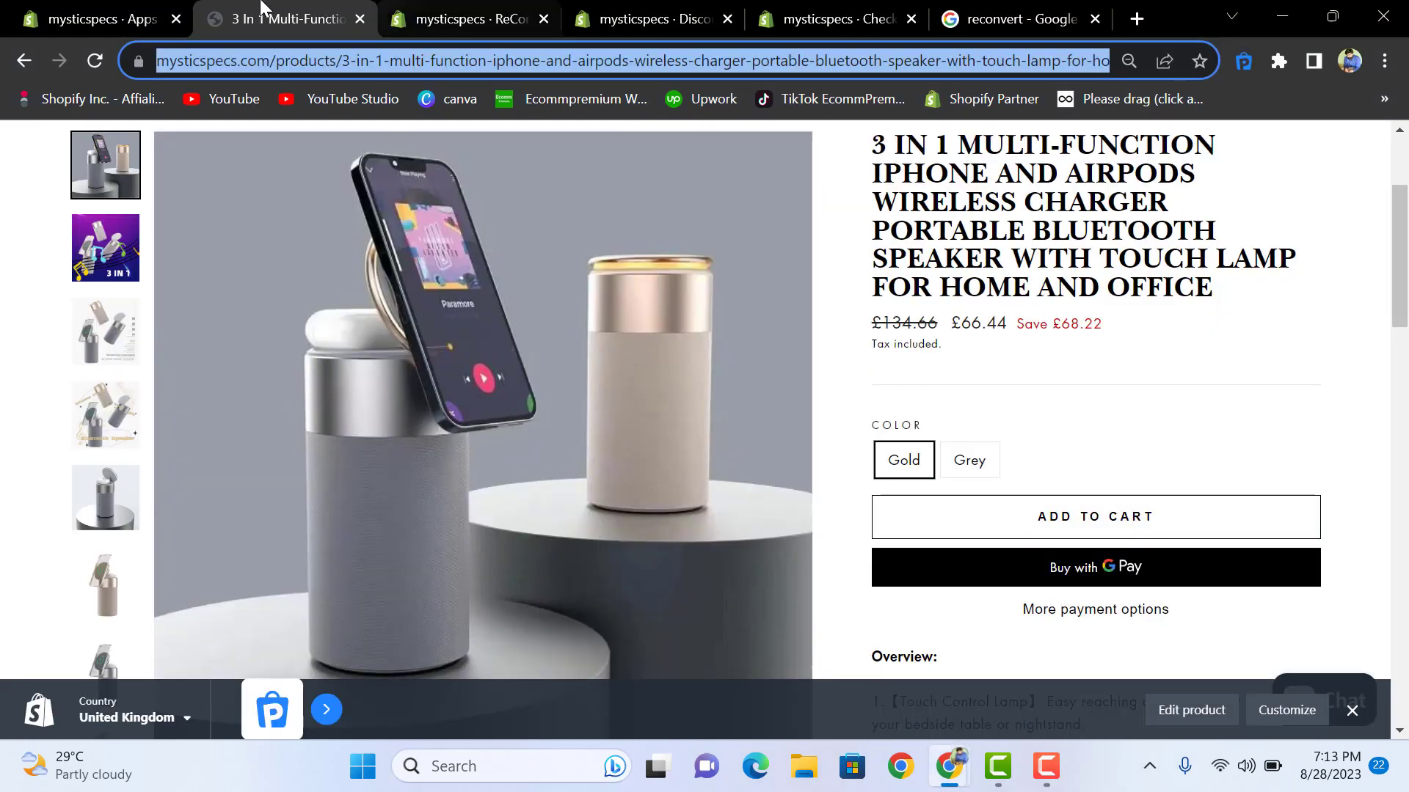
# Step: Go to the admin Shipping and delivery settings and open the general rates profile
pyautogui.click(89, 18)
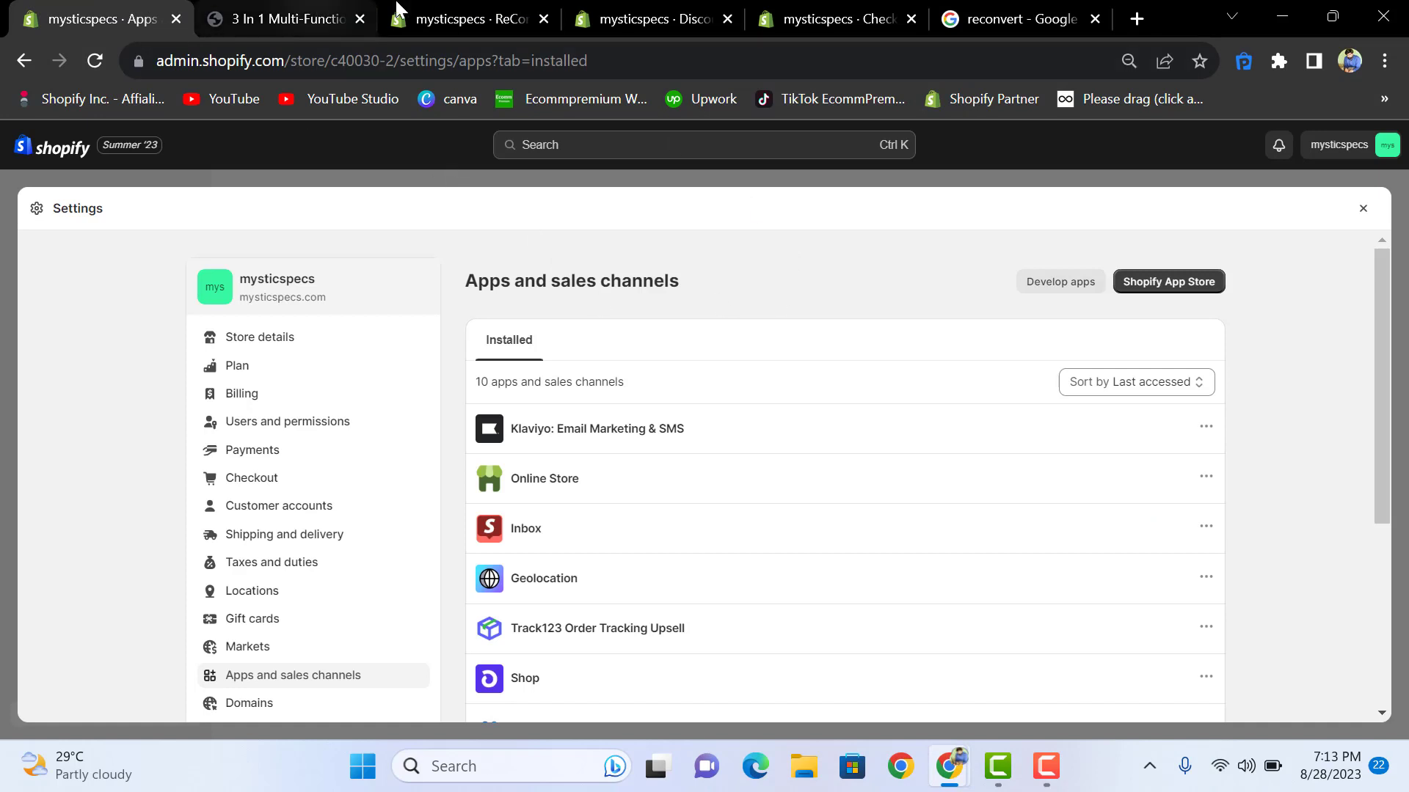
pyautogui.click(463, 18)
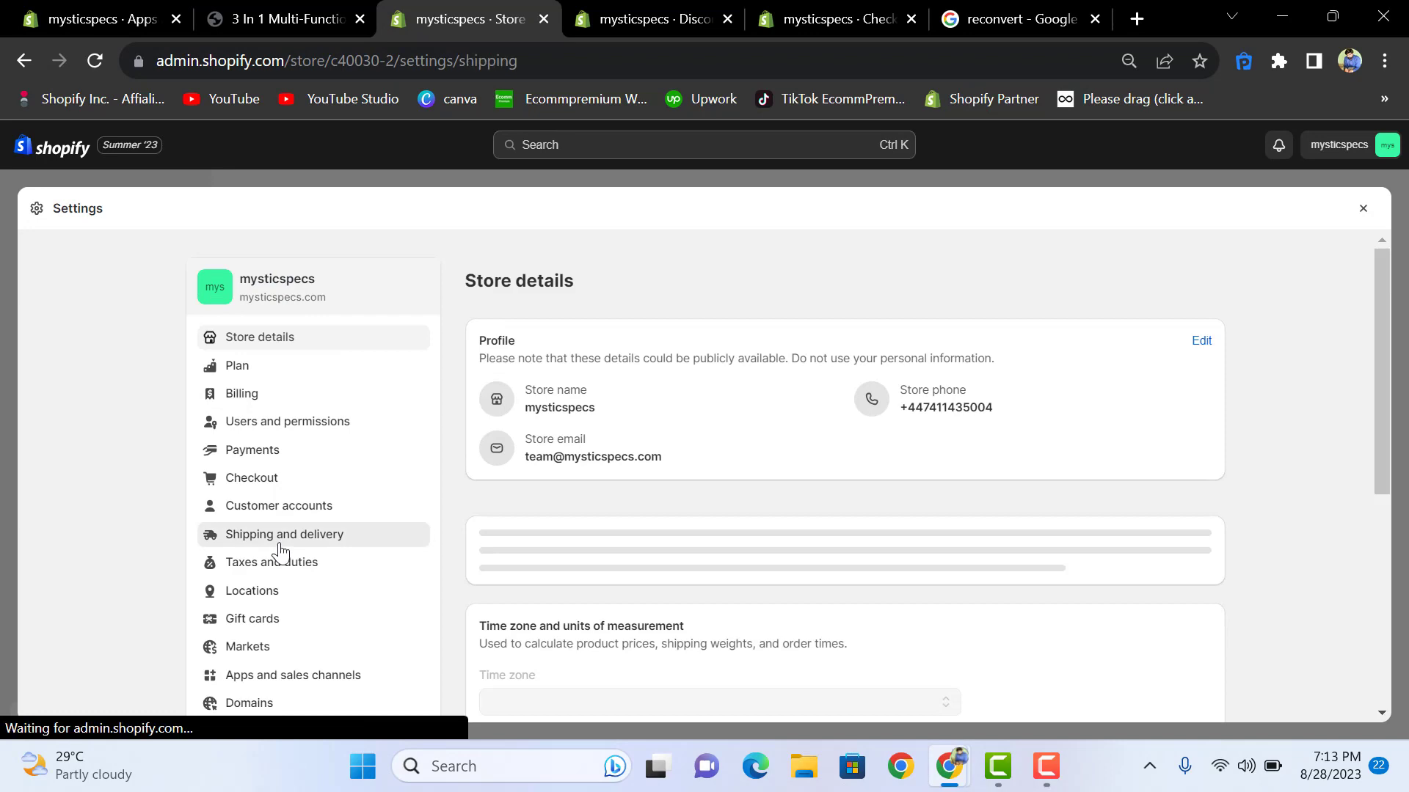
pyautogui.click(283, 534)
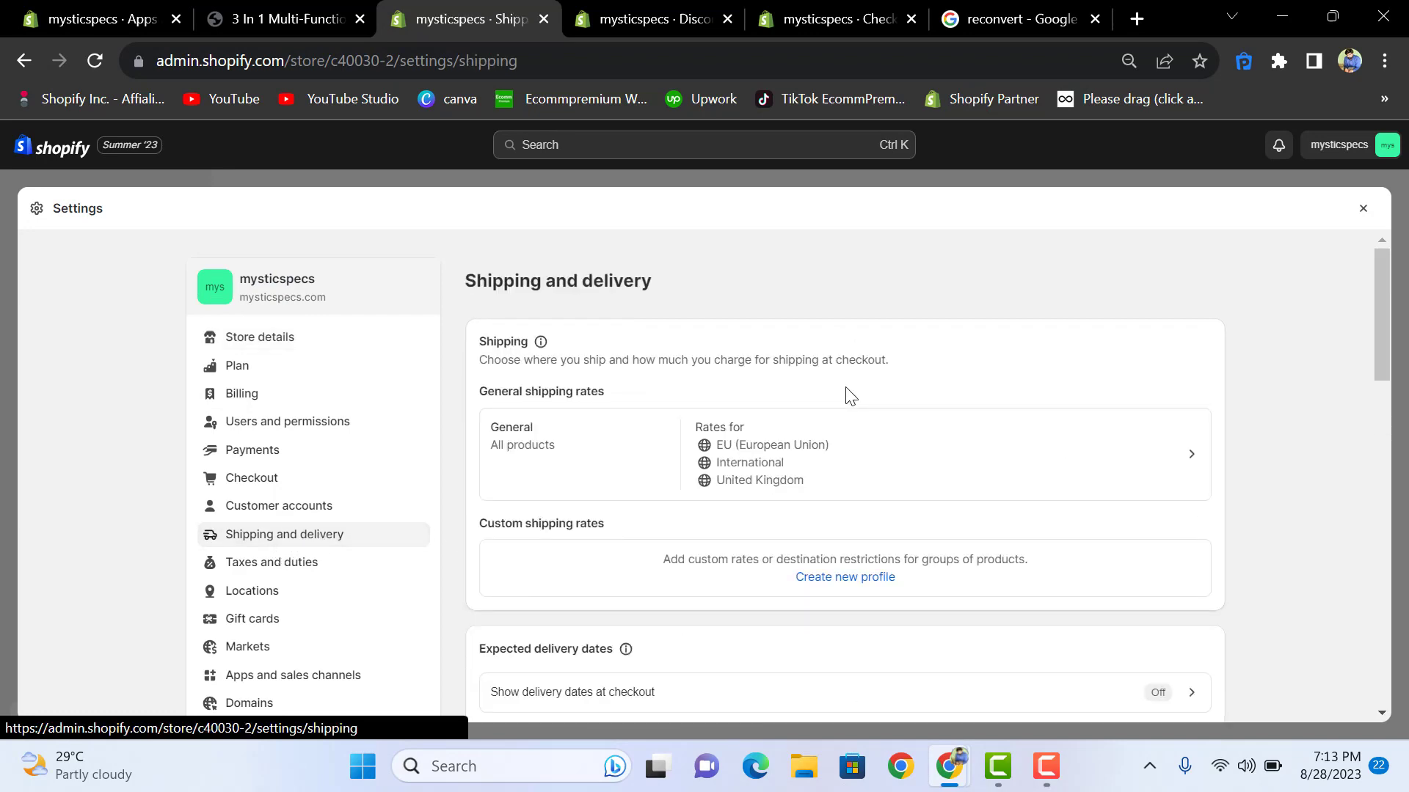
pyautogui.scroll(-3)
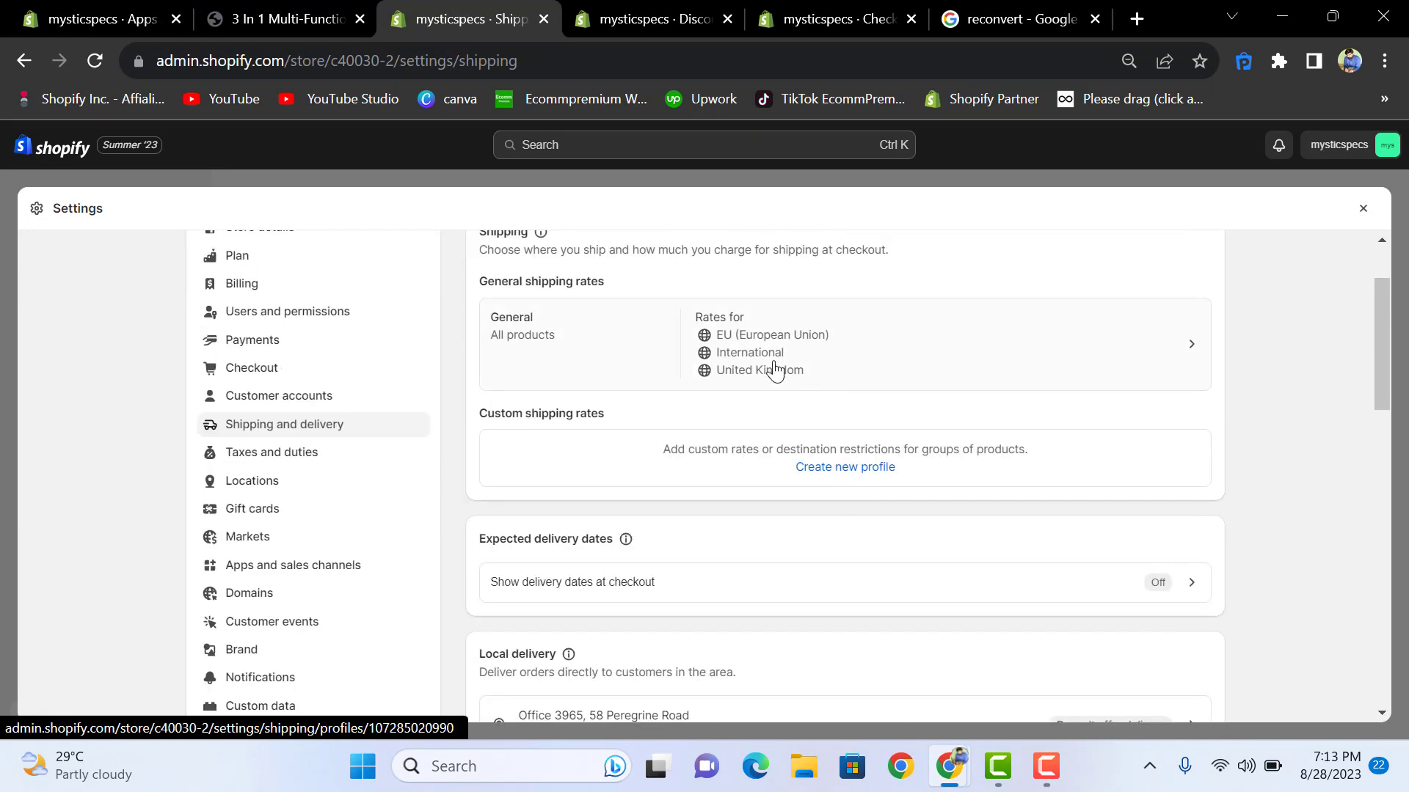
pyautogui.click(845, 343)
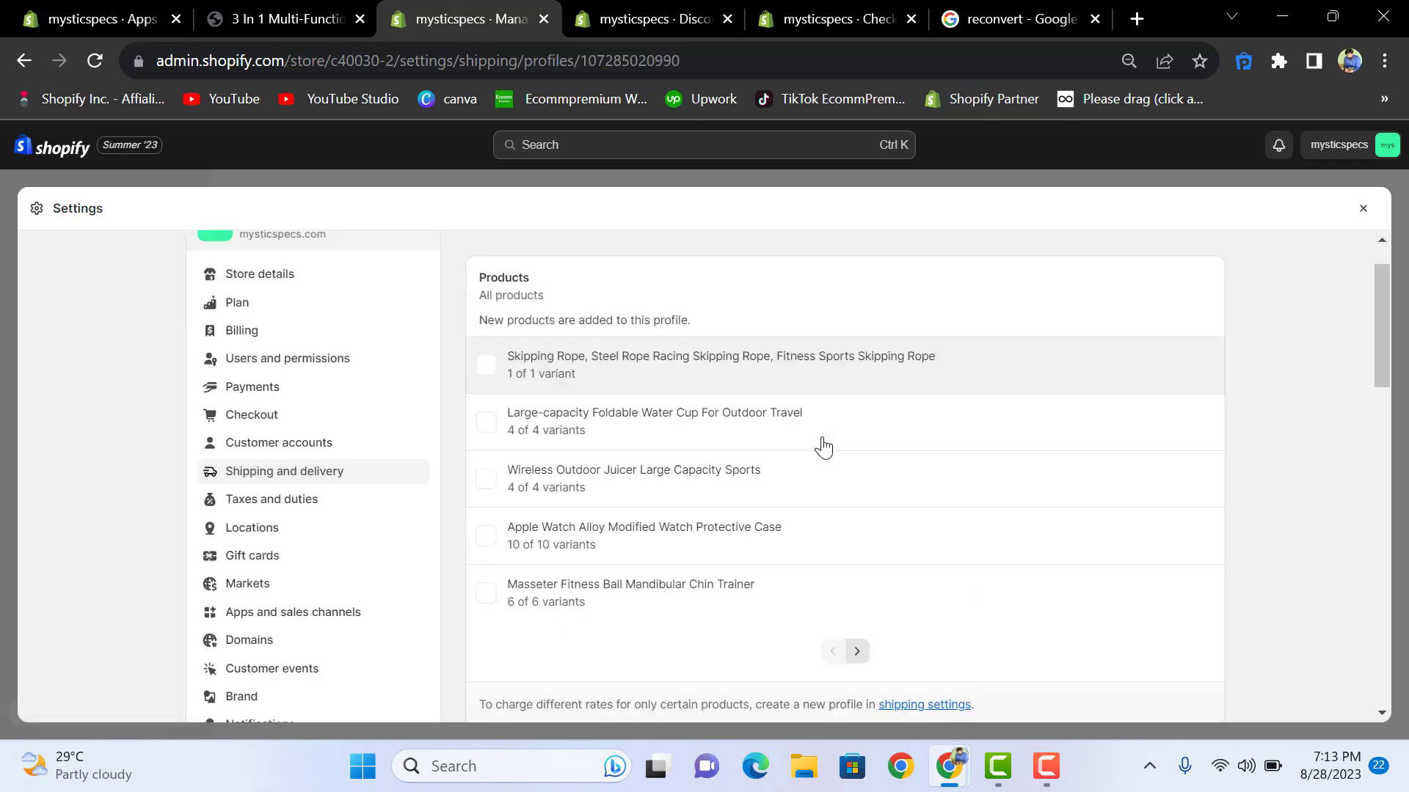
# Step: Set the United Kingdom Standard £5.99 shipping rate to 0 and save it
pyautogui.scroll(-3)
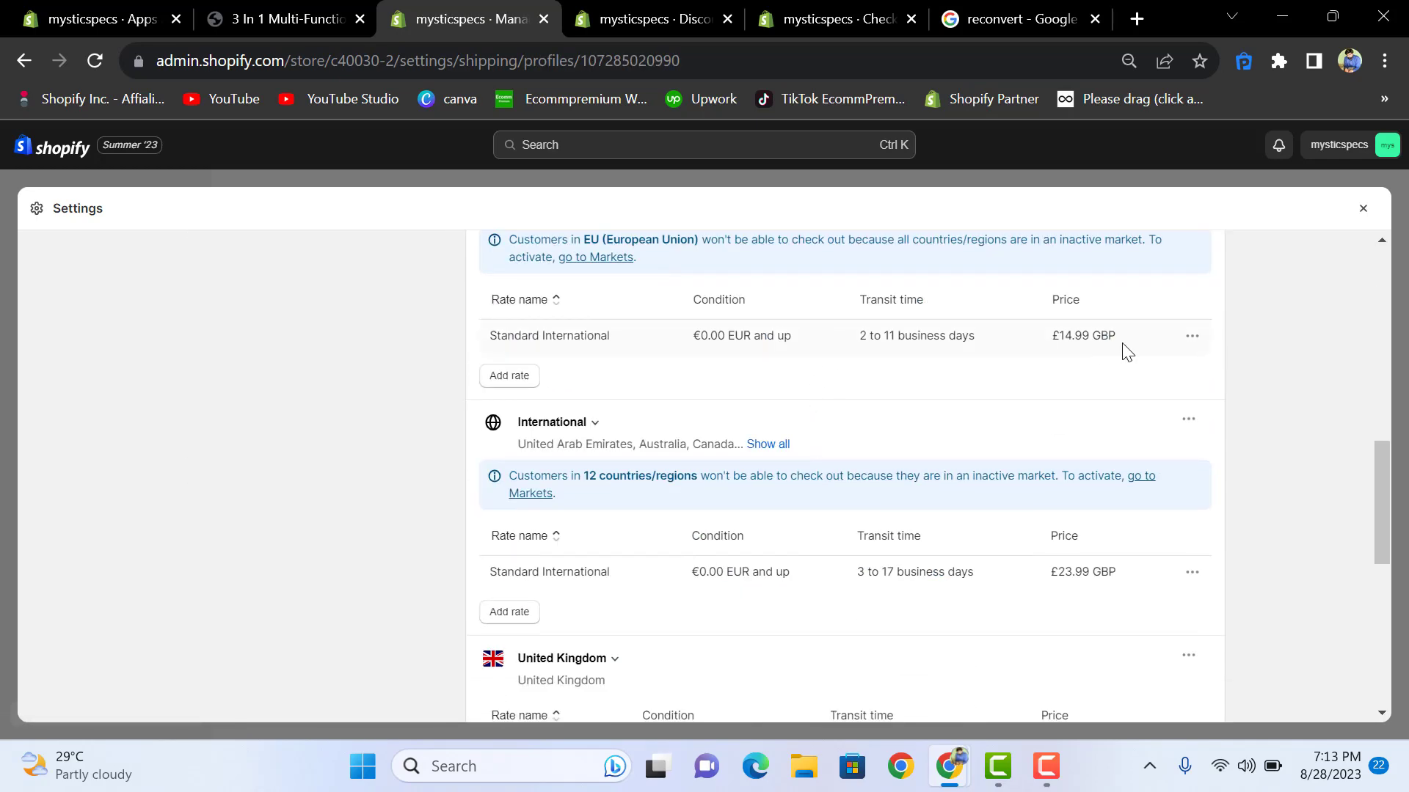
pyautogui.scroll(-3)
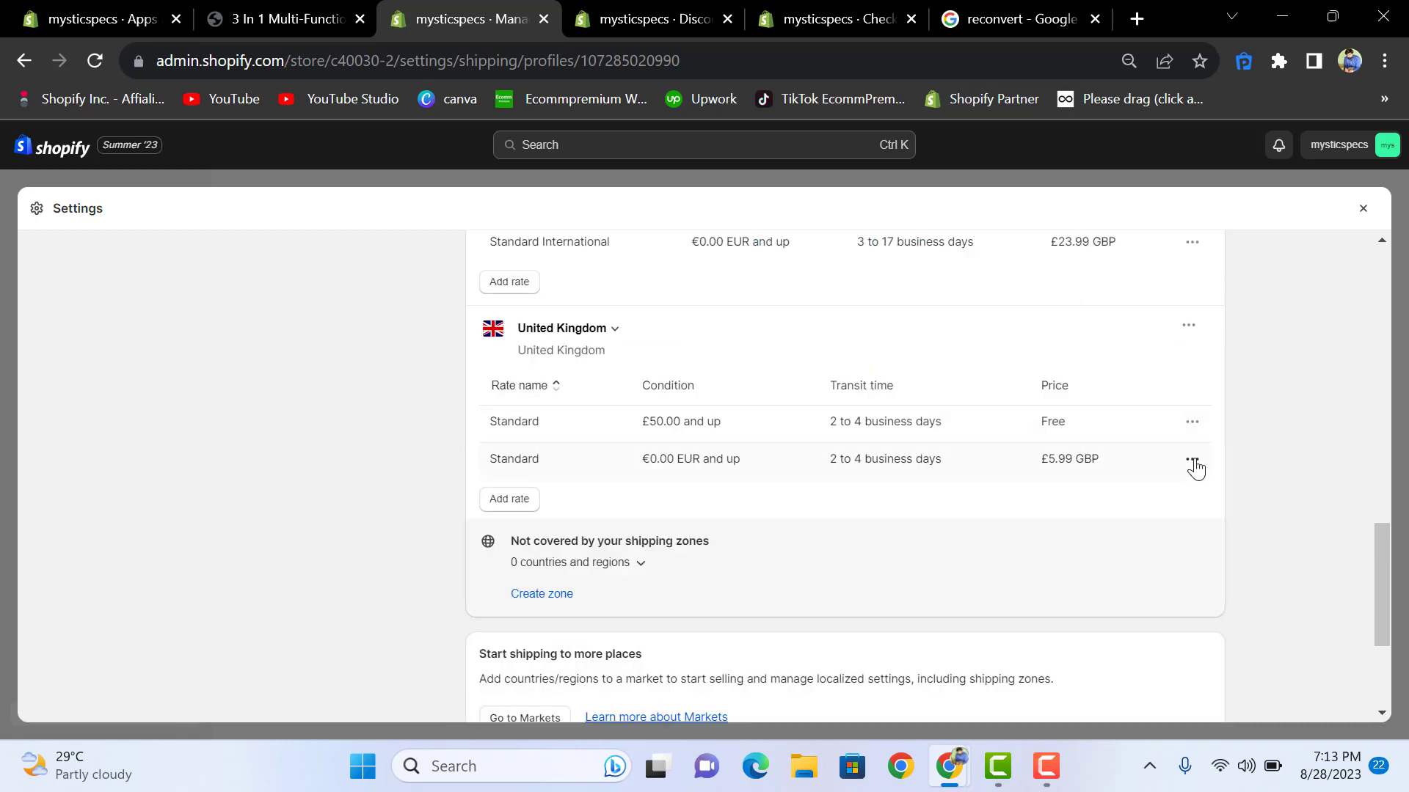
pyautogui.click(1191, 459)
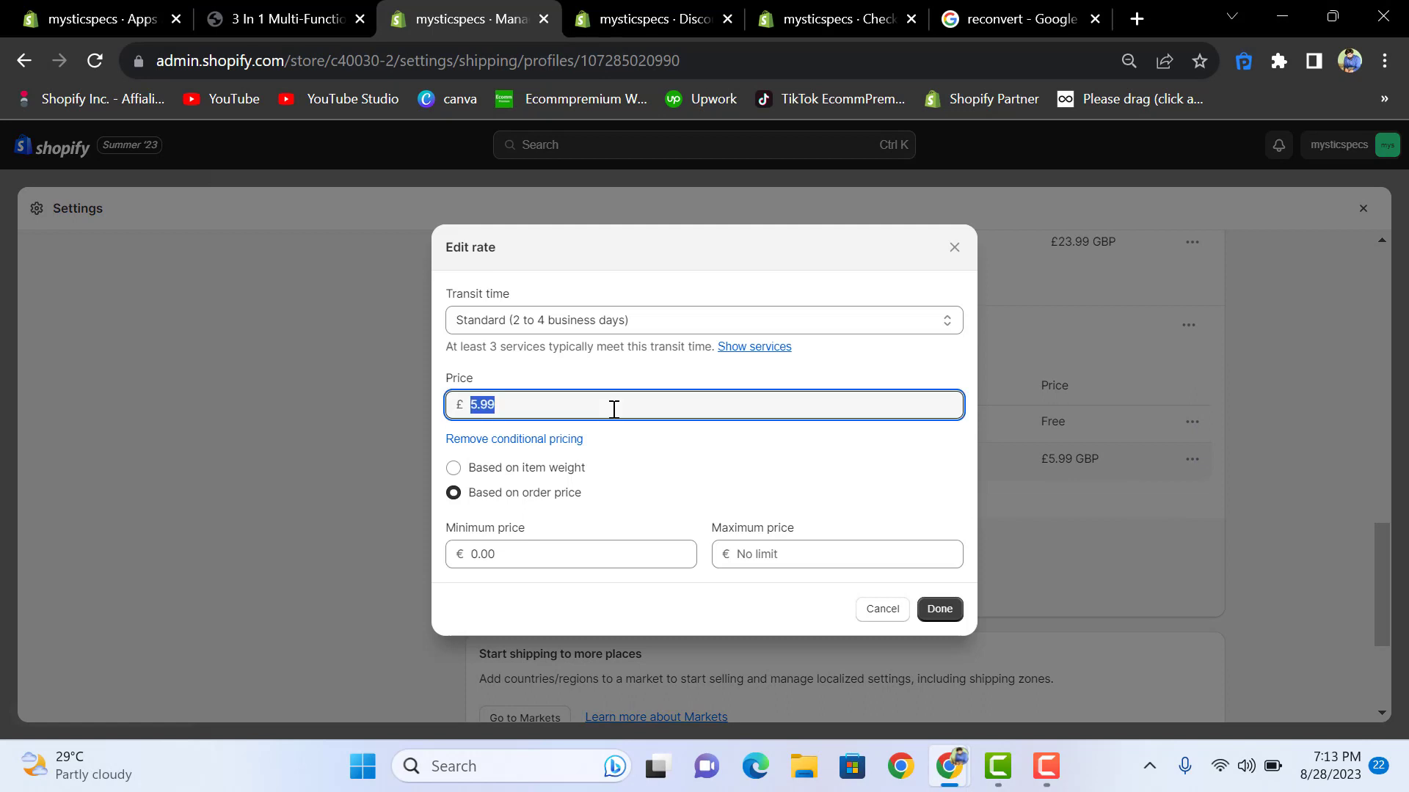
pyautogui.write('00')
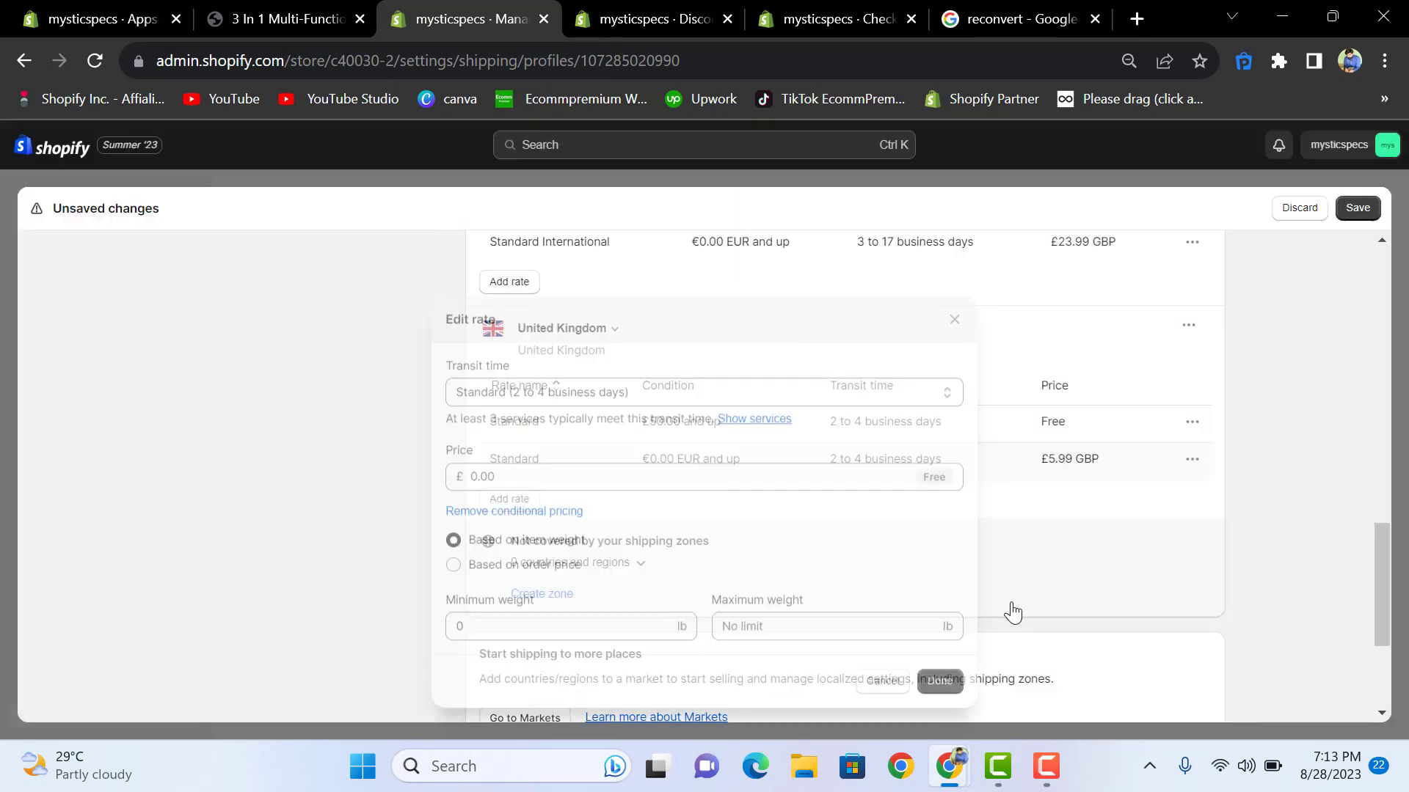
pyautogui.click(939, 680)
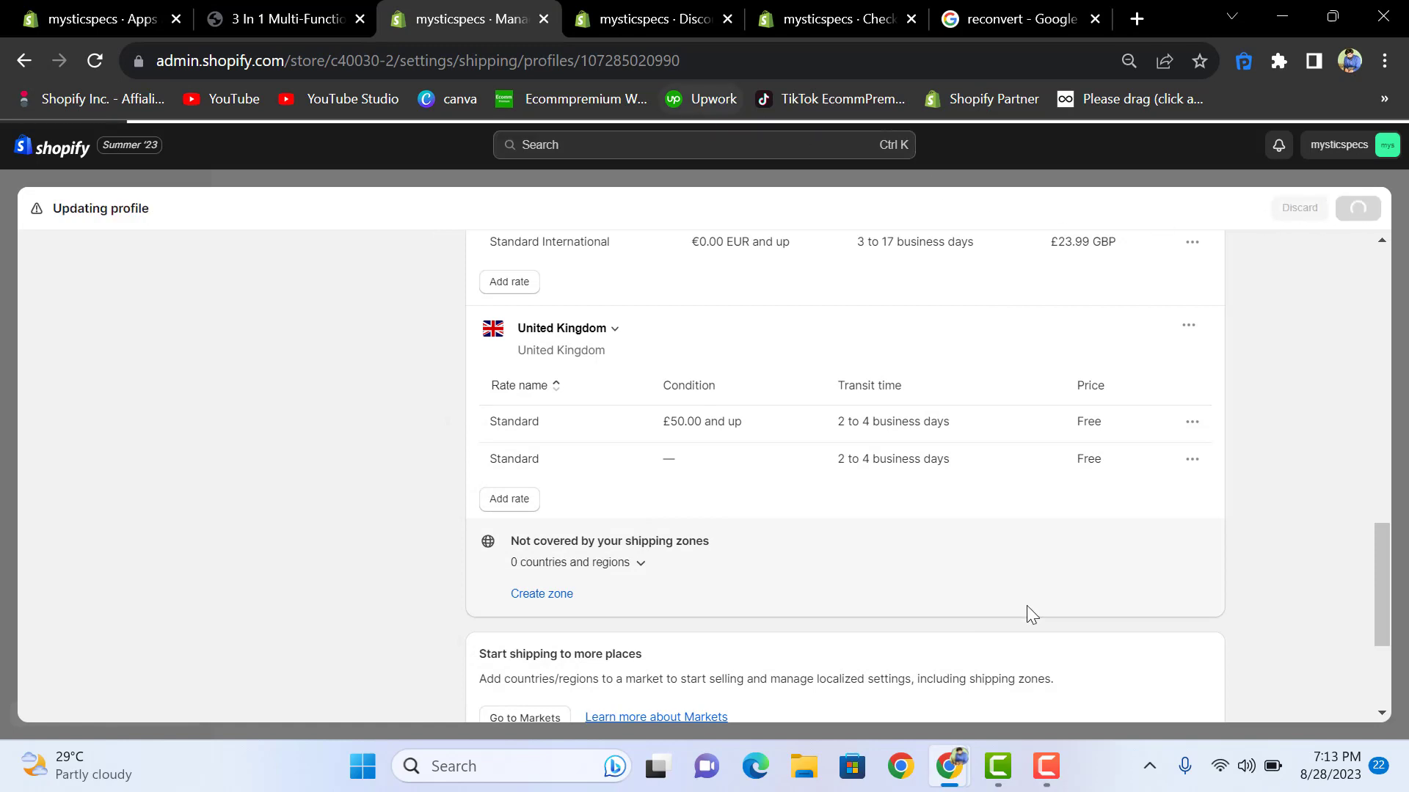
pyautogui.moveTo(946, 766)
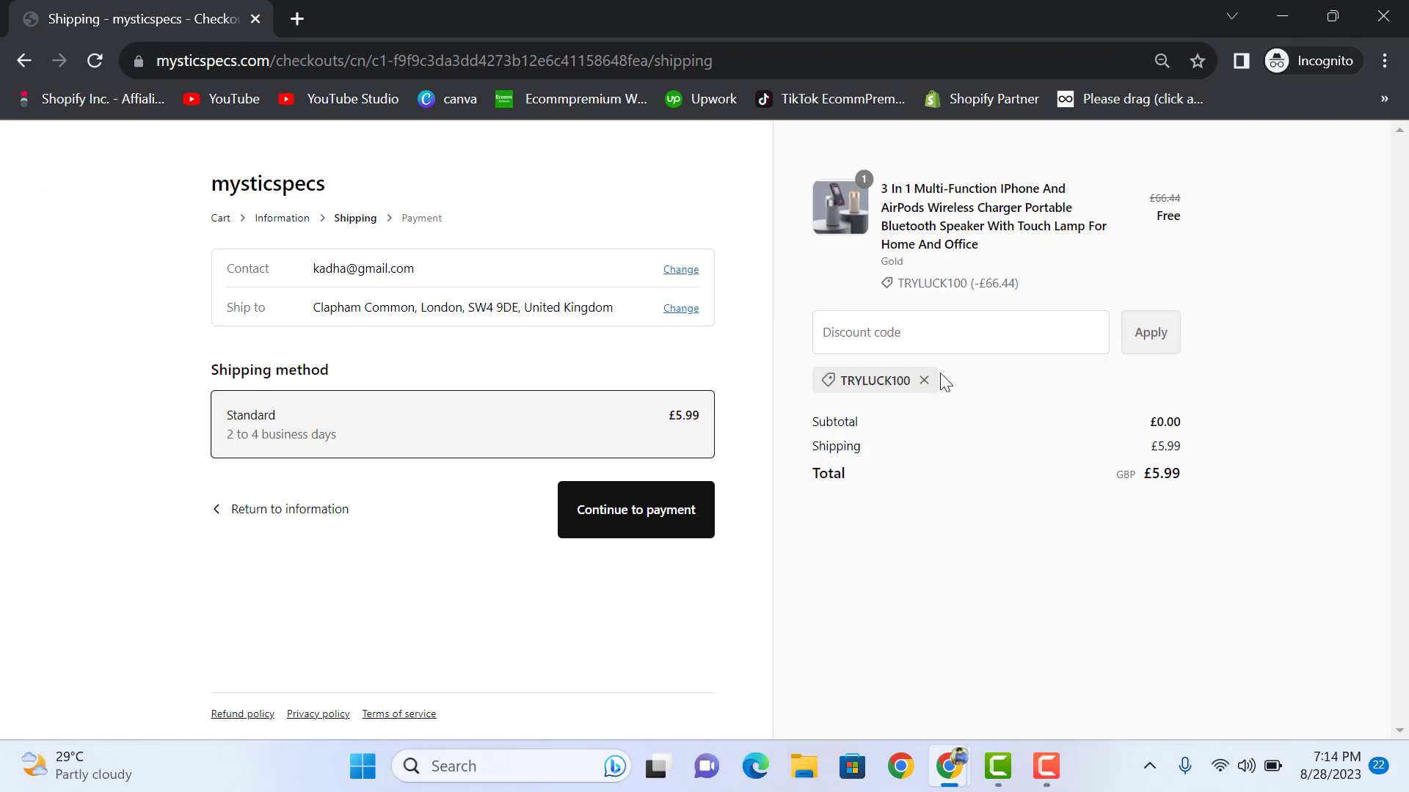
# Step: Apply the TRYLUCK100 discount so the checkout total drops to £0.00
pyautogui.click(959, 332)
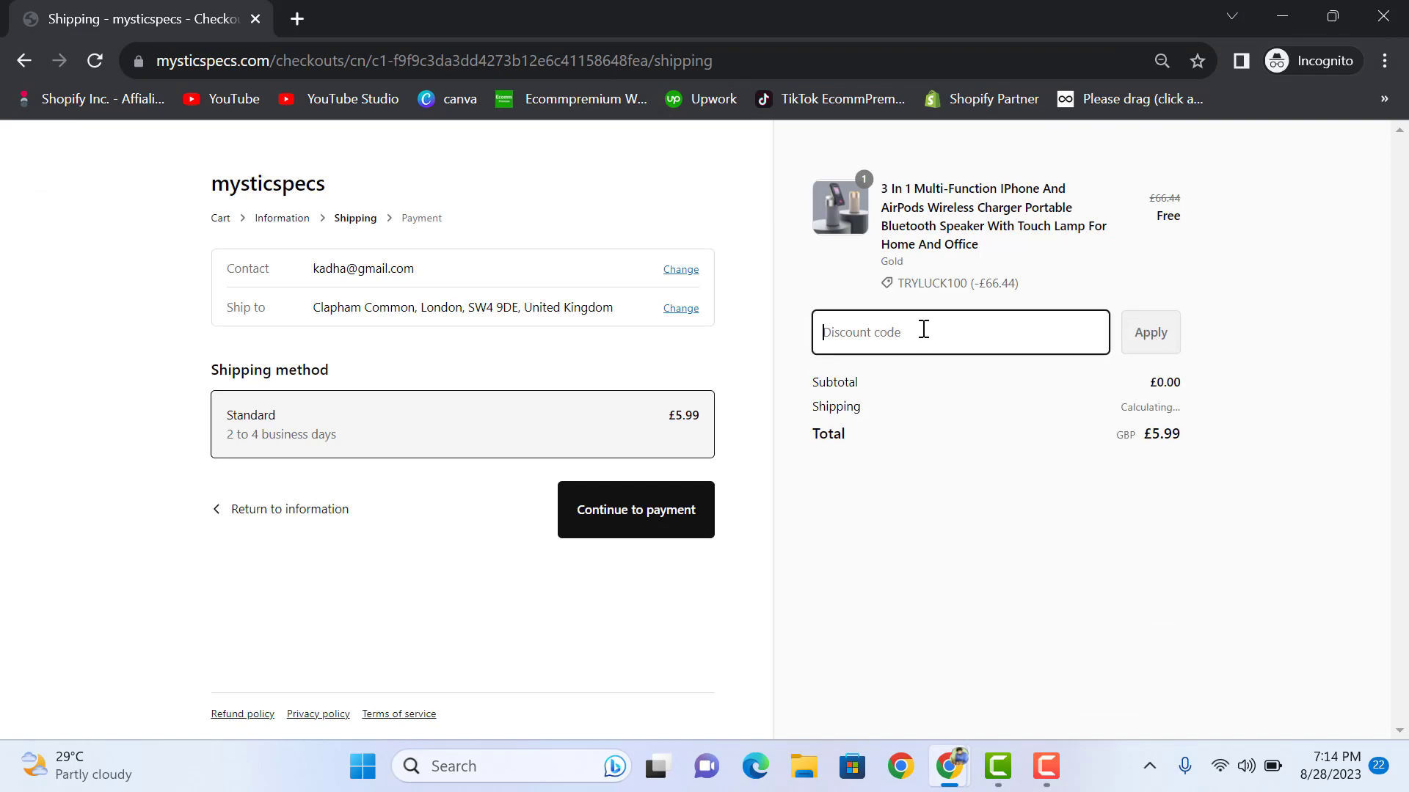
pyautogui.click(1150, 310)
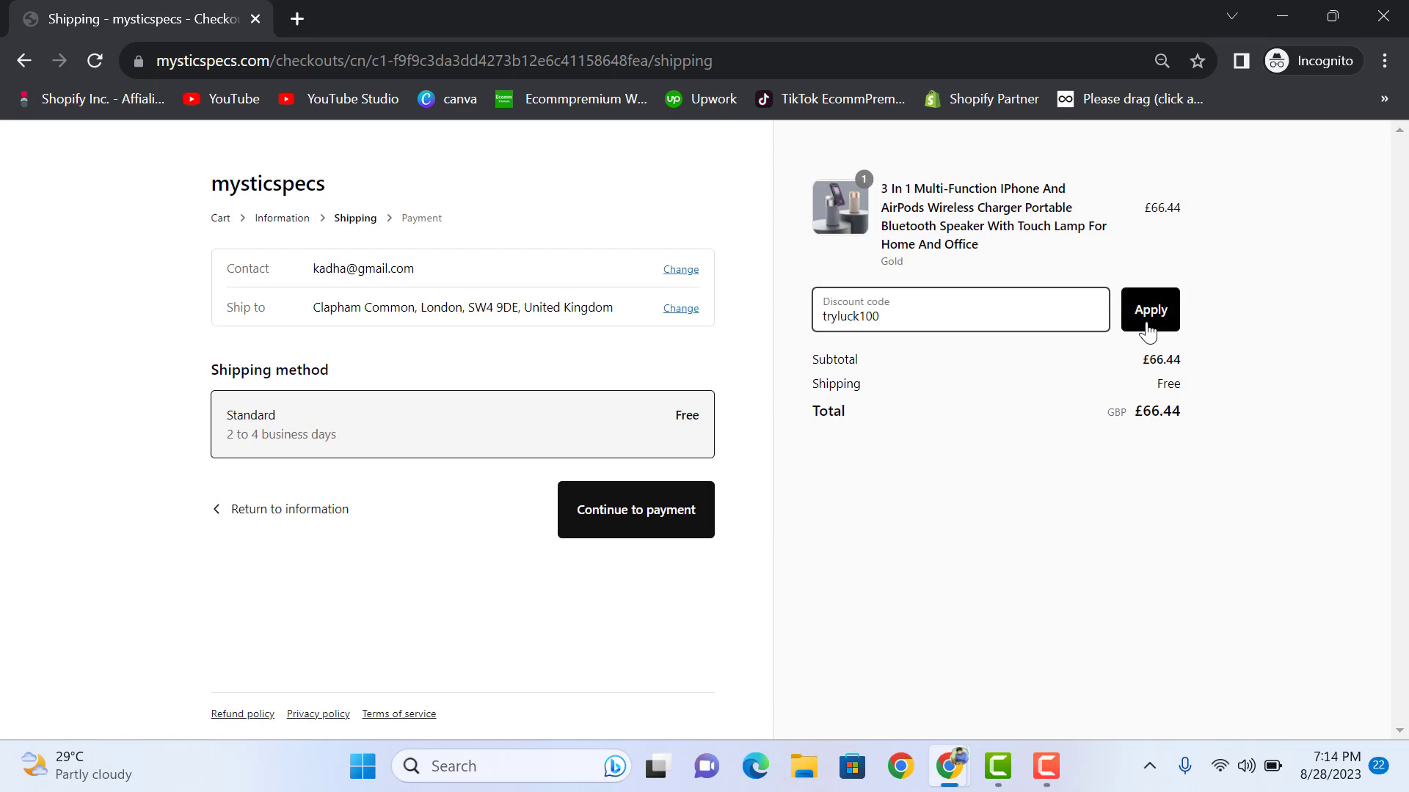
pyautogui.click(1150, 310)
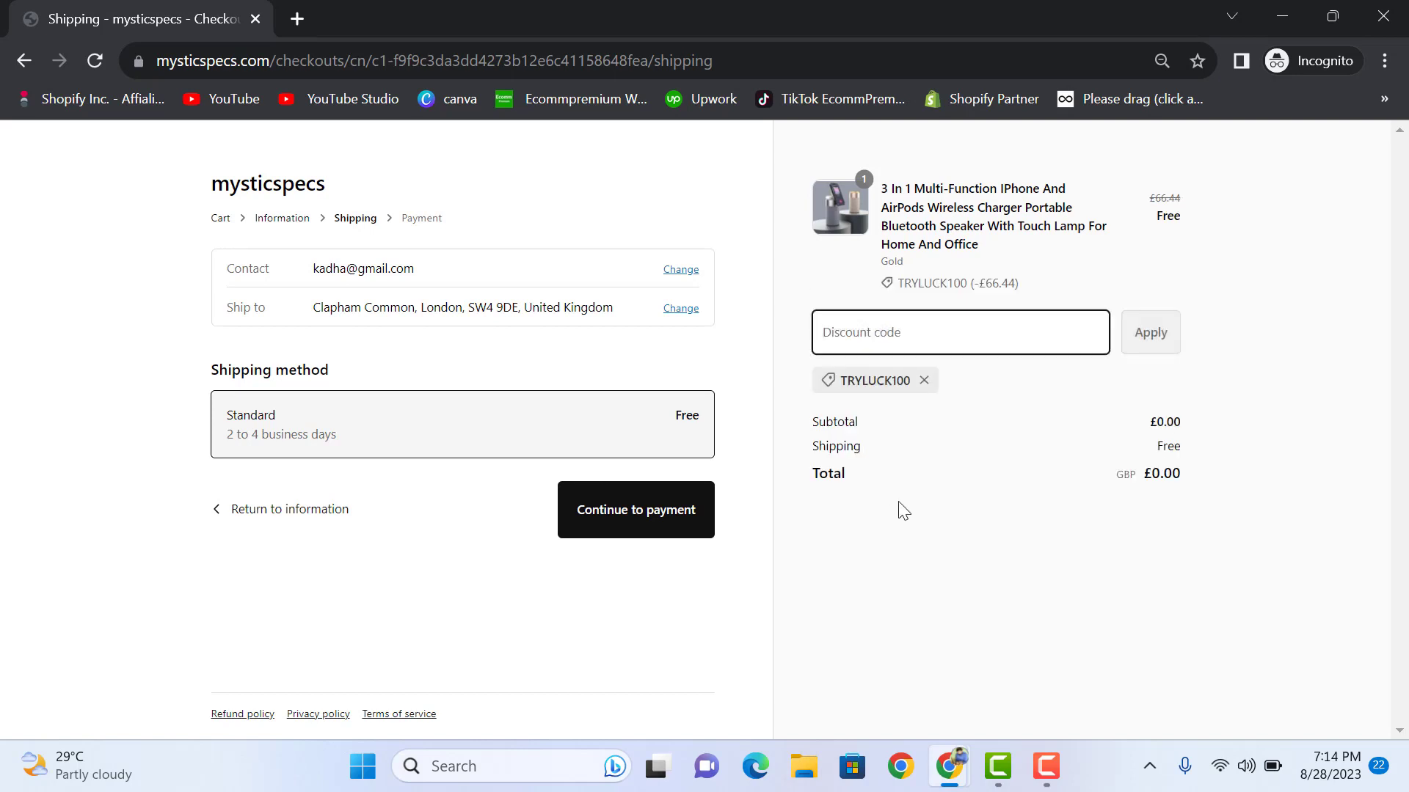
# Step: Continue to payment and complete the free test order
pyautogui.click(636, 509)
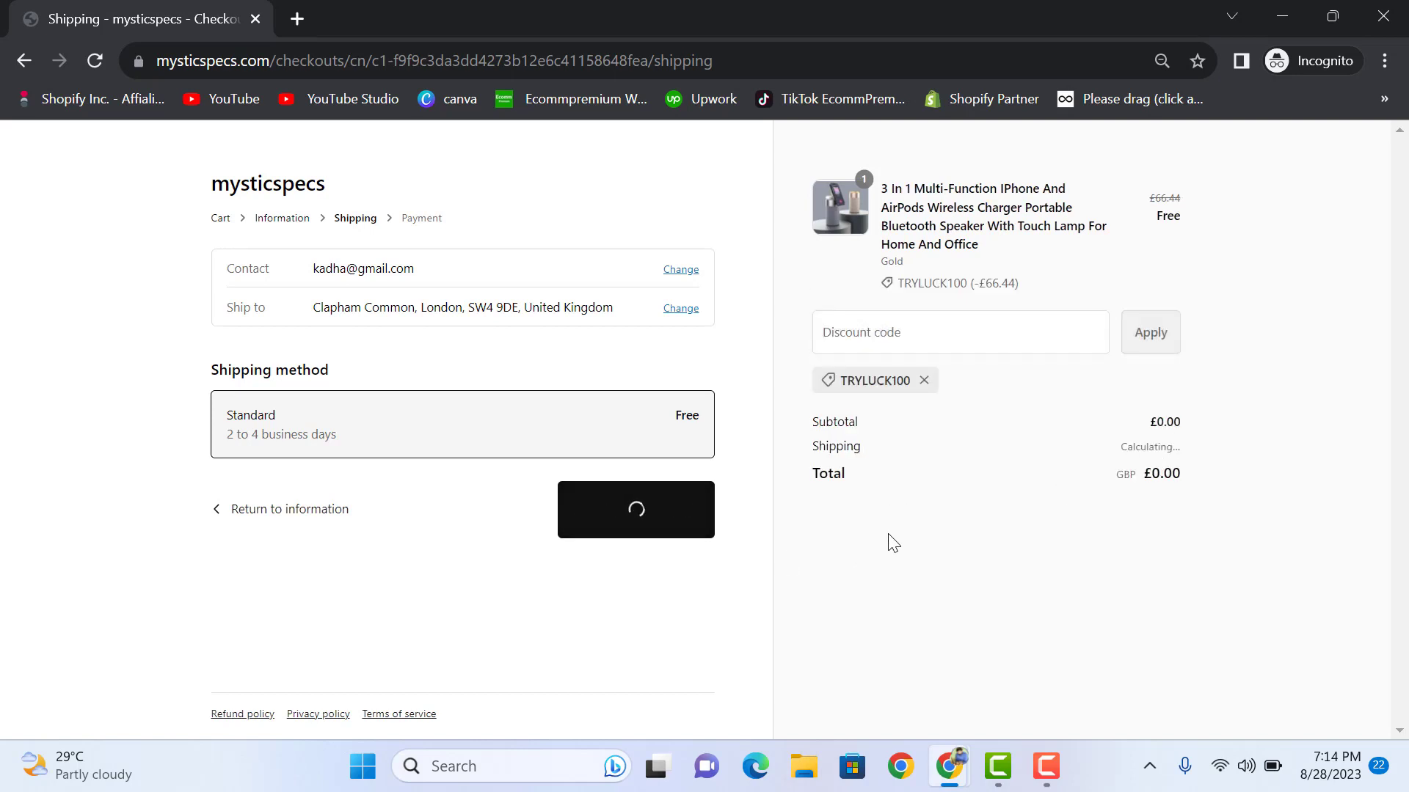
pyautogui.click(635, 509)
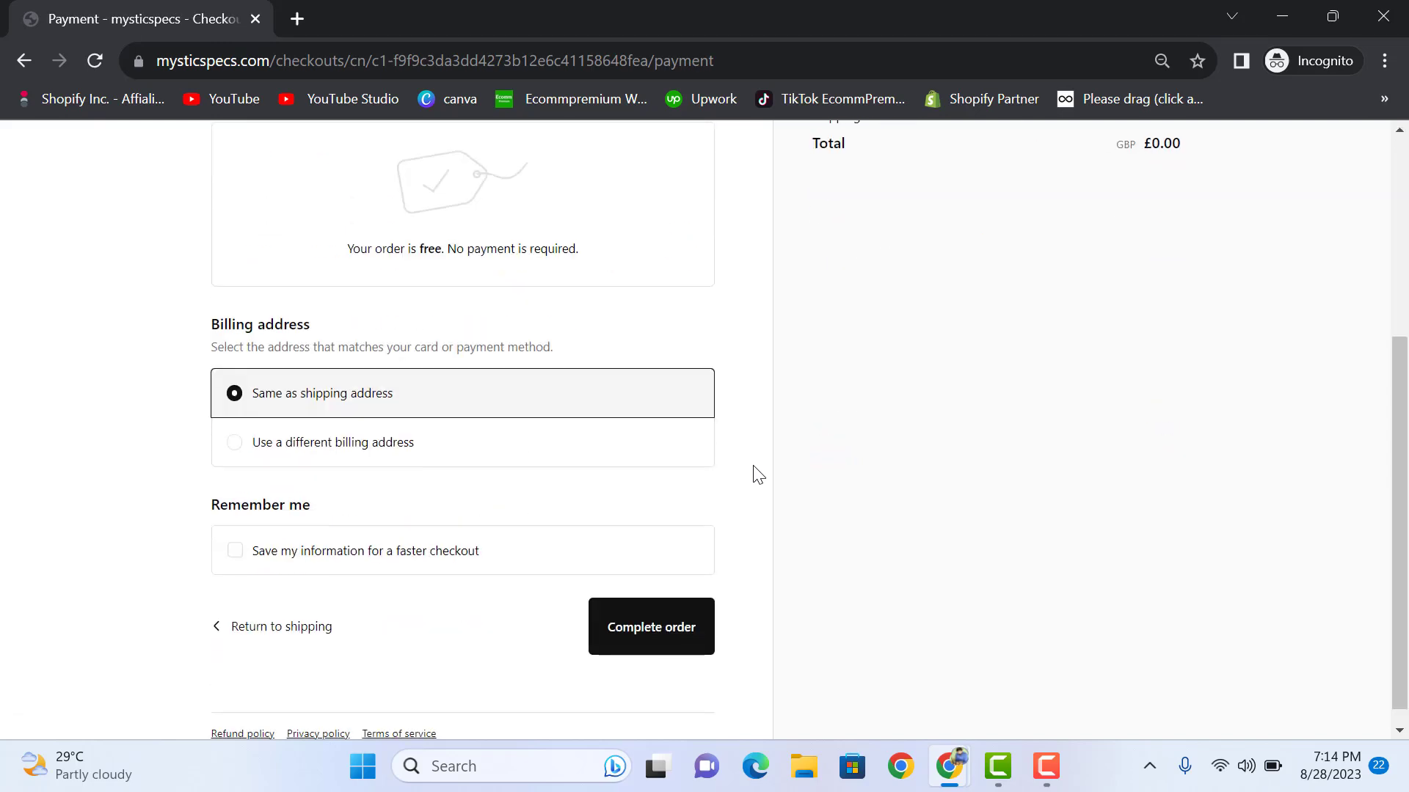
pyautogui.click(650, 627)
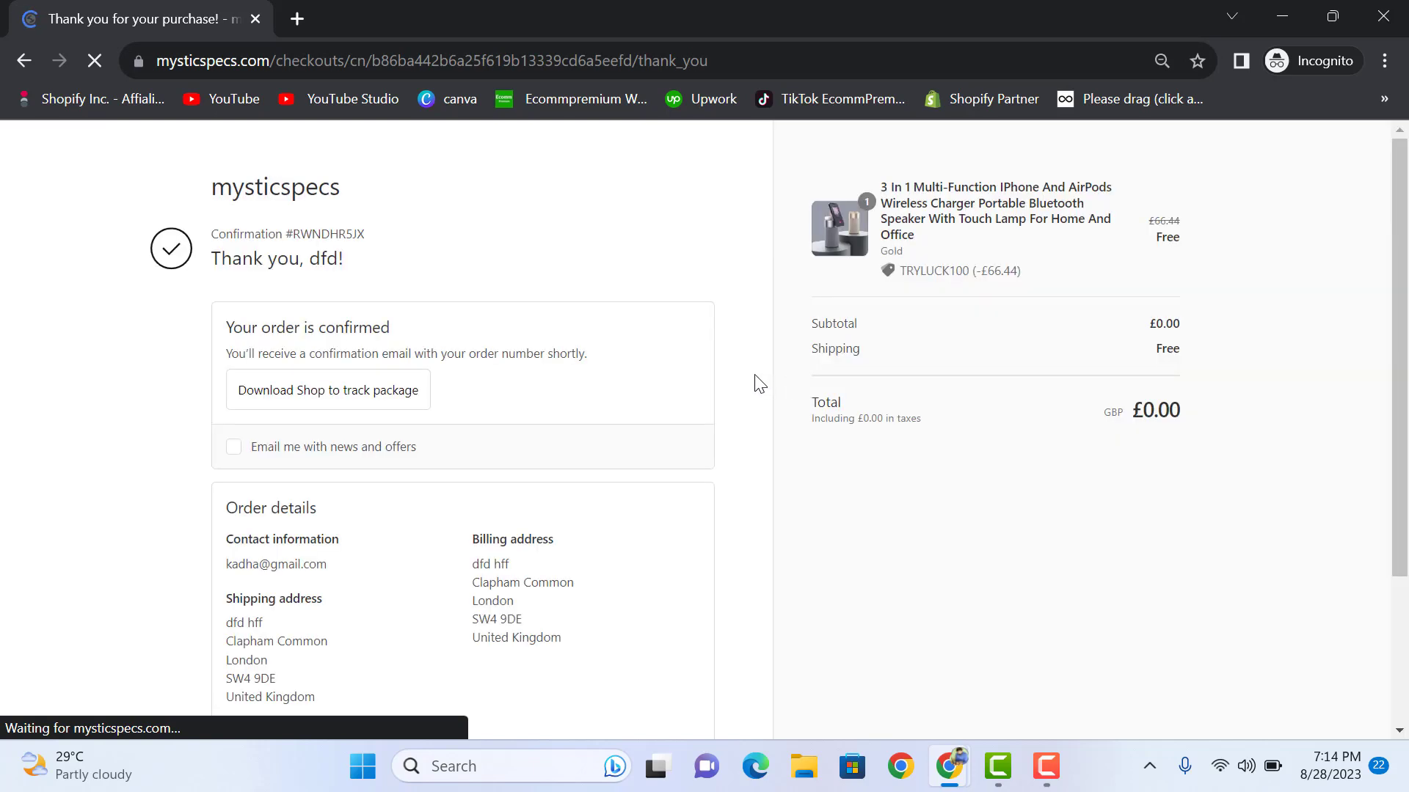
# Step: Scroll through the thank-you page's ReConvert offers, dismiss the 15% off one-time offer, and return to admin shipping settings
pyautogui.scroll(-3)
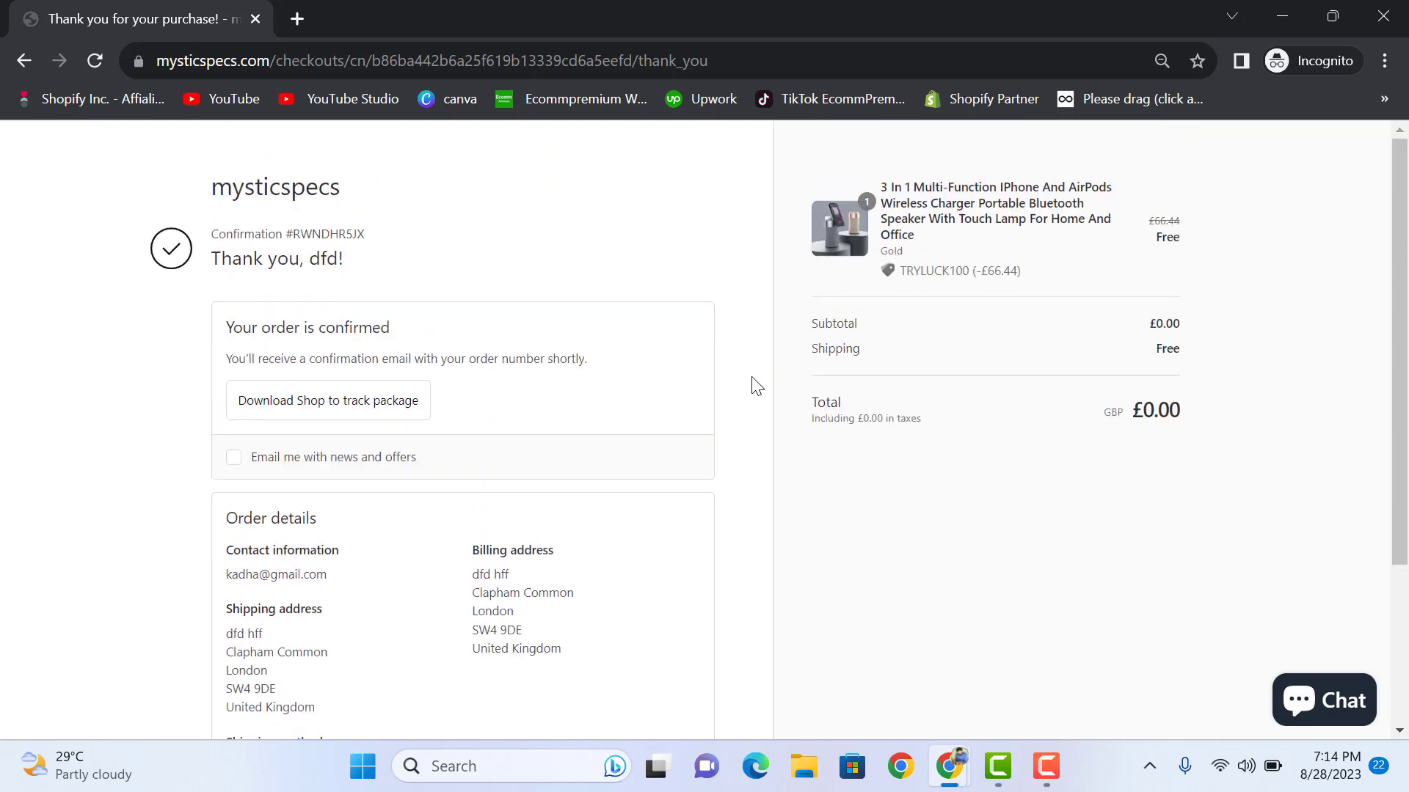
pyautogui.scroll(-3)
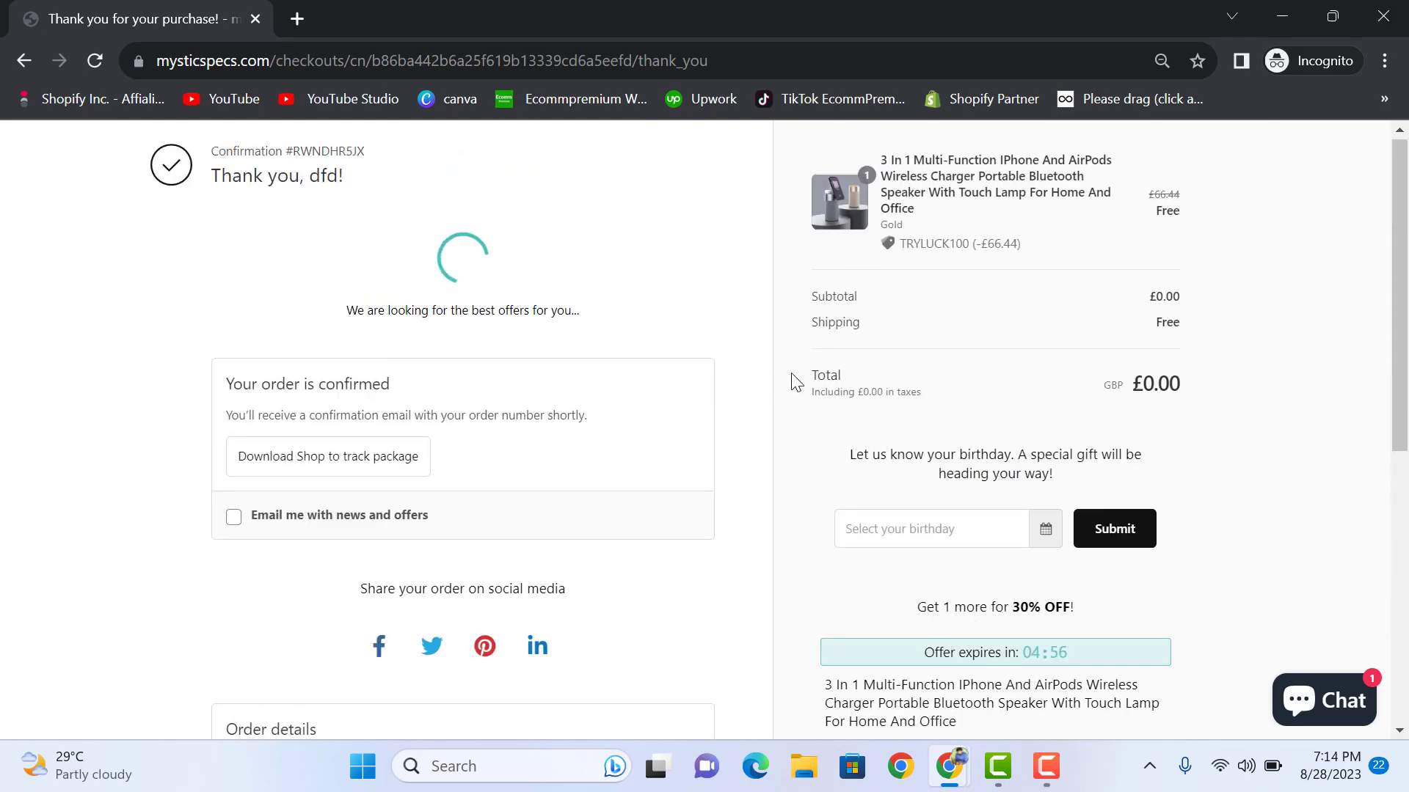
pyautogui.scroll(-3)
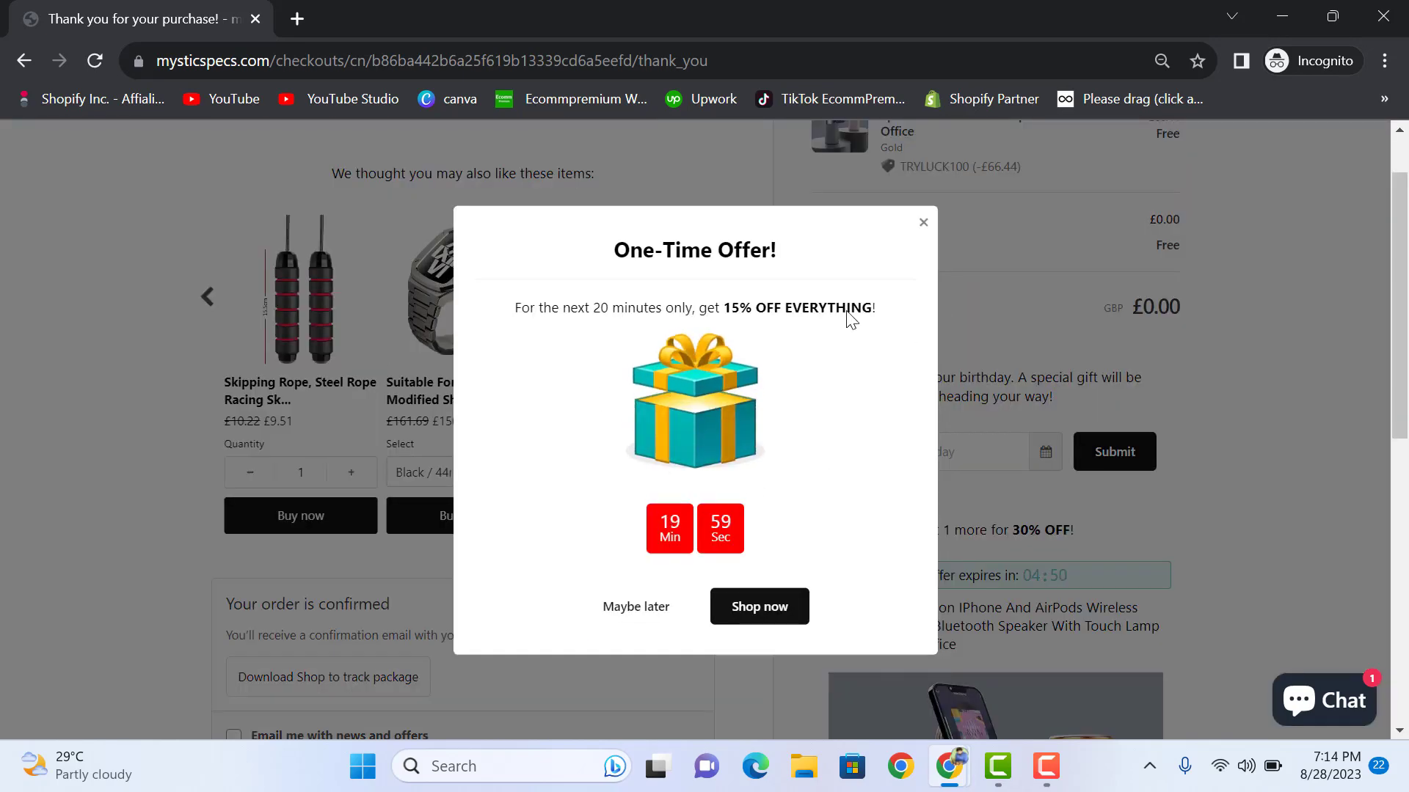
pyautogui.moveTo(811, 373)
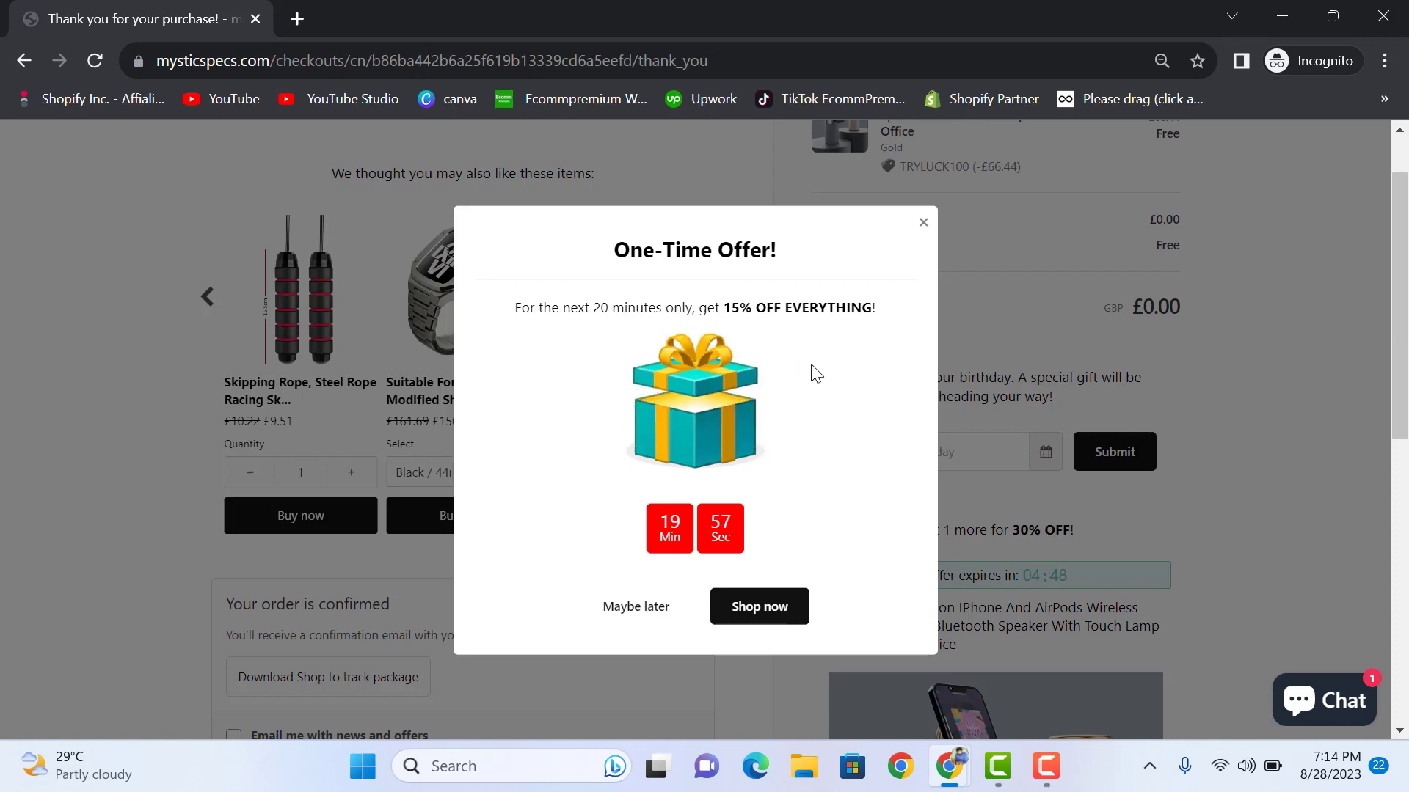
pyautogui.moveTo(766, 375)
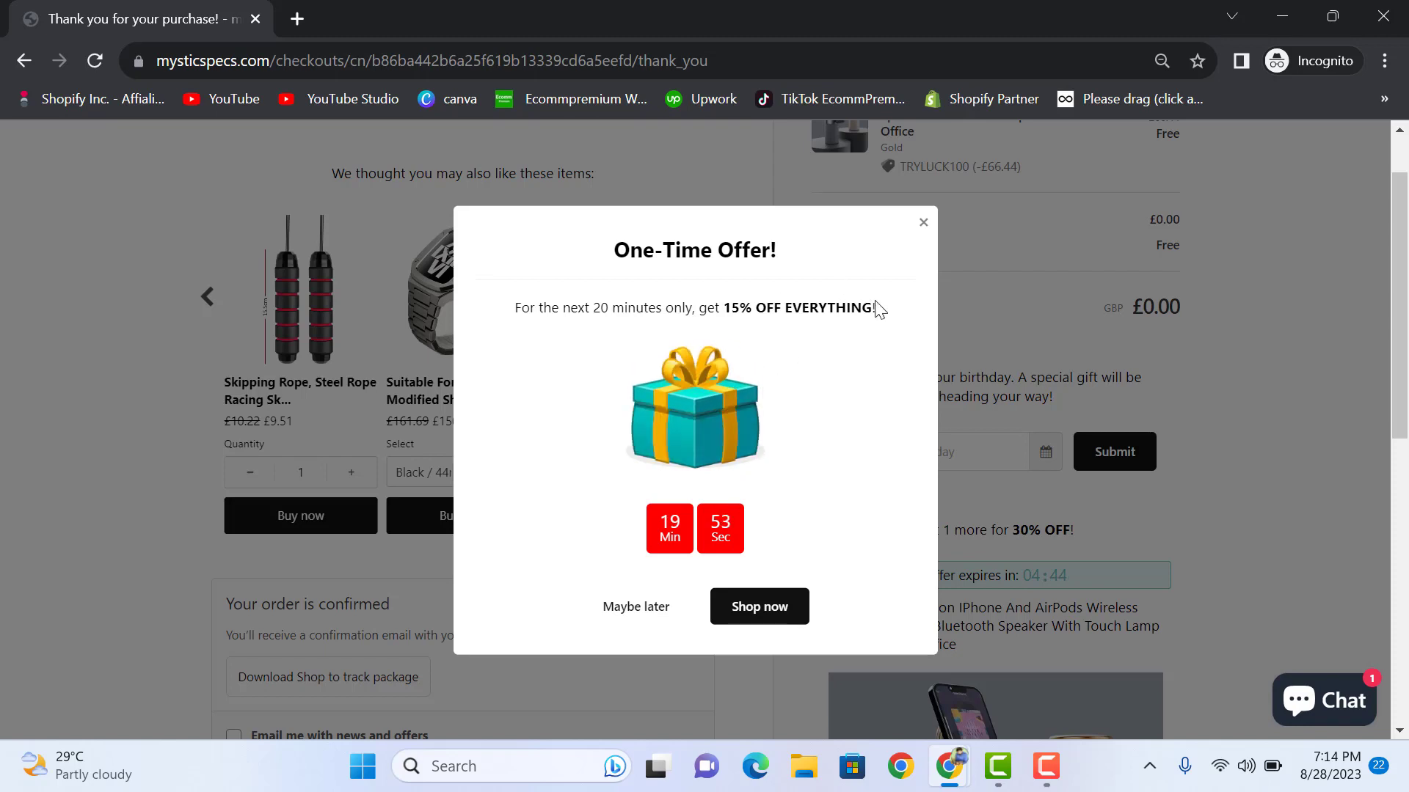
pyautogui.moveTo(797, 386)
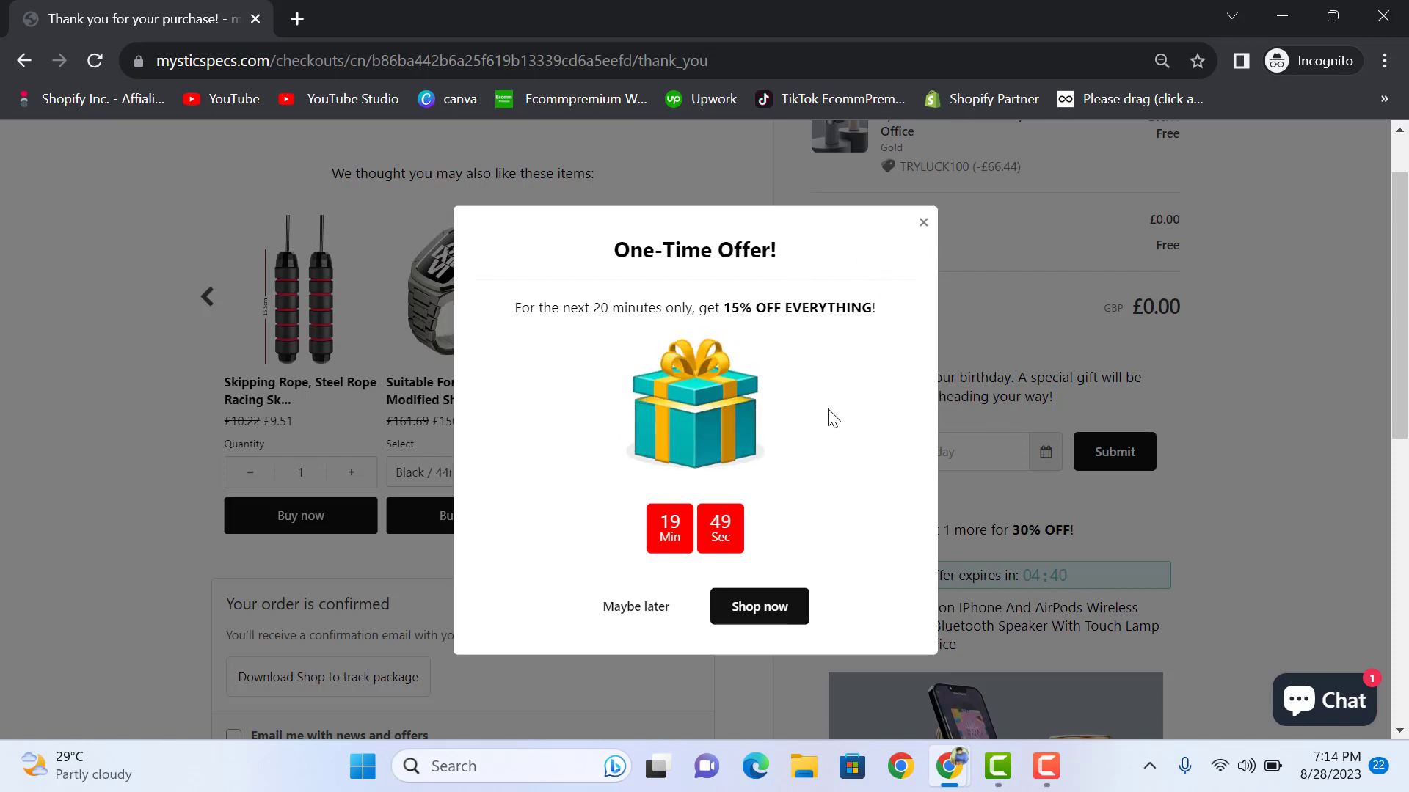
pyautogui.moveTo(827, 489)
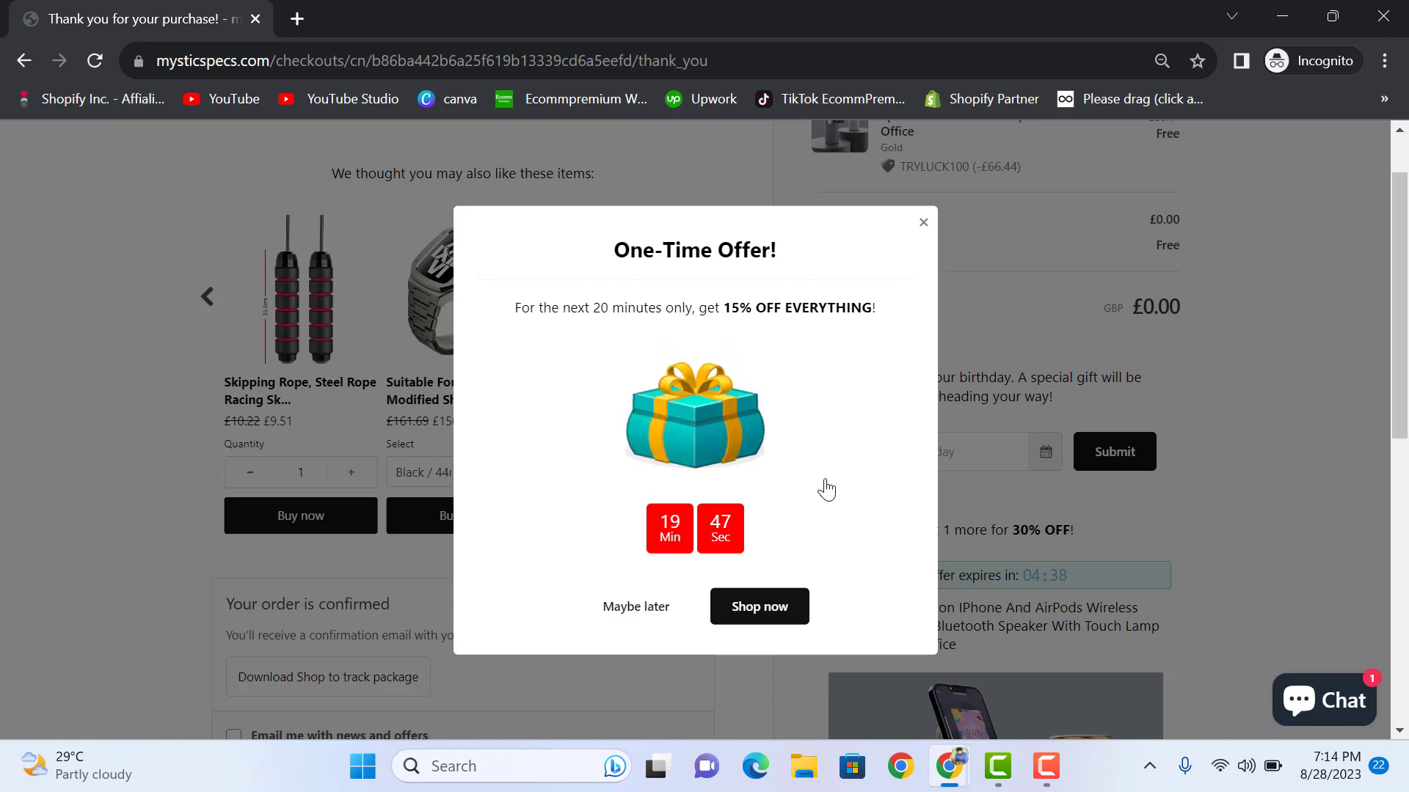
pyautogui.click(921, 222)
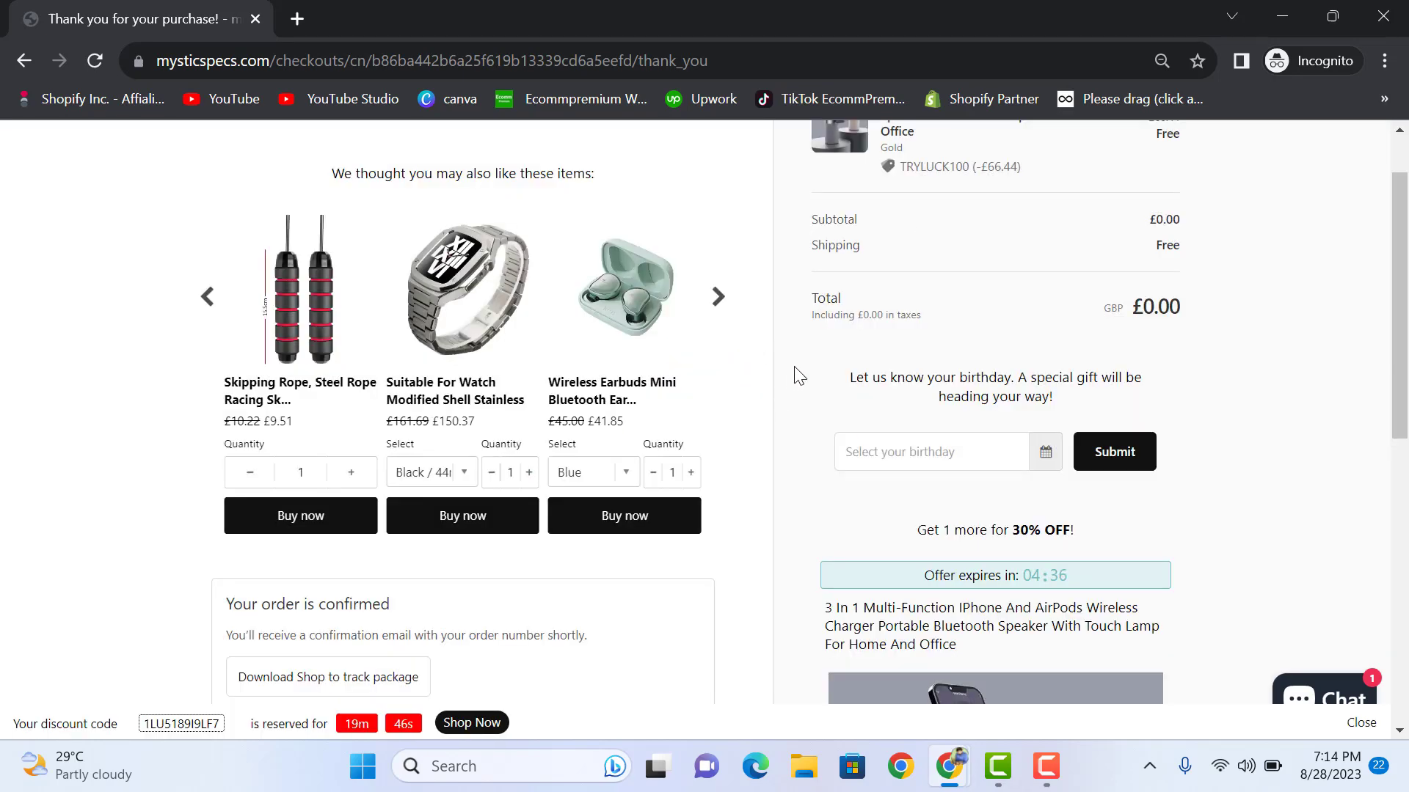
pyautogui.moveTo(955, 683)
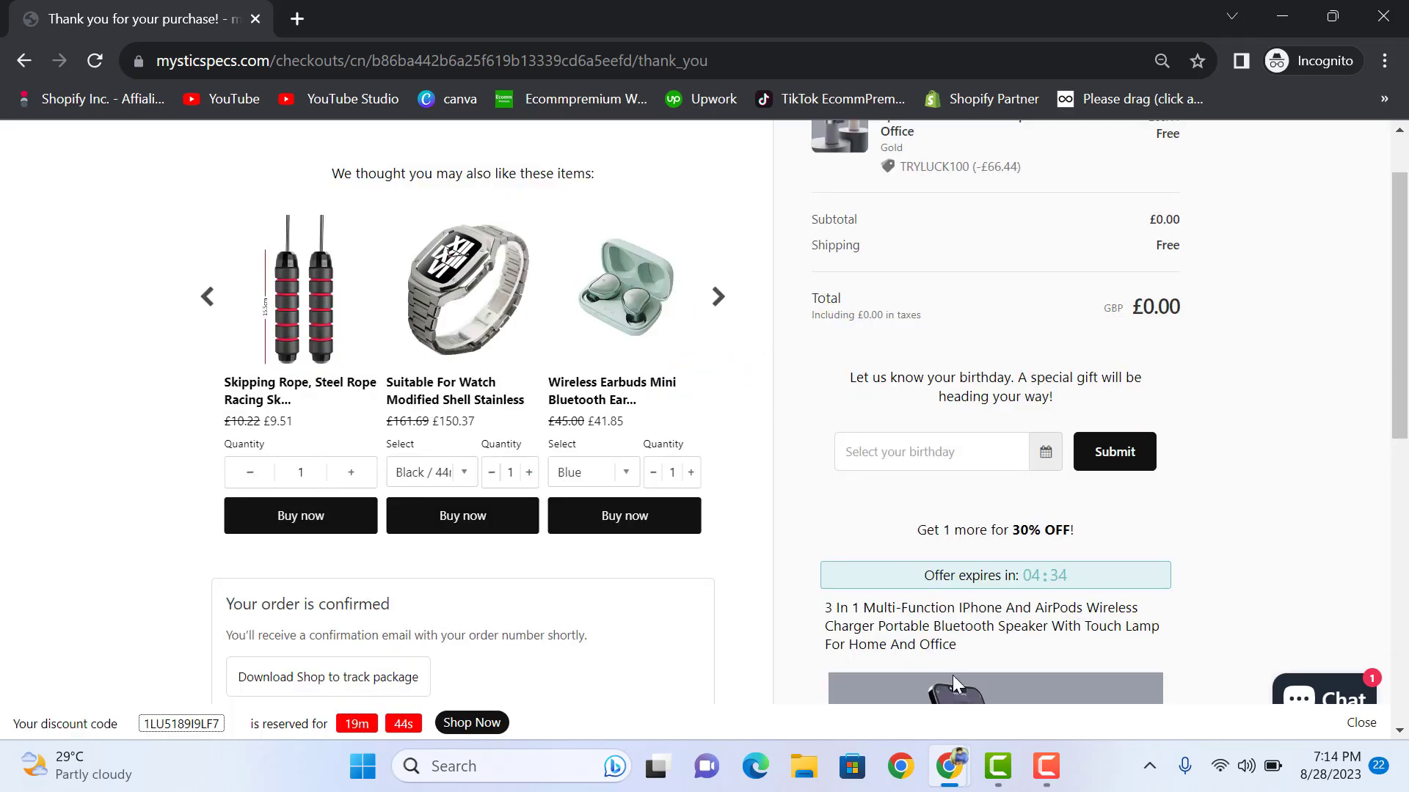
pyautogui.click(467, 18)
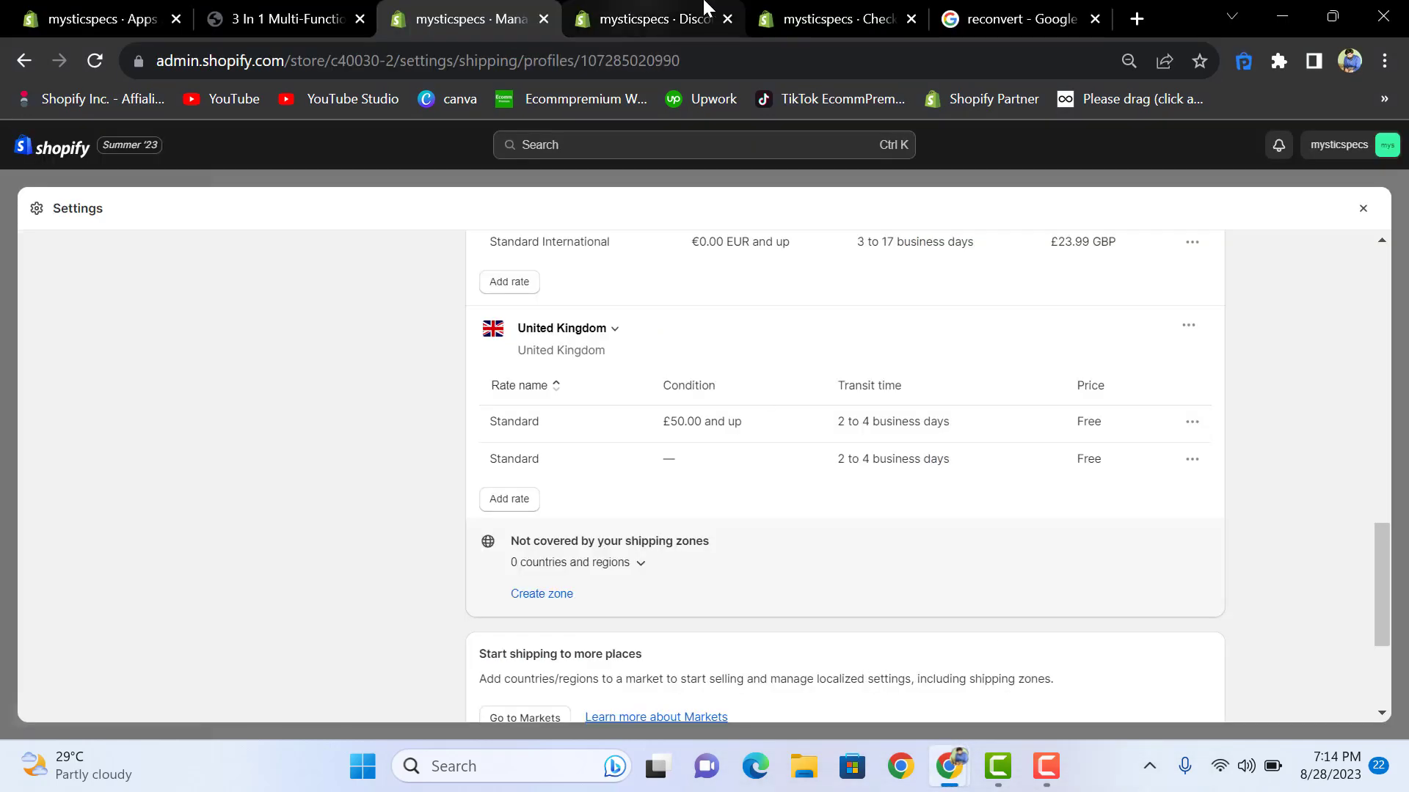
# Step: Open the official reconvert.io website from the Google results
pyautogui.click(1015, 19)
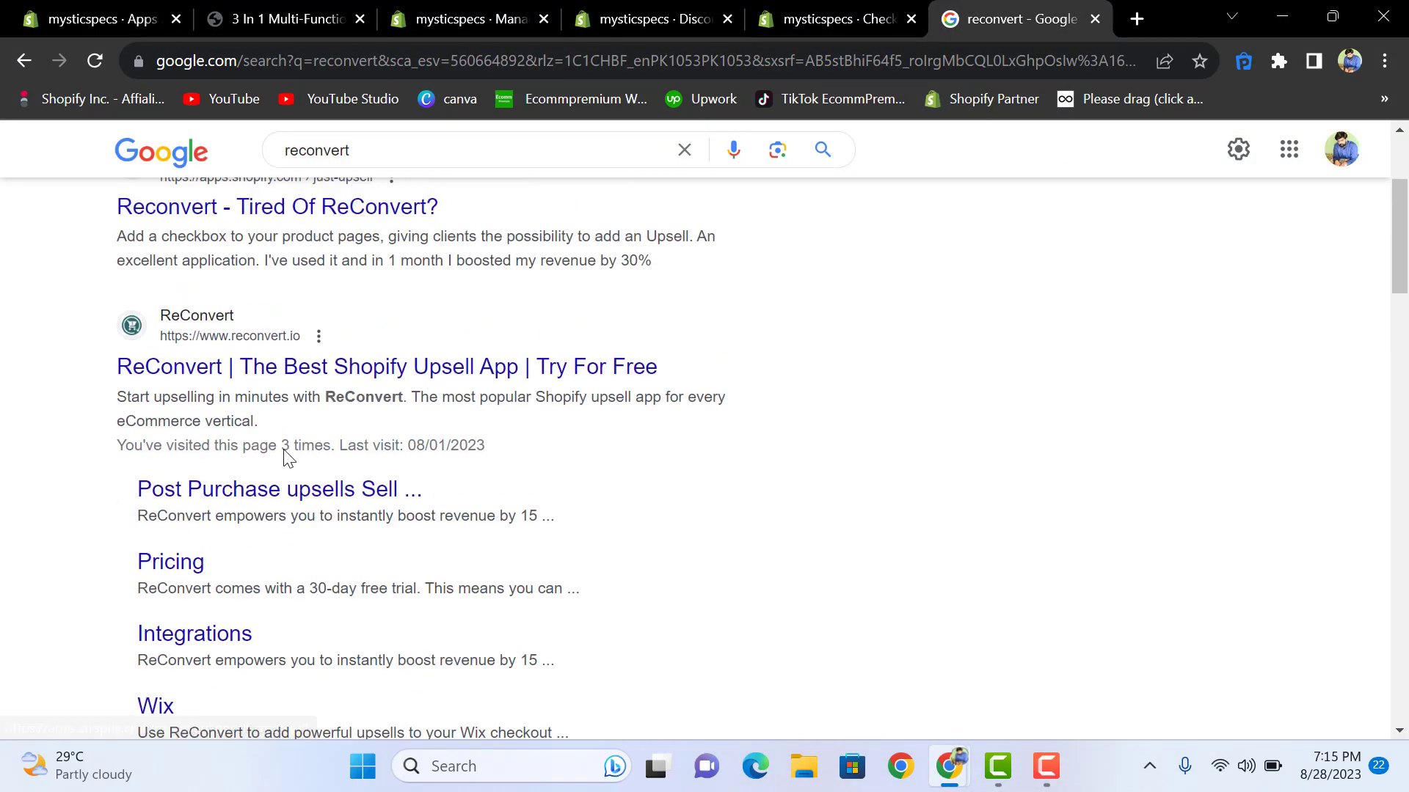
pyautogui.click(386, 367)
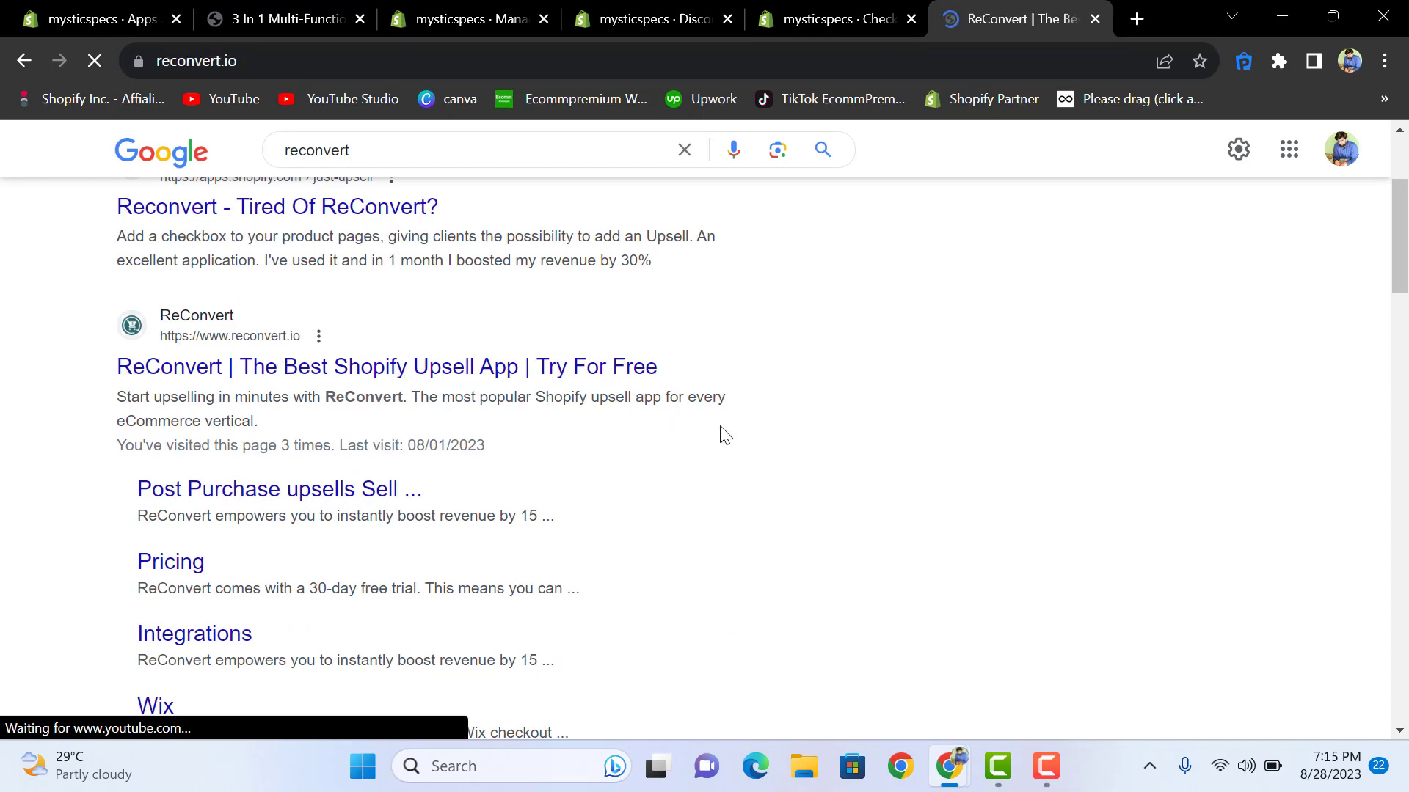
pyautogui.click(386, 367)
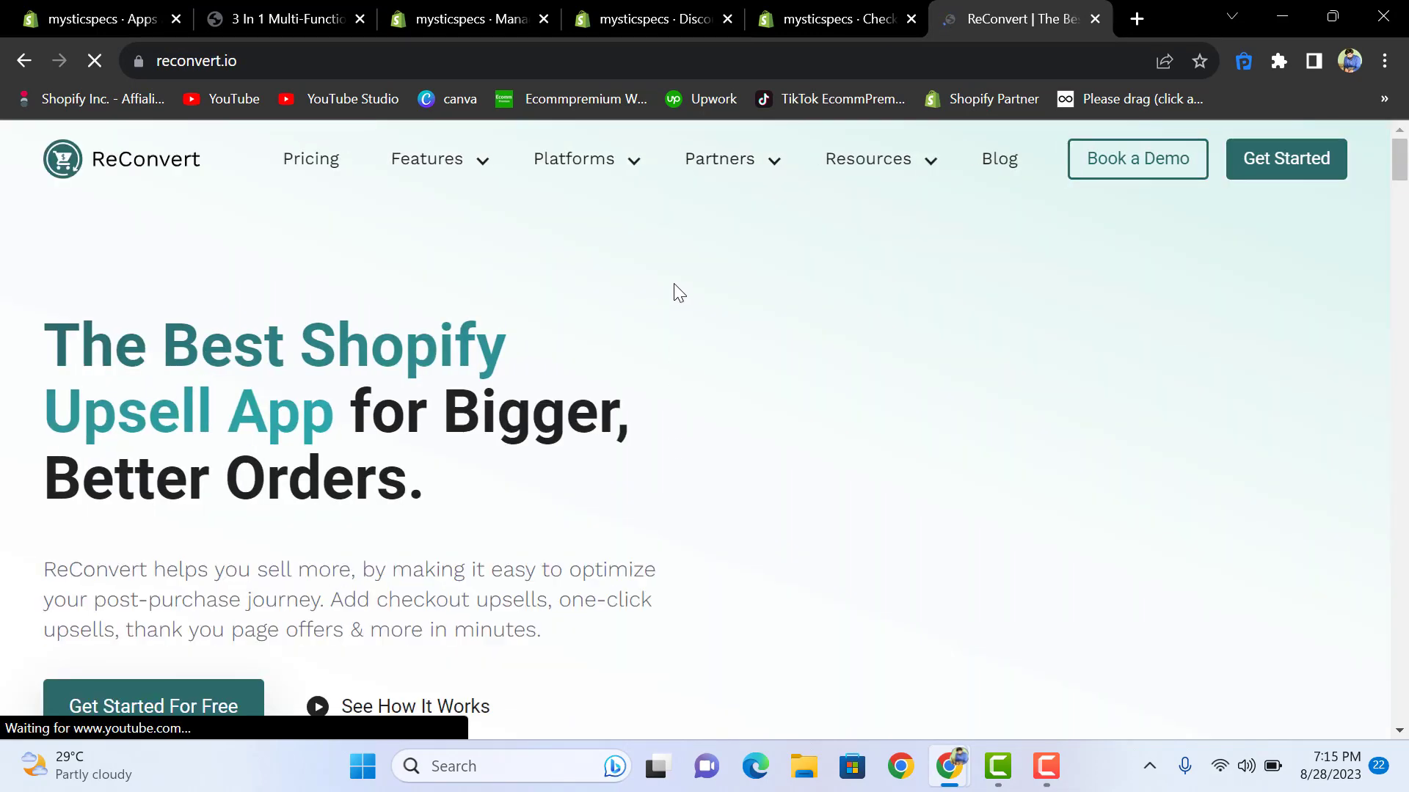
pyautogui.scroll(-3)
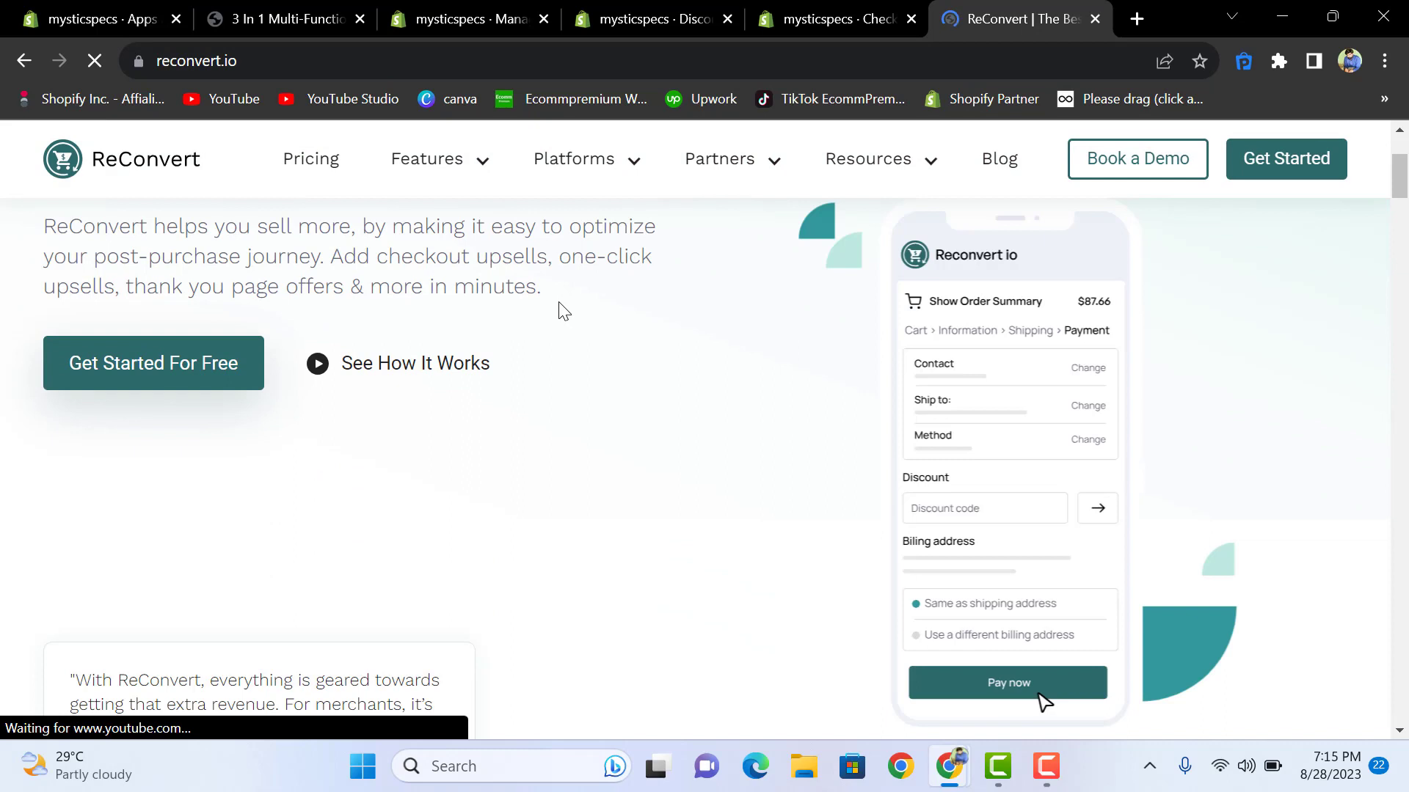
pyautogui.click(1008, 682)
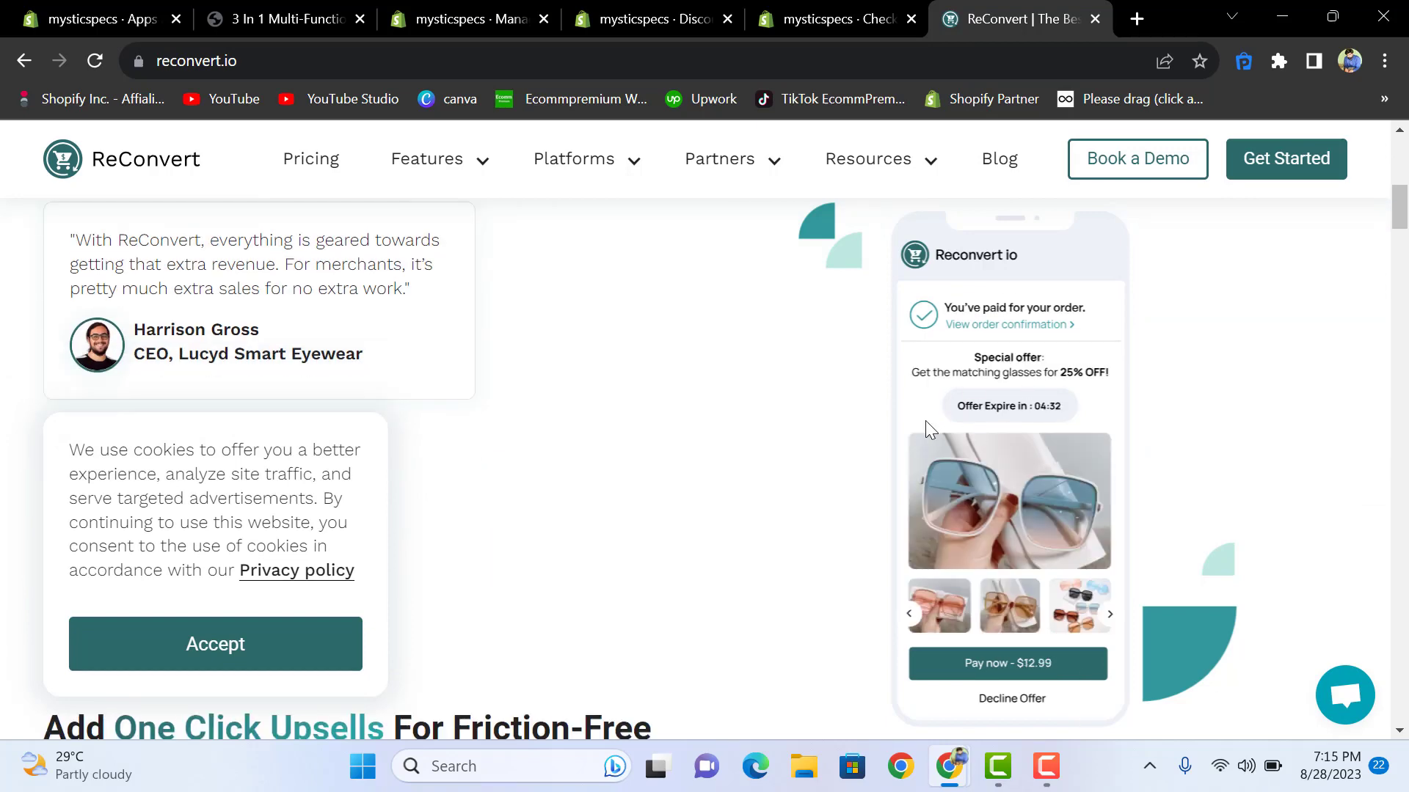
# Step: Accept the site's cookies and scroll through the homepage's upsell features
pyautogui.click(214, 642)
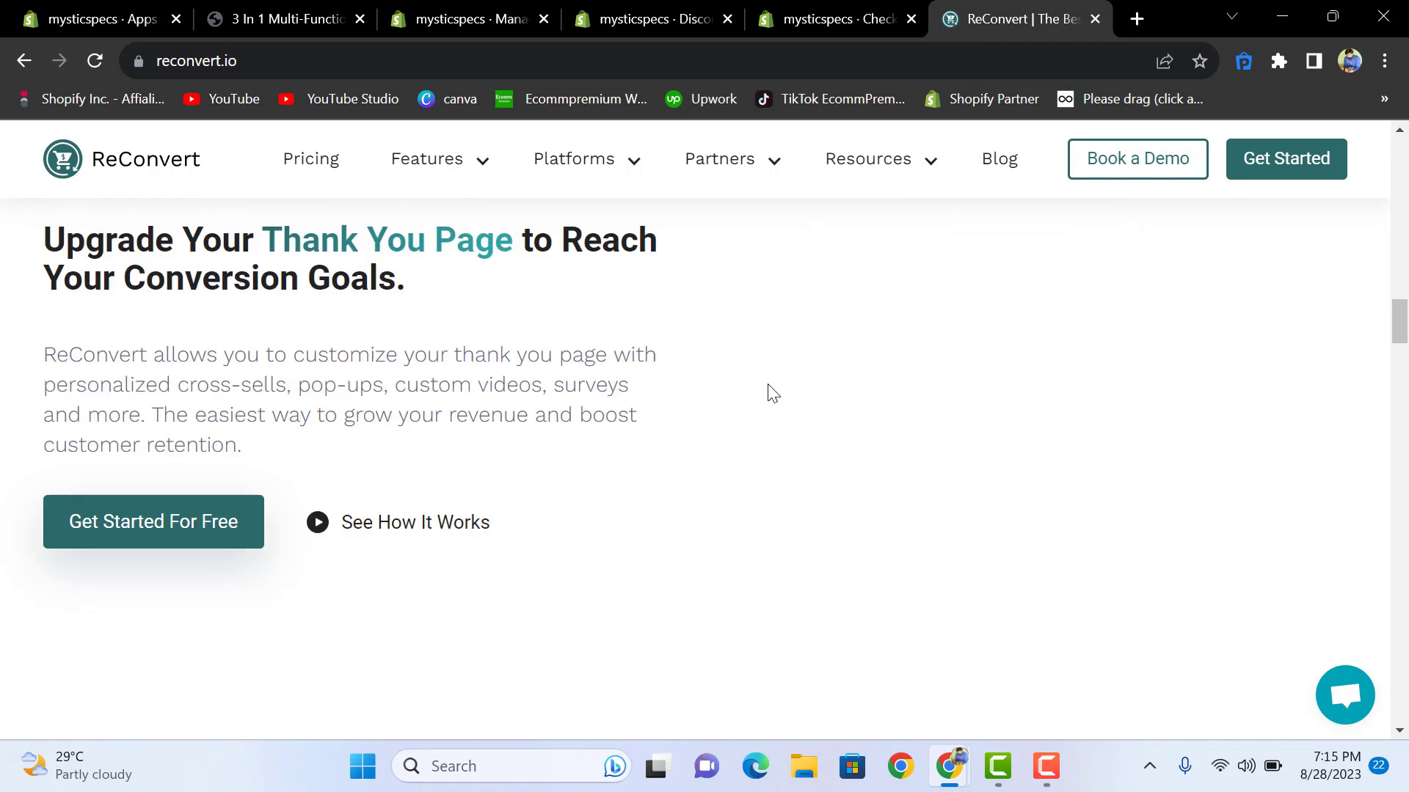
pyautogui.scroll(-3)
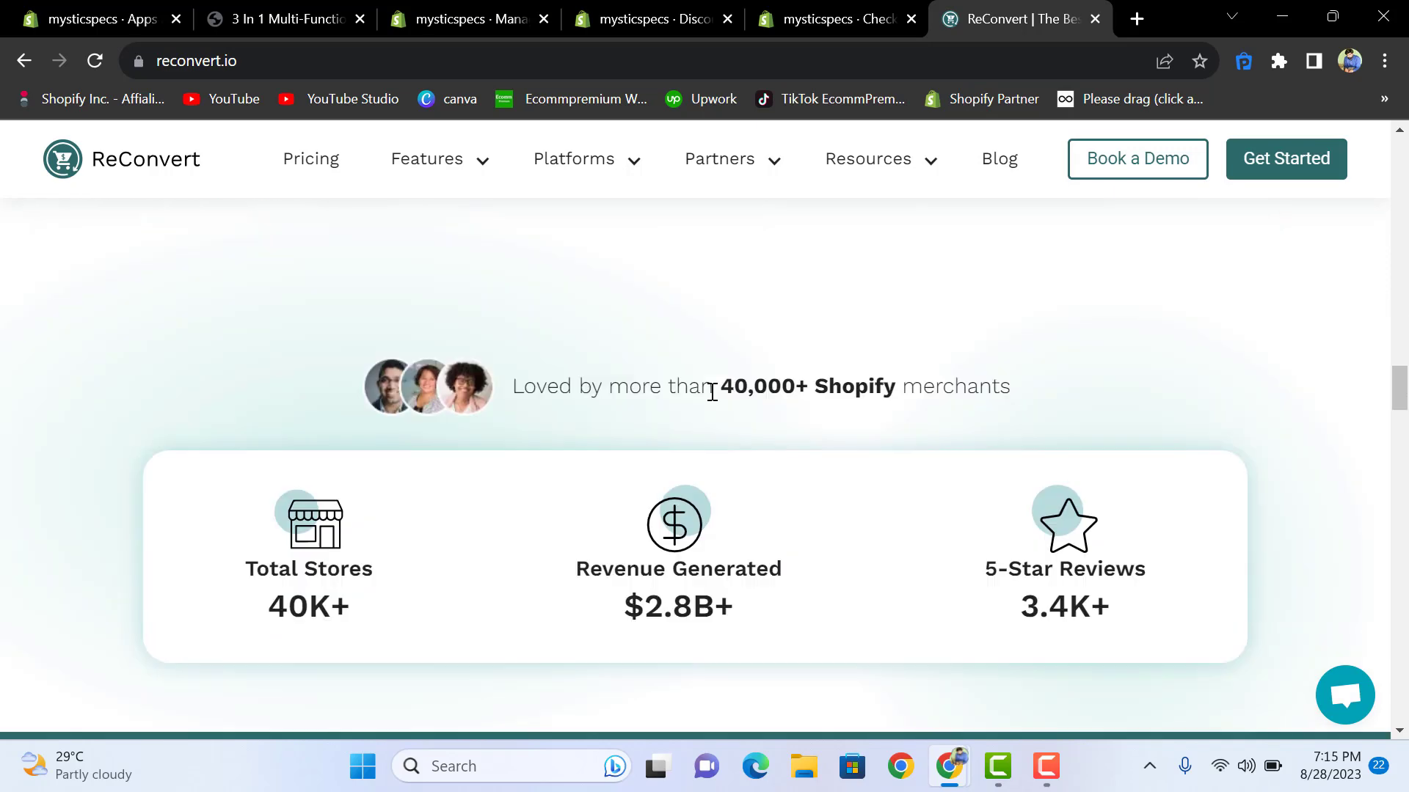
pyautogui.scroll(-3)
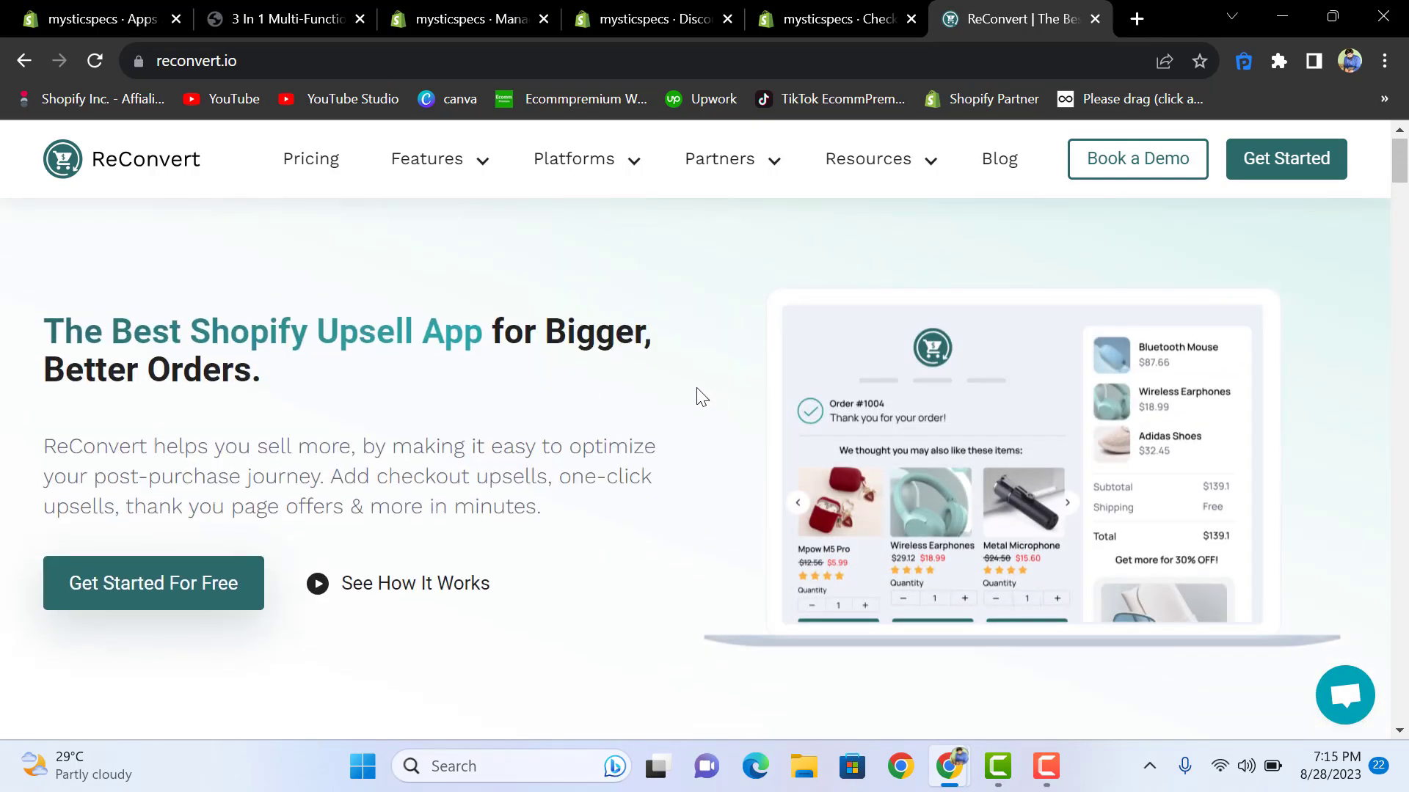
pyautogui.moveTo(713, 283)
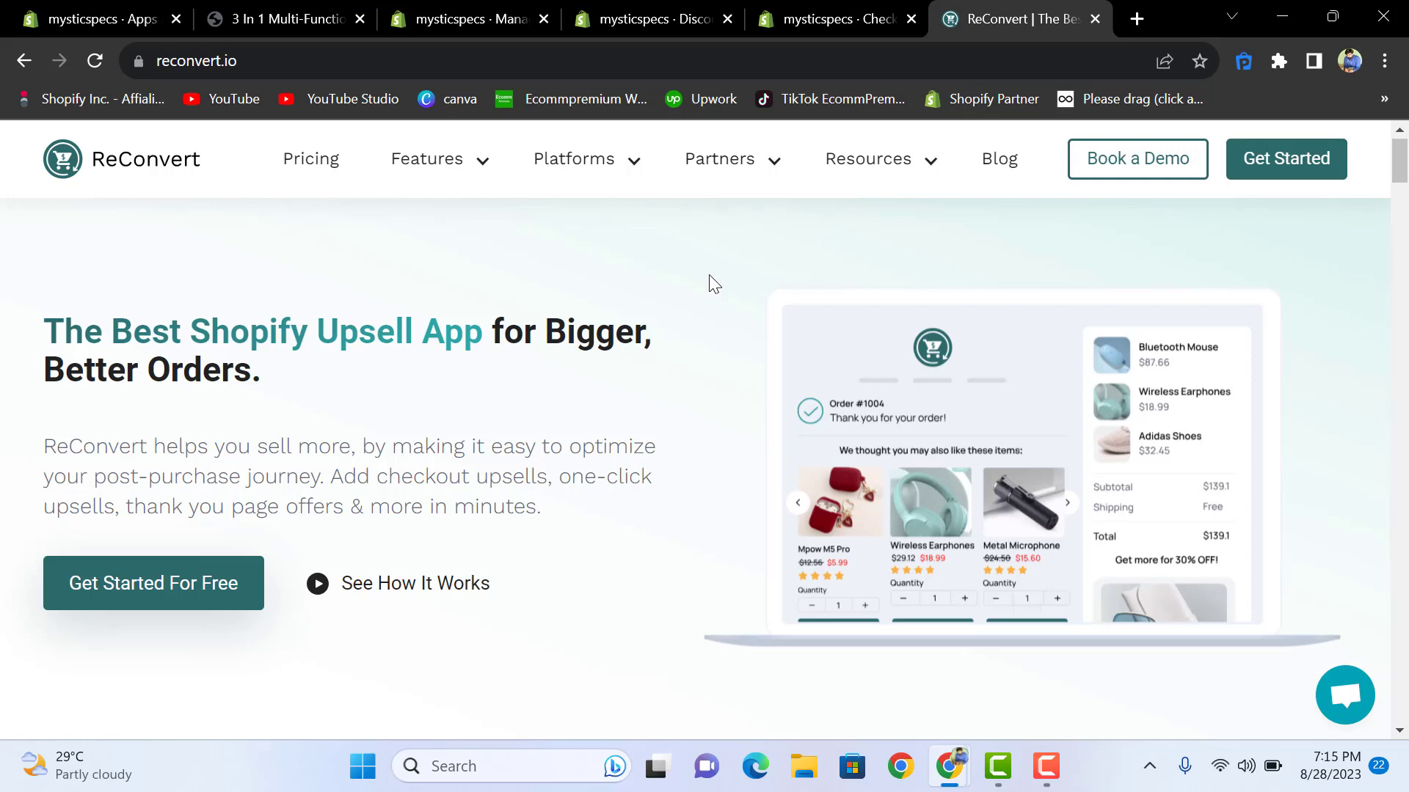